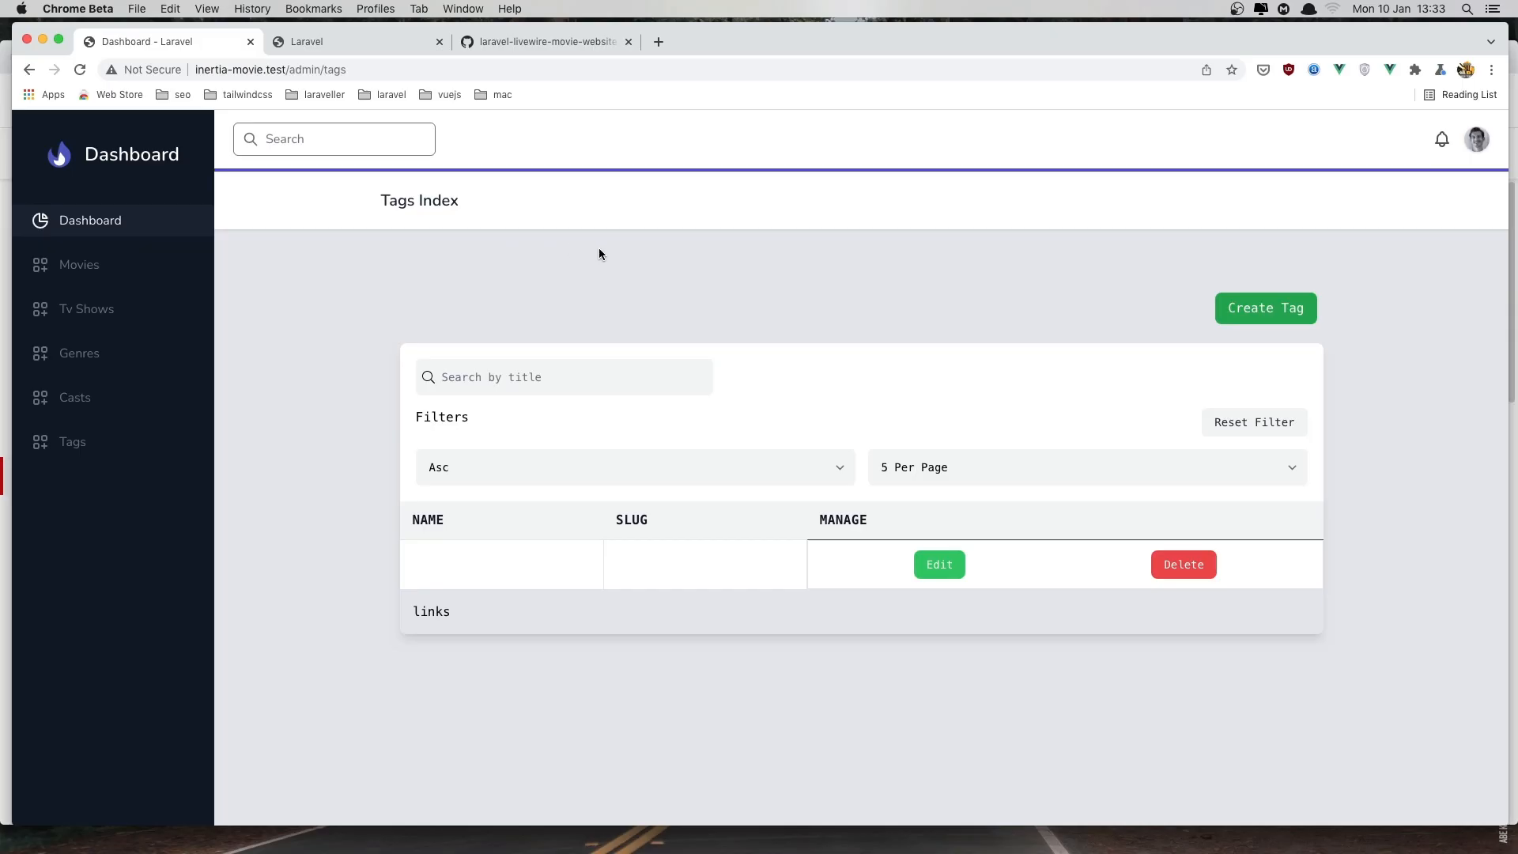
{"action": "mouse_move", "coordinate": [511, 570]}
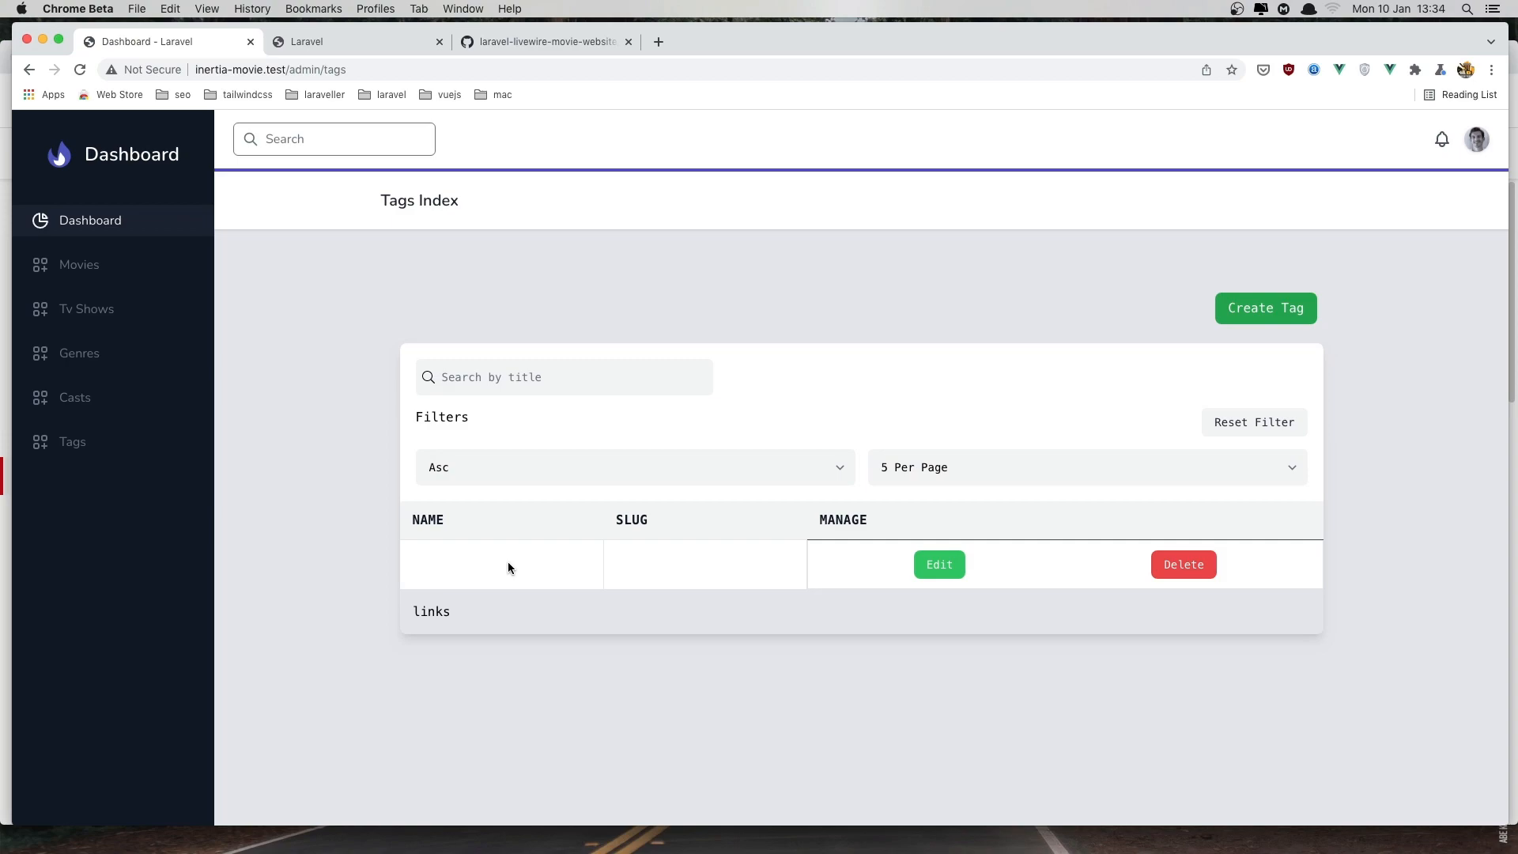
{"action": "mouse_move", "coordinate": [1265, 309]}
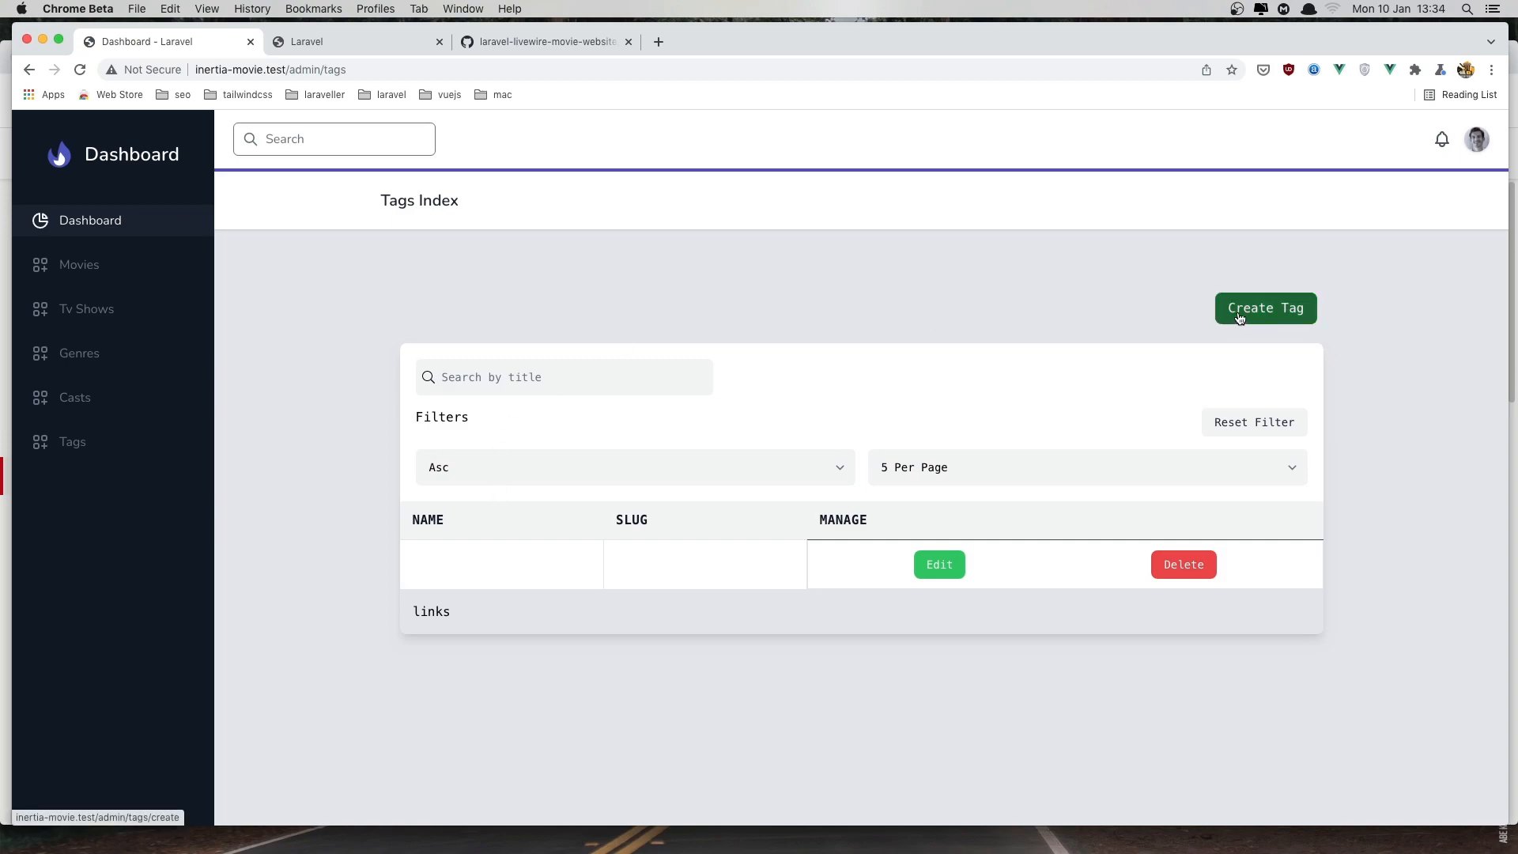
Reach the new-tag create form from the Tags Index via Create Tag
{"action": "left_click", "coordinate": [1265, 308]}
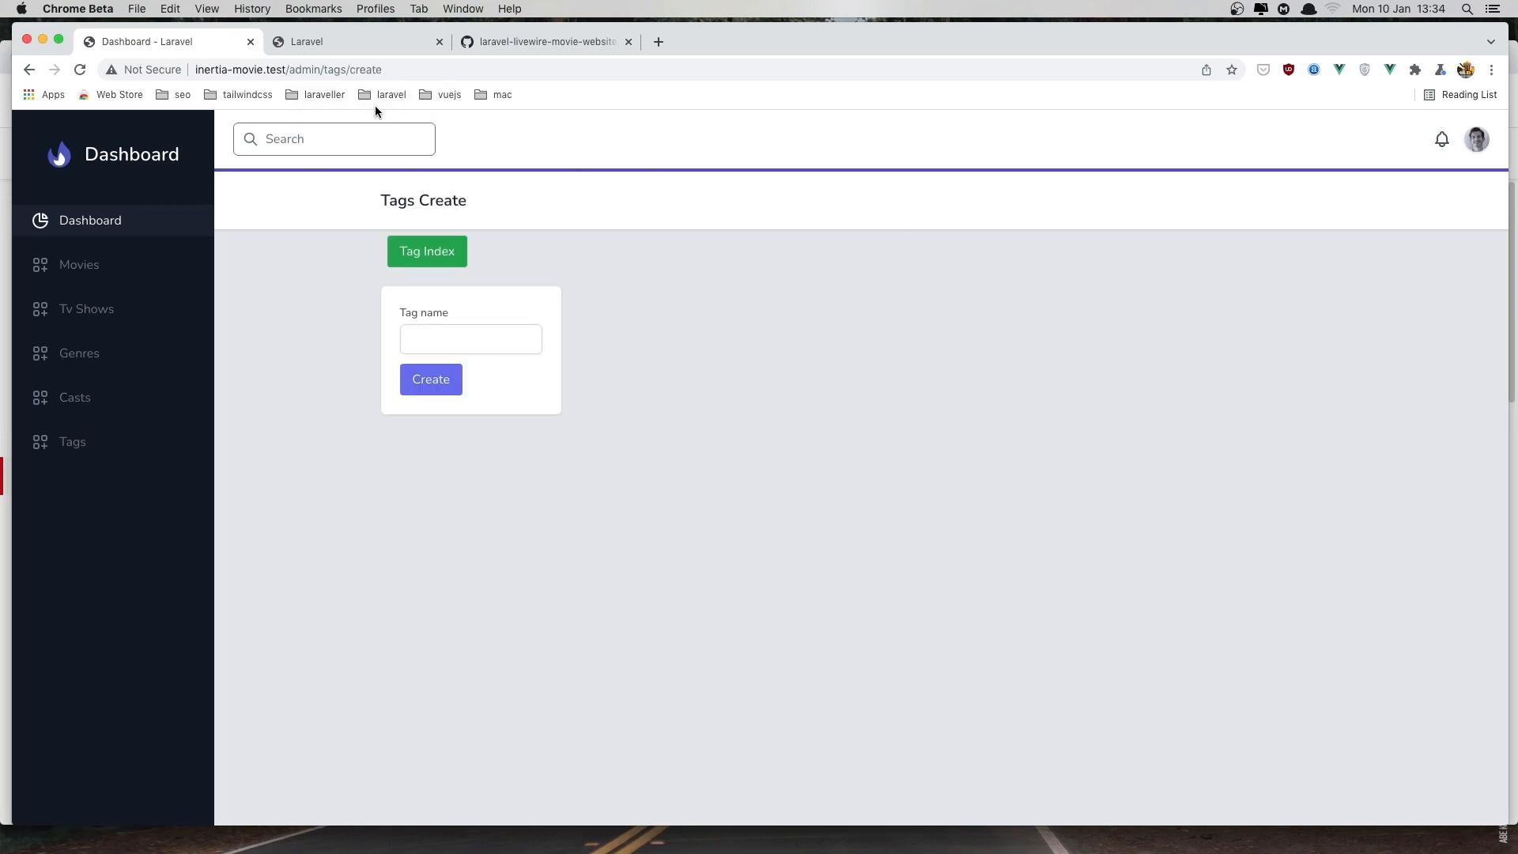
{"action": "left_click", "coordinate": [425, 252]}
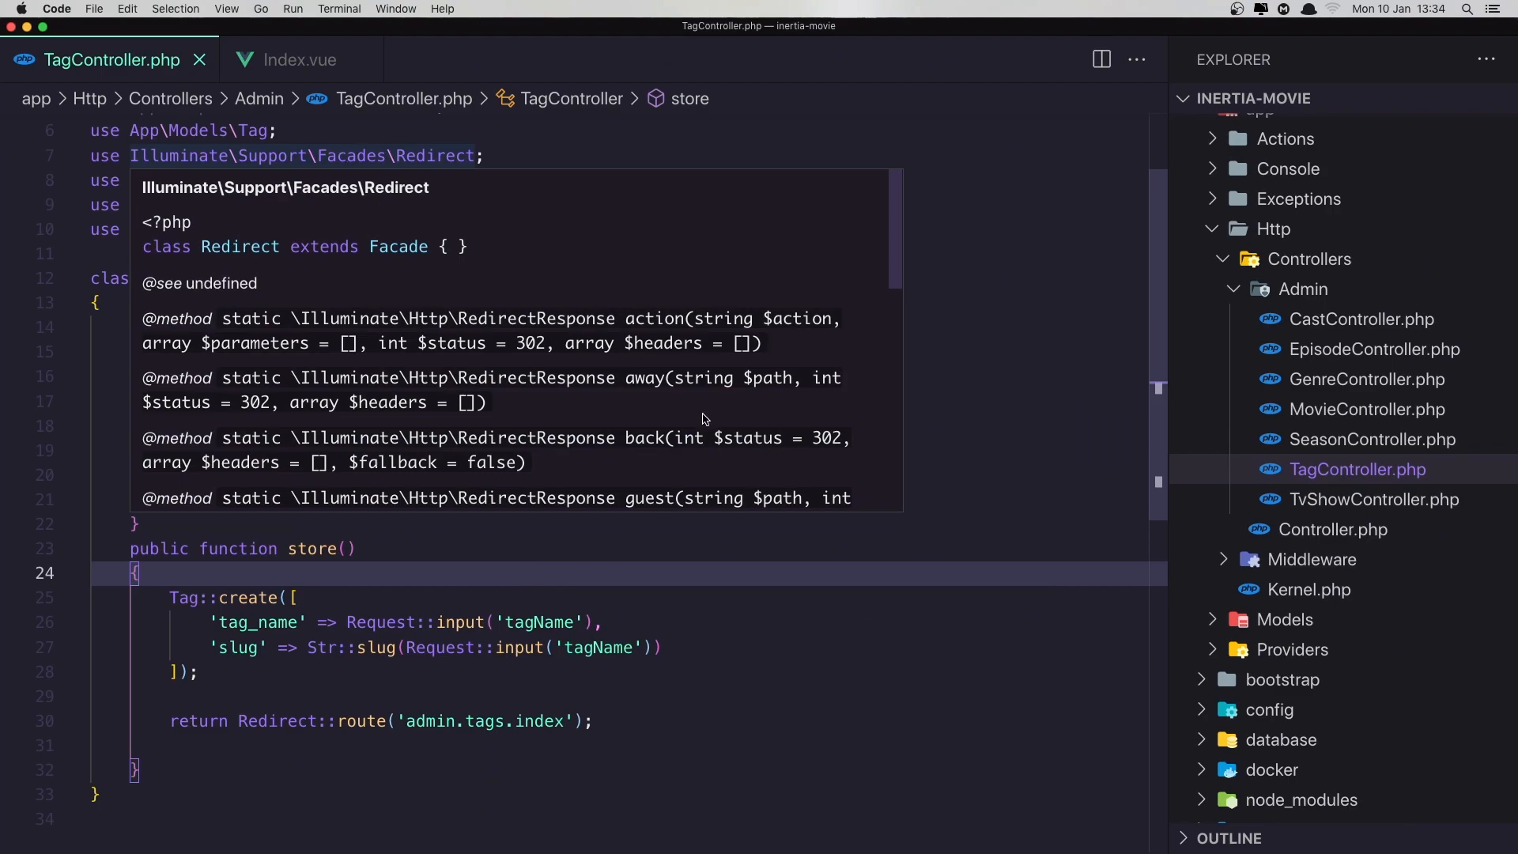
Locate AdminLayout.vue via Quick Open ('ad') and inspect its jet-banner component
{"action": "type", "text": "ad"}
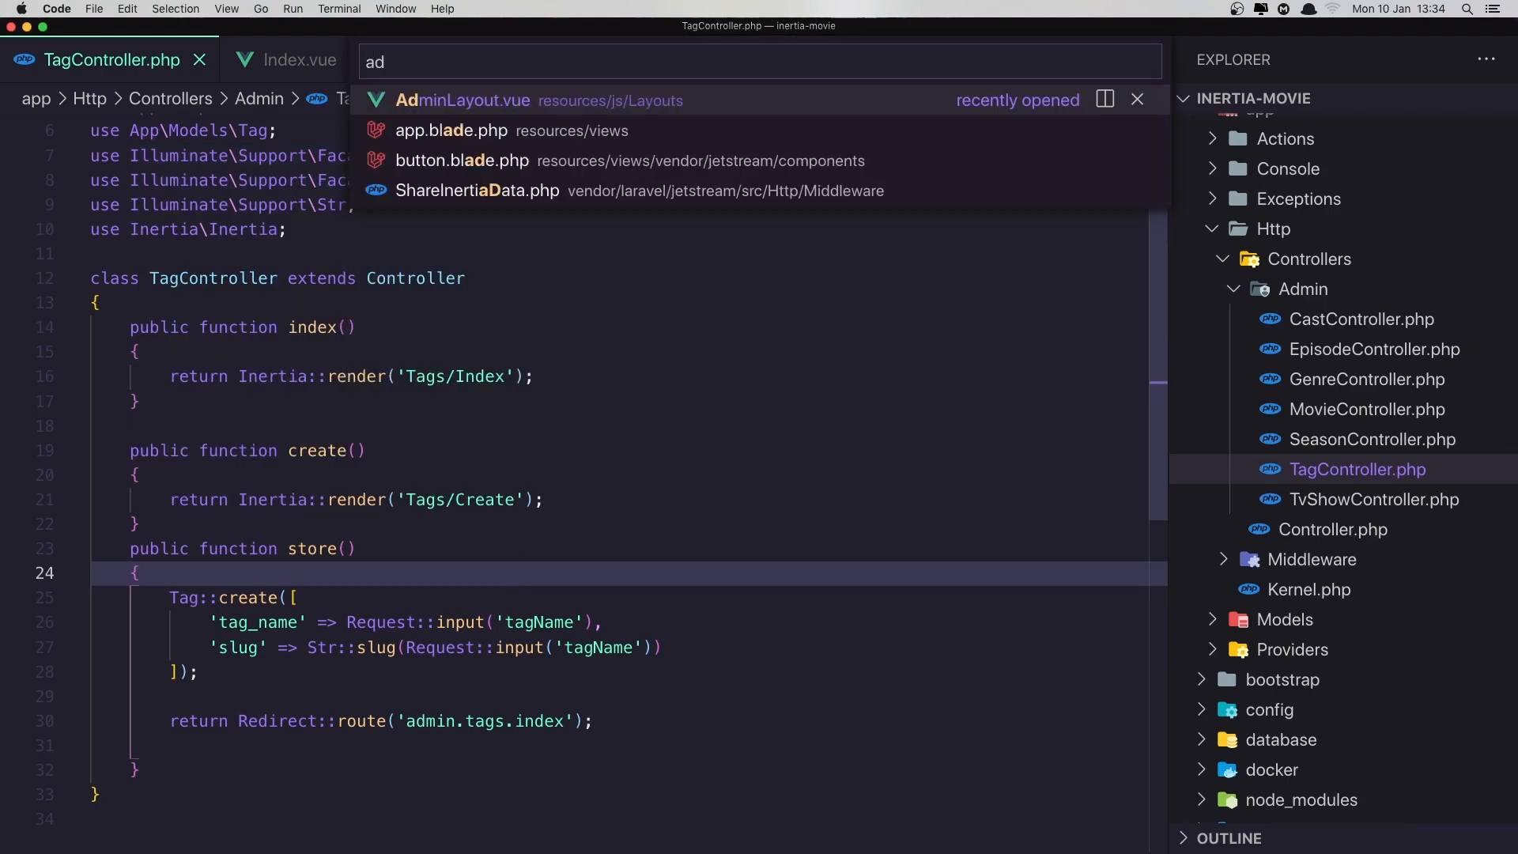
{"action": "left_click", "coordinate": [462, 100]}
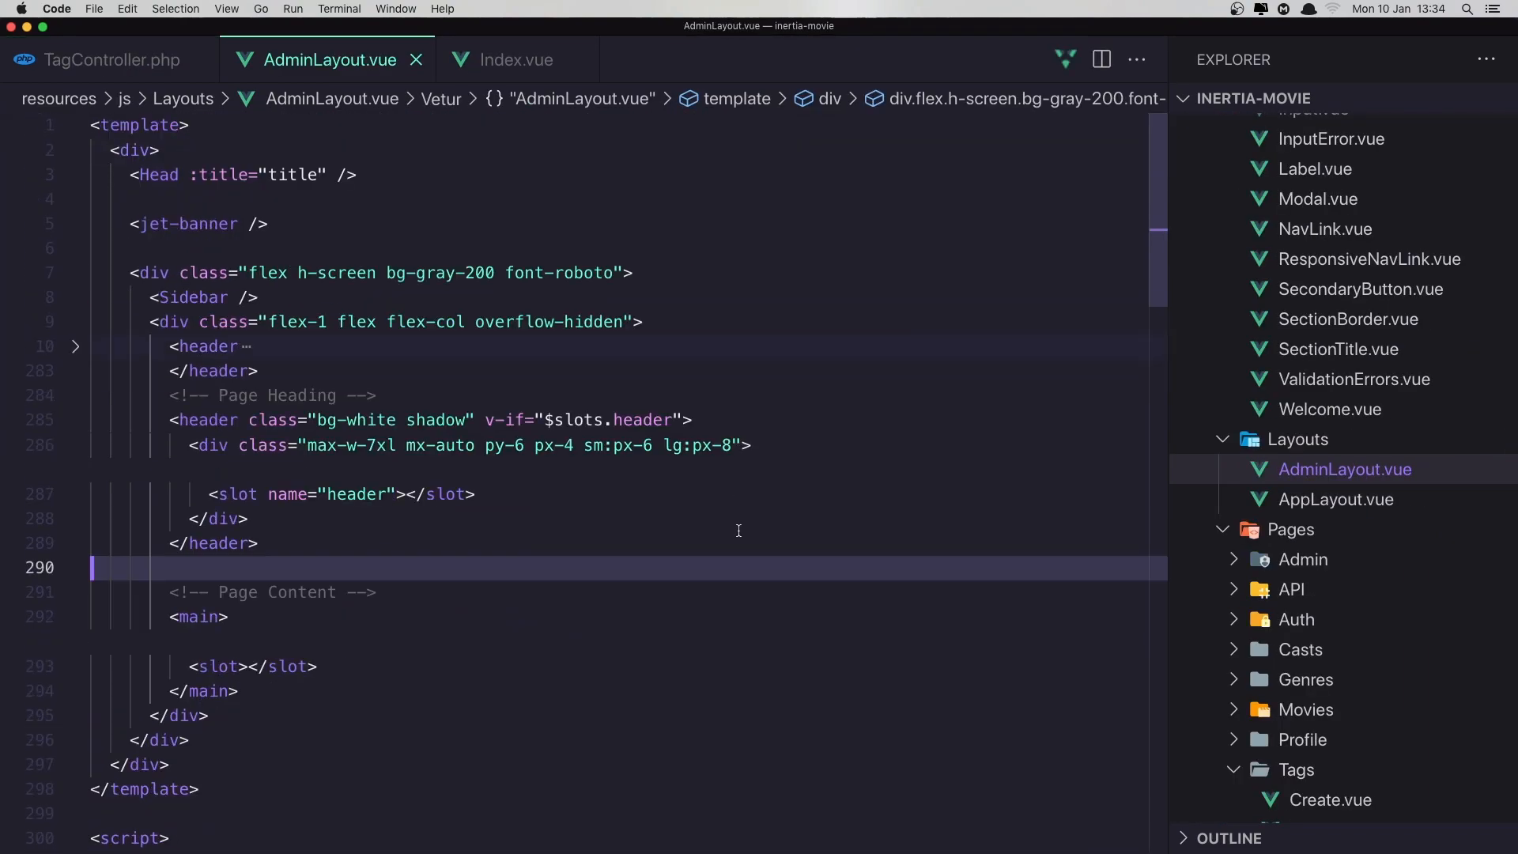
{"action": "mouse_move", "coordinate": [161, 223]}
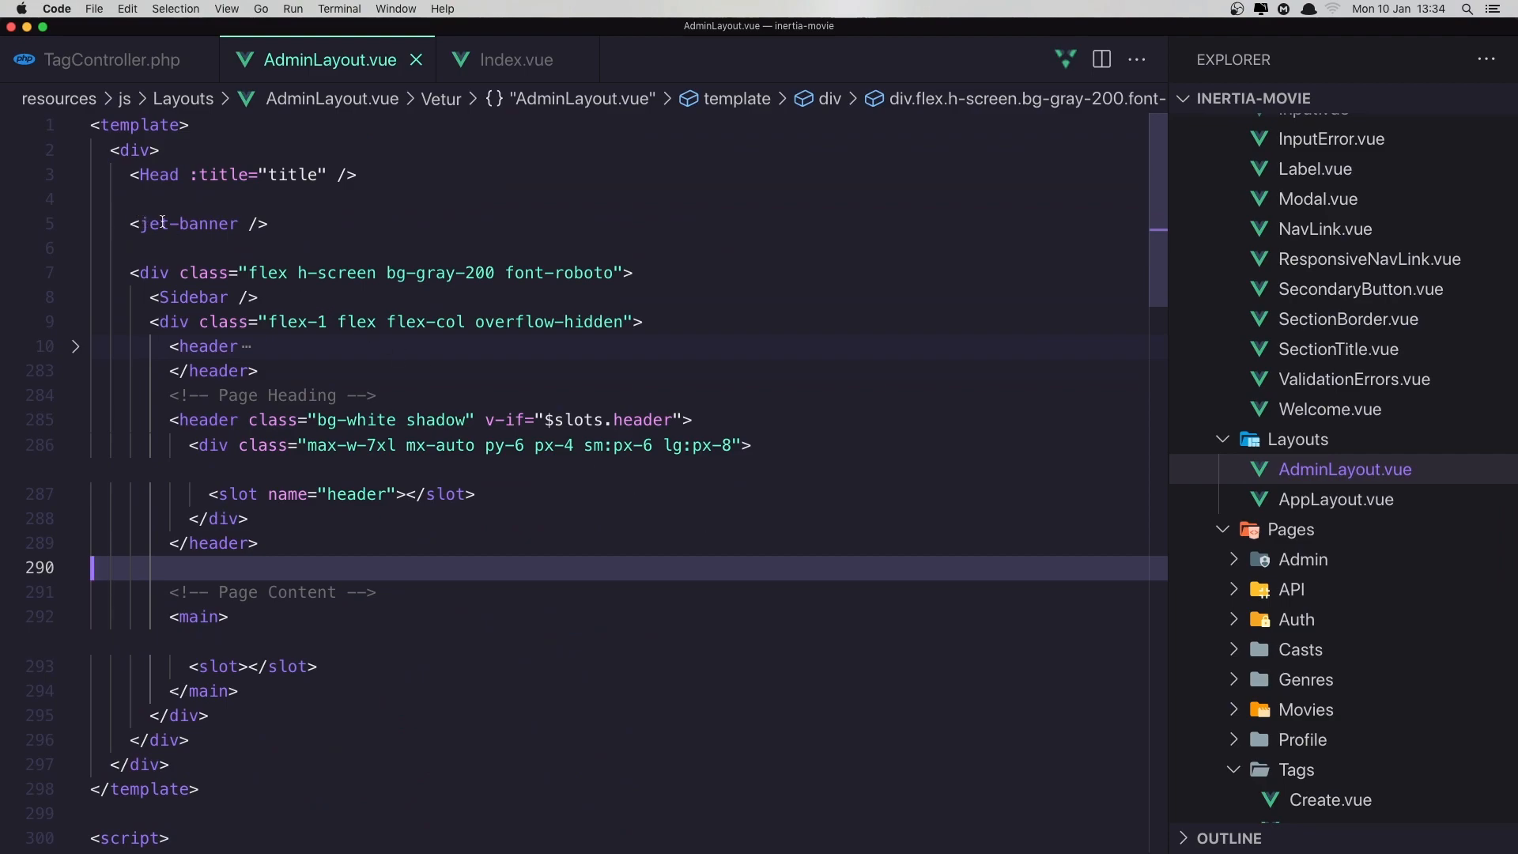
{"action": "left_click", "coordinate": [188, 223]}
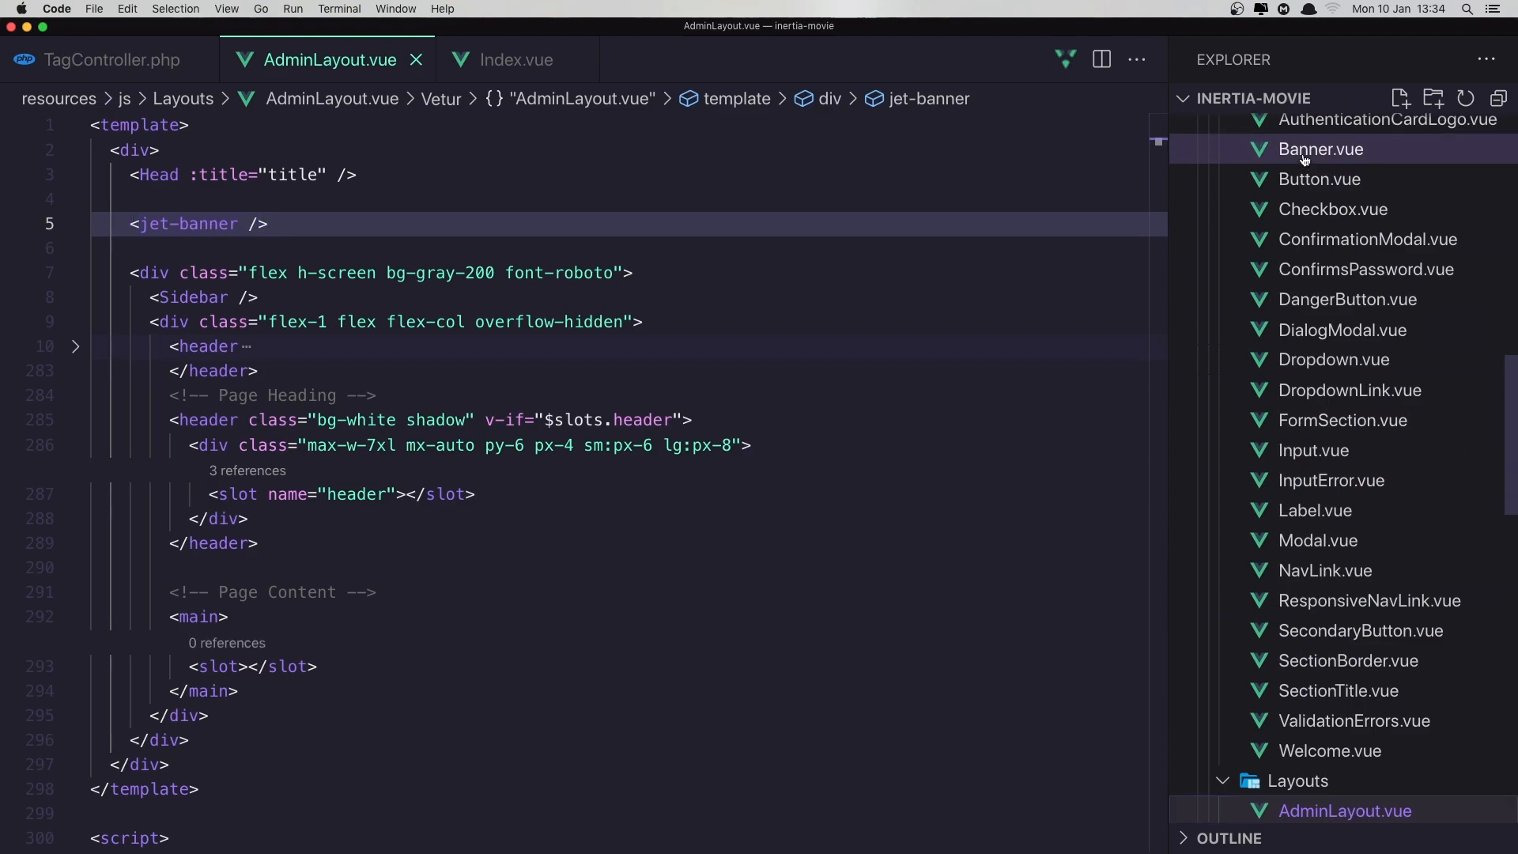
Review Banner.vue's computed style and flash message, selecting the default success style value
{"action": "left_click", "coordinate": [1319, 148]}
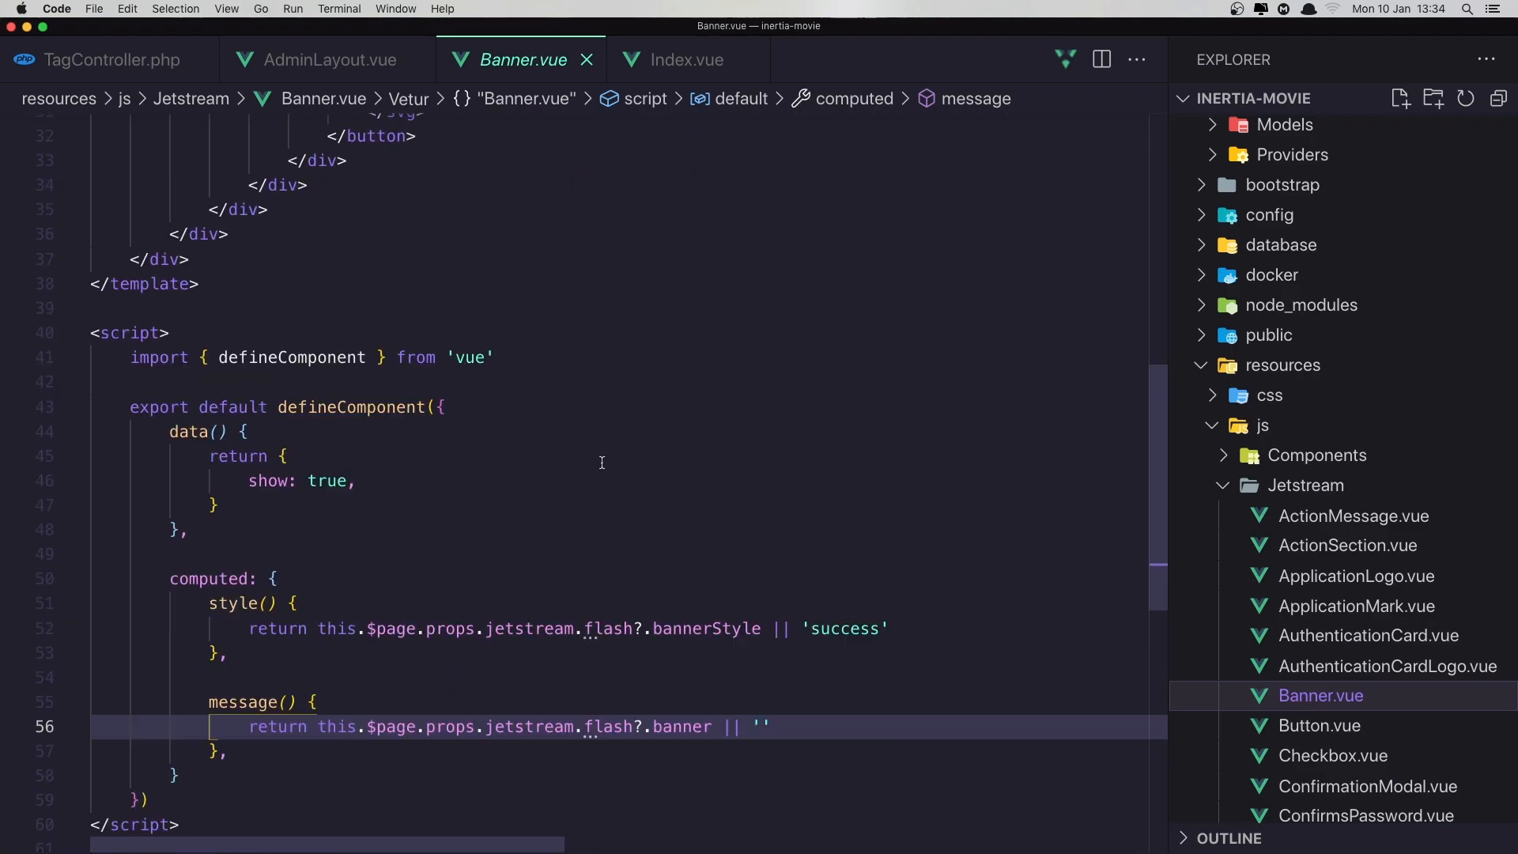
{"action": "scroll", "scroll_direction": "down", "scroll_amount": 3}
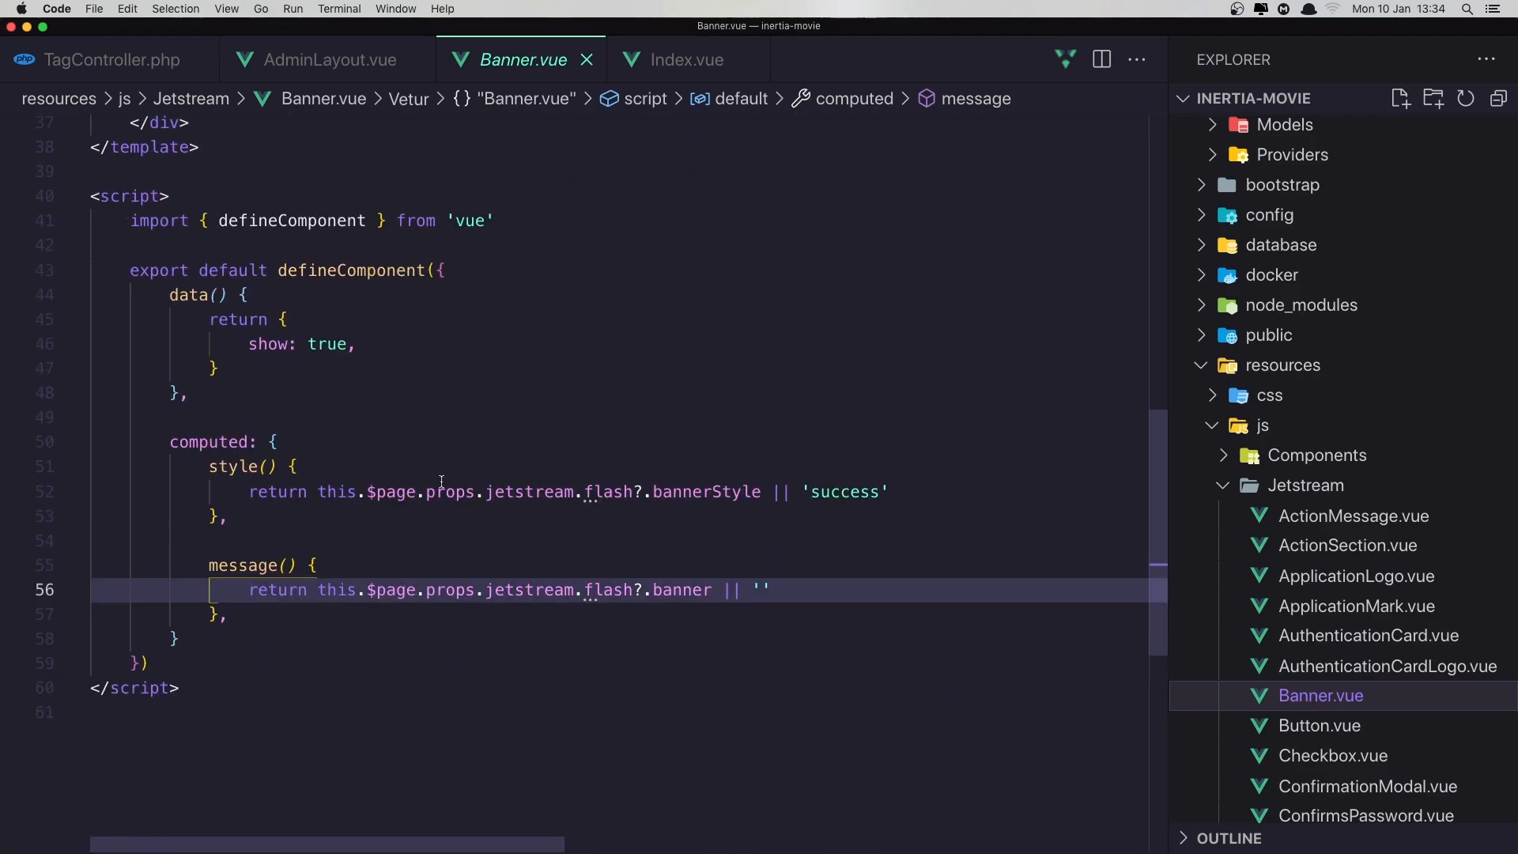
{"action": "left_click", "coordinate": [847, 492]}
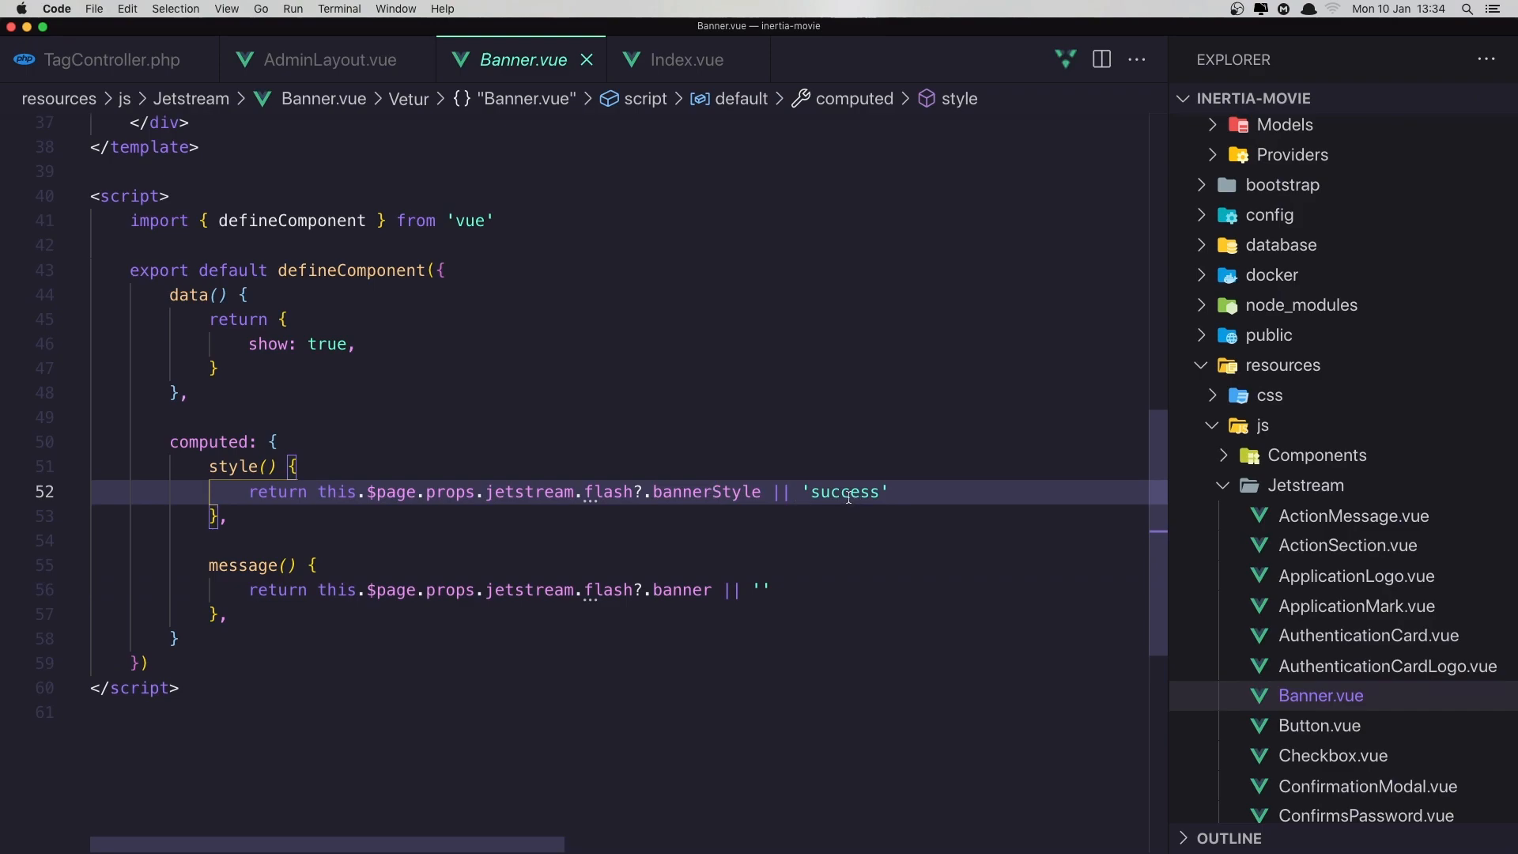
{"action": "double_click", "coordinate": [845, 492]}
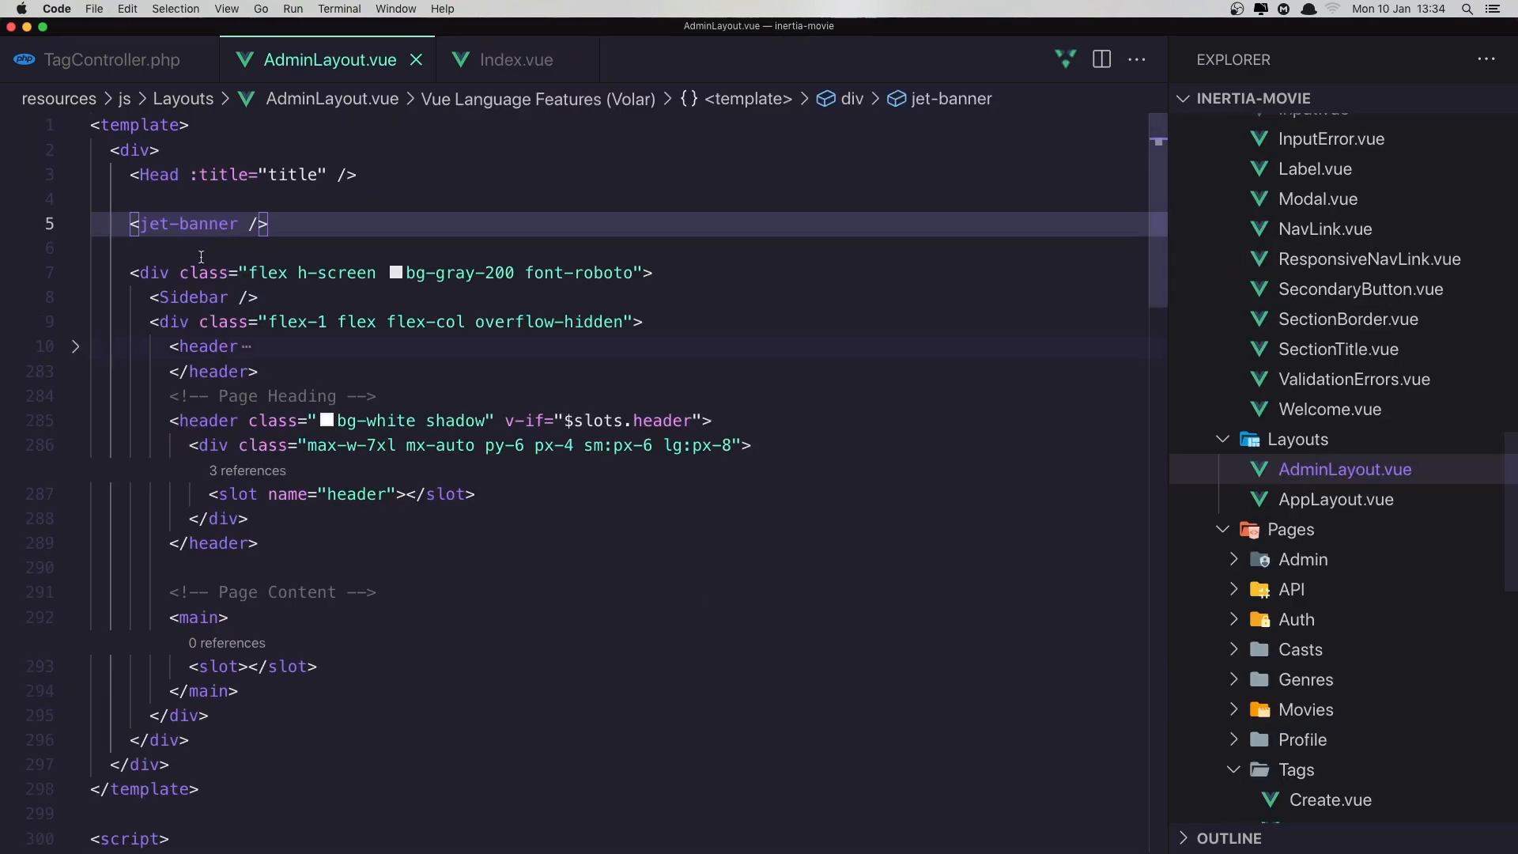
Append ->with('flash.banner', 'Tag ...') to the store() redirect in TagController.php
{"action": "left_click", "coordinate": [111, 59]}
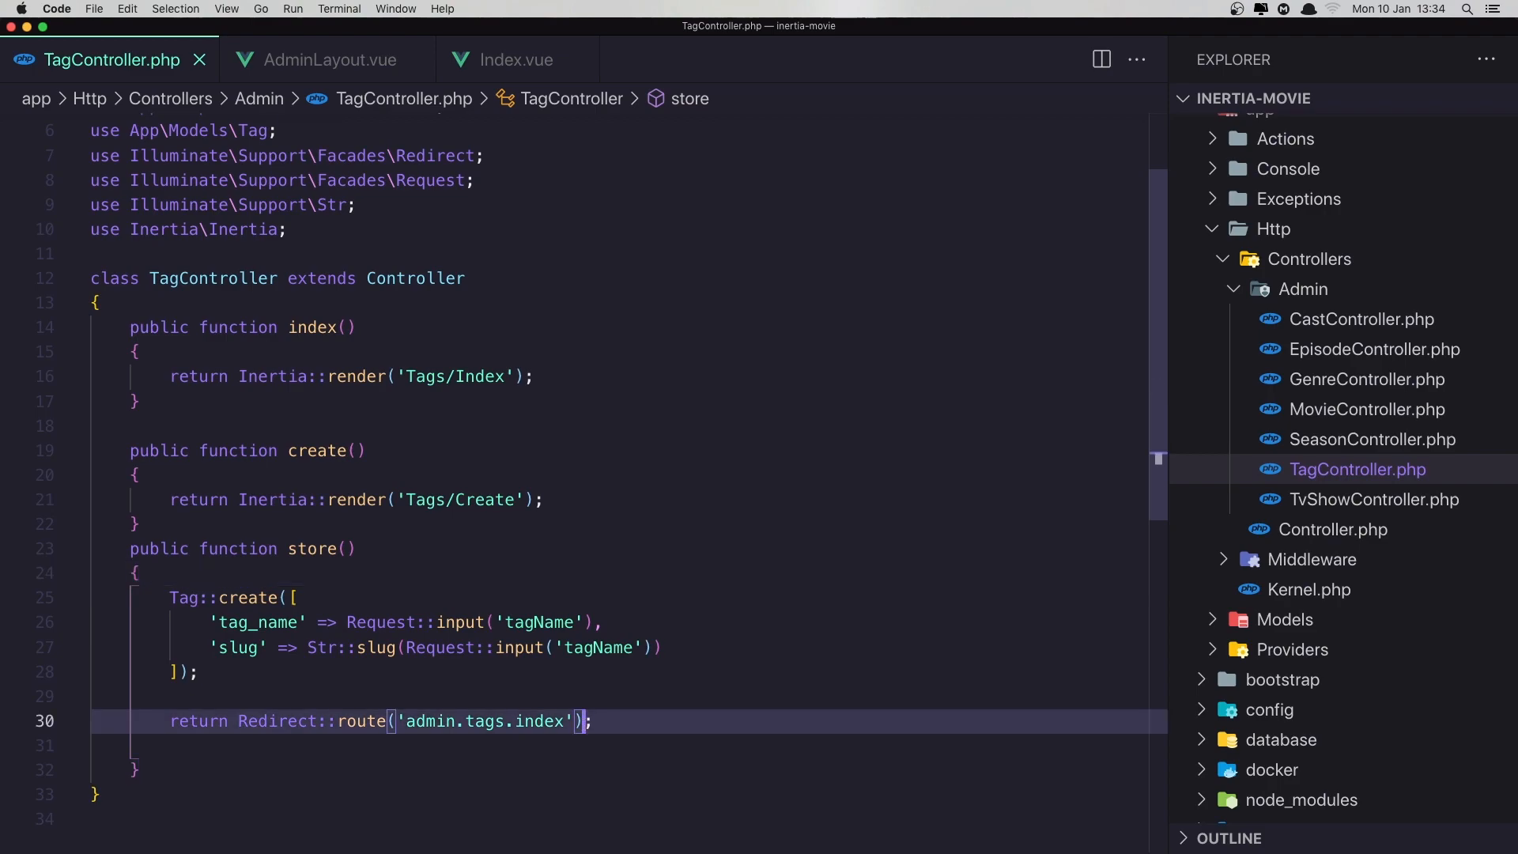
{"action": "type", "text": "->with("}
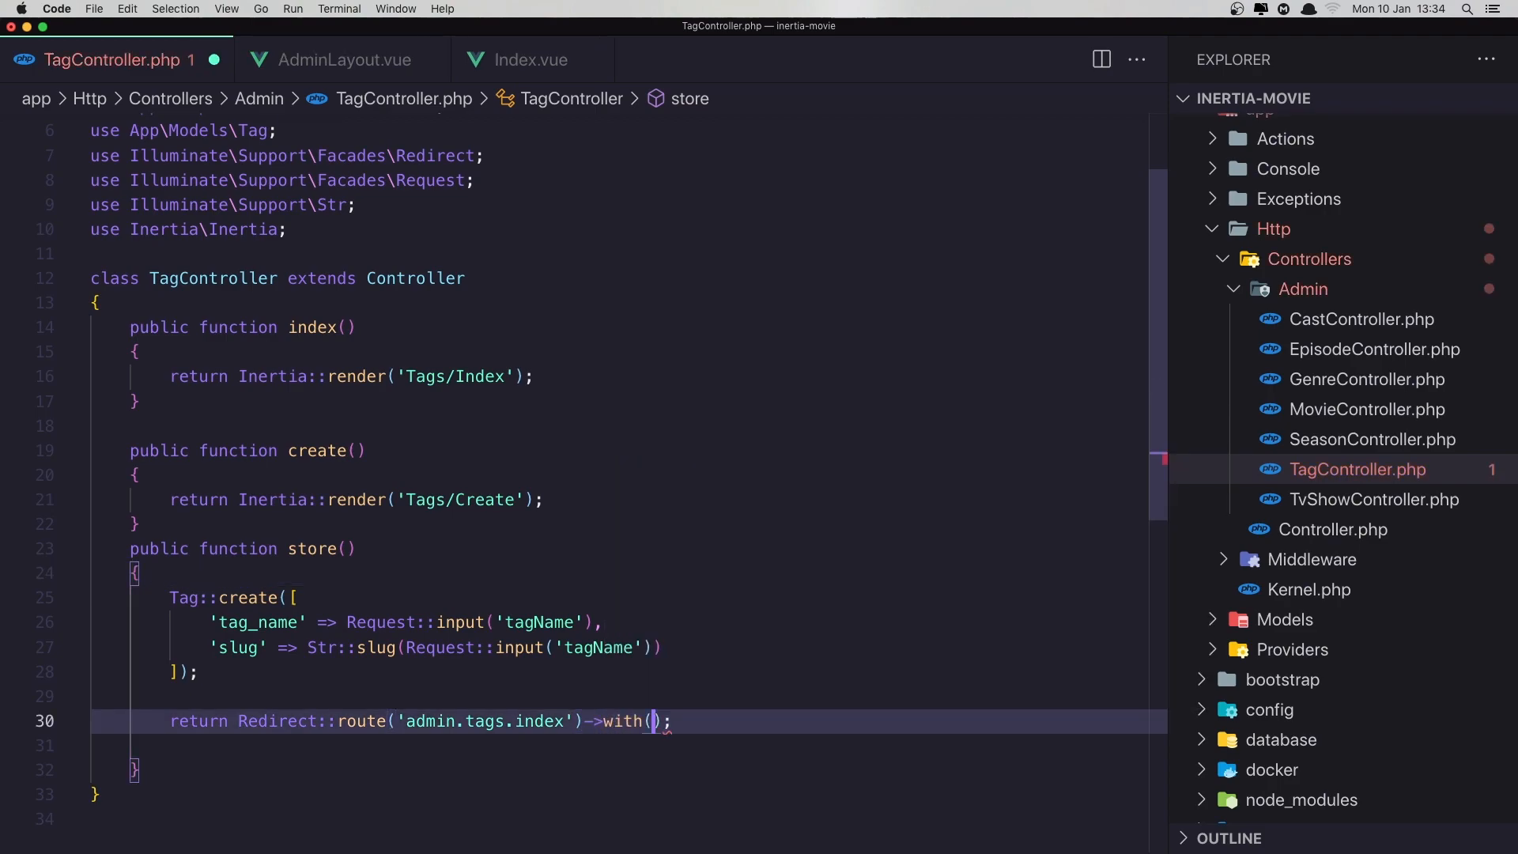
{"action": "type", "text": "'fl"}
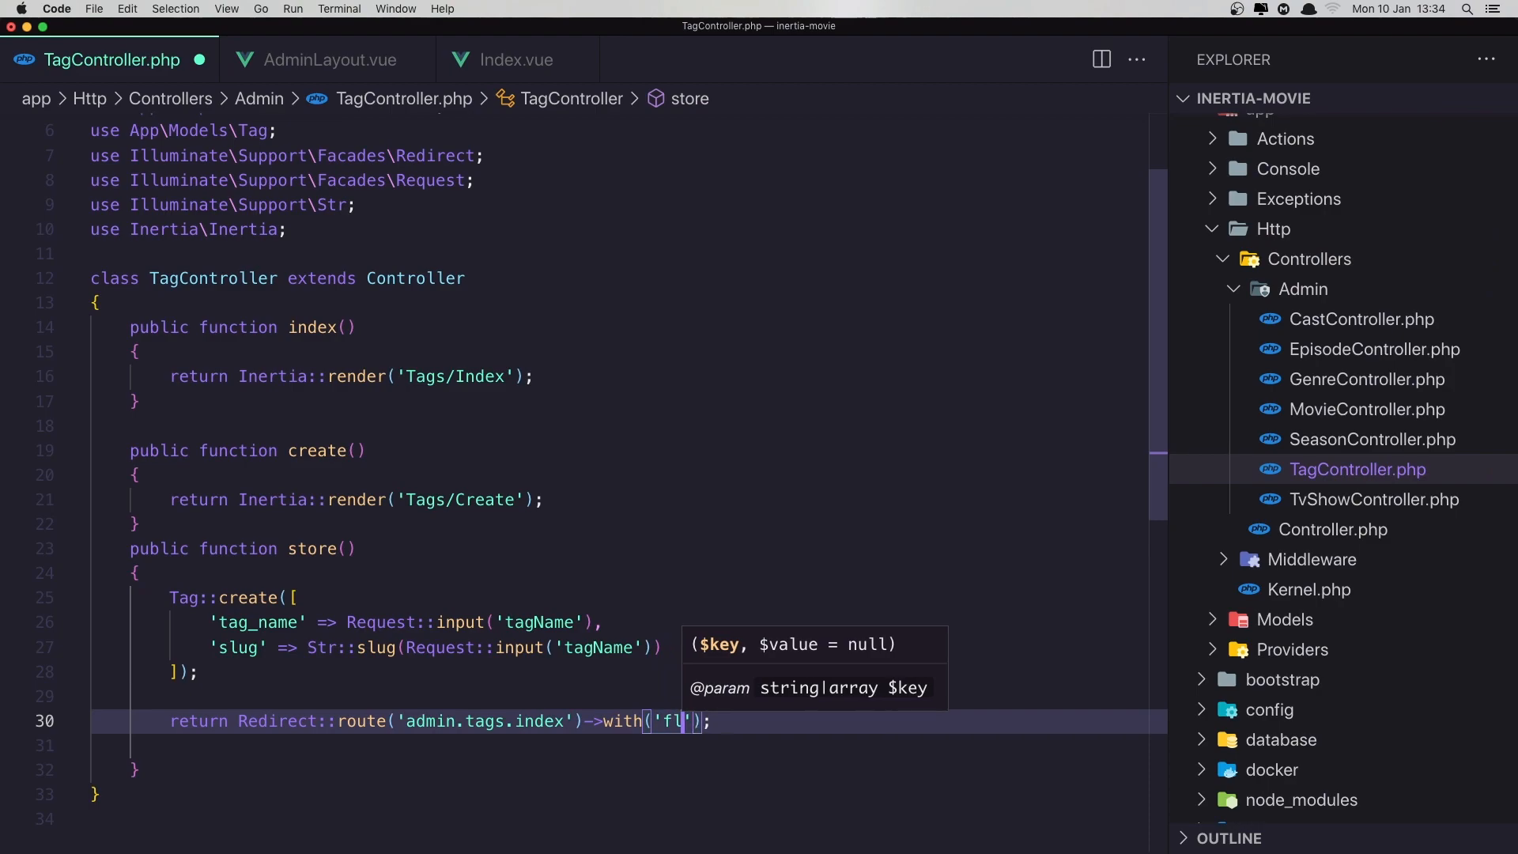
{"action": "type", "text": "ash.b"}
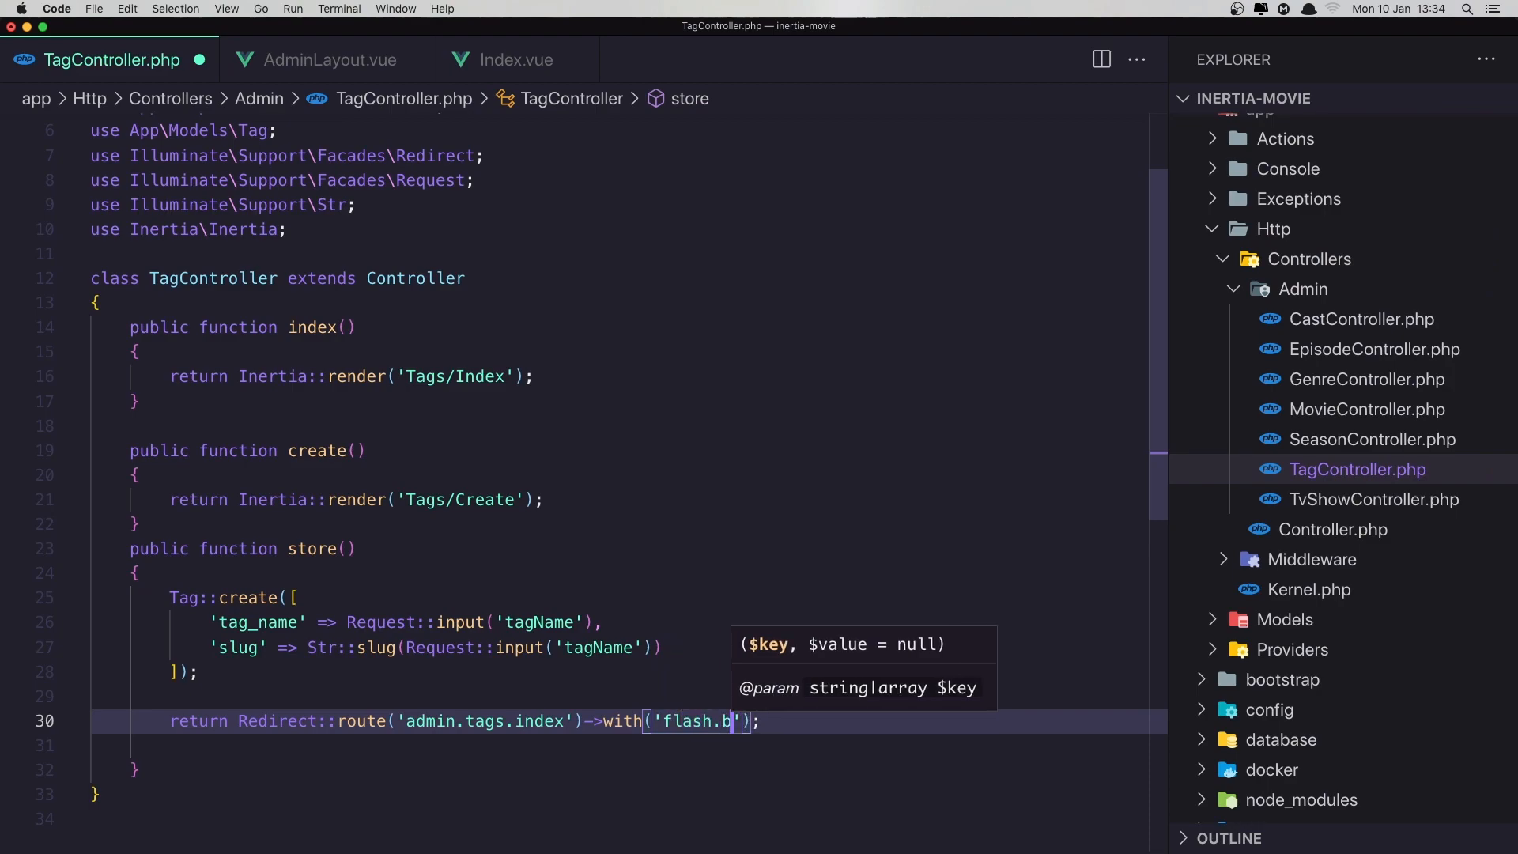
{"action": "type", "text": "anner', '"}
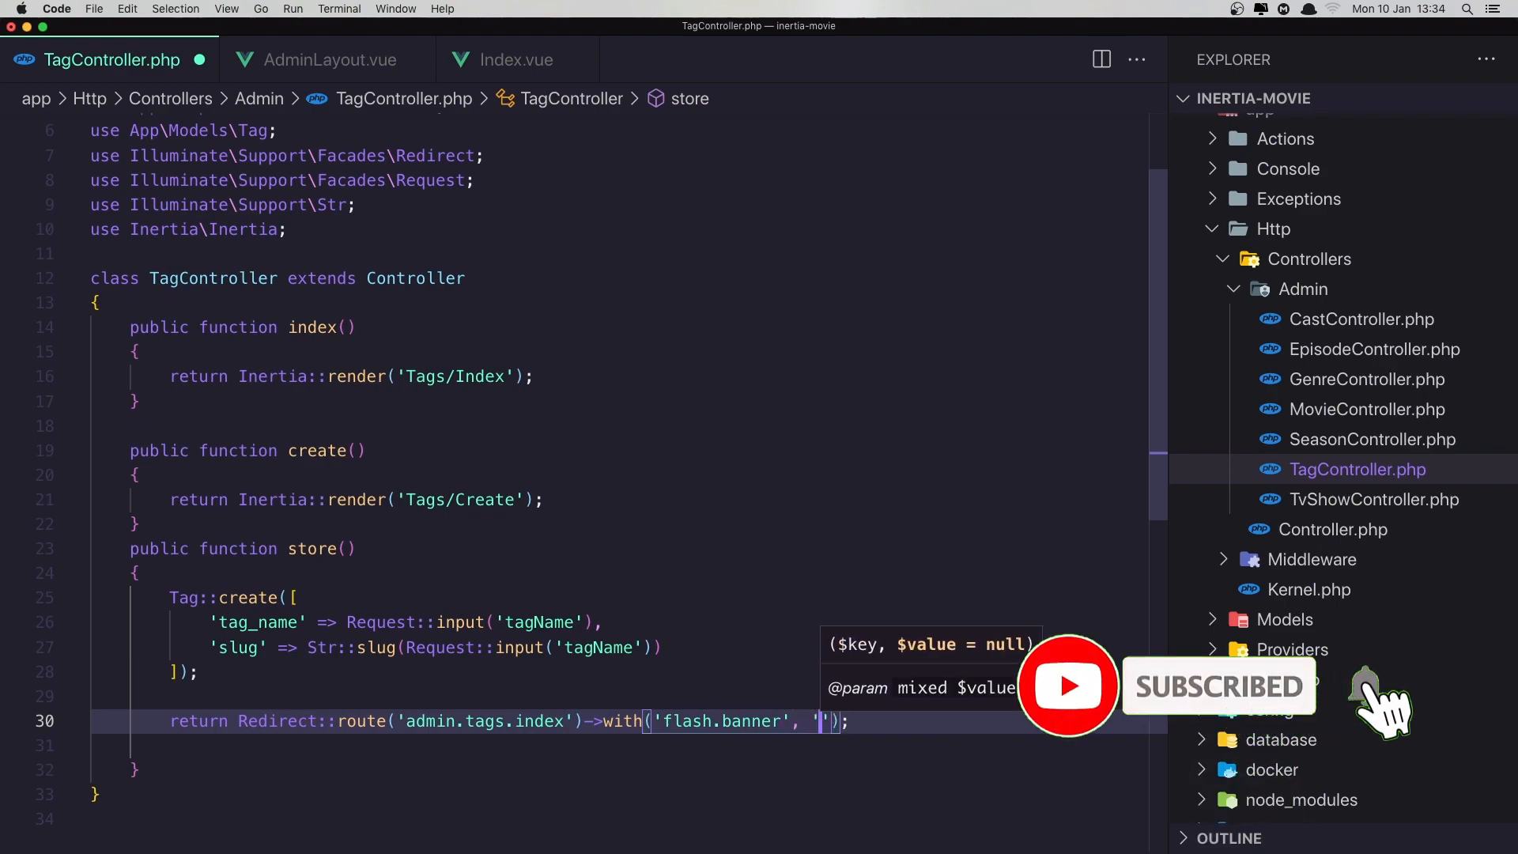
{"action": "type", "text": "Tag"}
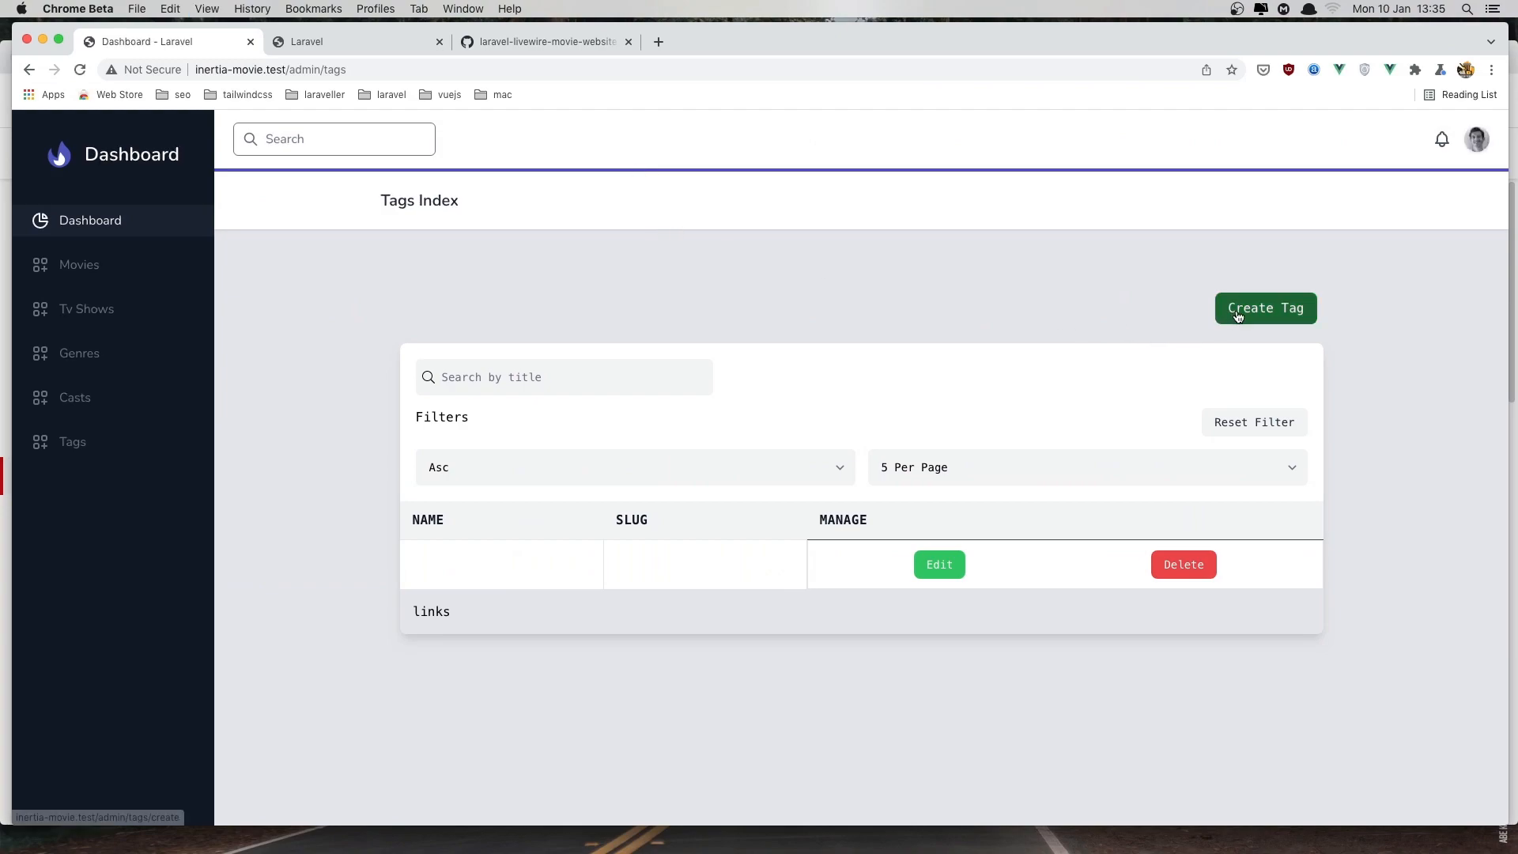
Create a tag named 'Free Movie' and dismiss the resulting 'Tag Created.' banner
{"action": "left_click", "coordinate": [1265, 308]}
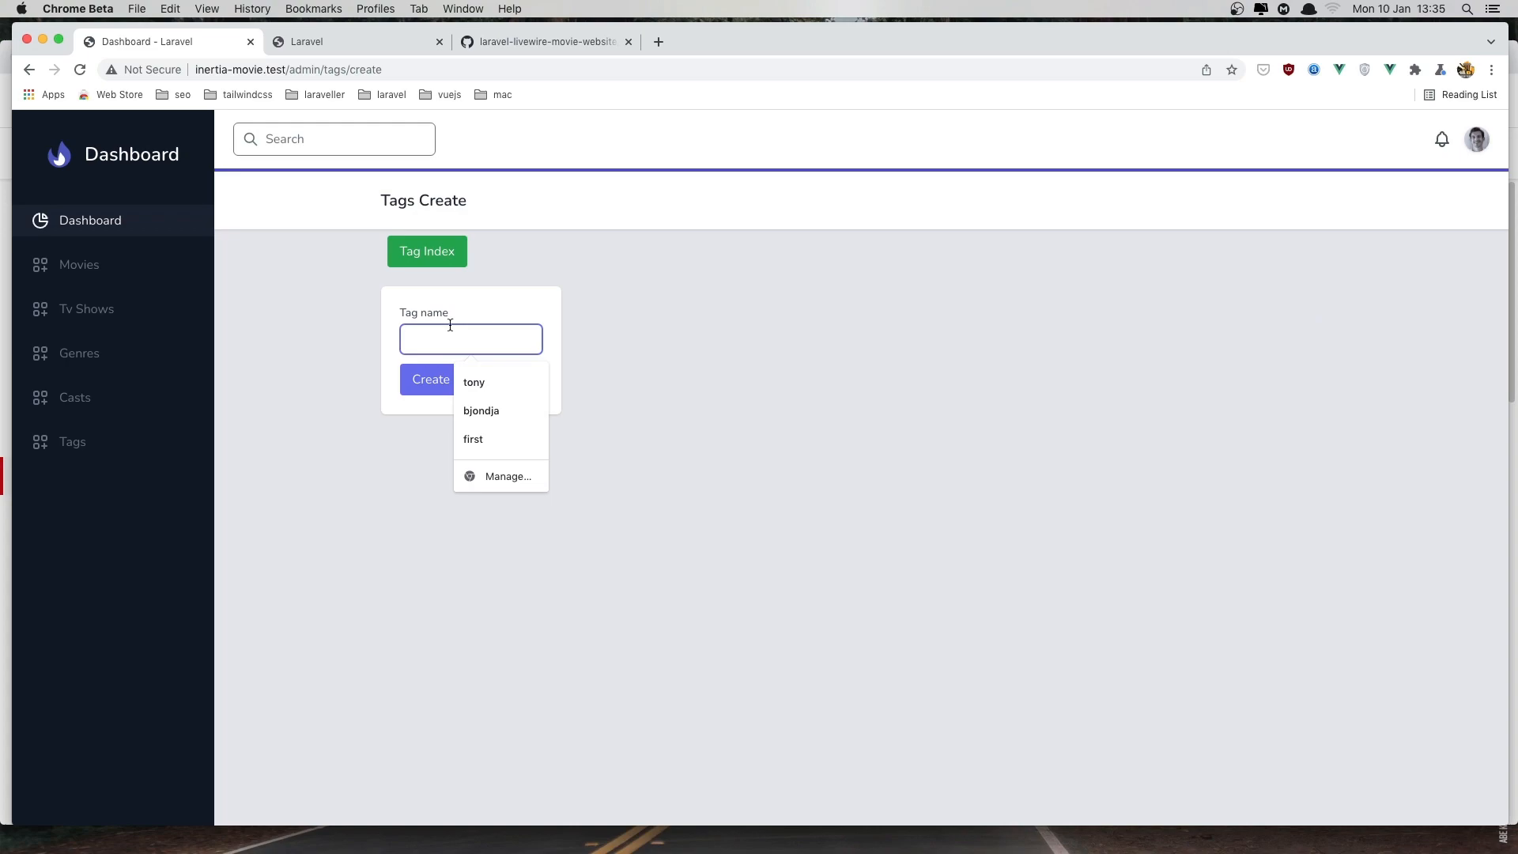
{"action": "type", "text": "Free"}
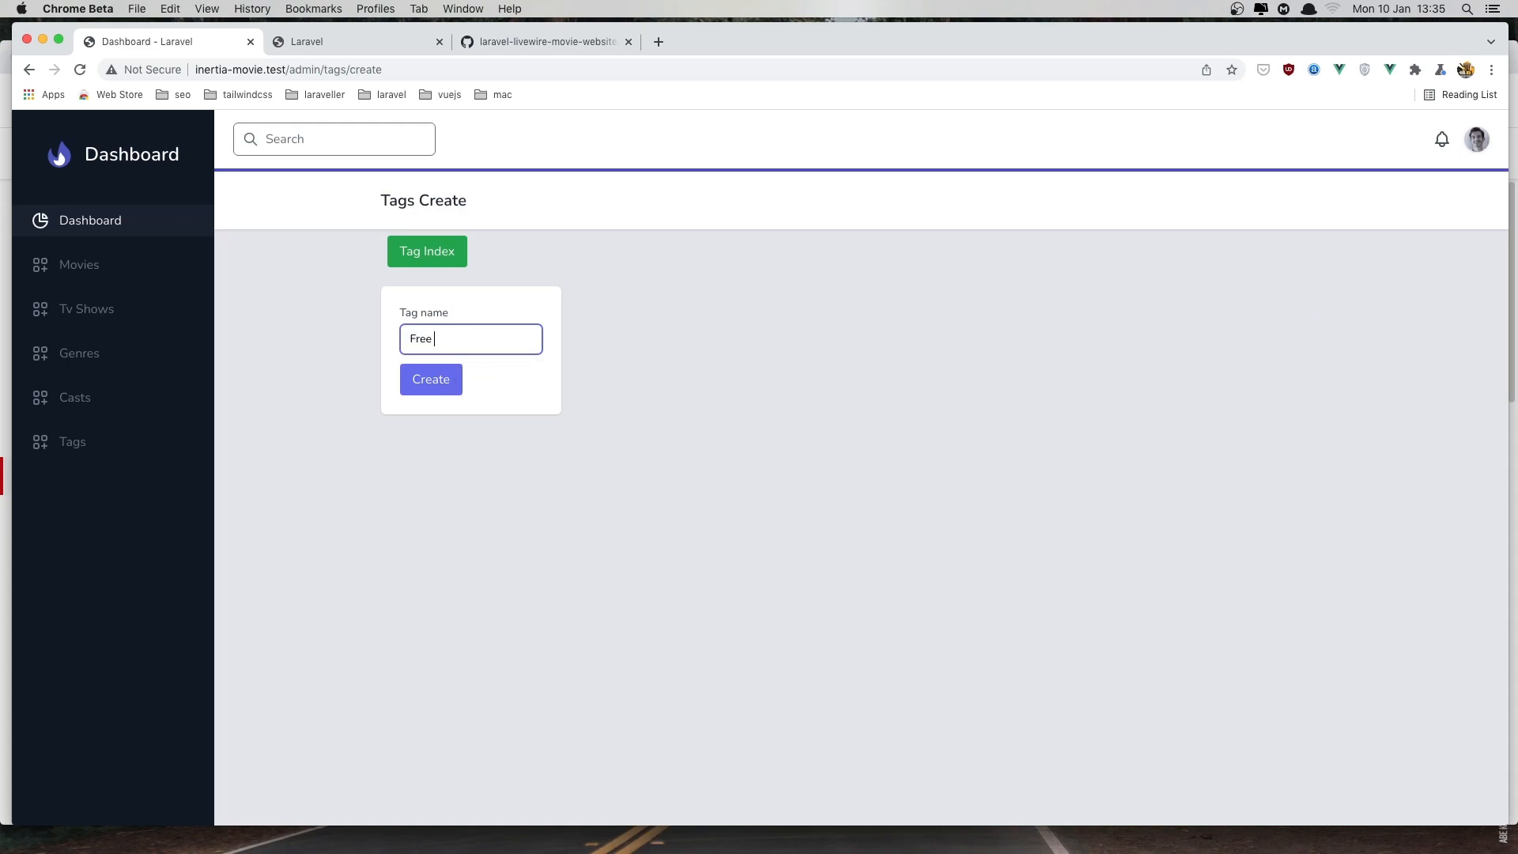
{"action": "type", "text": "Movie"}
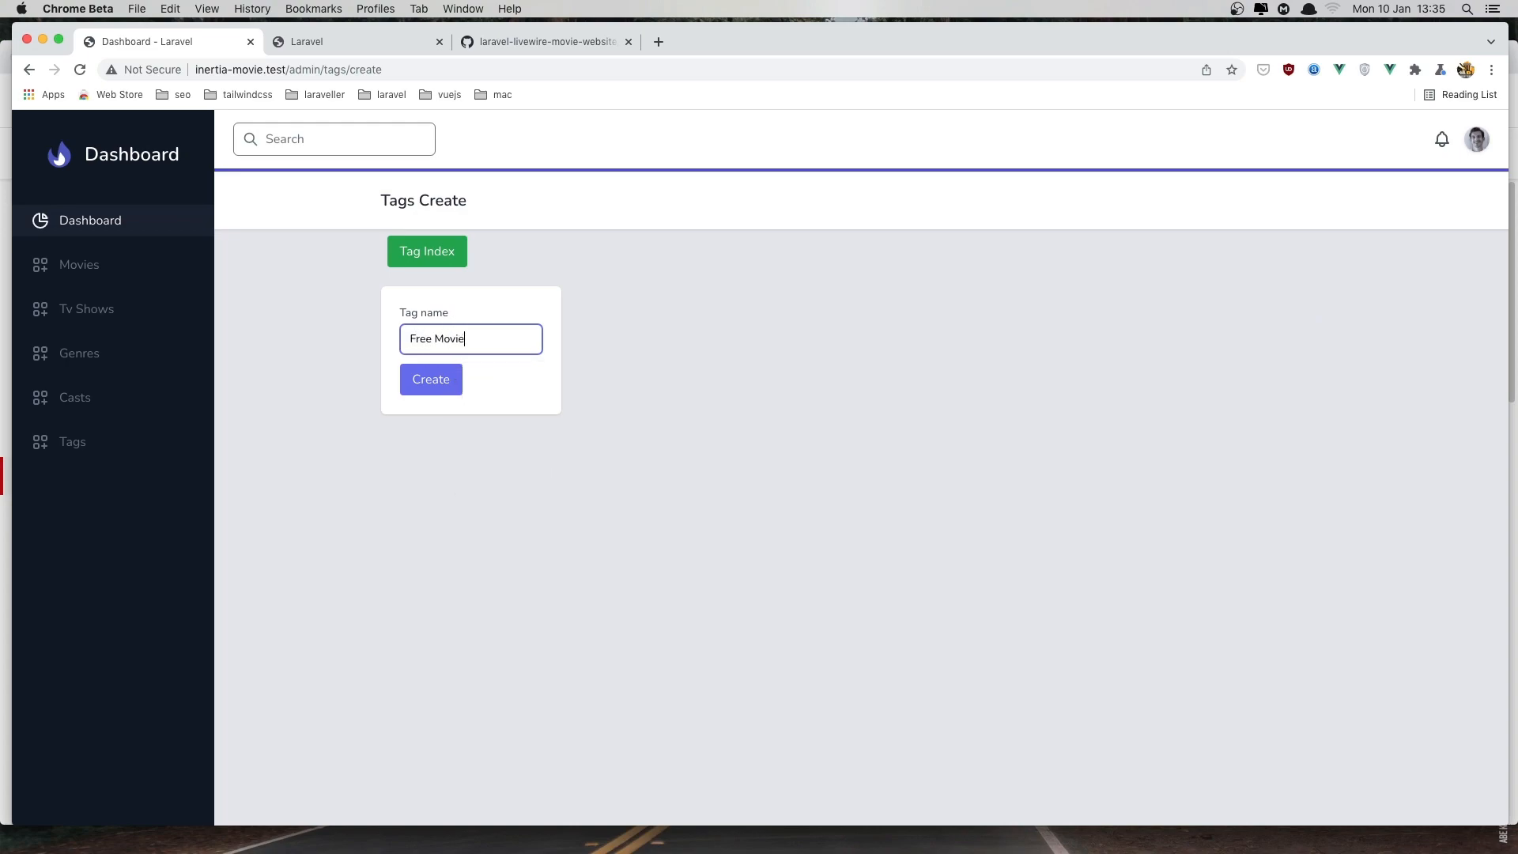
{"action": "left_click", "coordinate": [430, 378]}
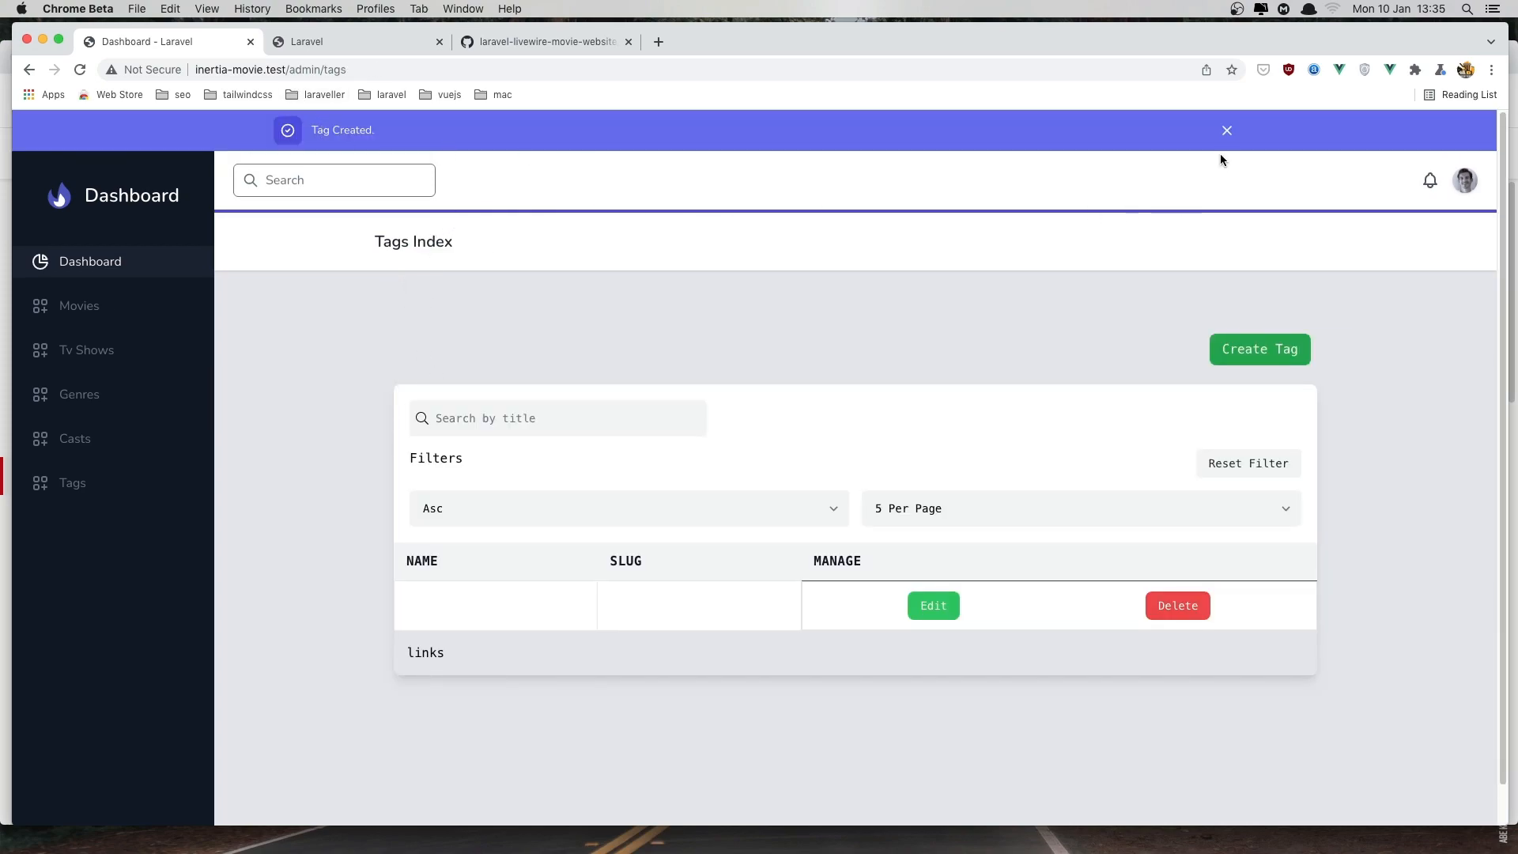
{"action": "left_click", "coordinate": [1227, 129]}
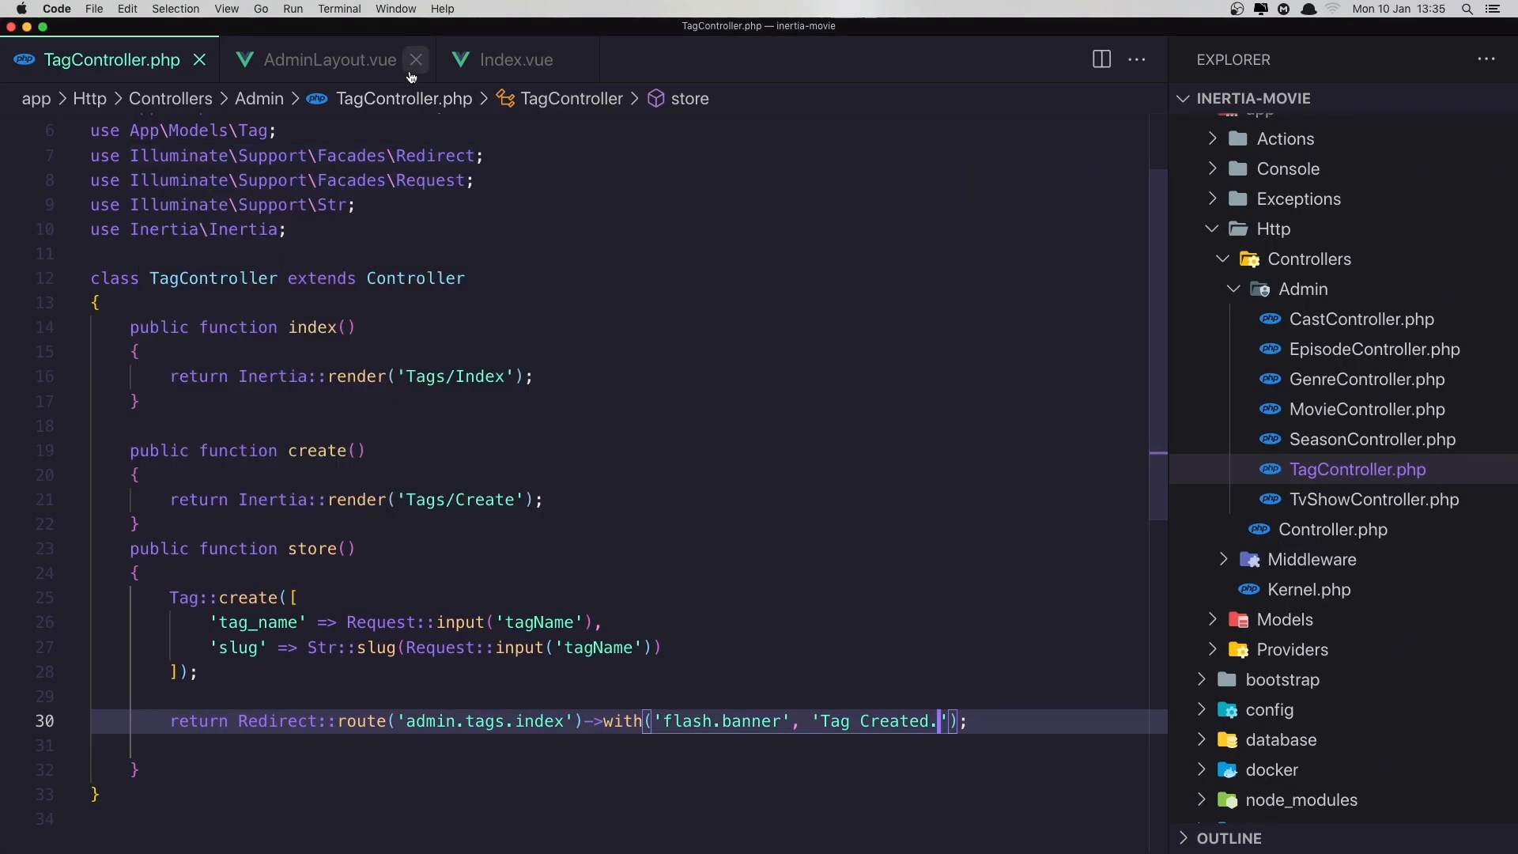
{"action": "mouse_move", "coordinate": [560, 421]}
{"action": "type", "text": ", ["}
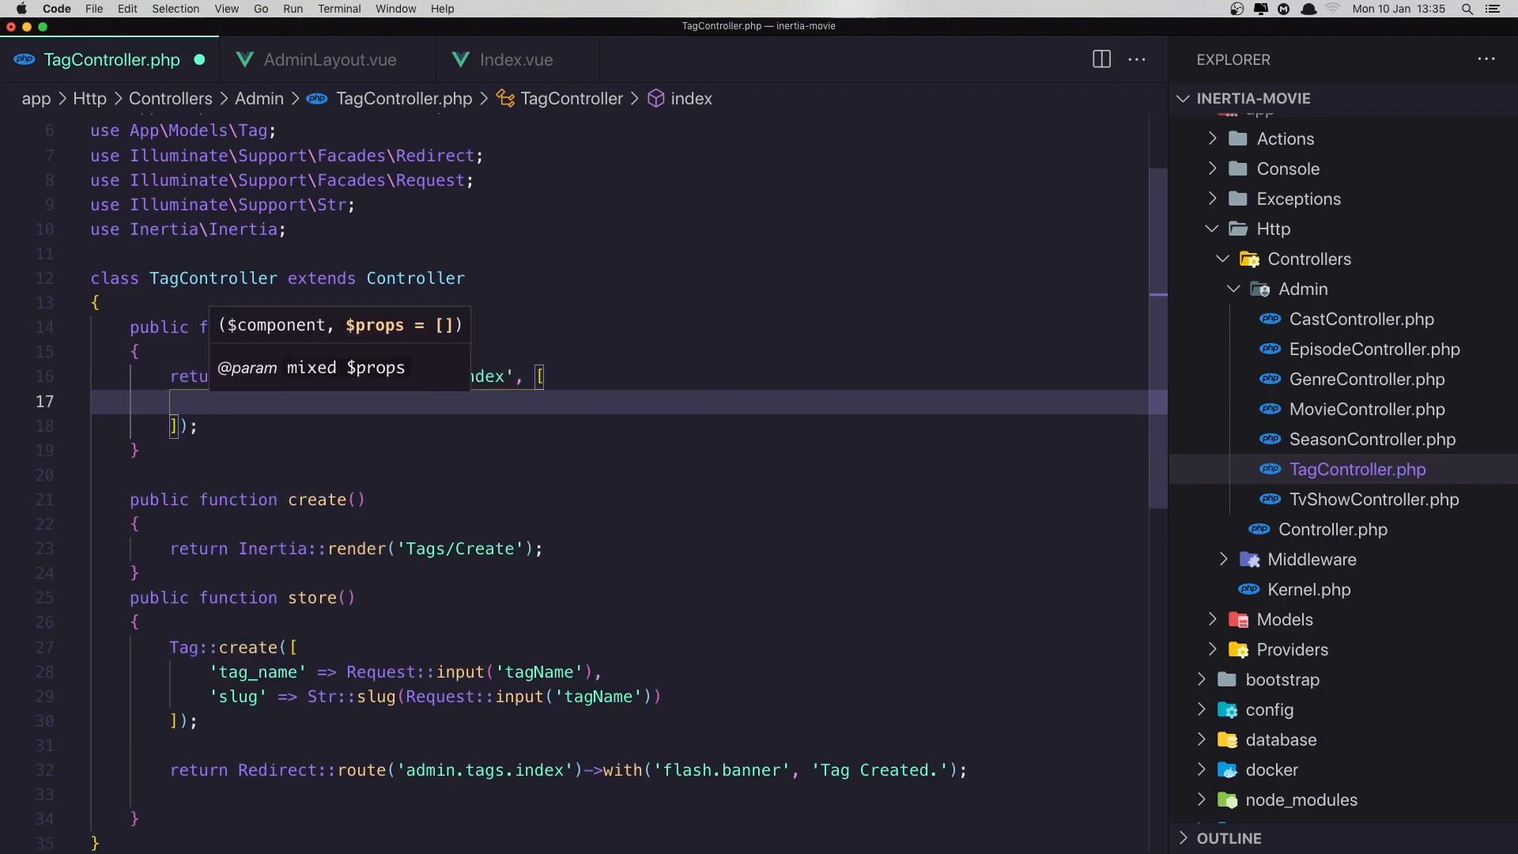
Add 'tags' => Tag::all() to the Inertia::render data in TagController index()
{"action": "type", "text": "'tags'"}
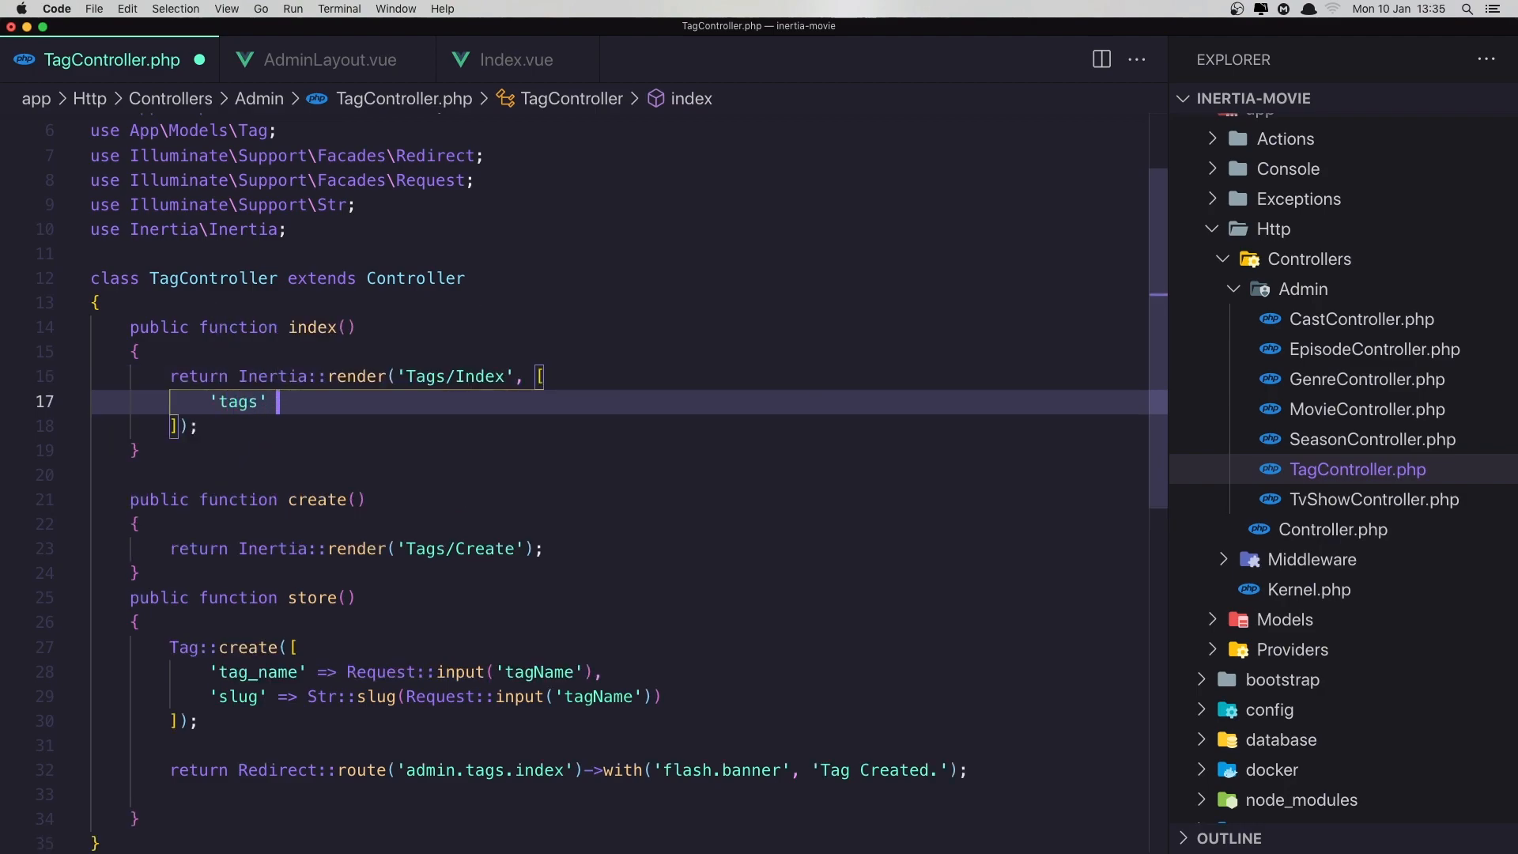
{"action": "type", "text": "=>"}
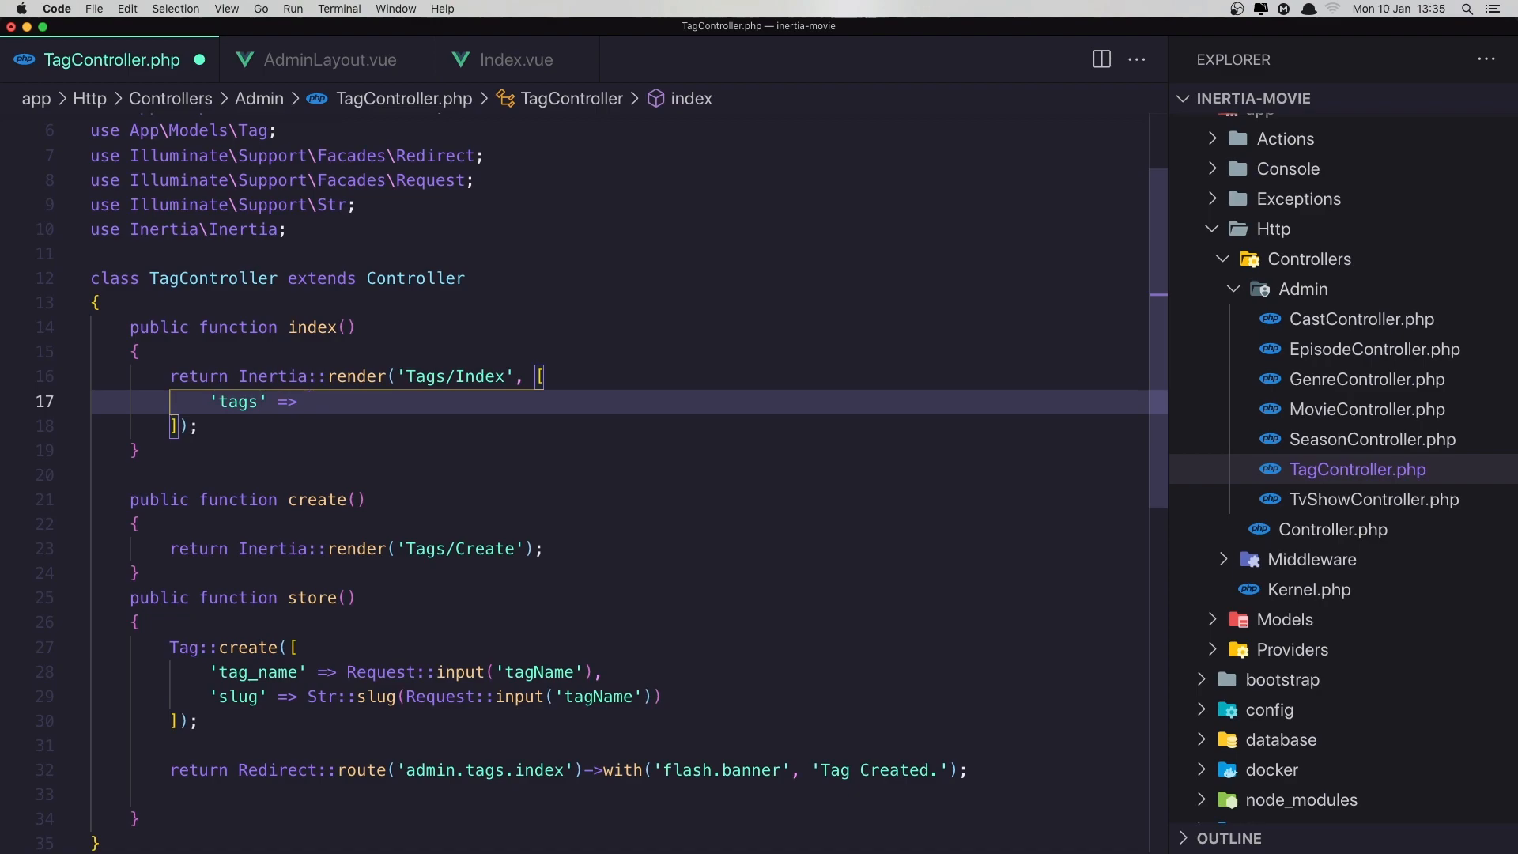
{"action": "type", "text": "Tag"}
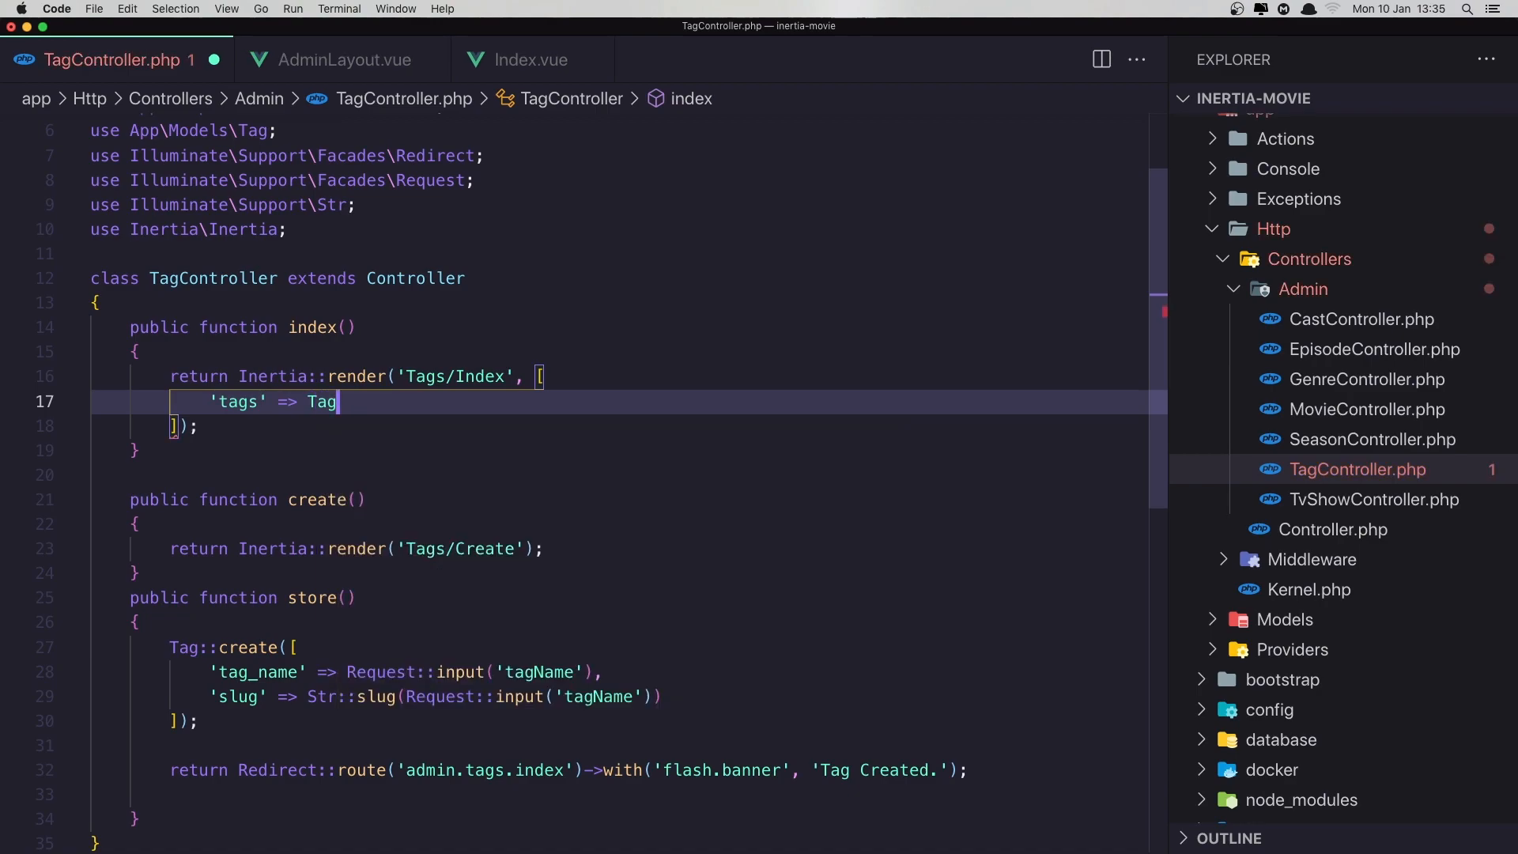
{"action": "type", "text": "::all("}
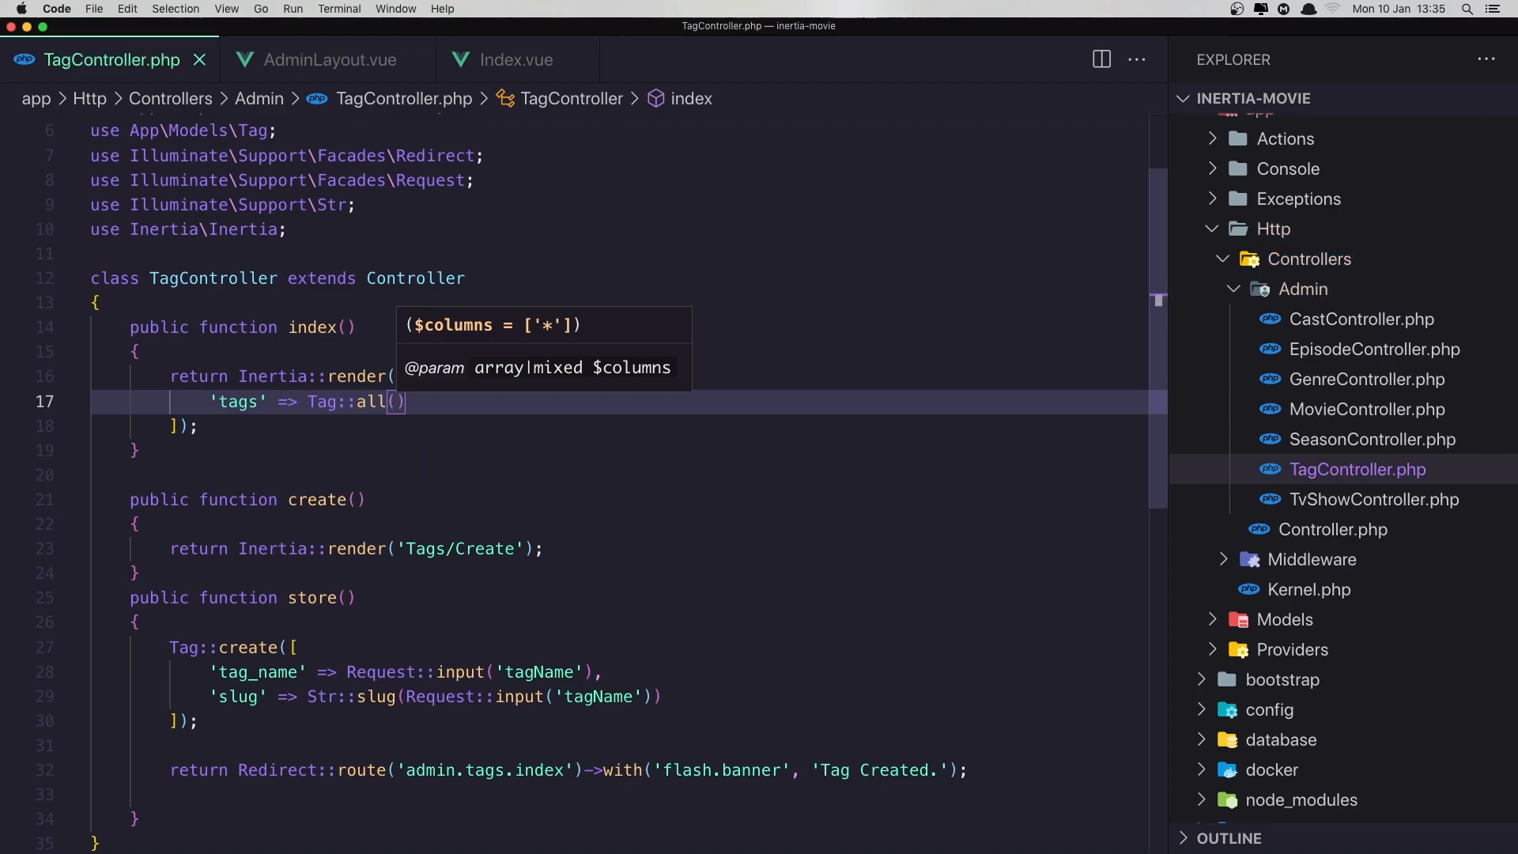
{"action": "left_click", "coordinate": [517, 58]}
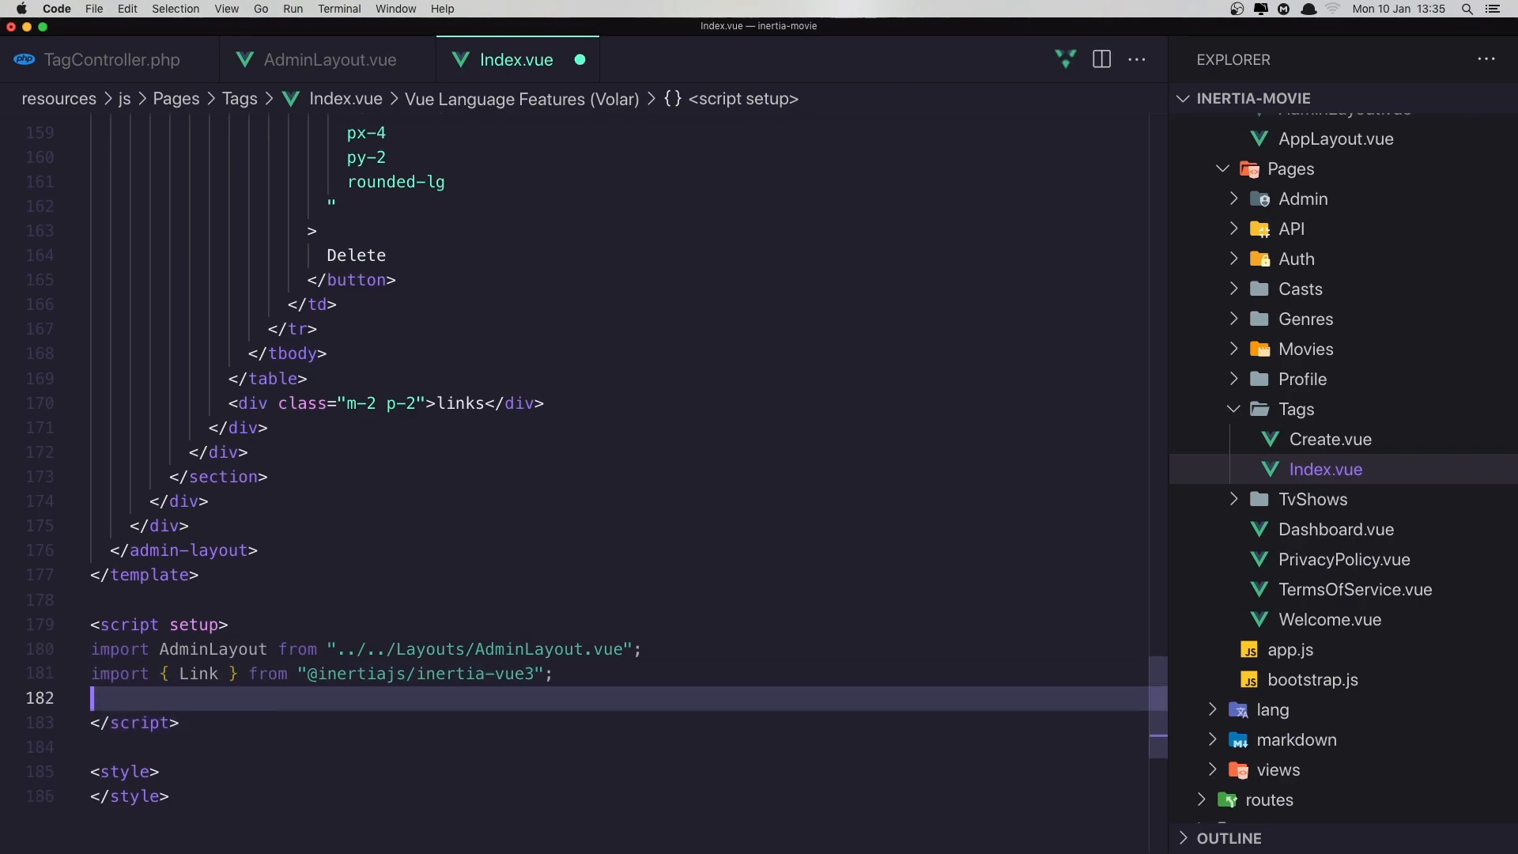
Write const props = defineProps({ tags: Array }) below the imports in Index.vue
{"action": "type", "text": "co"}
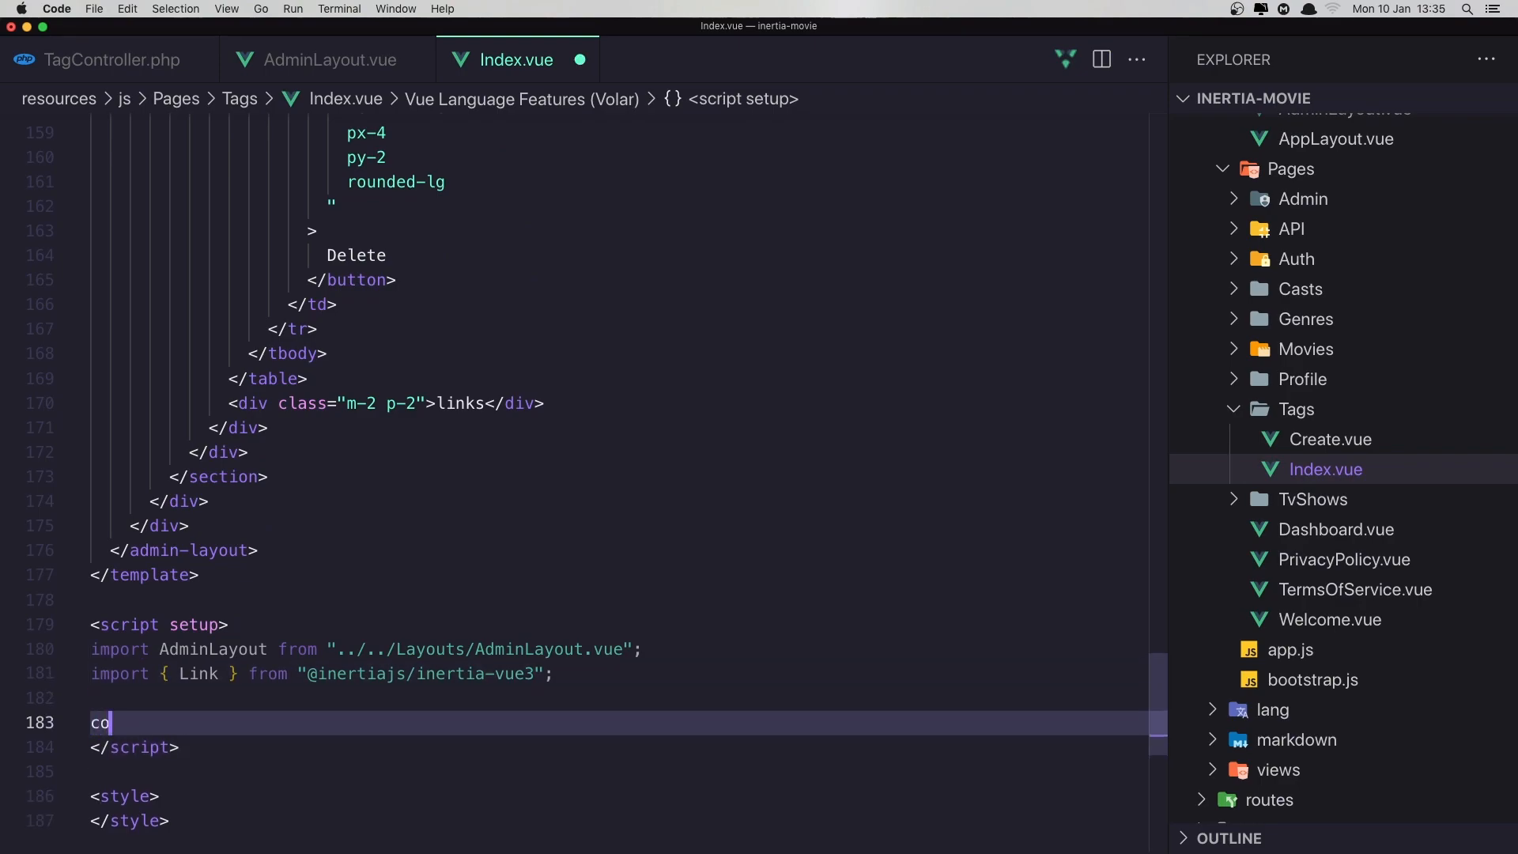
{"action": "type", "text": "nst pro"}
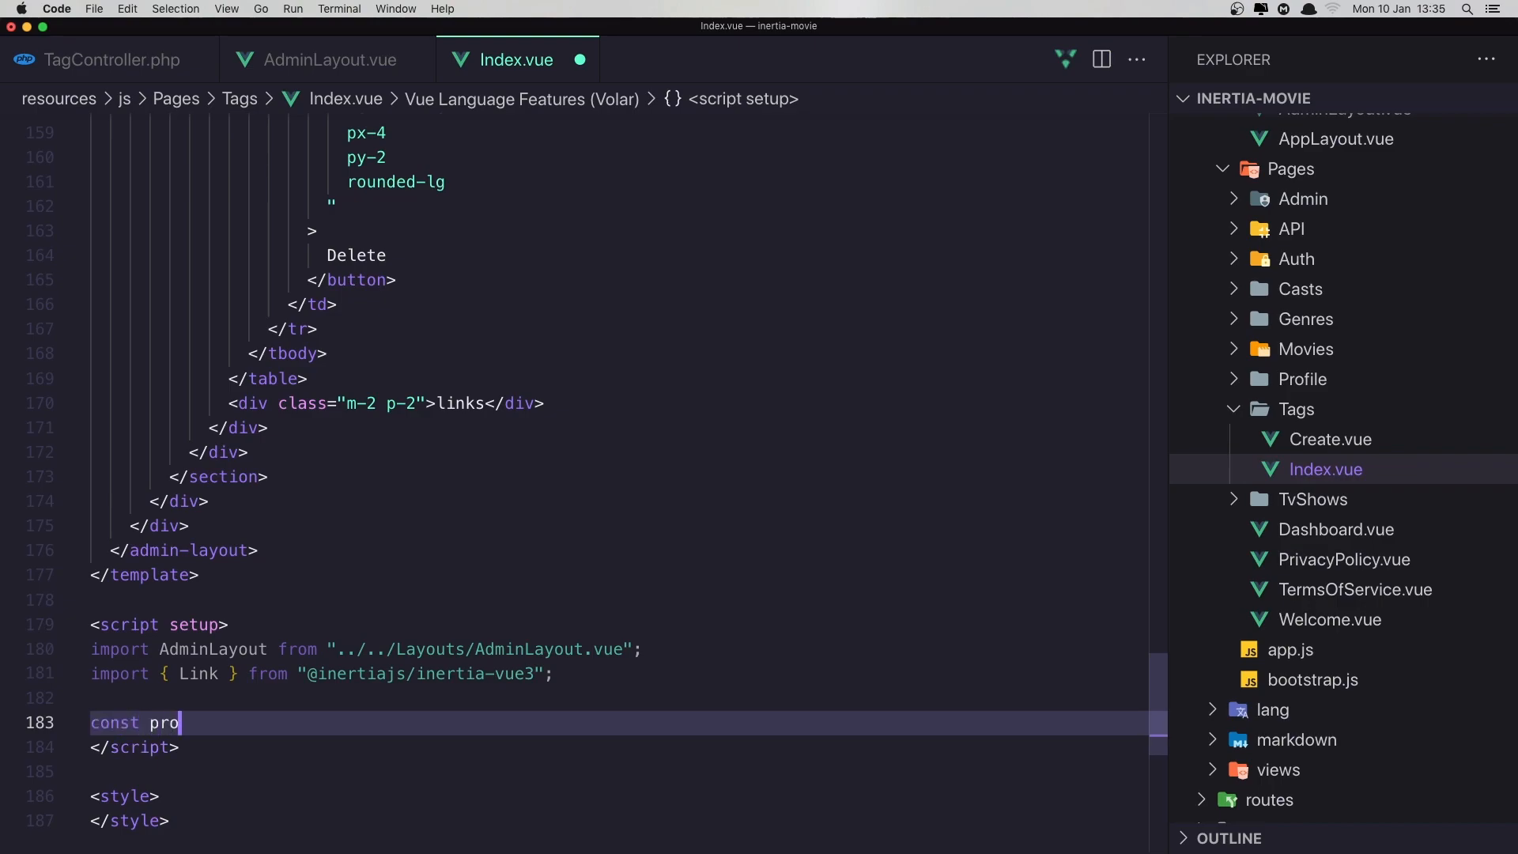
{"action": "type", "text": "this.props."}
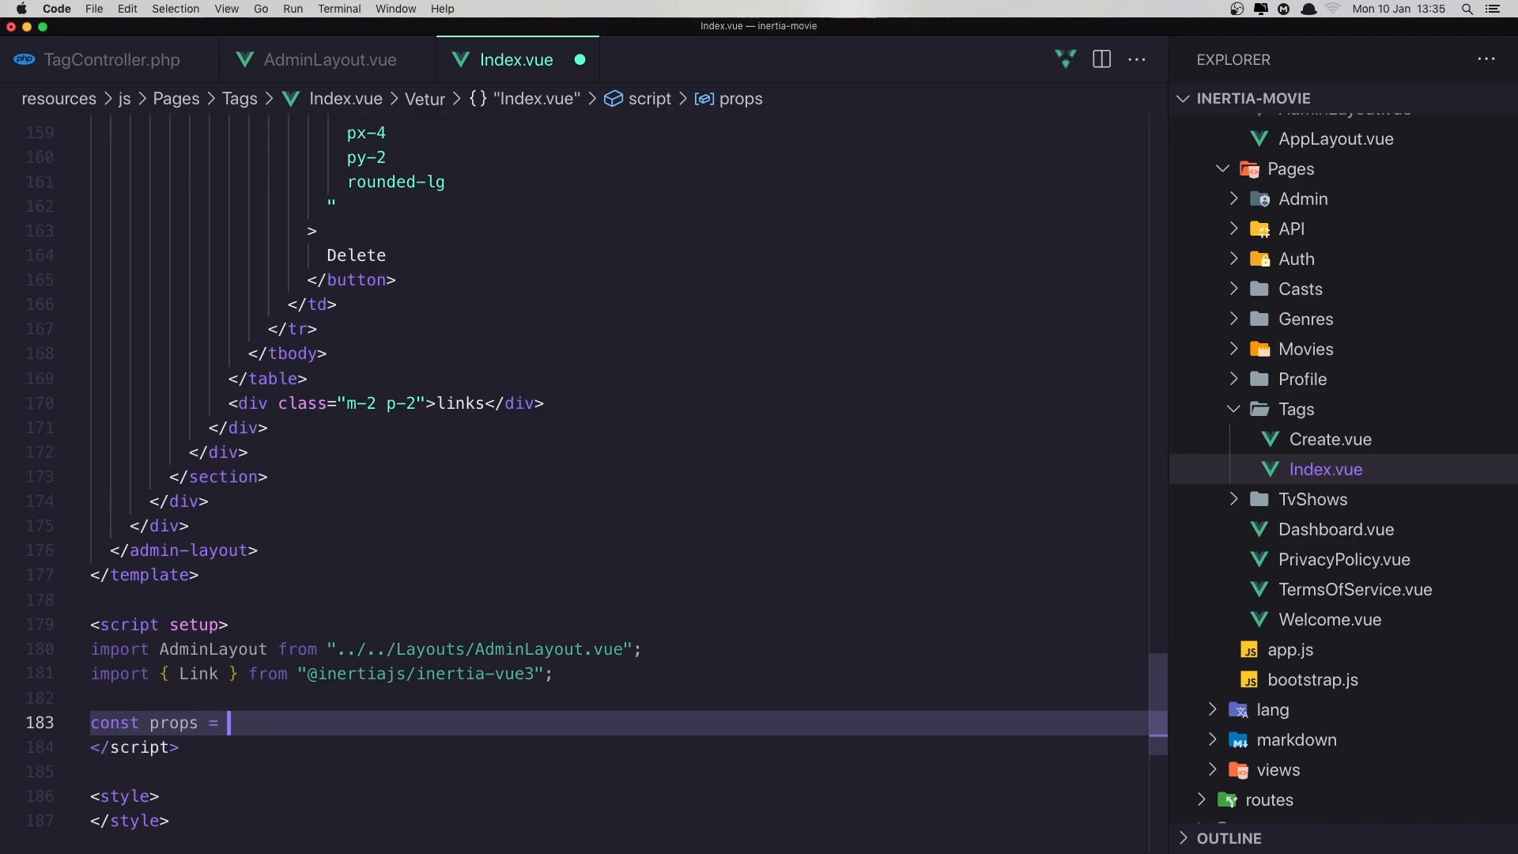
{"action": "type", "text": "defin"}
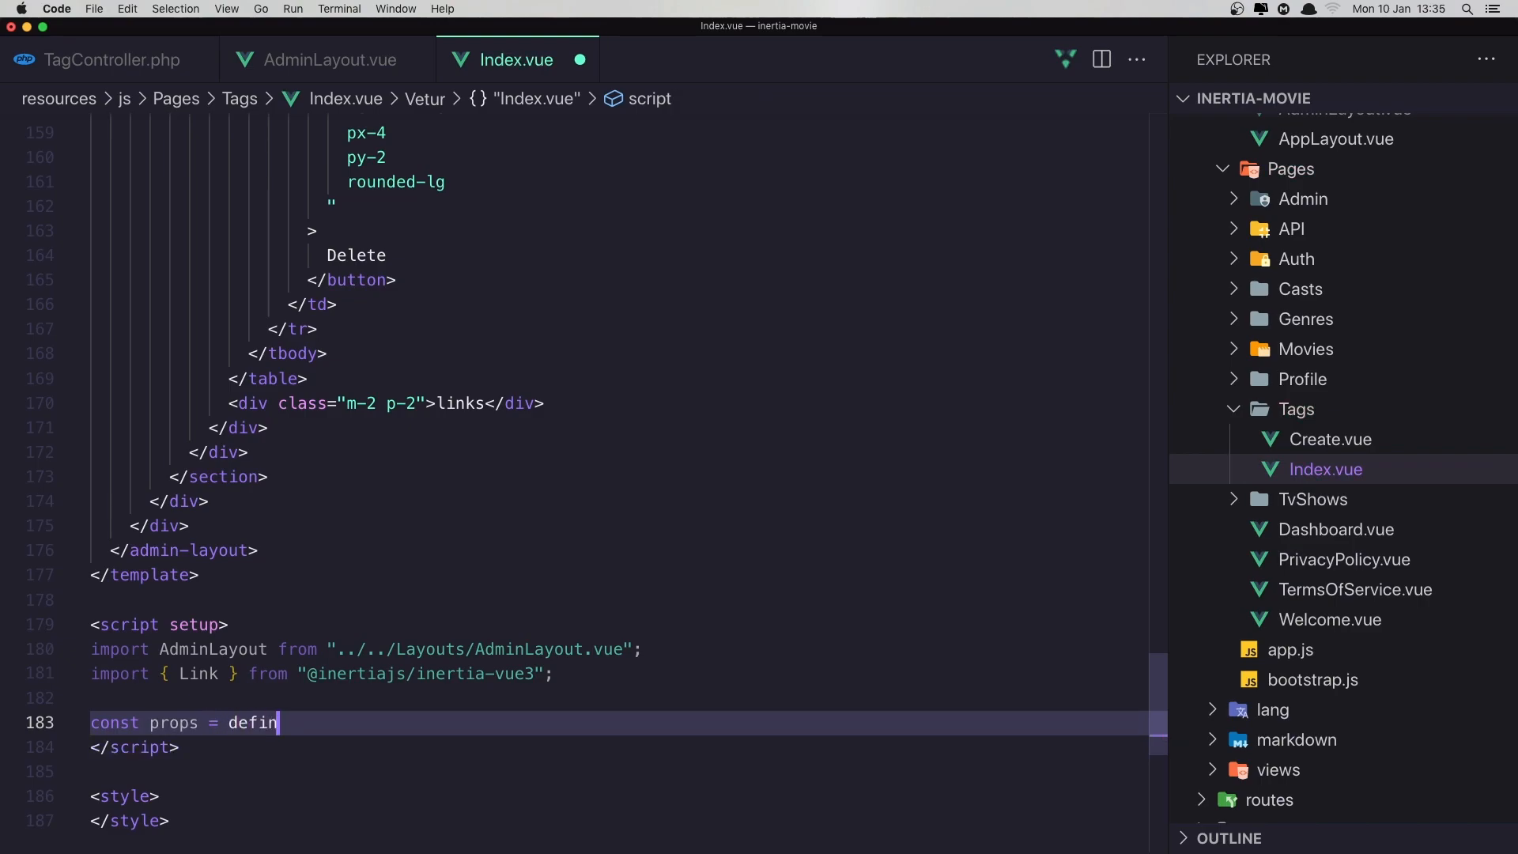
{"action": "type", "text": "eProps"}
{"action": "type", "text": "tags"}
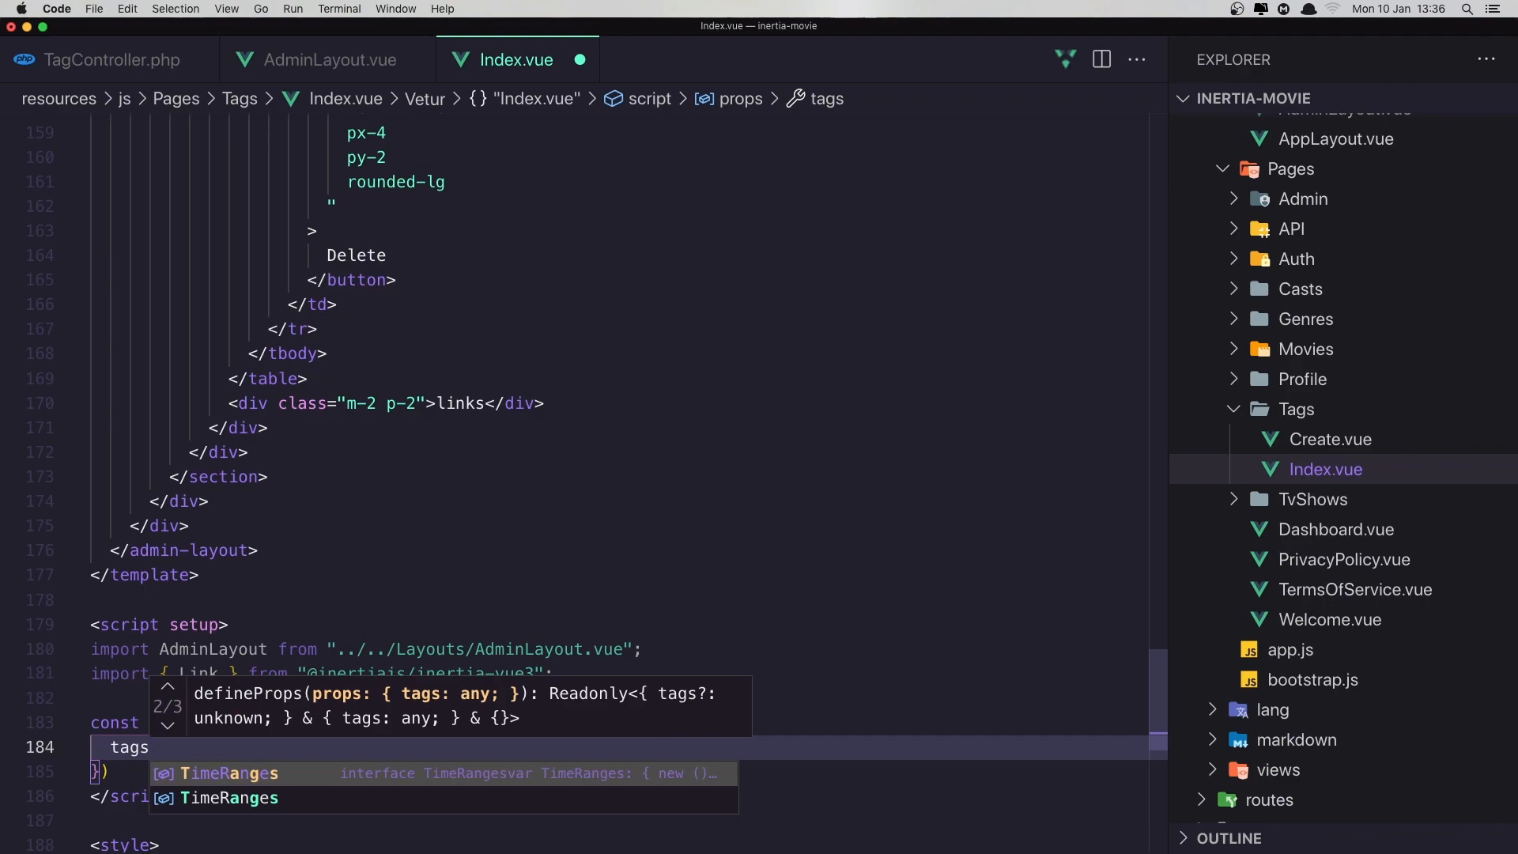
{"action": "type", "text": ": Arra"}
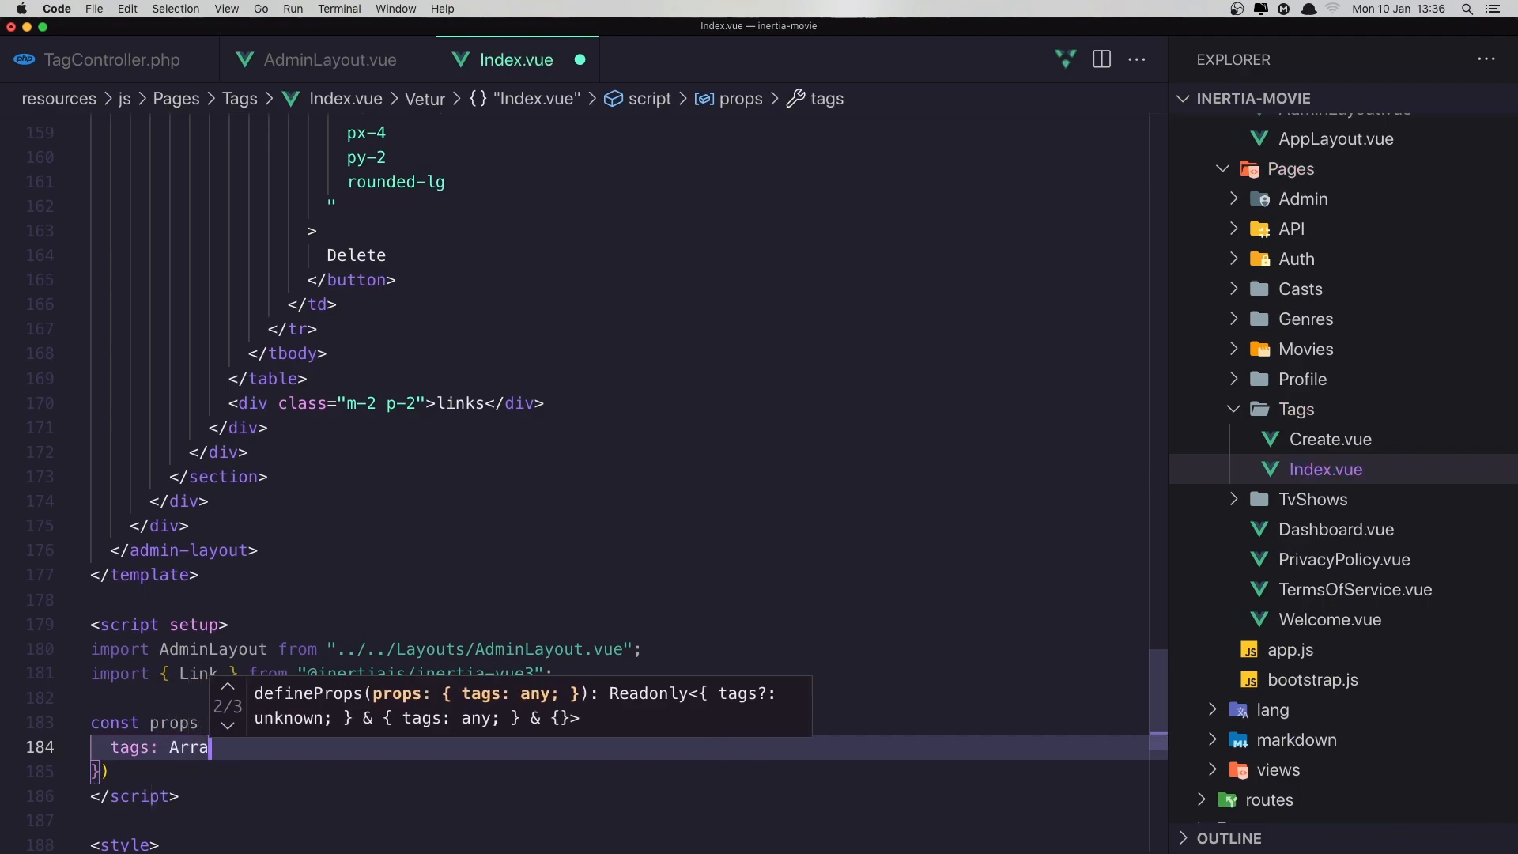
{"action": "type", "text": "y"}
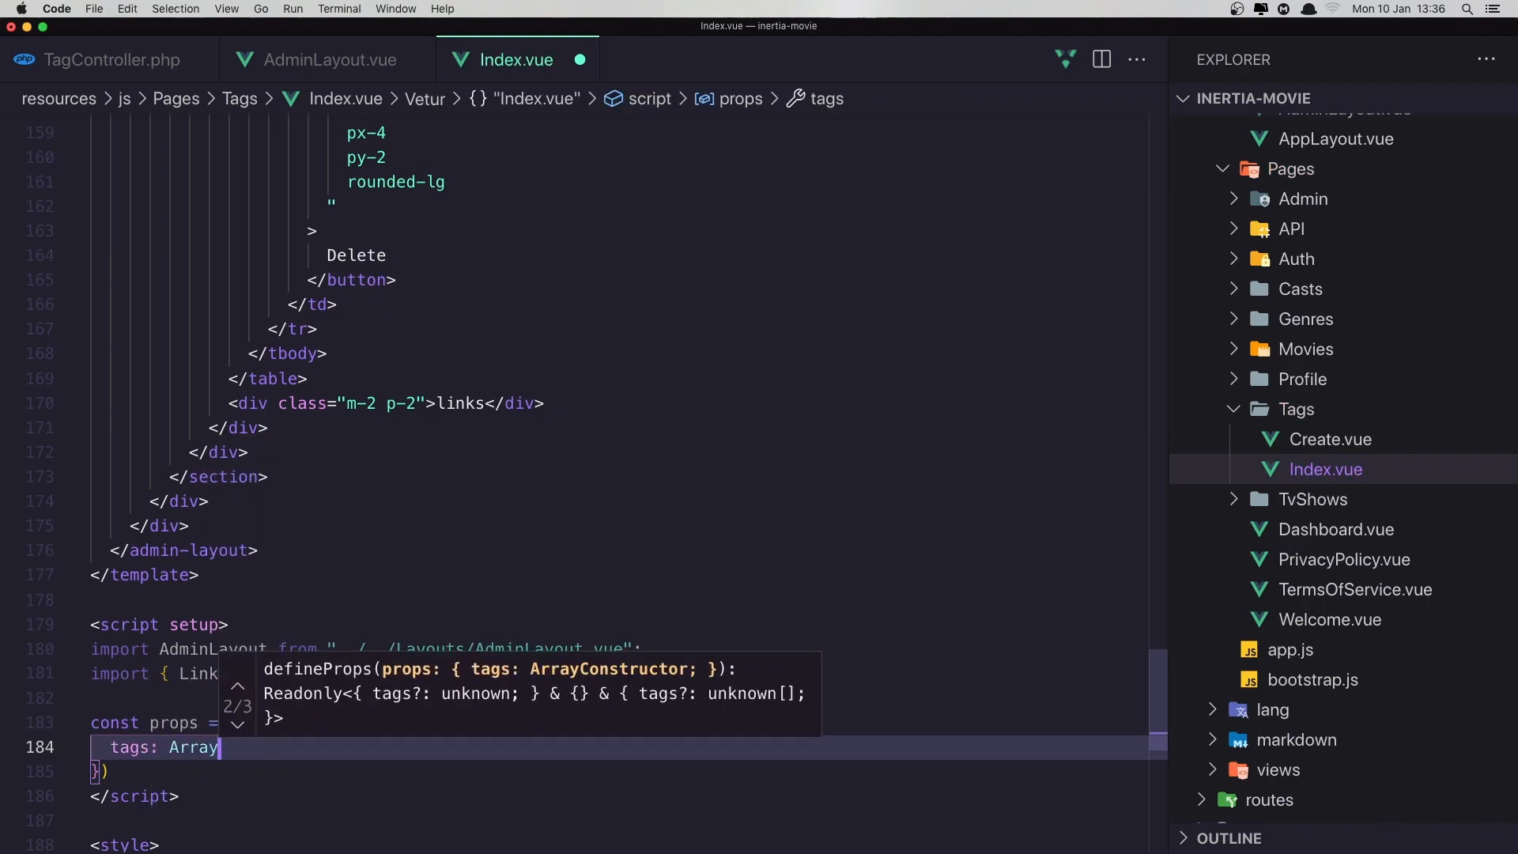
{"action": "type", "text": ","}
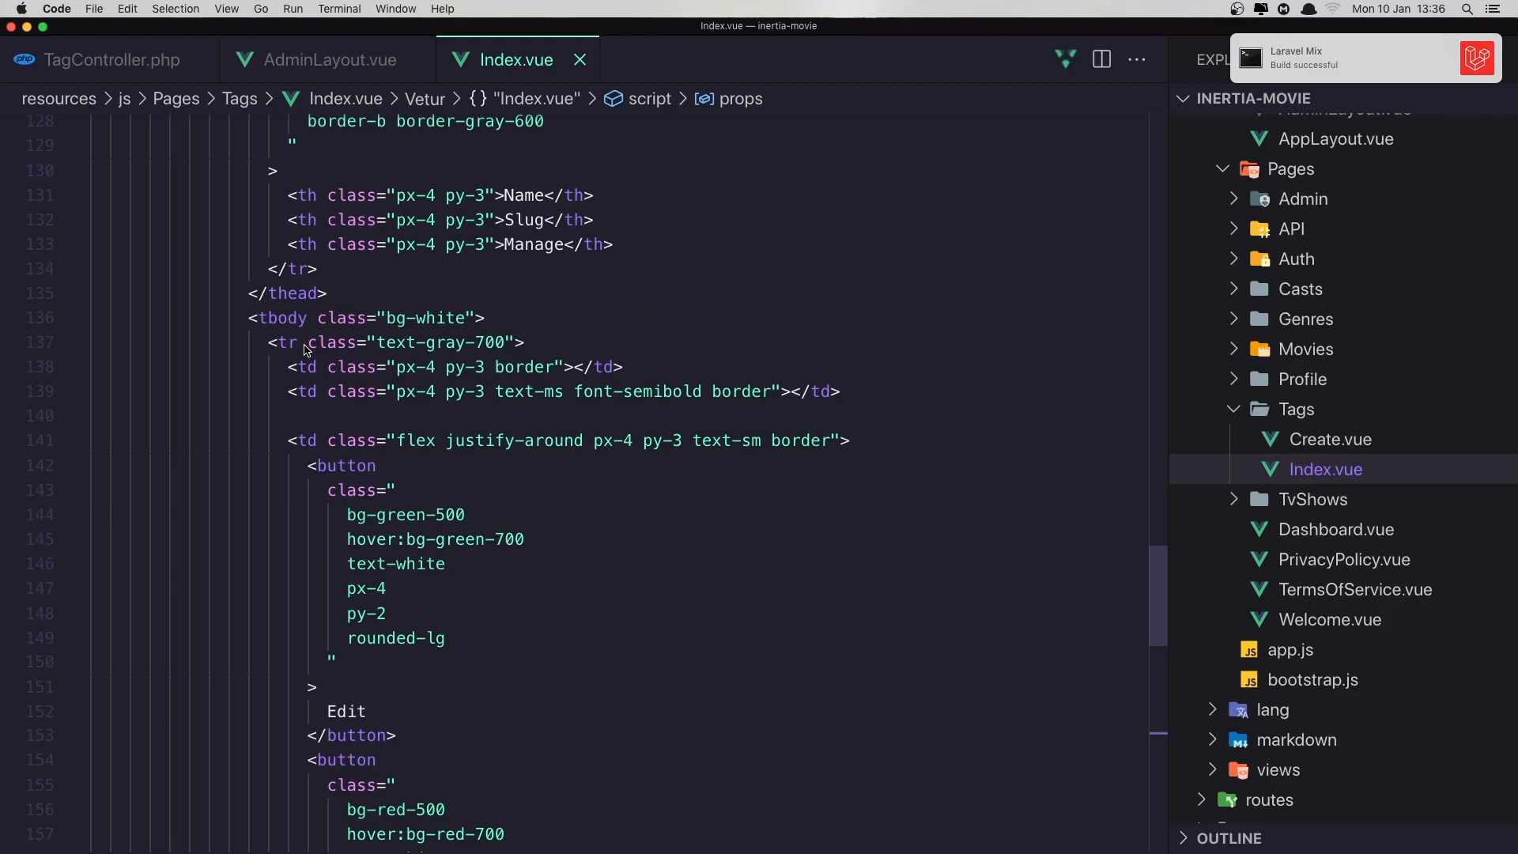
Give the table body <tr> v-for="tag in tags" with :key="tag.id"
{"action": "left_click", "coordinate": [300, 341]}
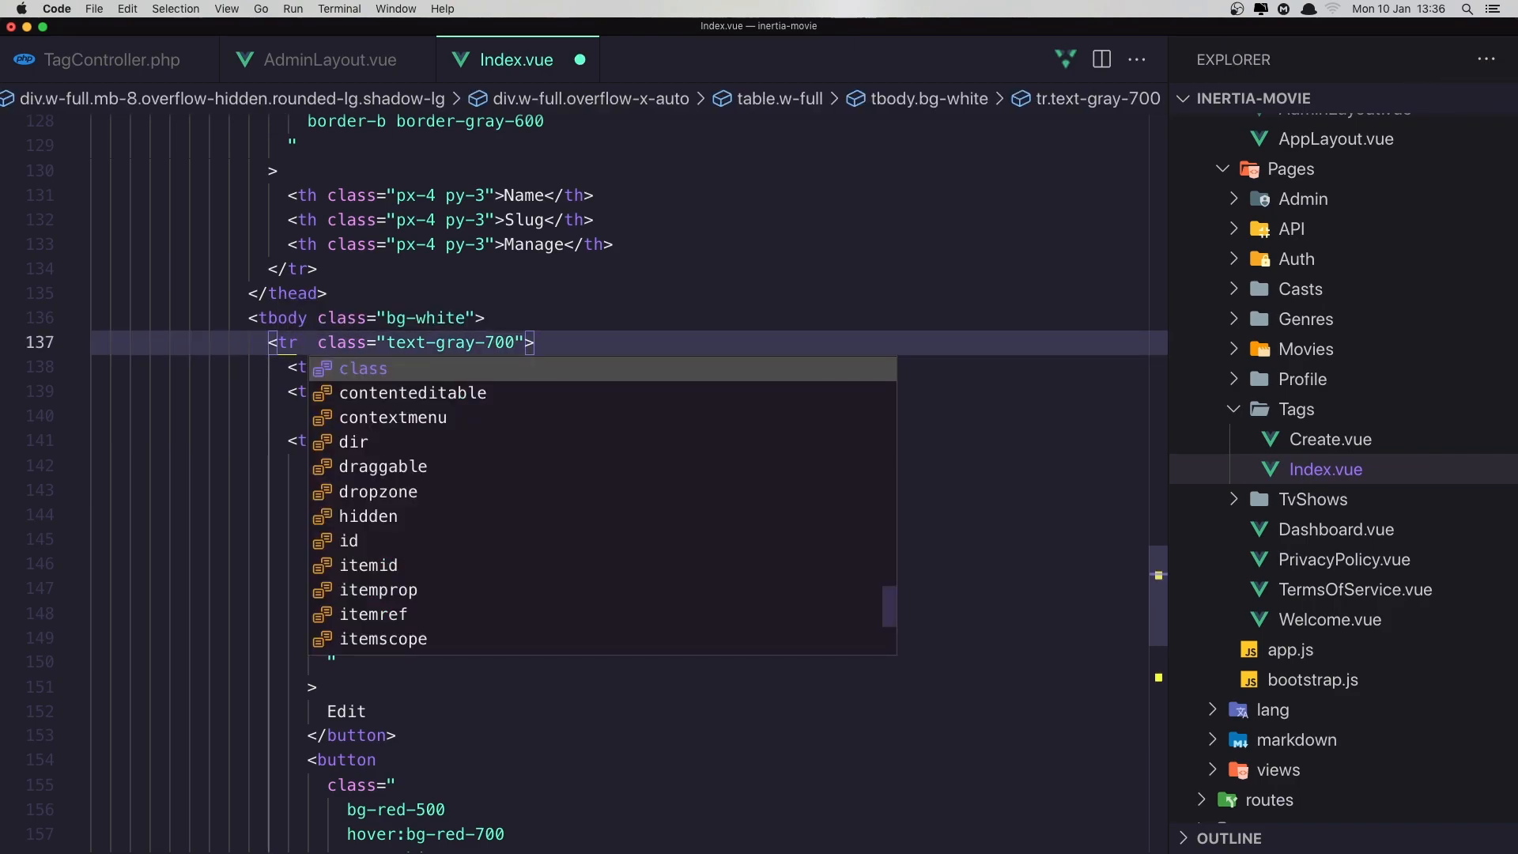
{"action": "type", "text": "v-for=\"t\""}
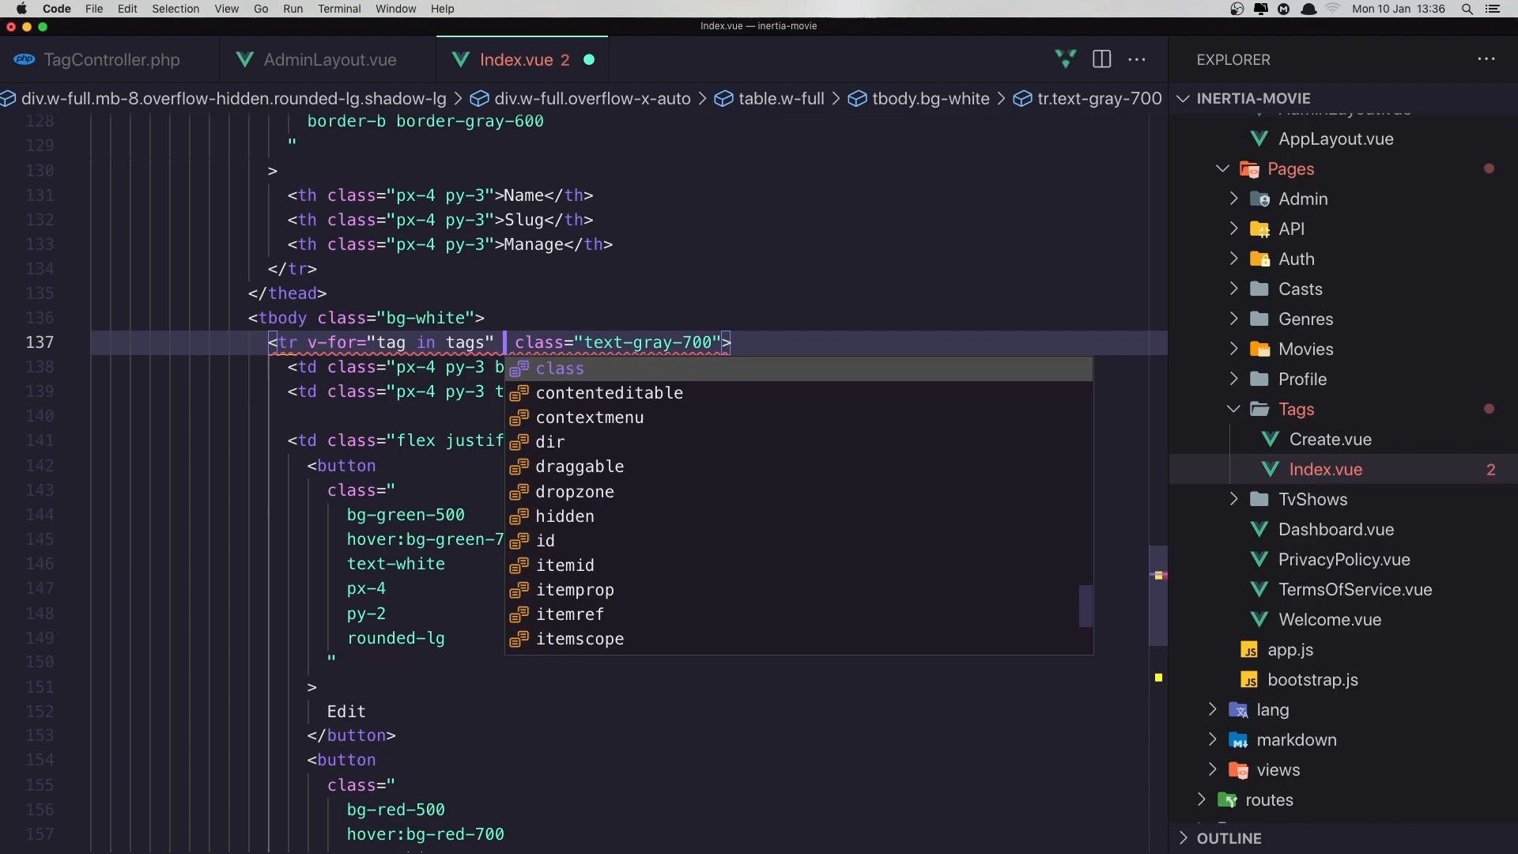
{"action": "type", "text": ":key=\""}
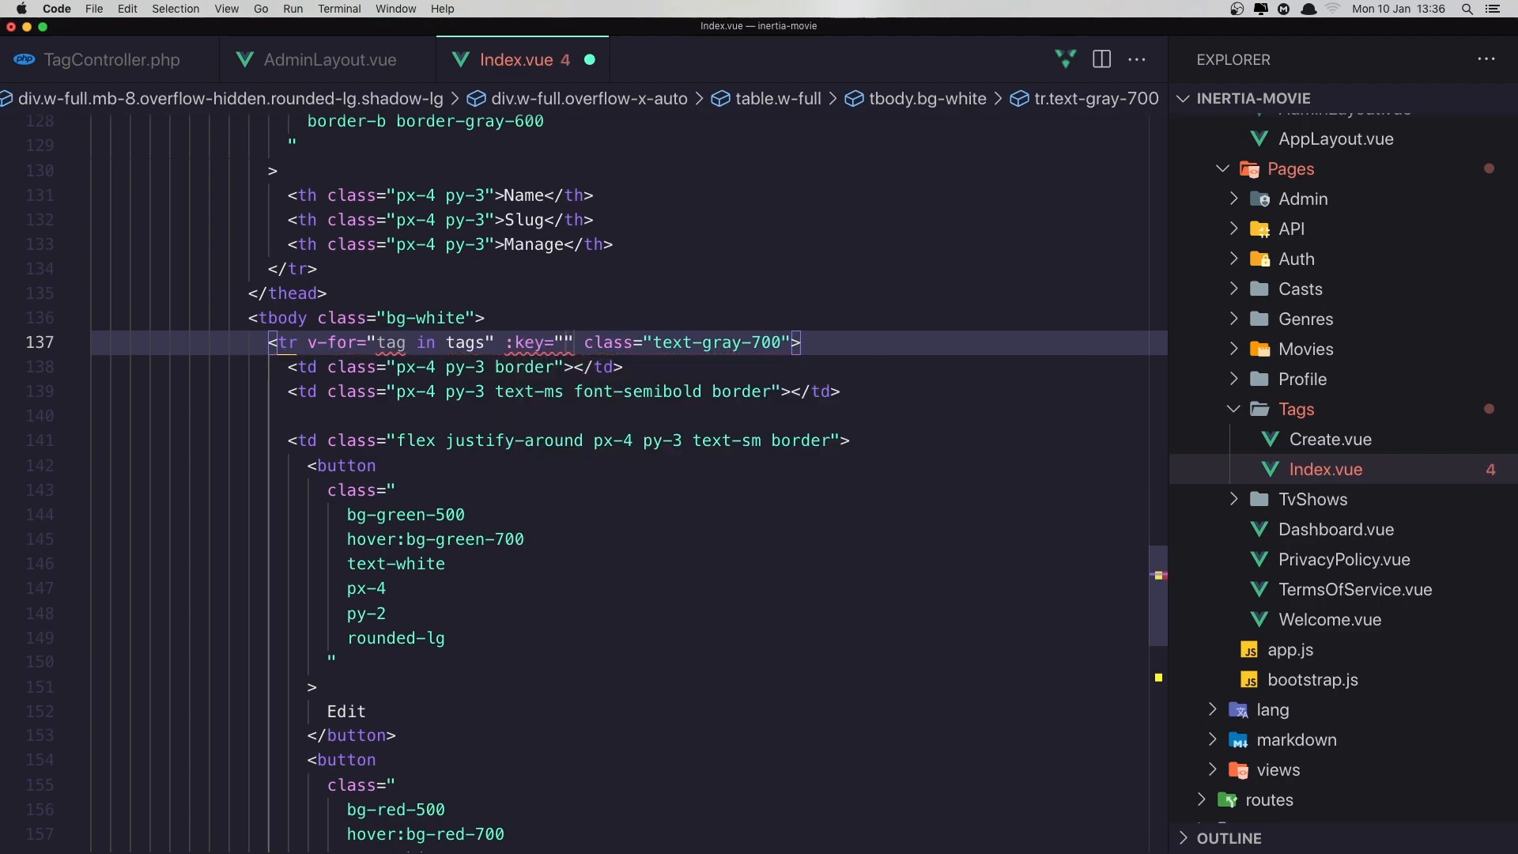
{"action": "type", "text": "tag.id"}
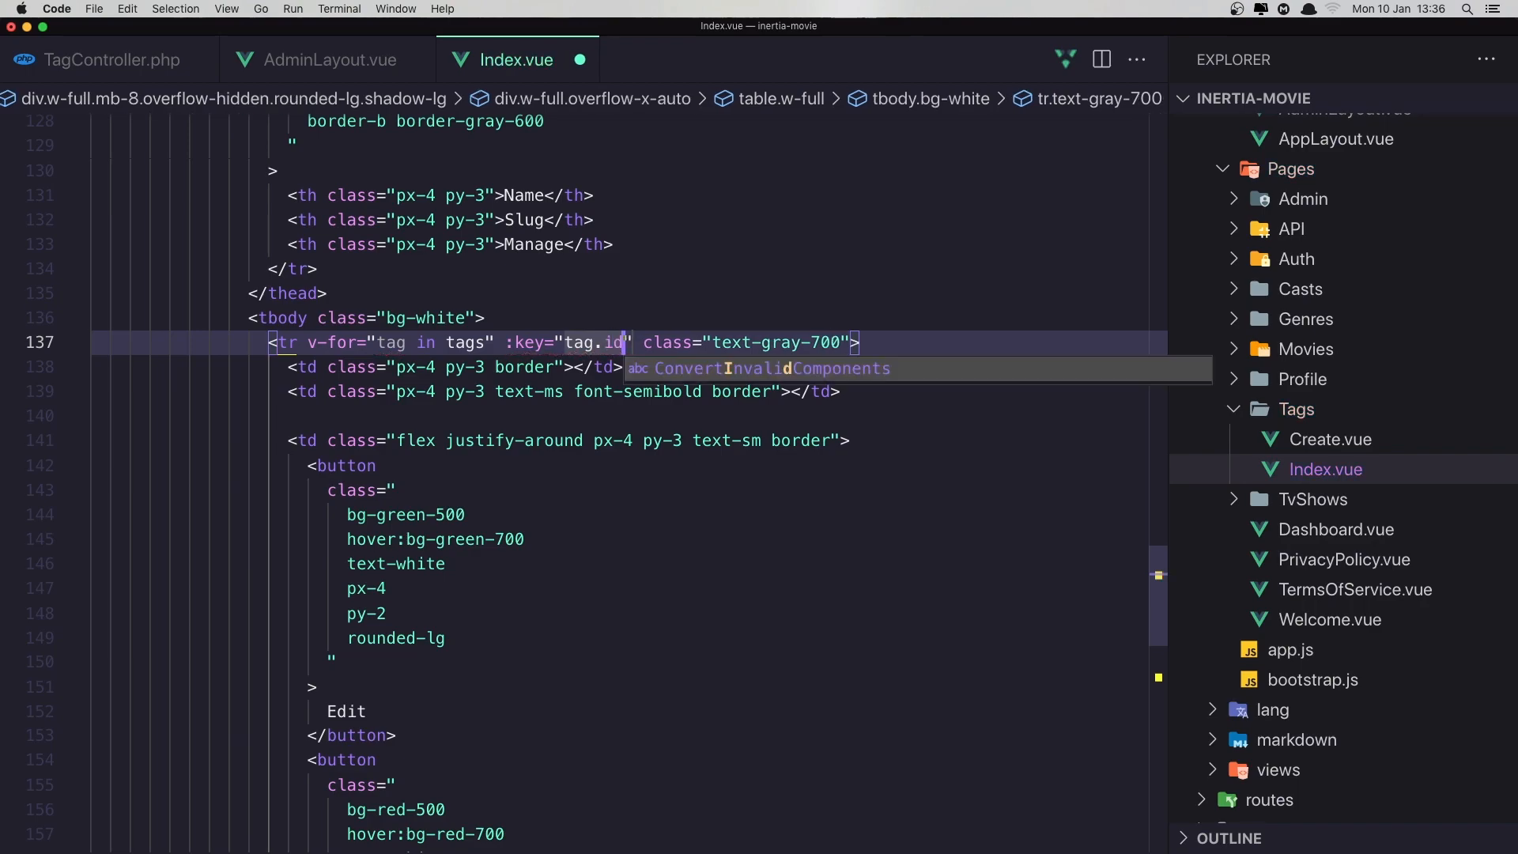
{"action": "mouse_move", "coordinate": [521, 370]}
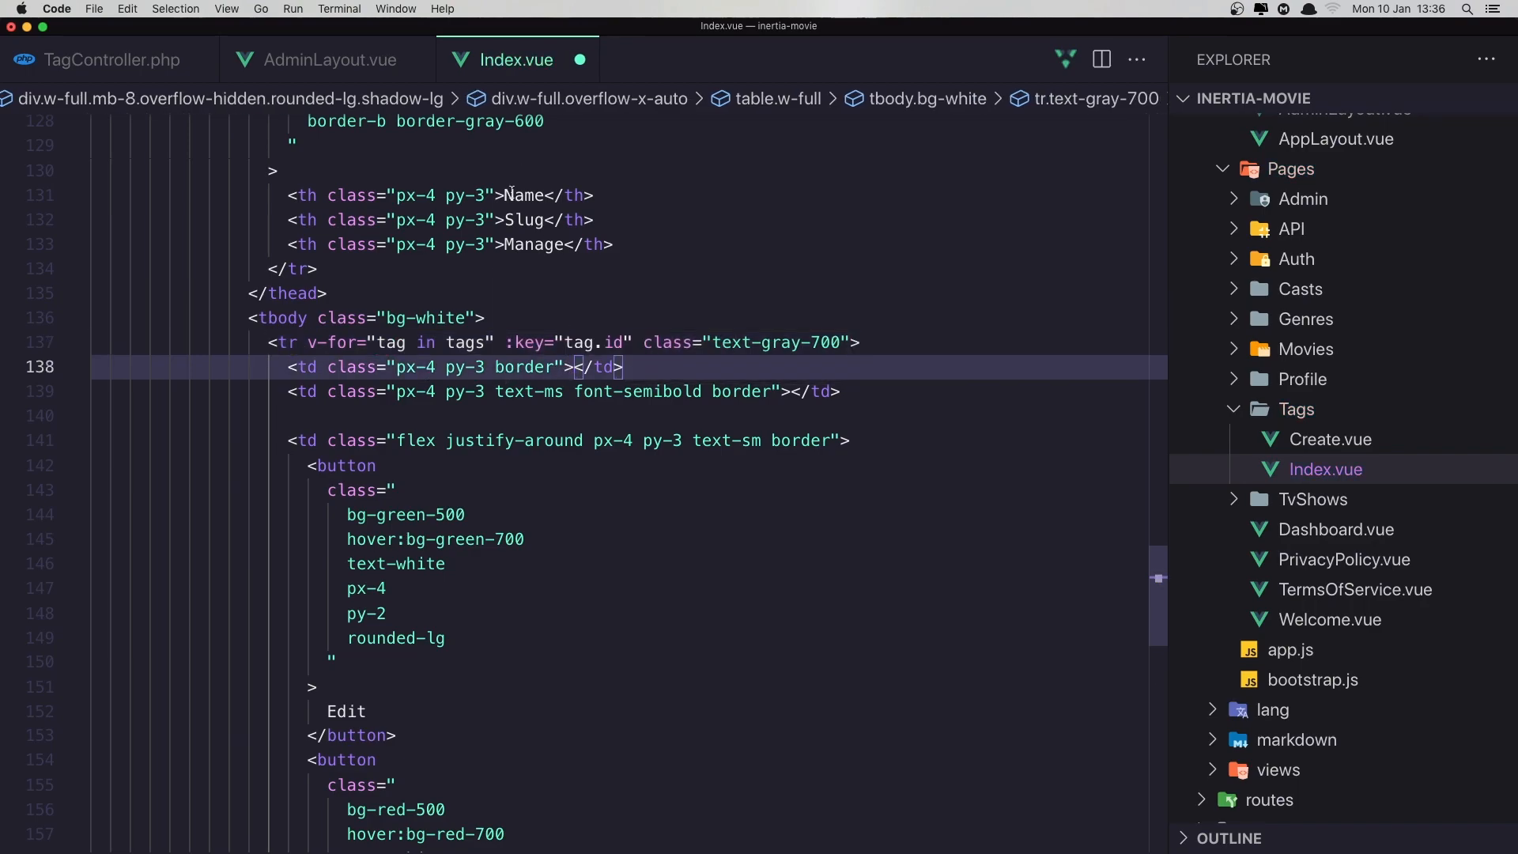
{"action": "mouse_move", "coordinate": [501, 522]}
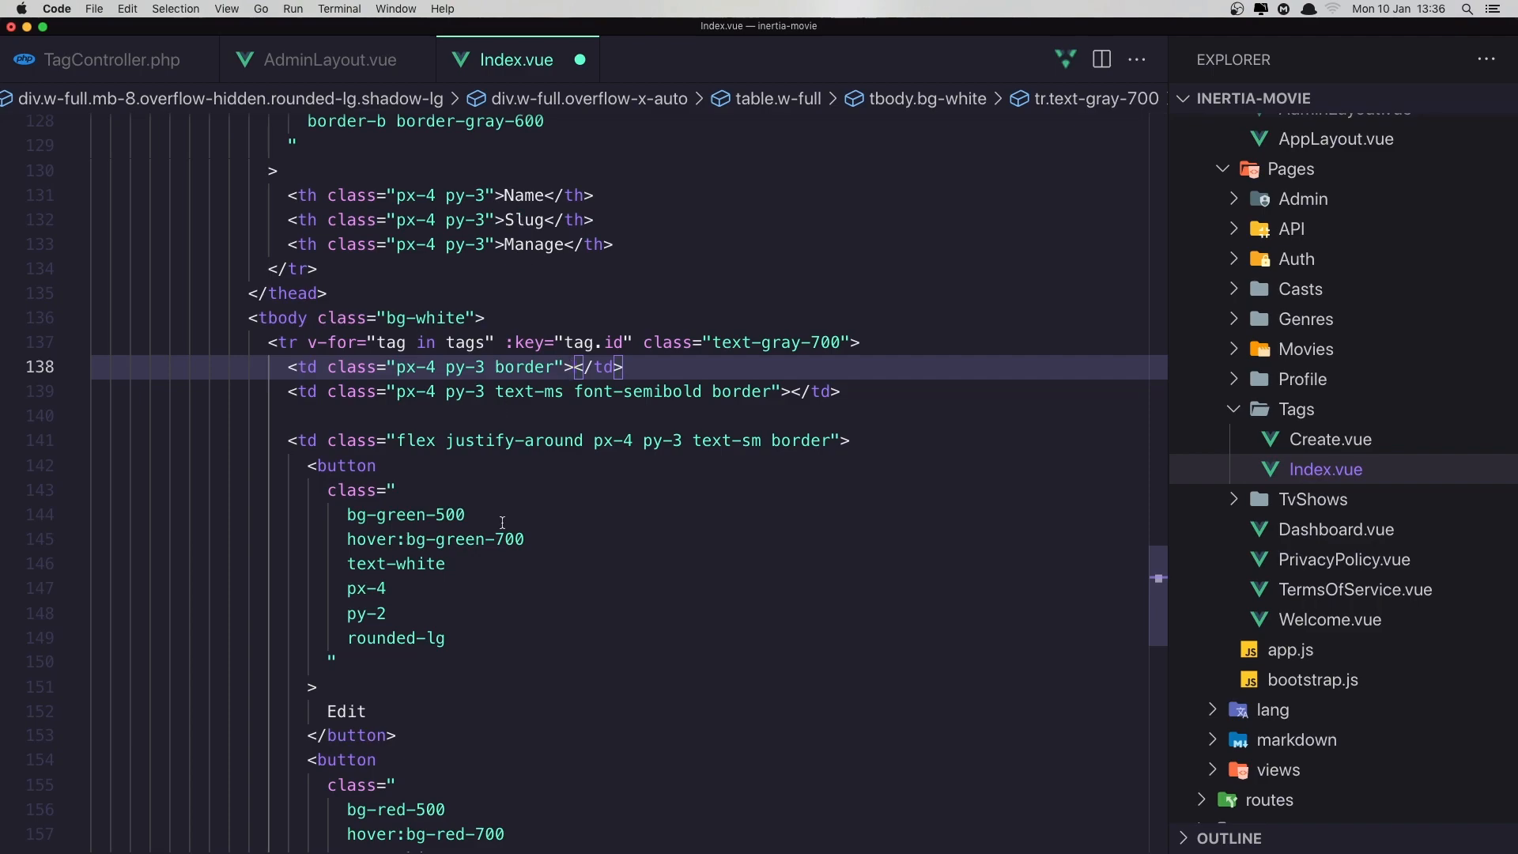
Render {{ tag.tag_name }} and {{ tag.slug }} in the first two table cells
{"action": "type", "text": "{{}}"}
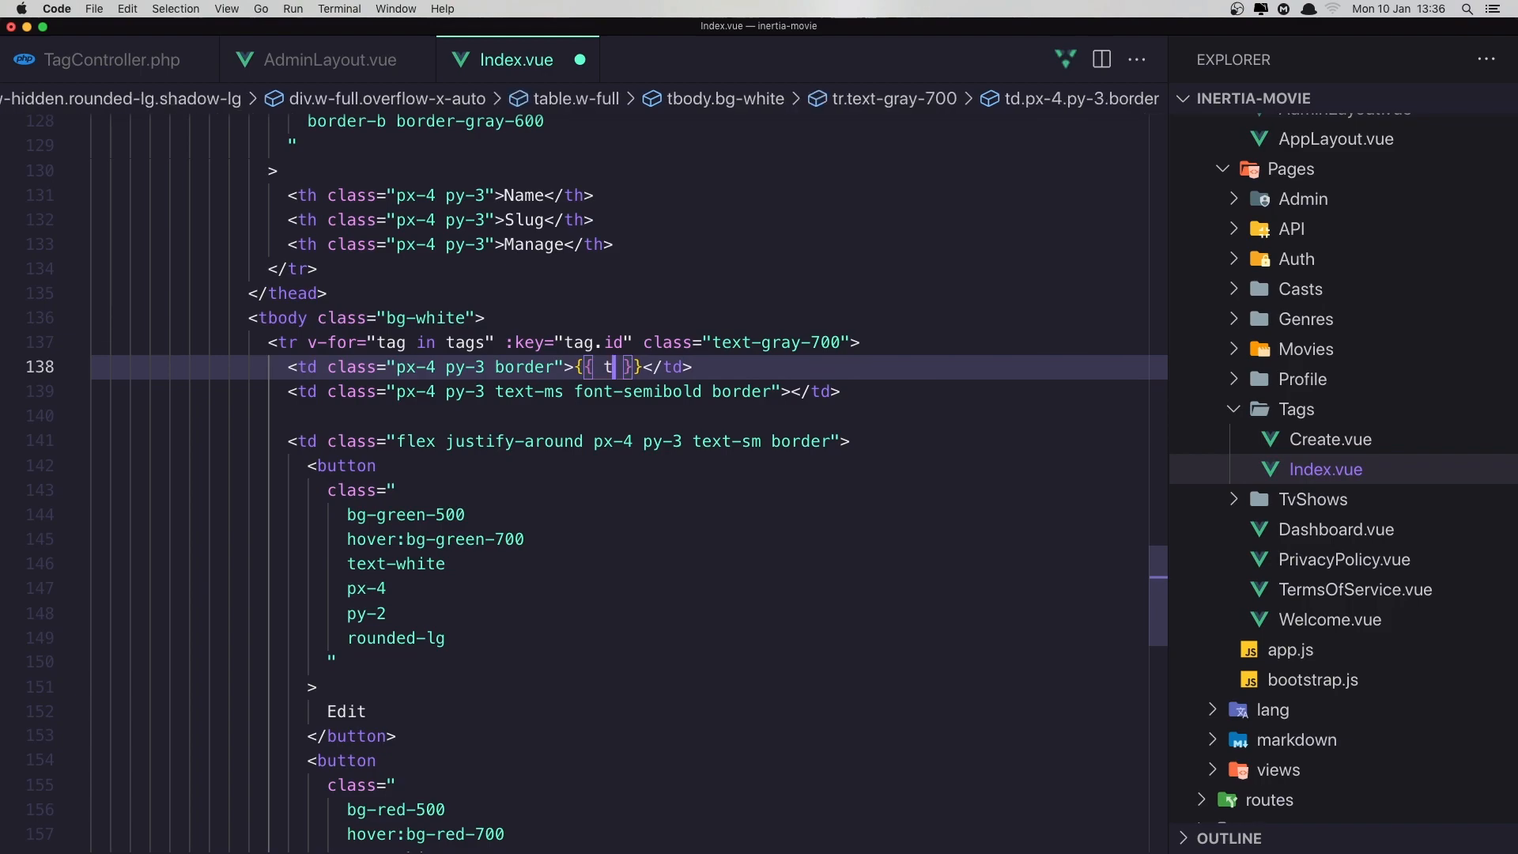
{"action": "type", "text": "ag.n"}
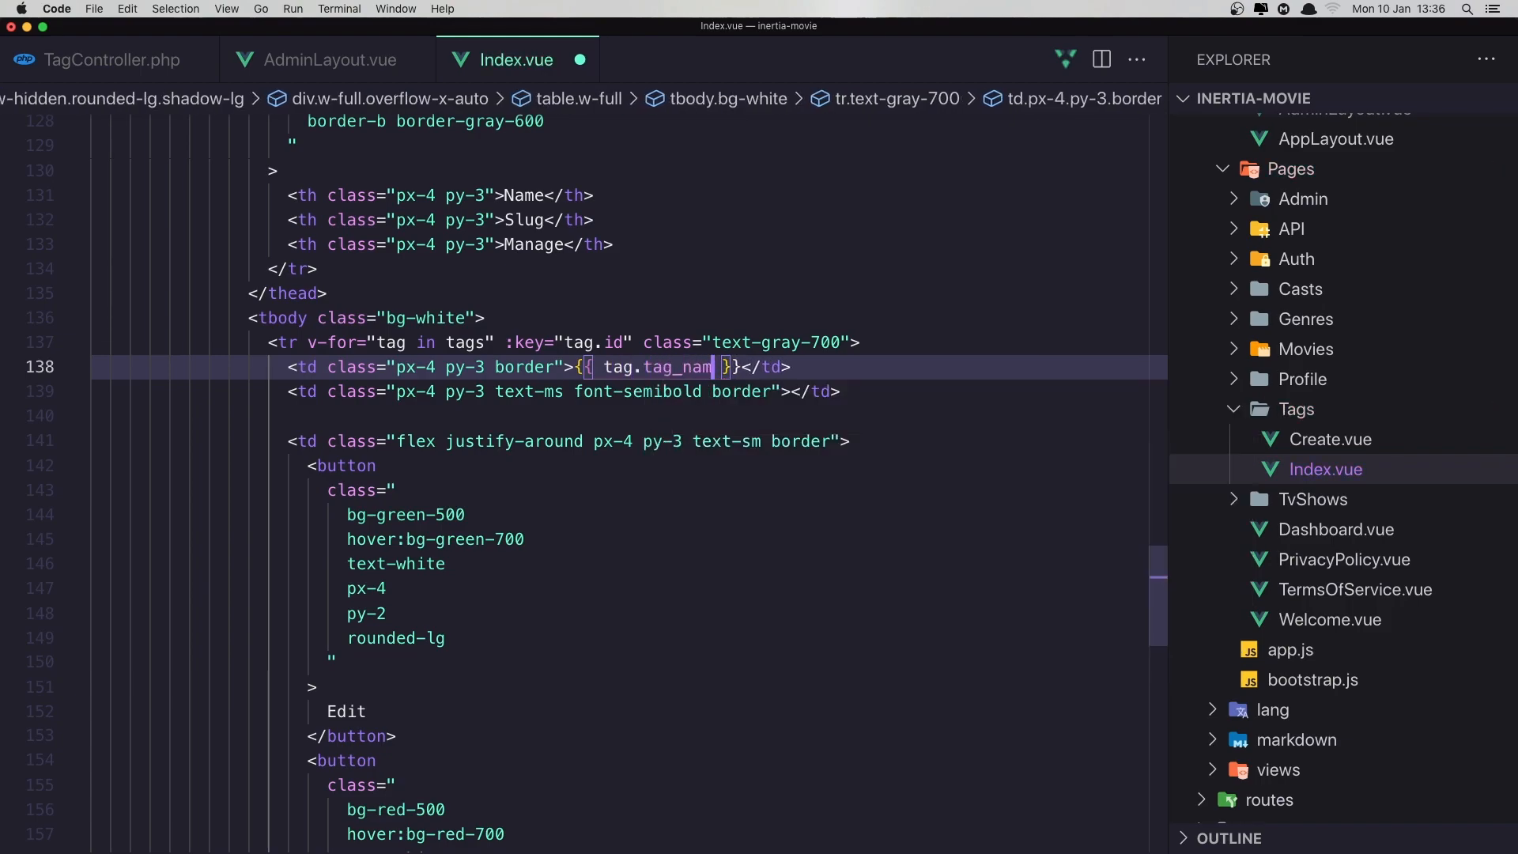
{"action": "type", "text": "e"}
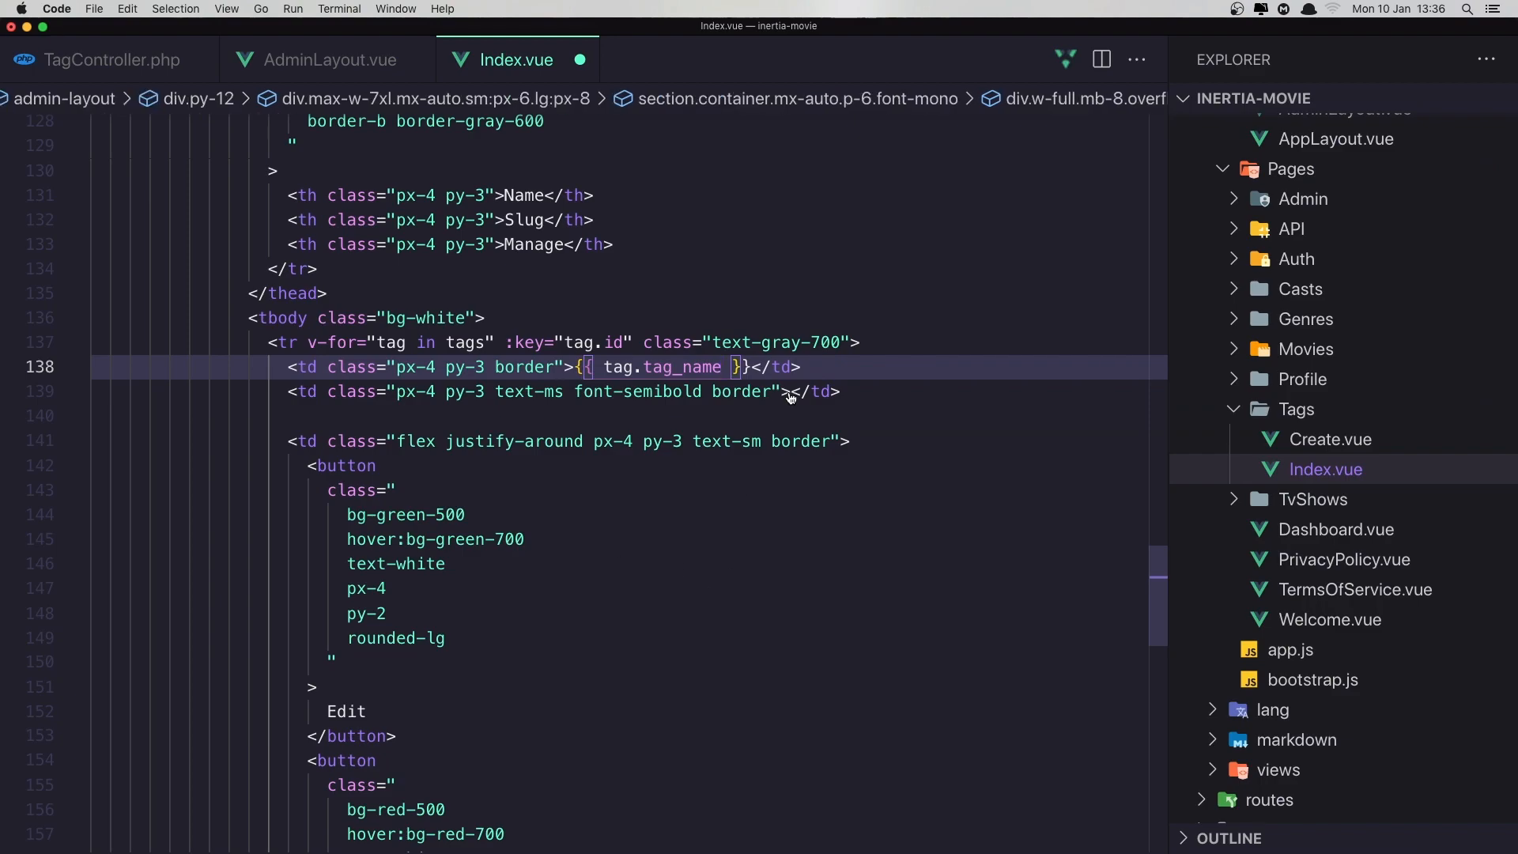
{"action": "type", "text": "<tag class=\"tag_name\"></tag>"}
{"action": "left_click", "coordinate": [726, 391]}
{"action": "type", "text": "{{ "}
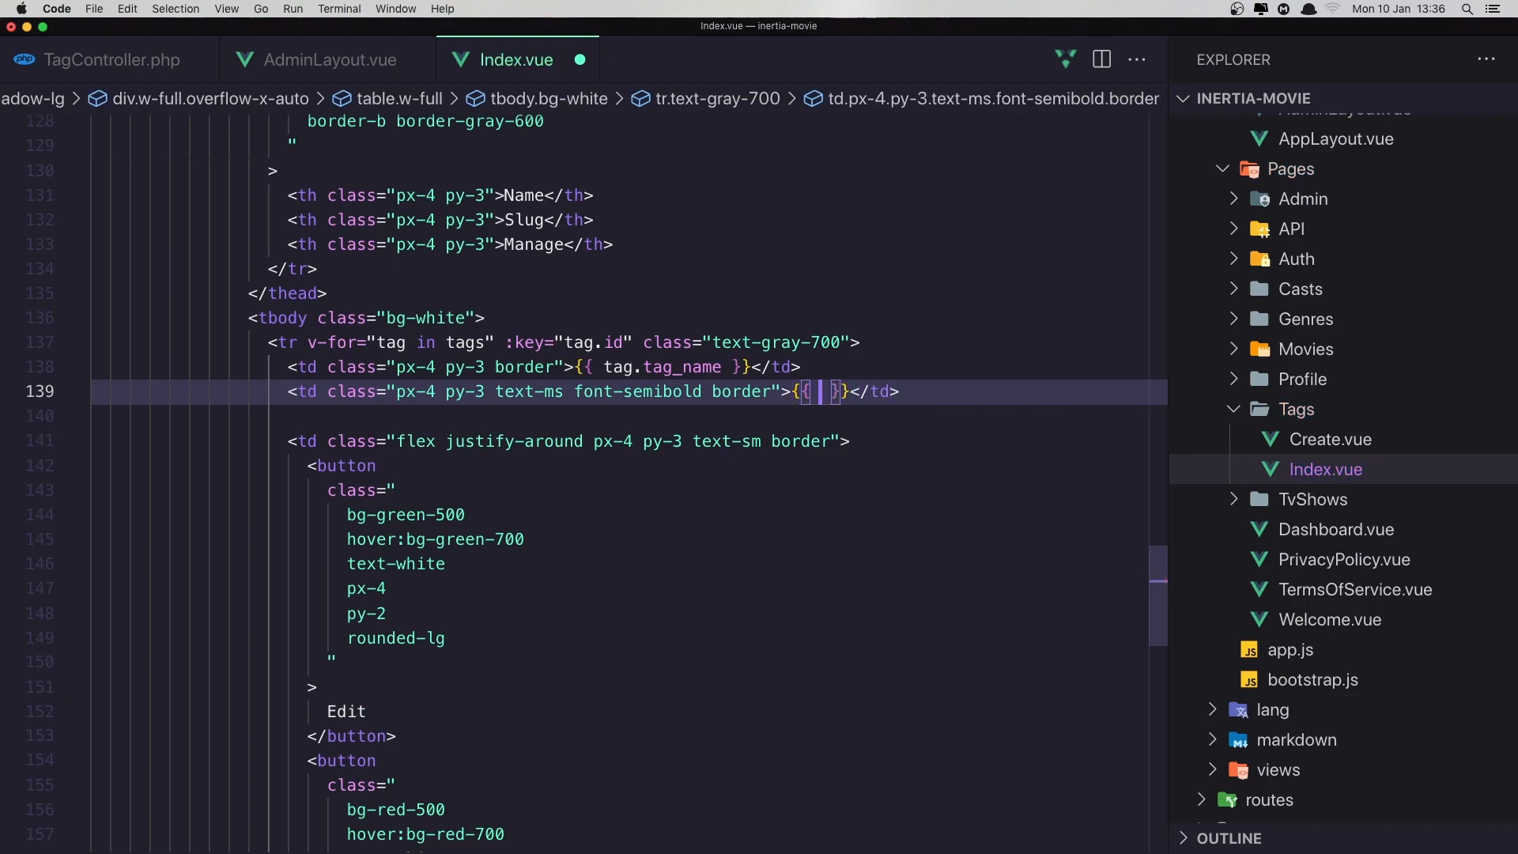
{"action": "type", "text": "tag."}
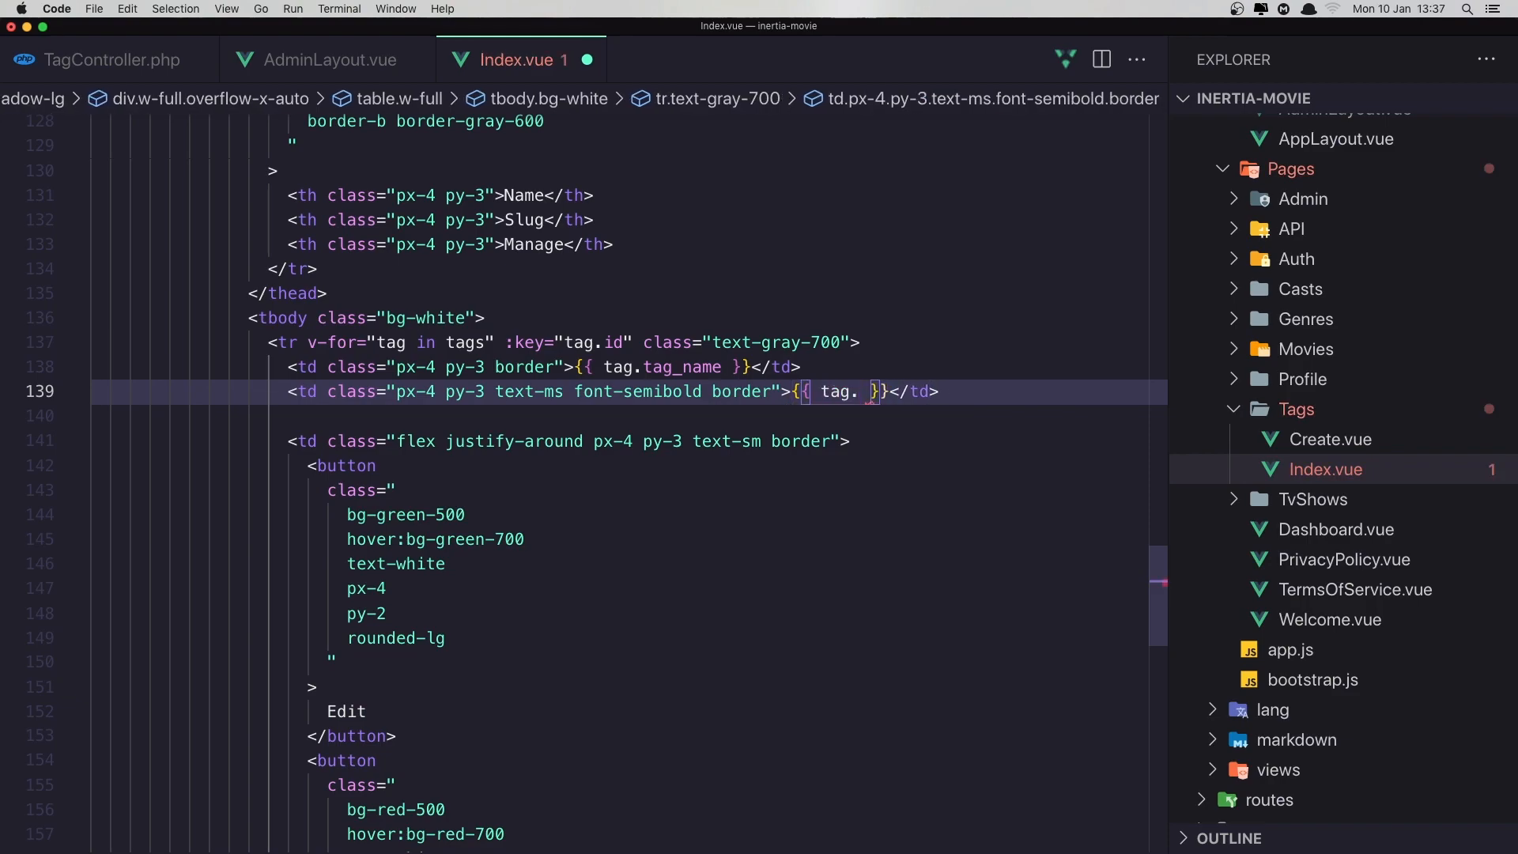
{"action": "type", "text": "sl"}
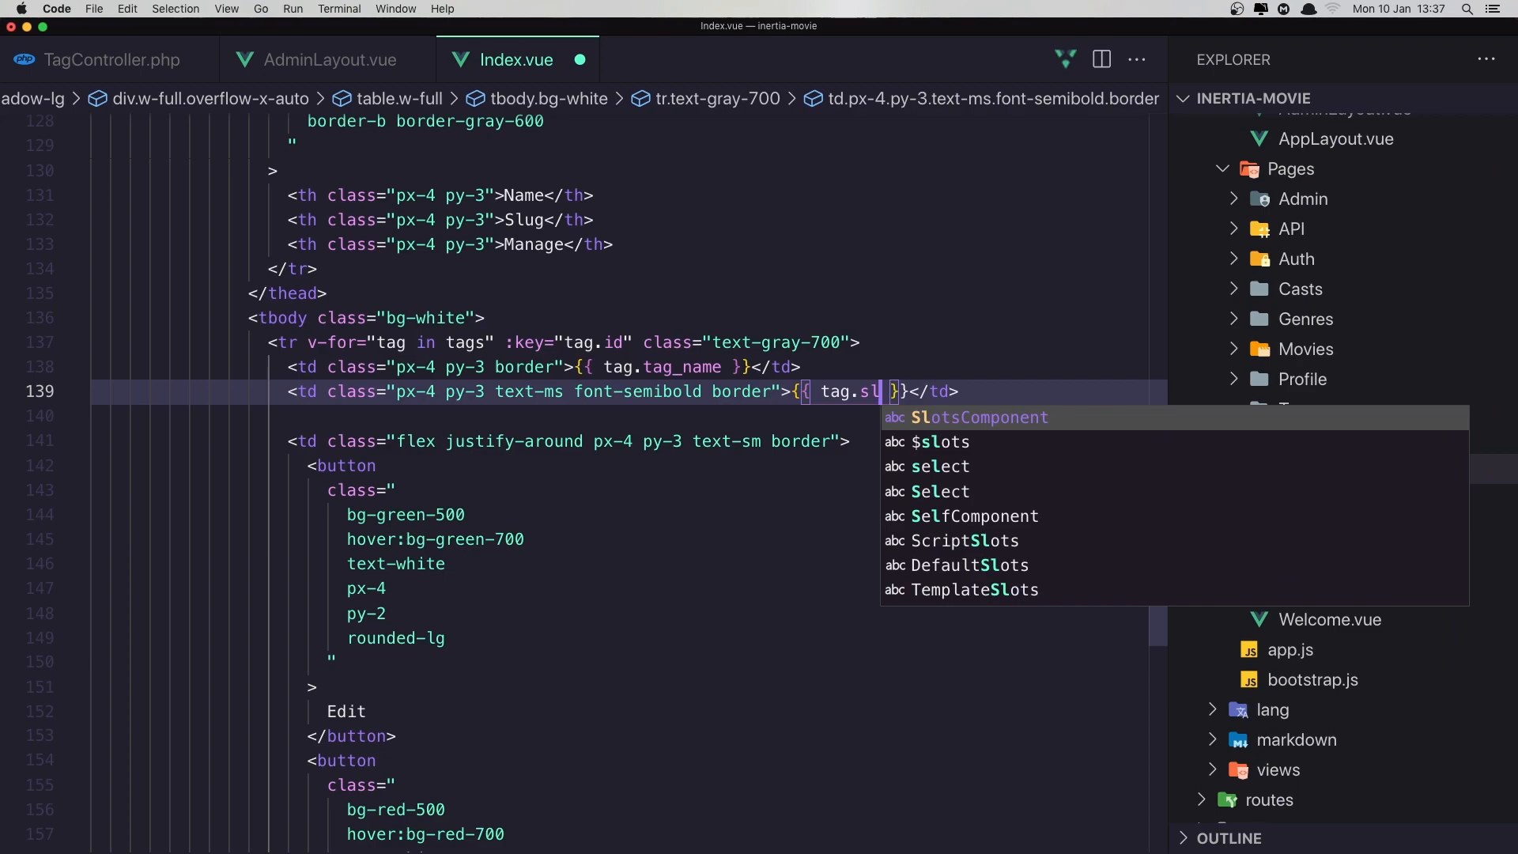
{"action": "type", "text": "ug"}
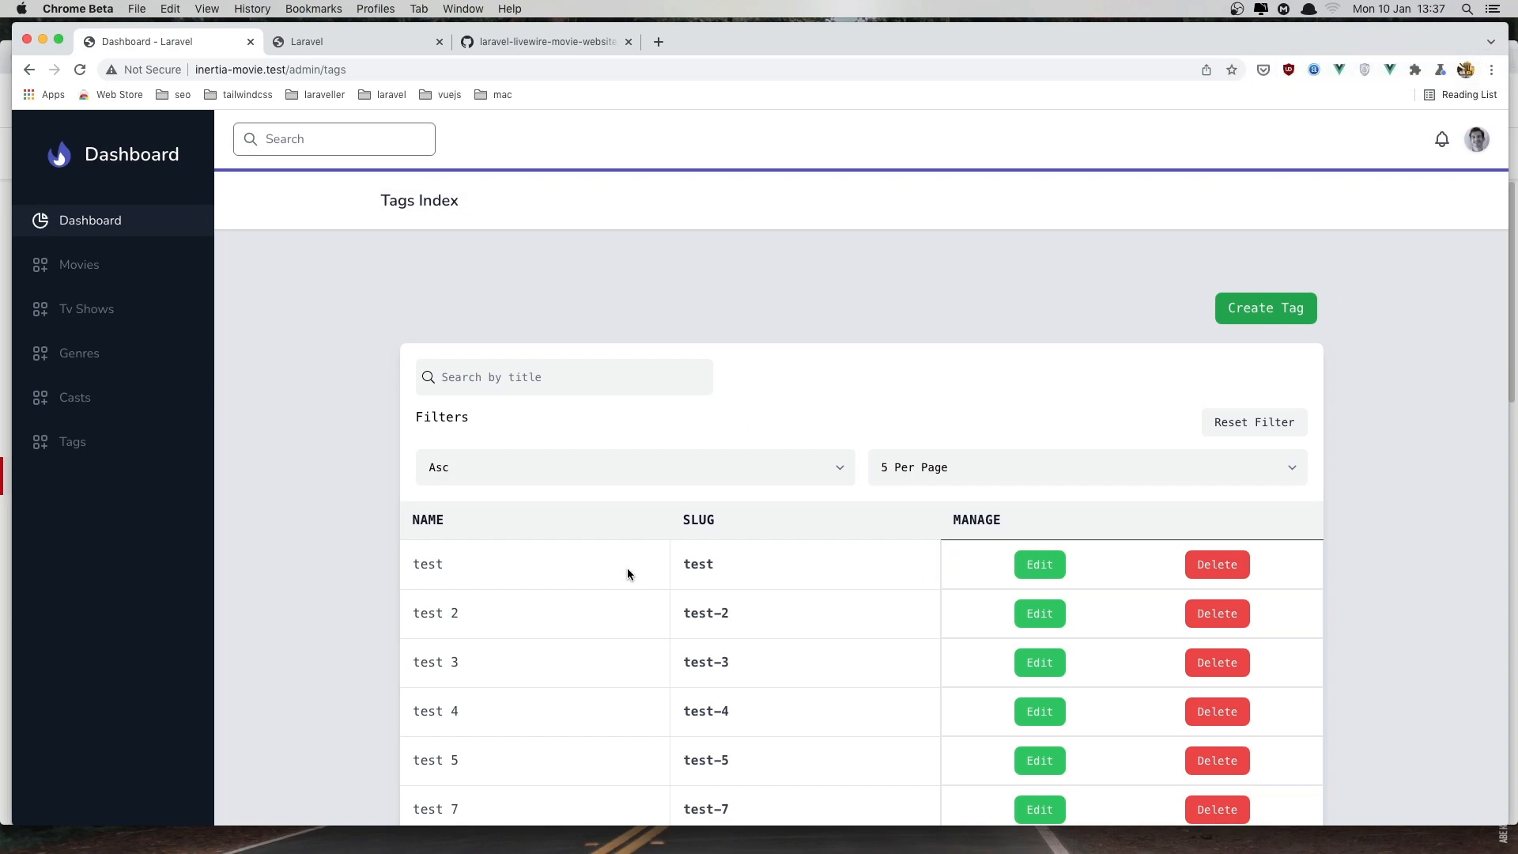
{"action": "mouse_move", "coordinate": [607, 576]}
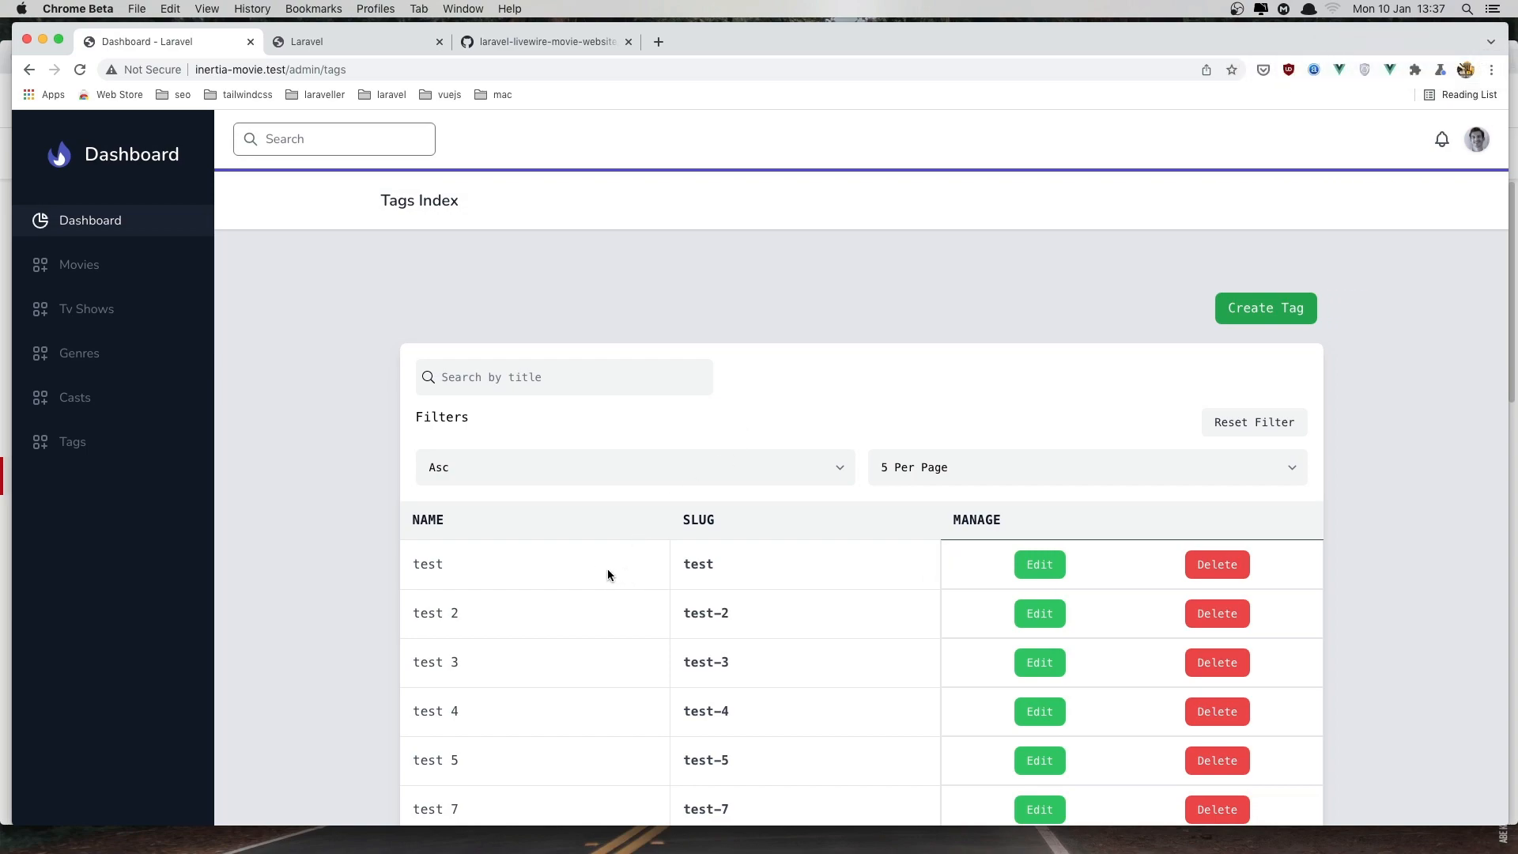
{"action": "mouse_move", "coordinate": [585, 573]}
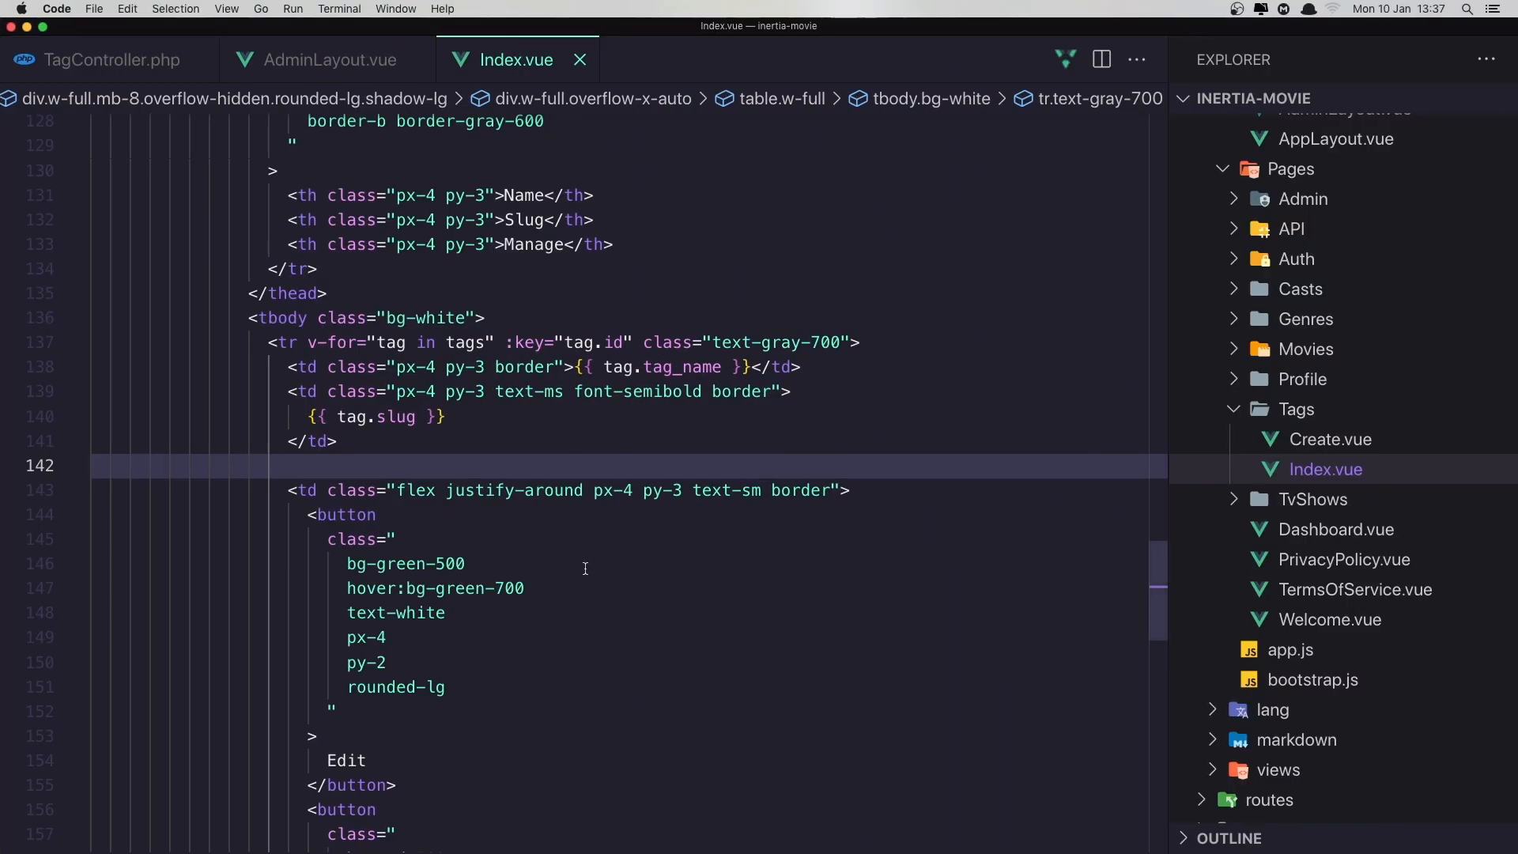
View AdminLayout.vue's template with its page heading and main content slots
{"action": "left_click", "coordinate": [325, 59]}
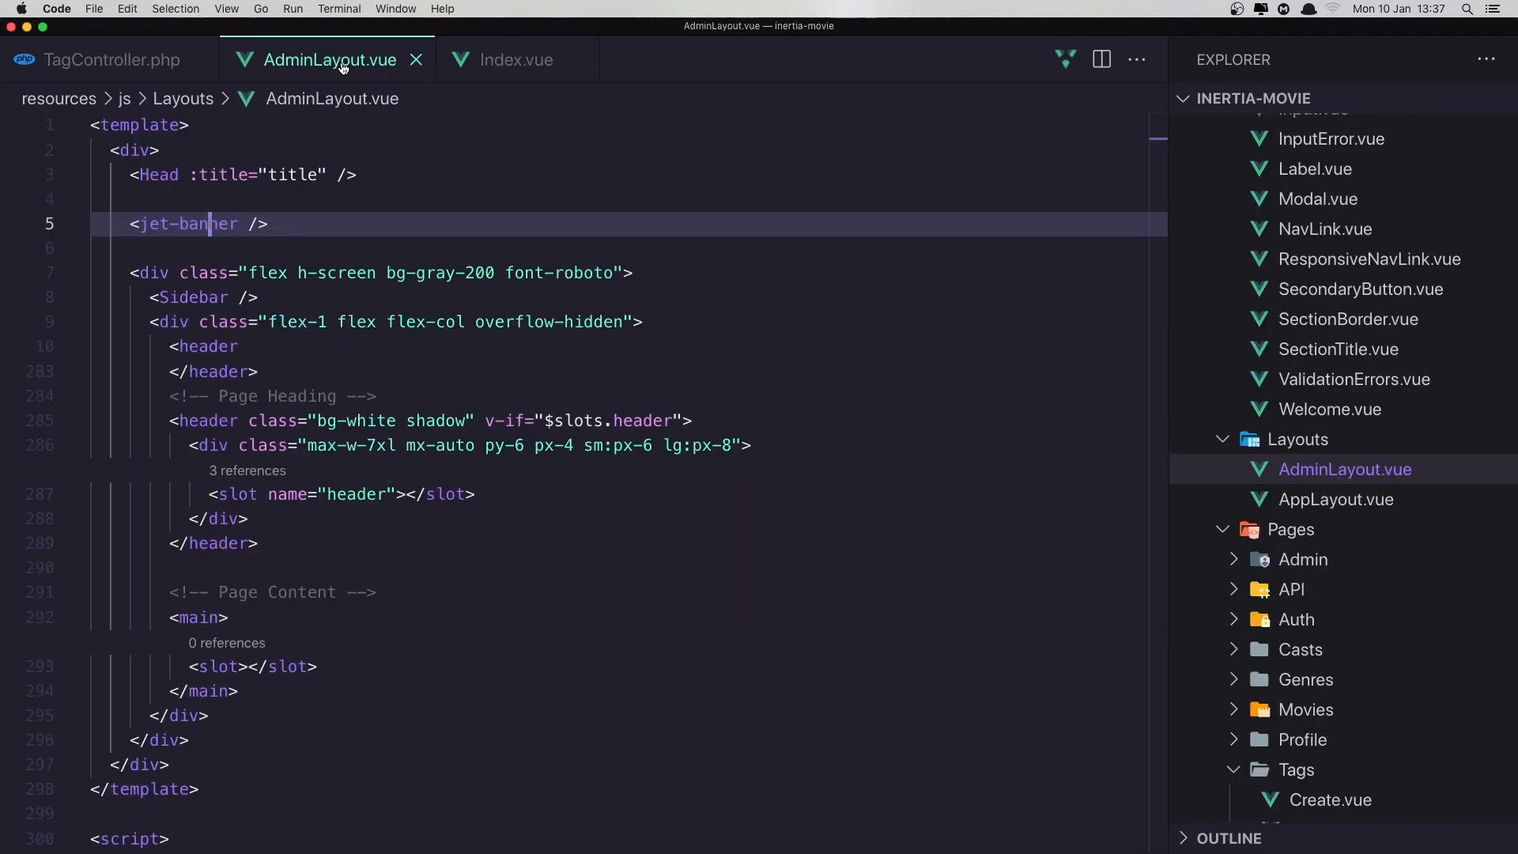
{"action": "scroll", "scroll_direction": "down", "scroll_amount": 3}
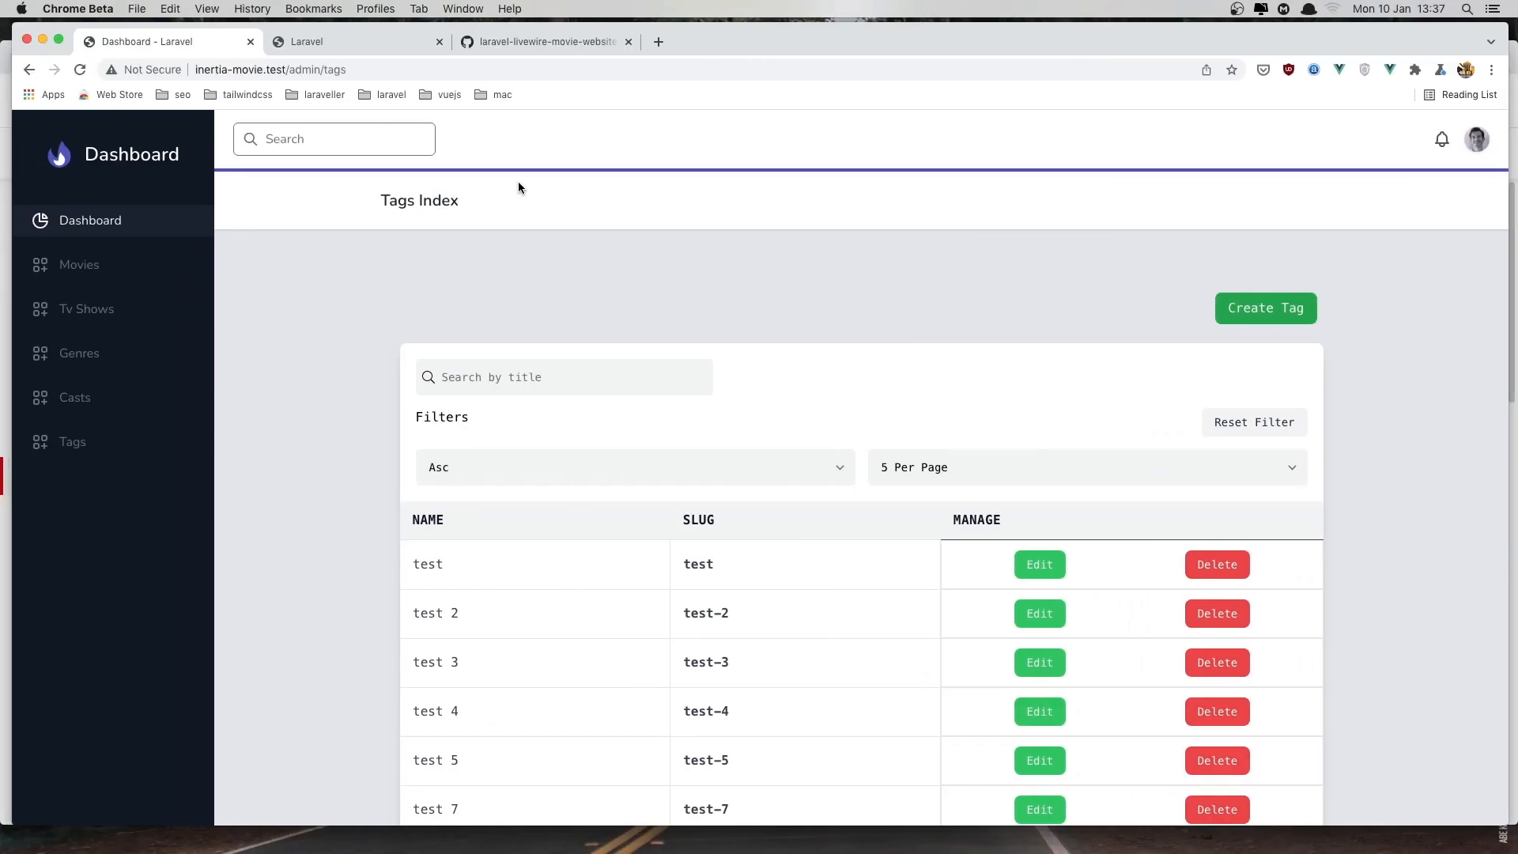
Copy 'flex-1 overflow-x-hidden overflow-y-auto bg-gray-200' from GitHub's app.blade.php into the admin layout's main element
{"action": "left_click", "coordinate": [545, 41]}
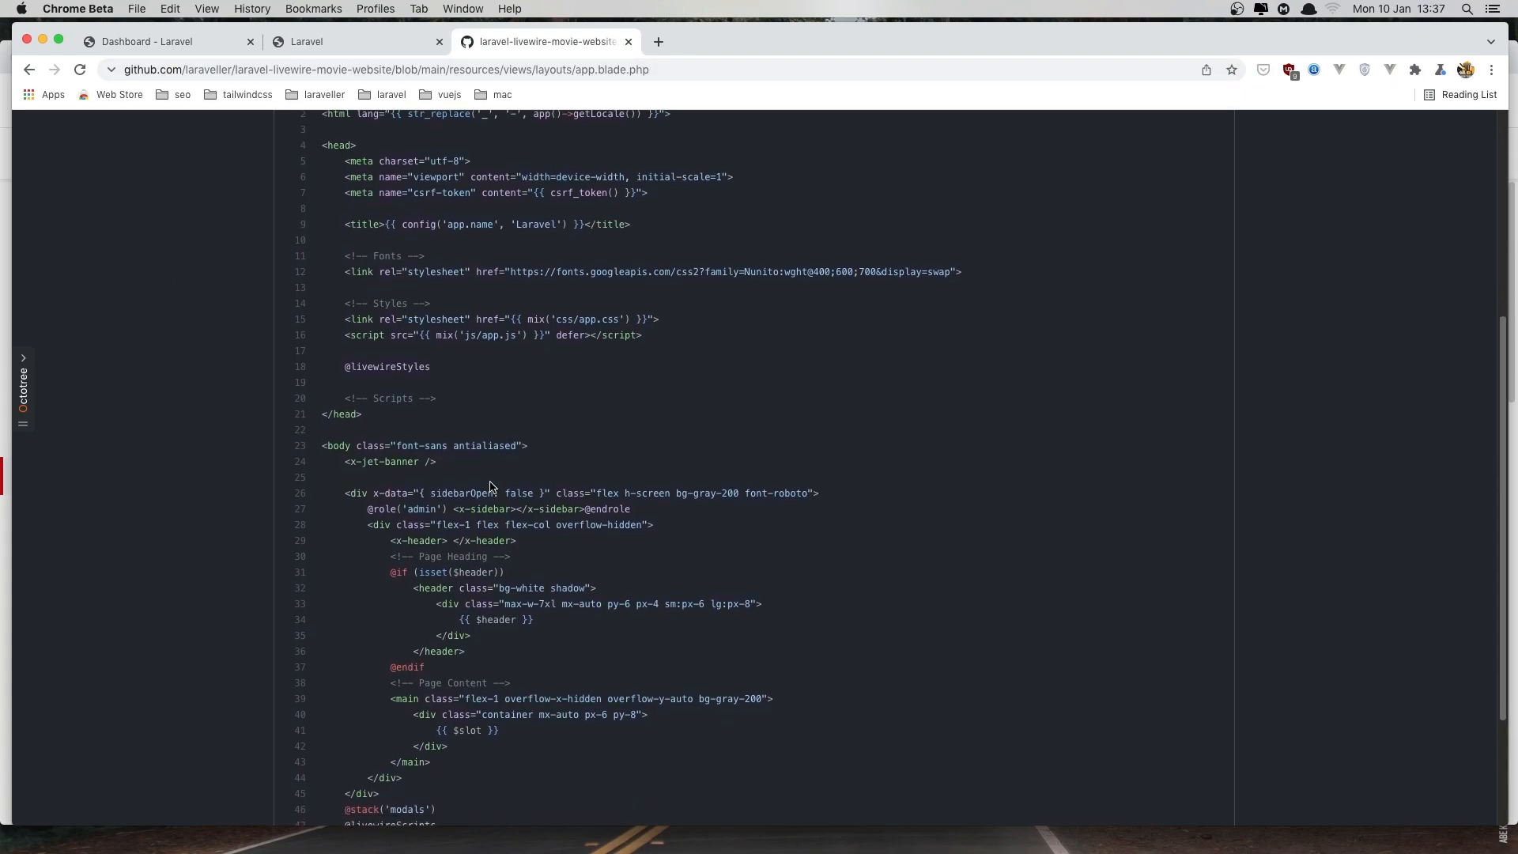
{"action": "scroll", "scroll_direction": "down", "scroll_amount": 3}
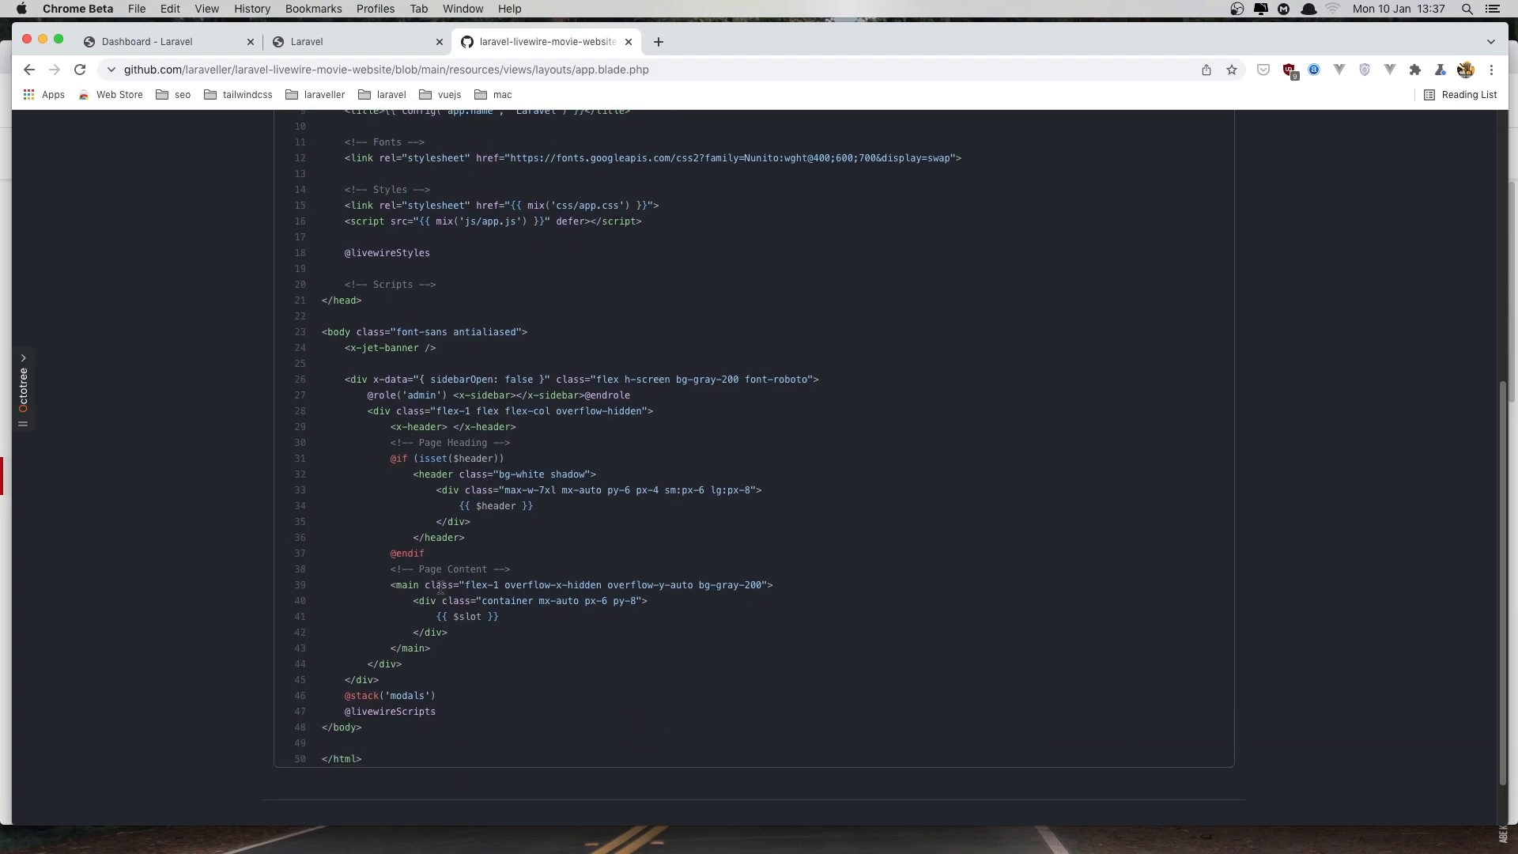
{"action": "left_click_drag", "start_coordinate": [465, 585], "coordinate": [647, 601]}
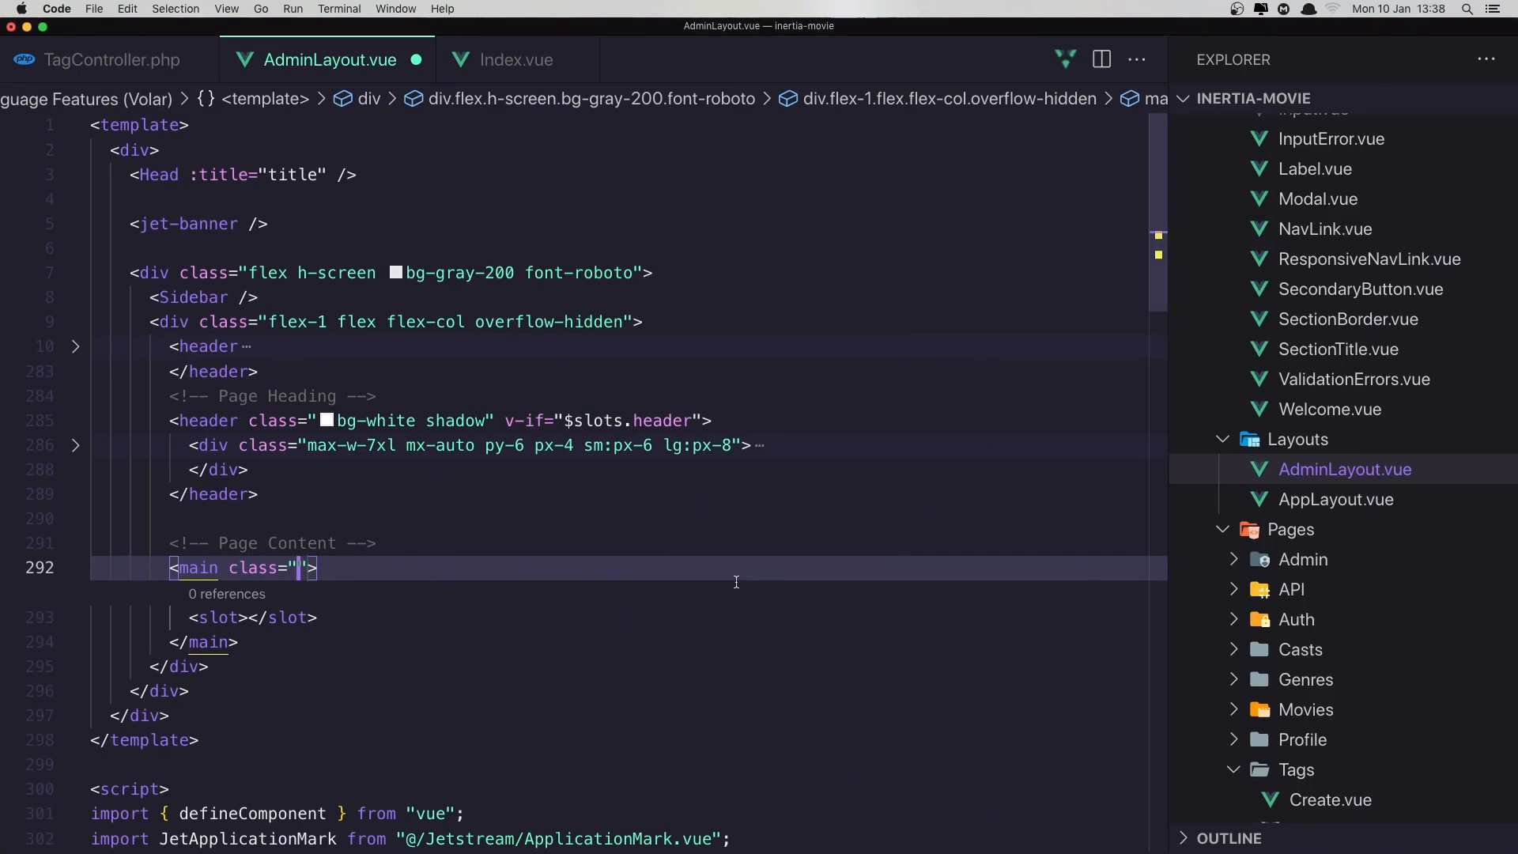
{"action": "type", "text": "flex-1 overflow-x-hidden overflow-y-auto bg-gray-200"}
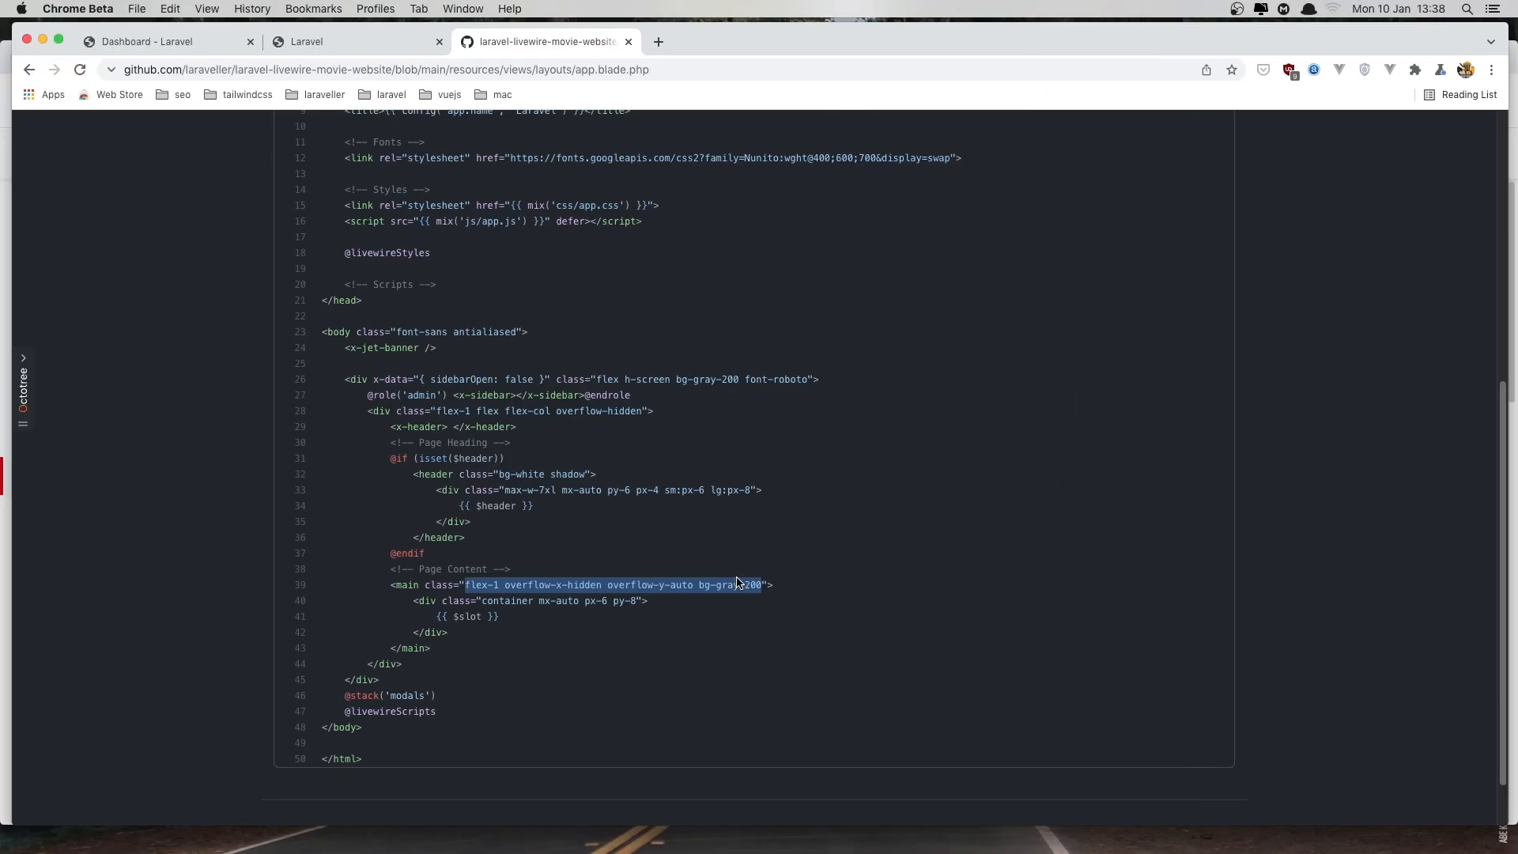
{"action": "left_click", "coordinate": [160, 41]}
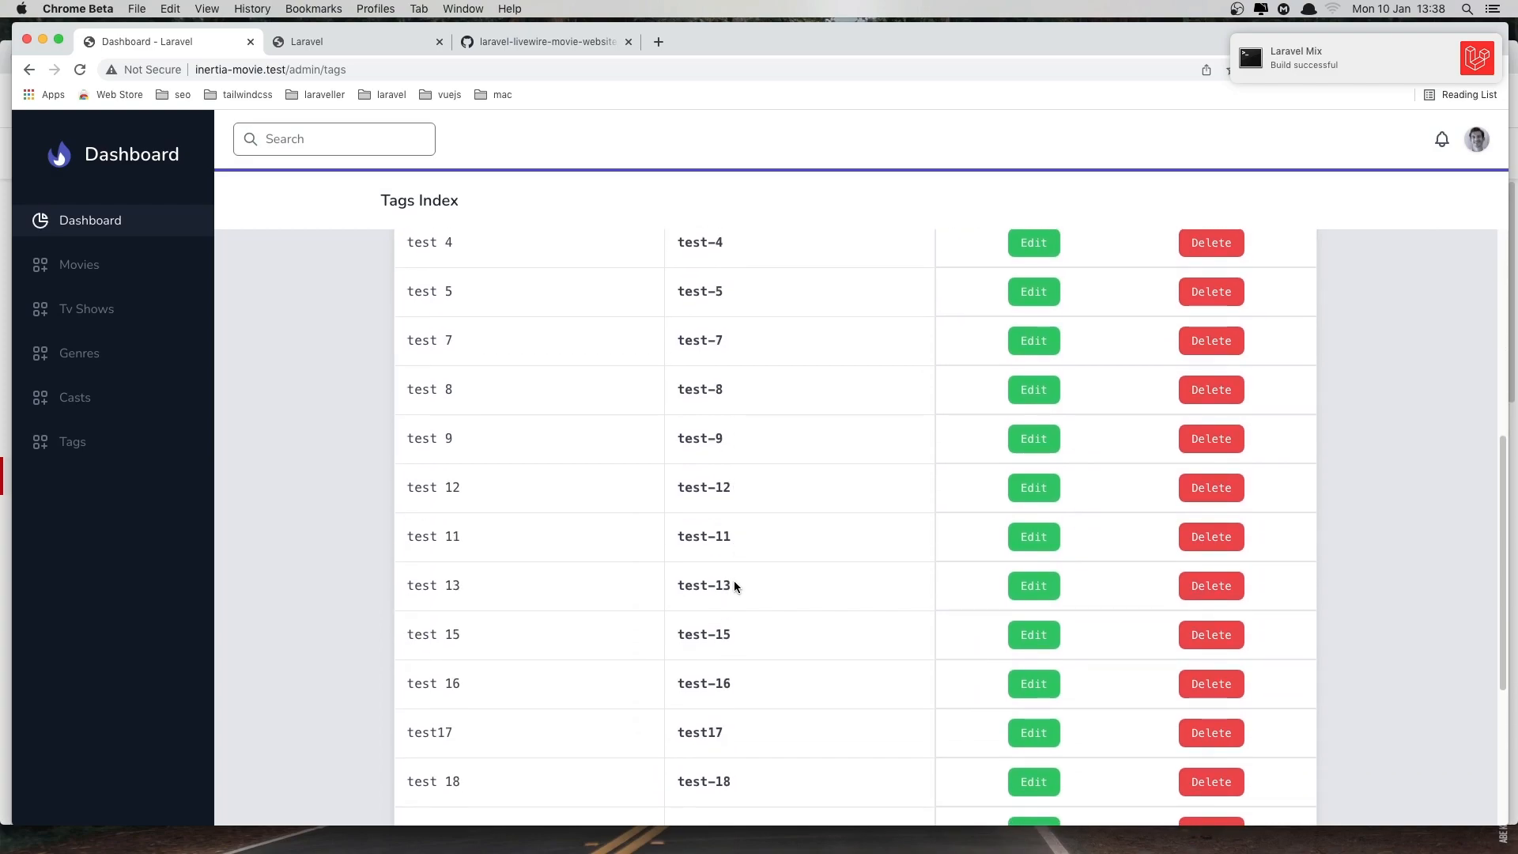
{"action": "scroll", "scroll_direction": "down", "scroll_amount": 3}
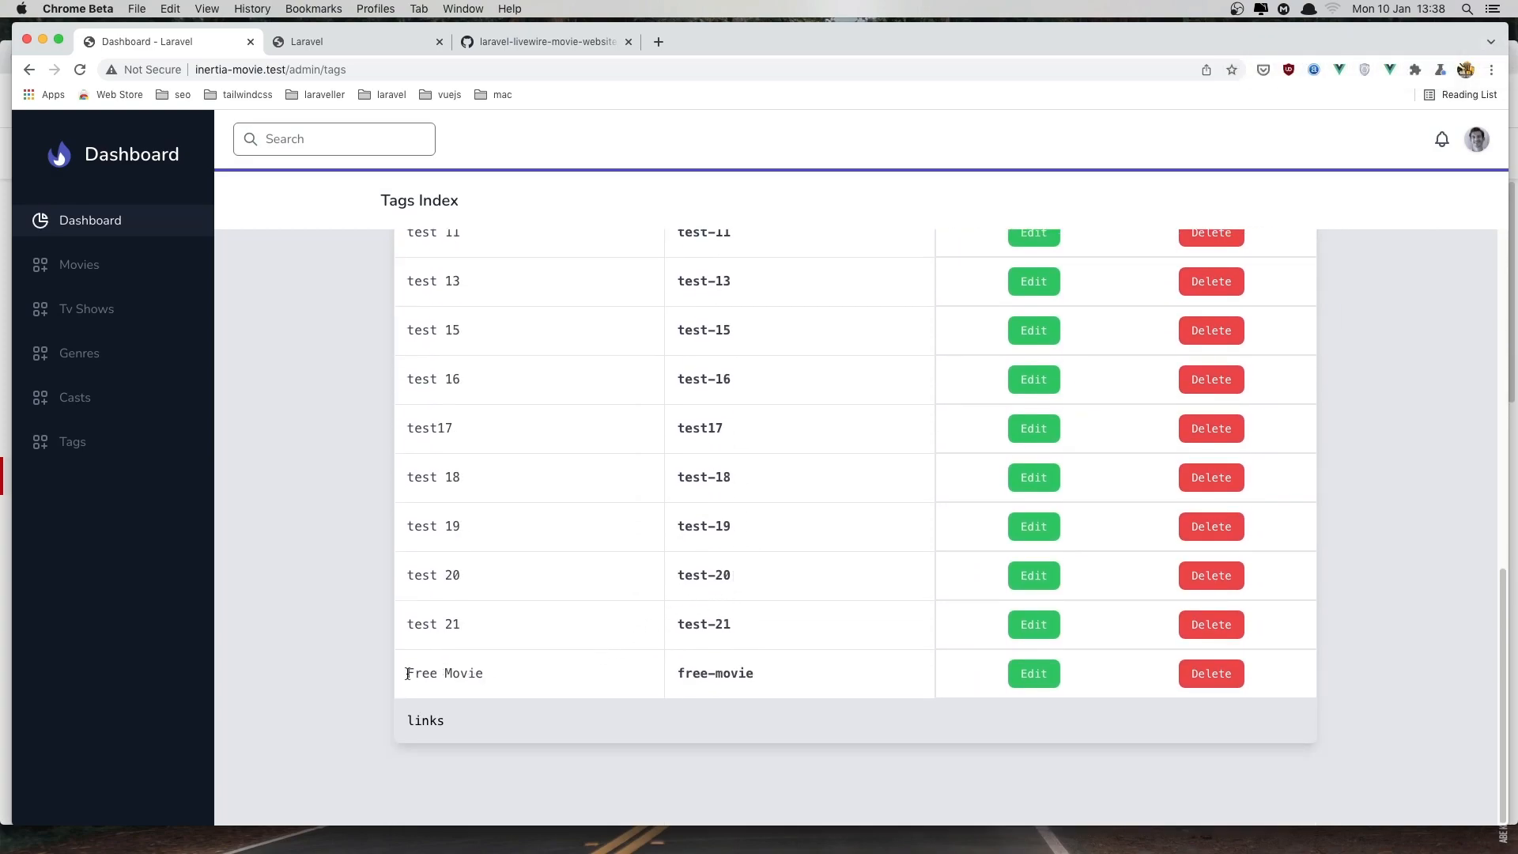
{"action": "double_click", "coordinate": [443, 673]}
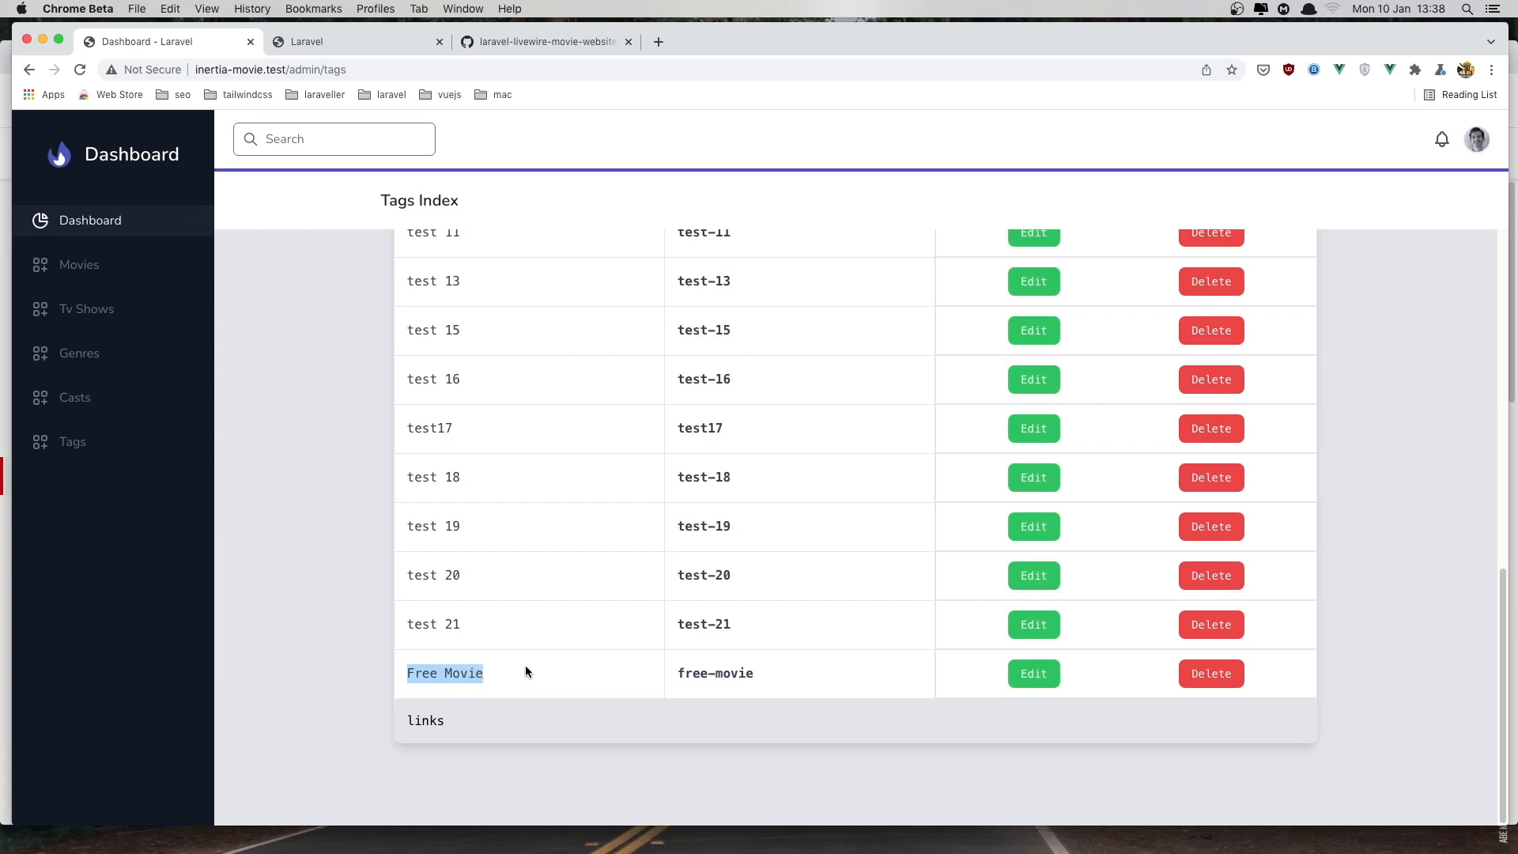
{"action": "scroll", "scroll_direction": "down", "scroll_amount": 3}
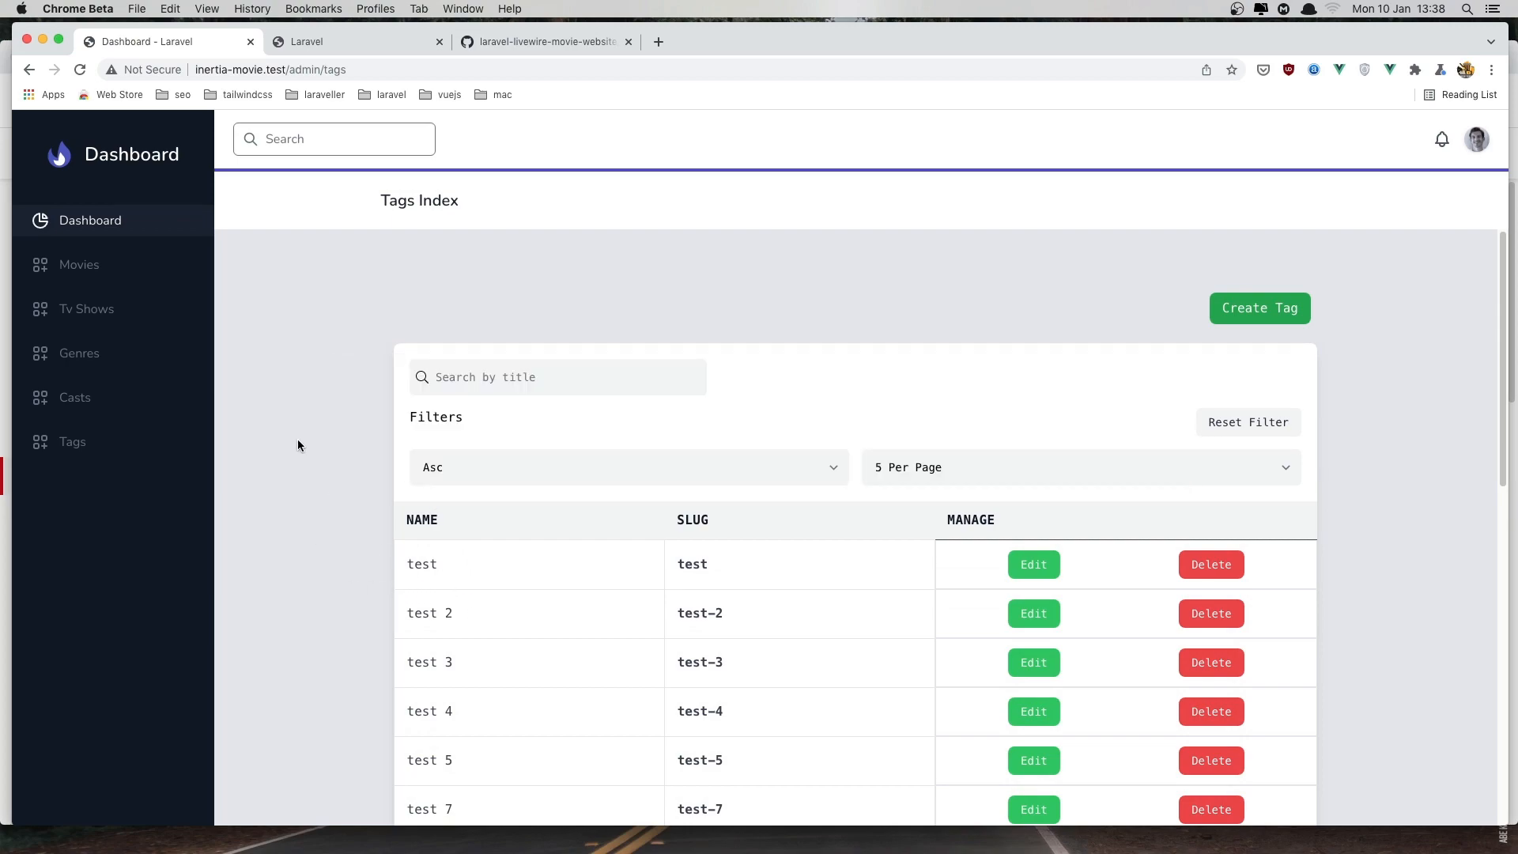
{"action": "mouse_move", "coordinate": [351, 696]}
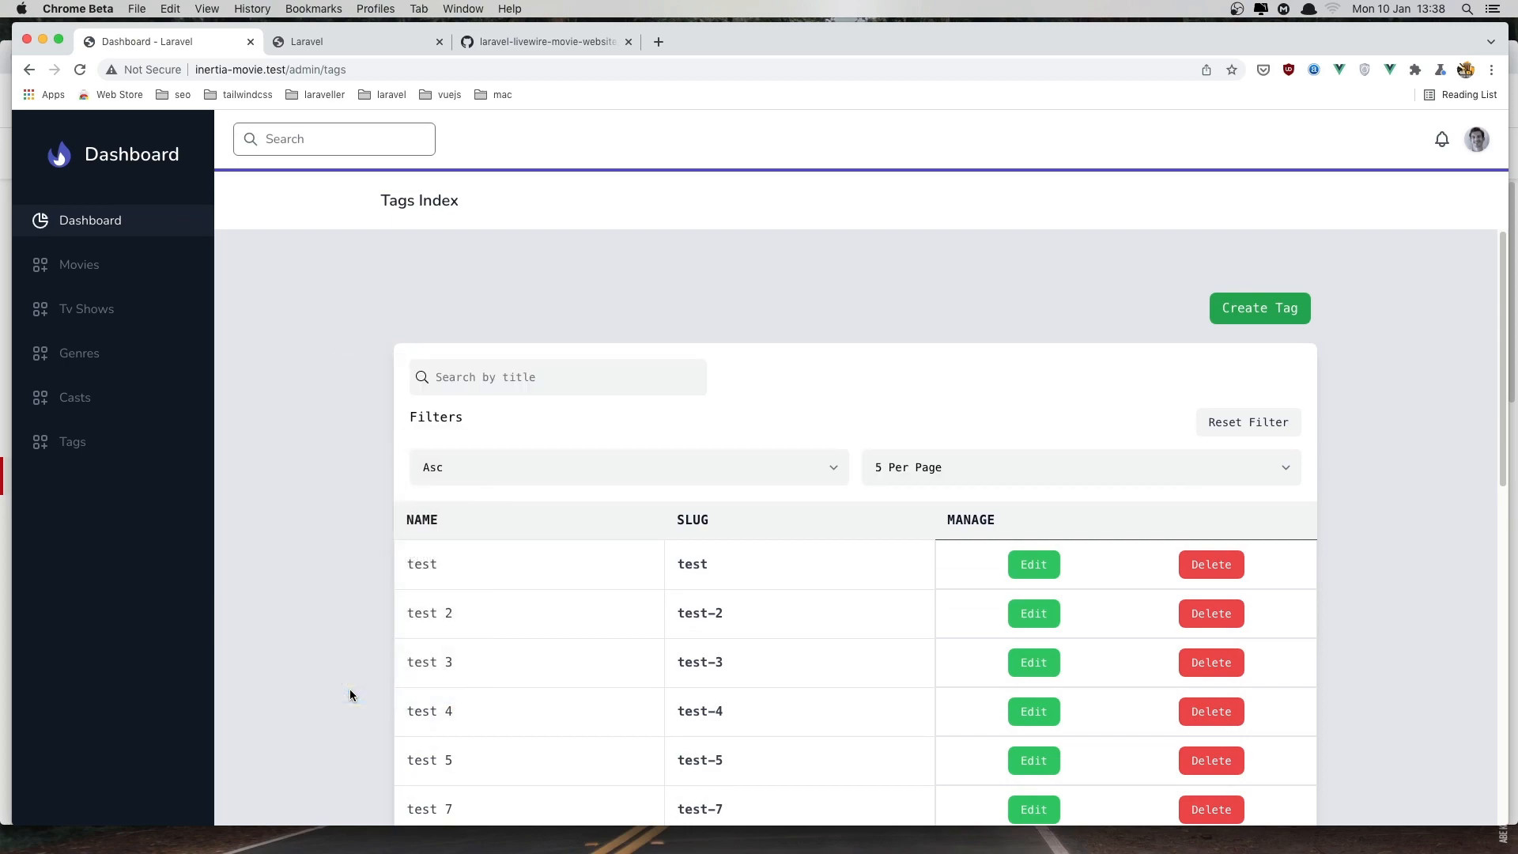
Inspect the Index component's tags prop of 19 items in Chrome's Vue devtools
{"action": "key", "text": "F12"}
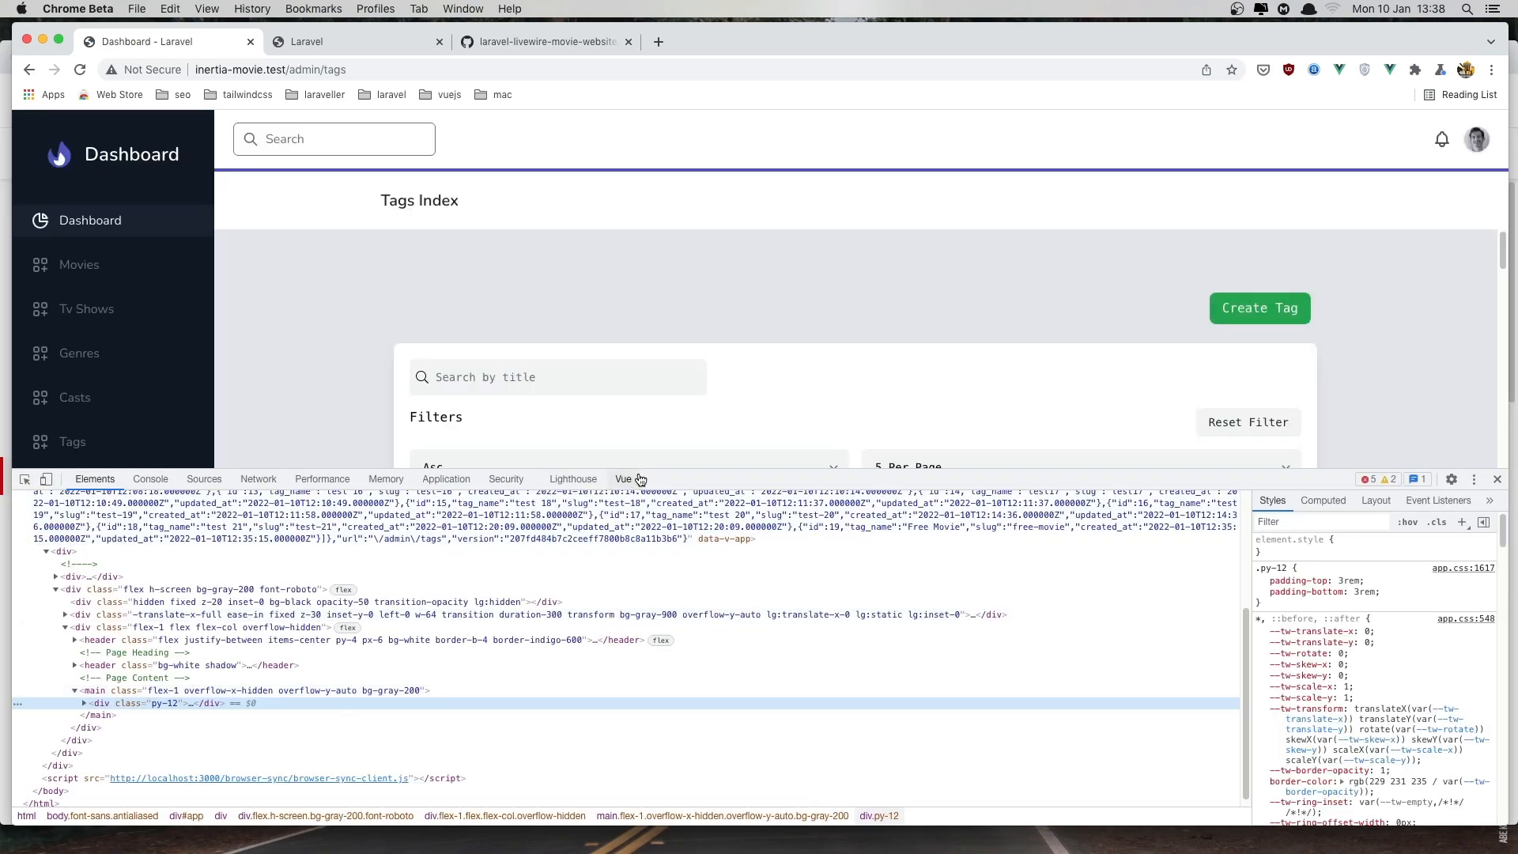
{"action": "left_click", "coordinate": [624, 478]}
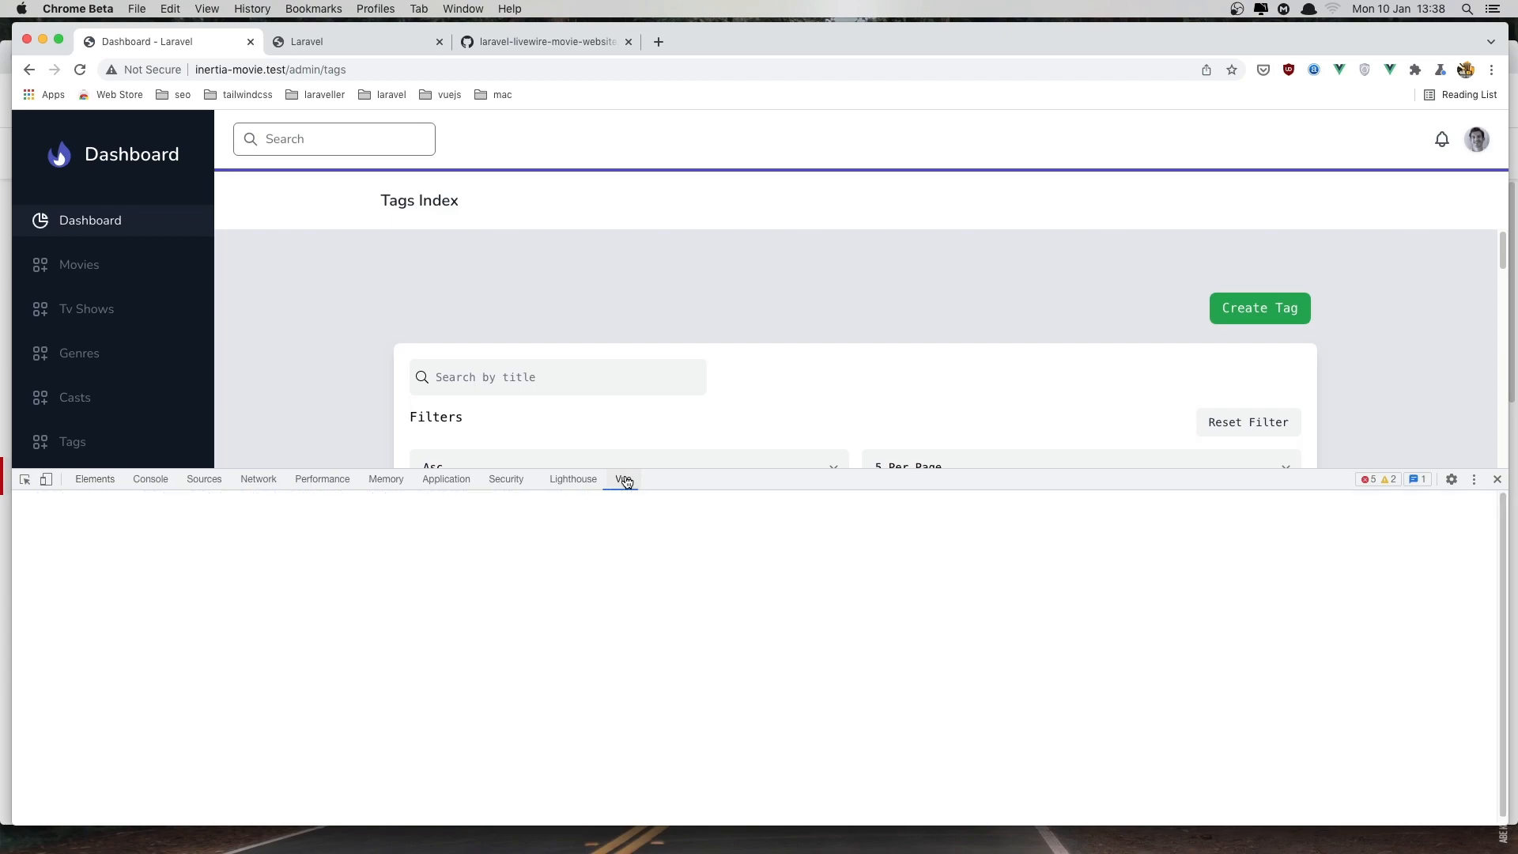
{"action": "left_click", "coordinate": [623, 478]}
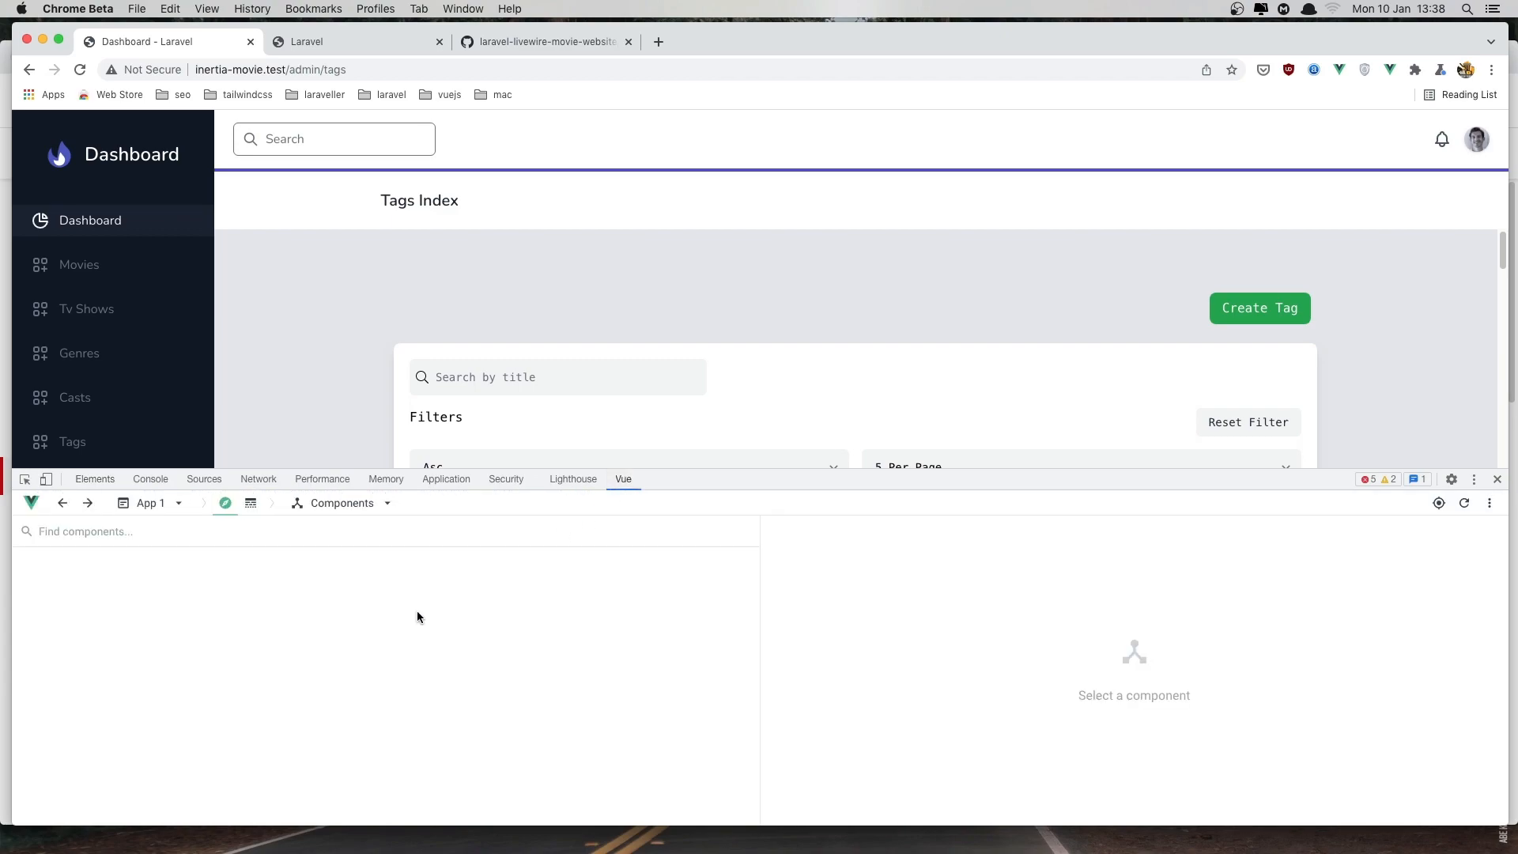
{"action": "left_click", "coordinate": [80, 593]}
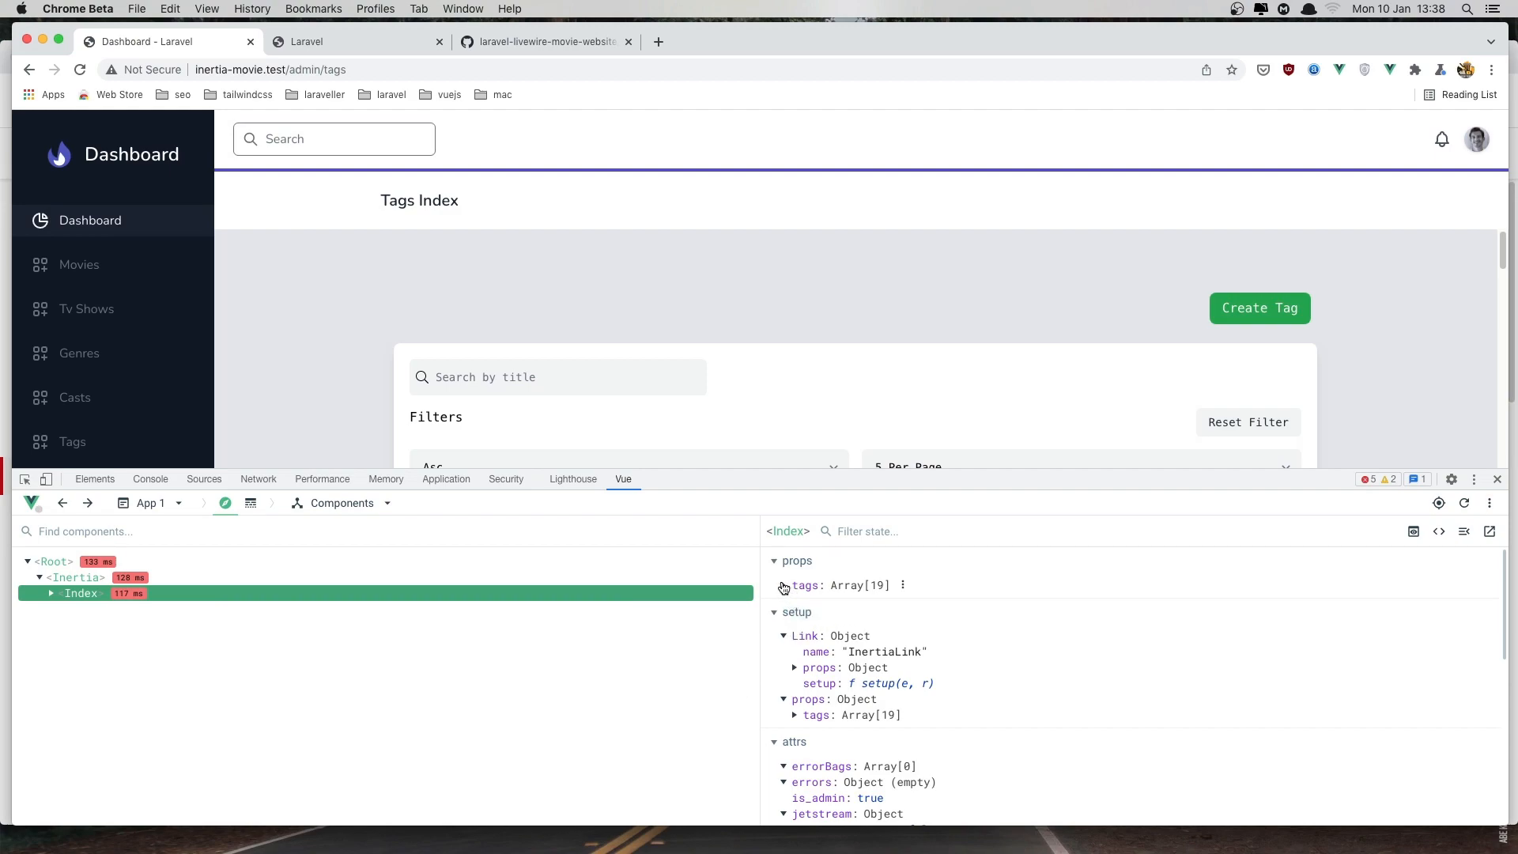
{"action": "mouse_move", "coordinate": [806, 585]}
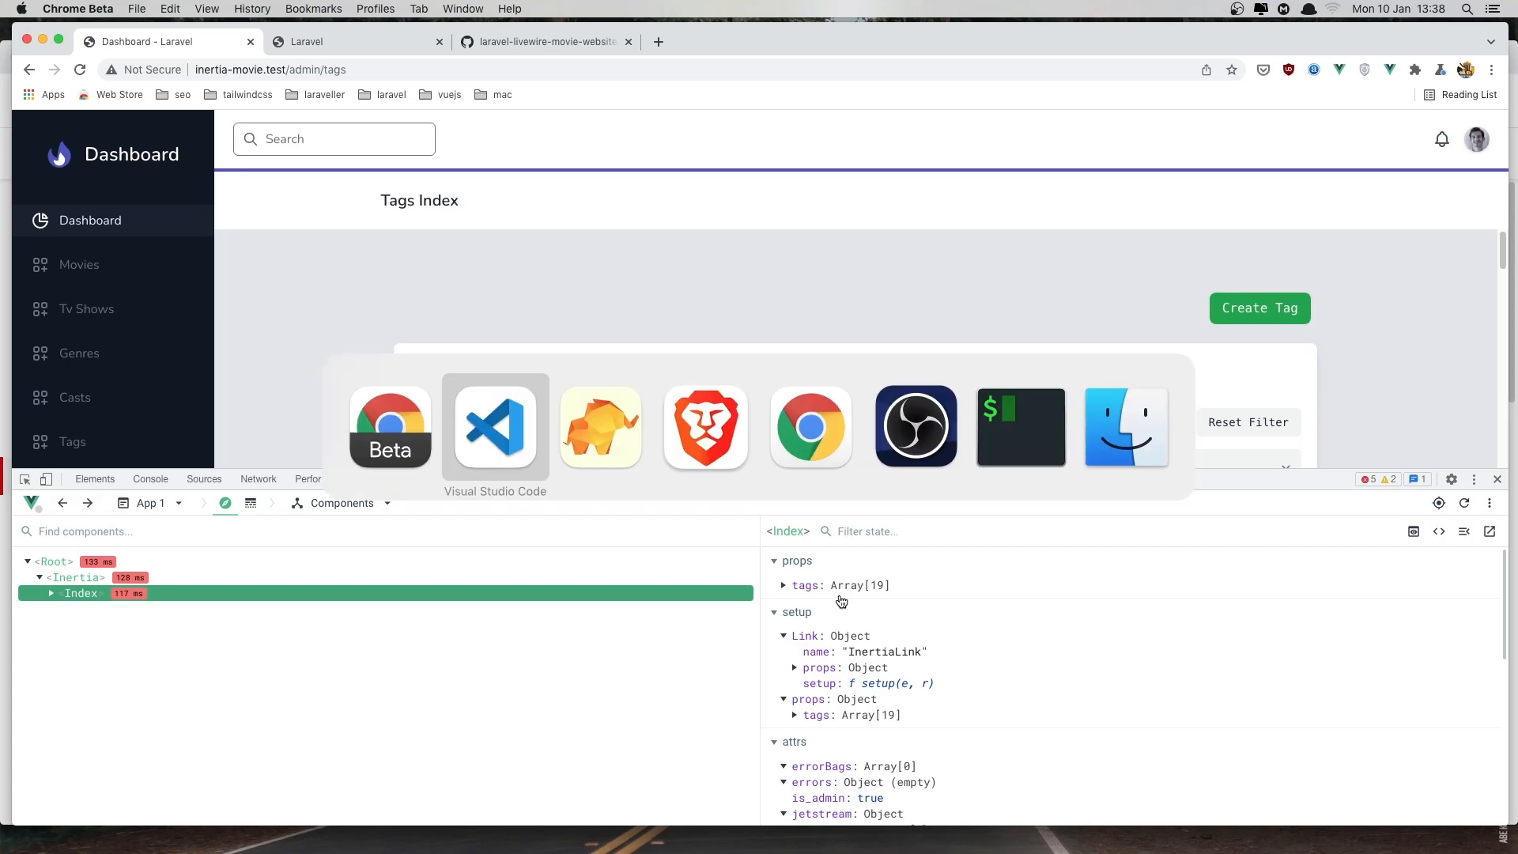
Replace Tag::all() with Tag::paginate(5) in the TagController index method
{"action": "left_click", "coordinate": [494, 427]}
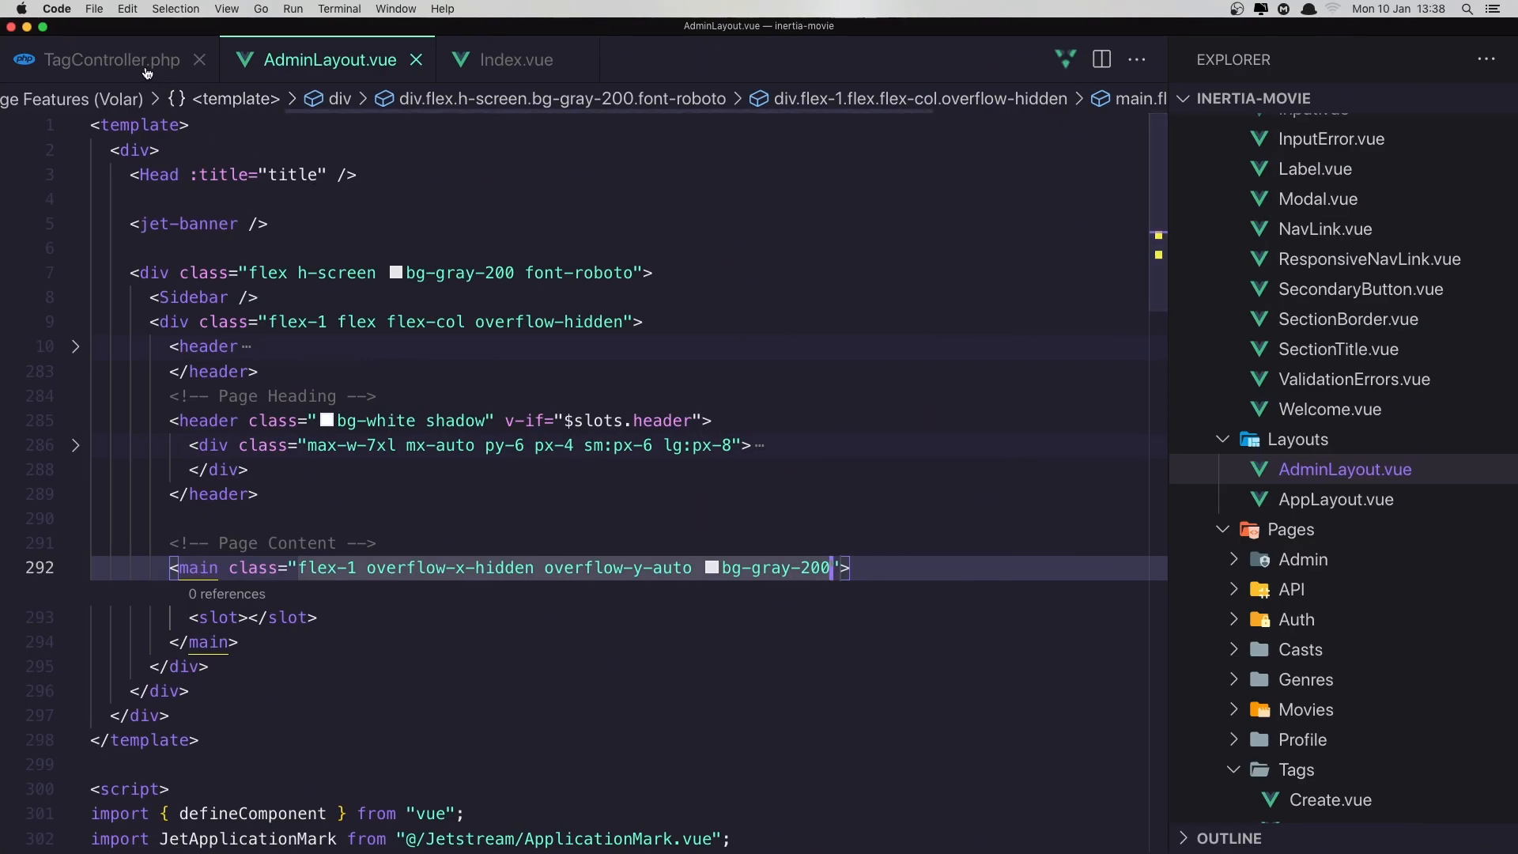
{"action": "left_click", "coordinate": [113, 58]}
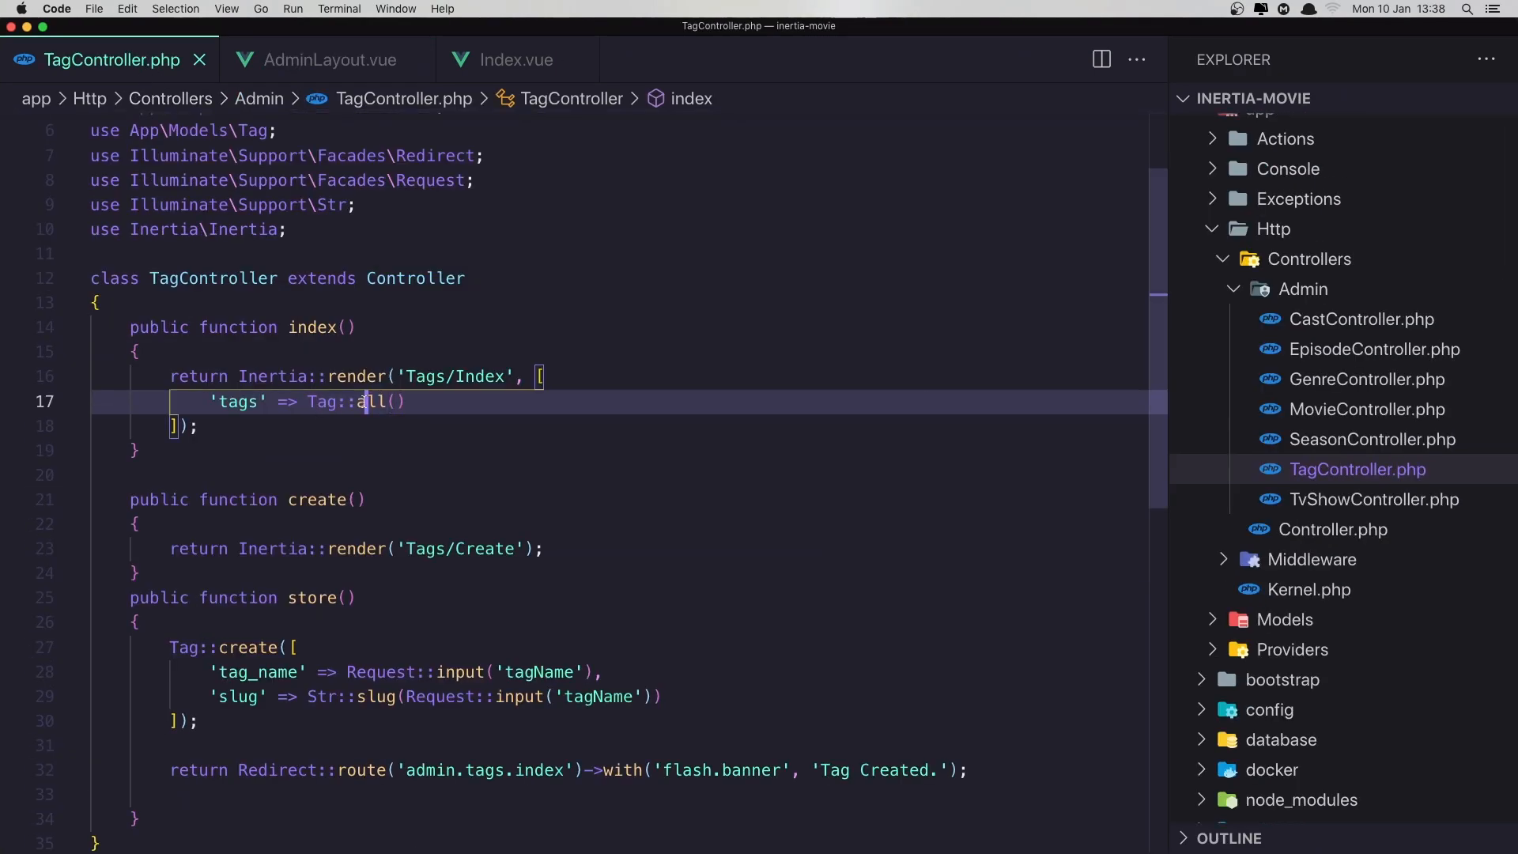
{"action": "type", "text": "pag"}
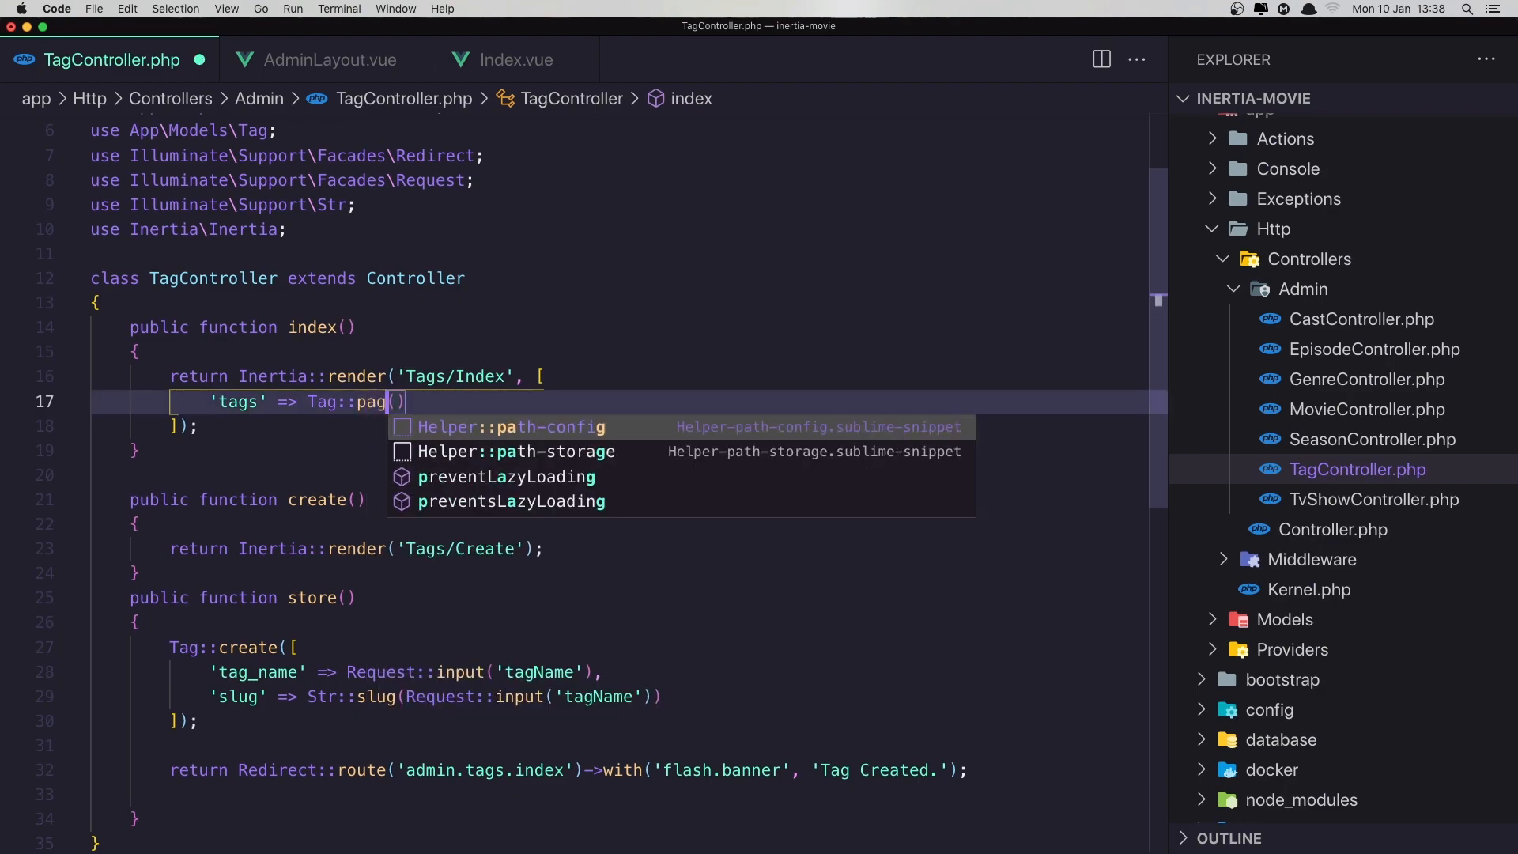
{"action": "type", "text": "inate"}
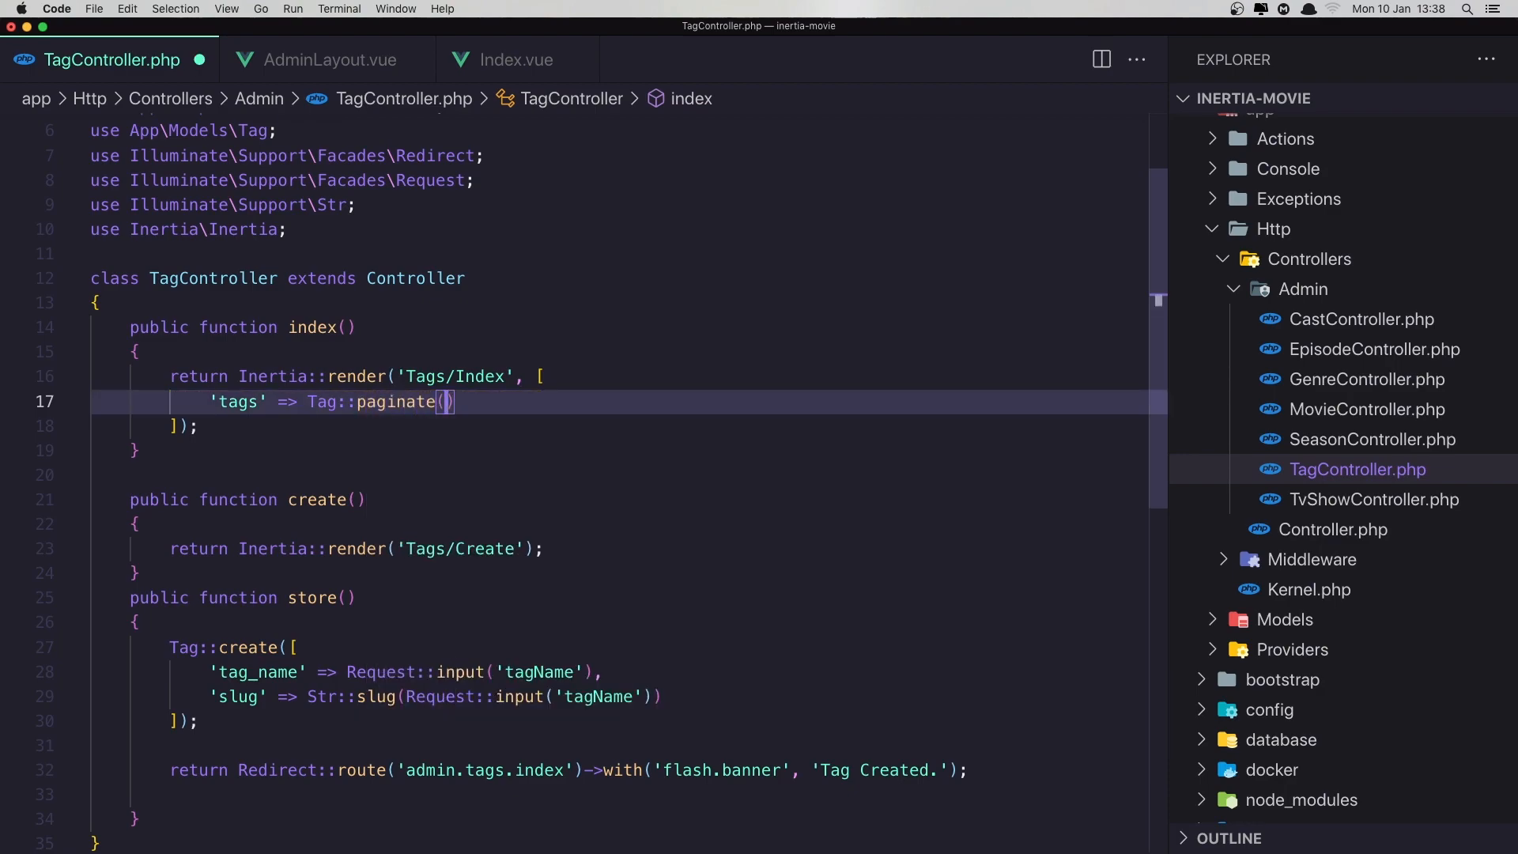
{"action": "type", "text": "9"}
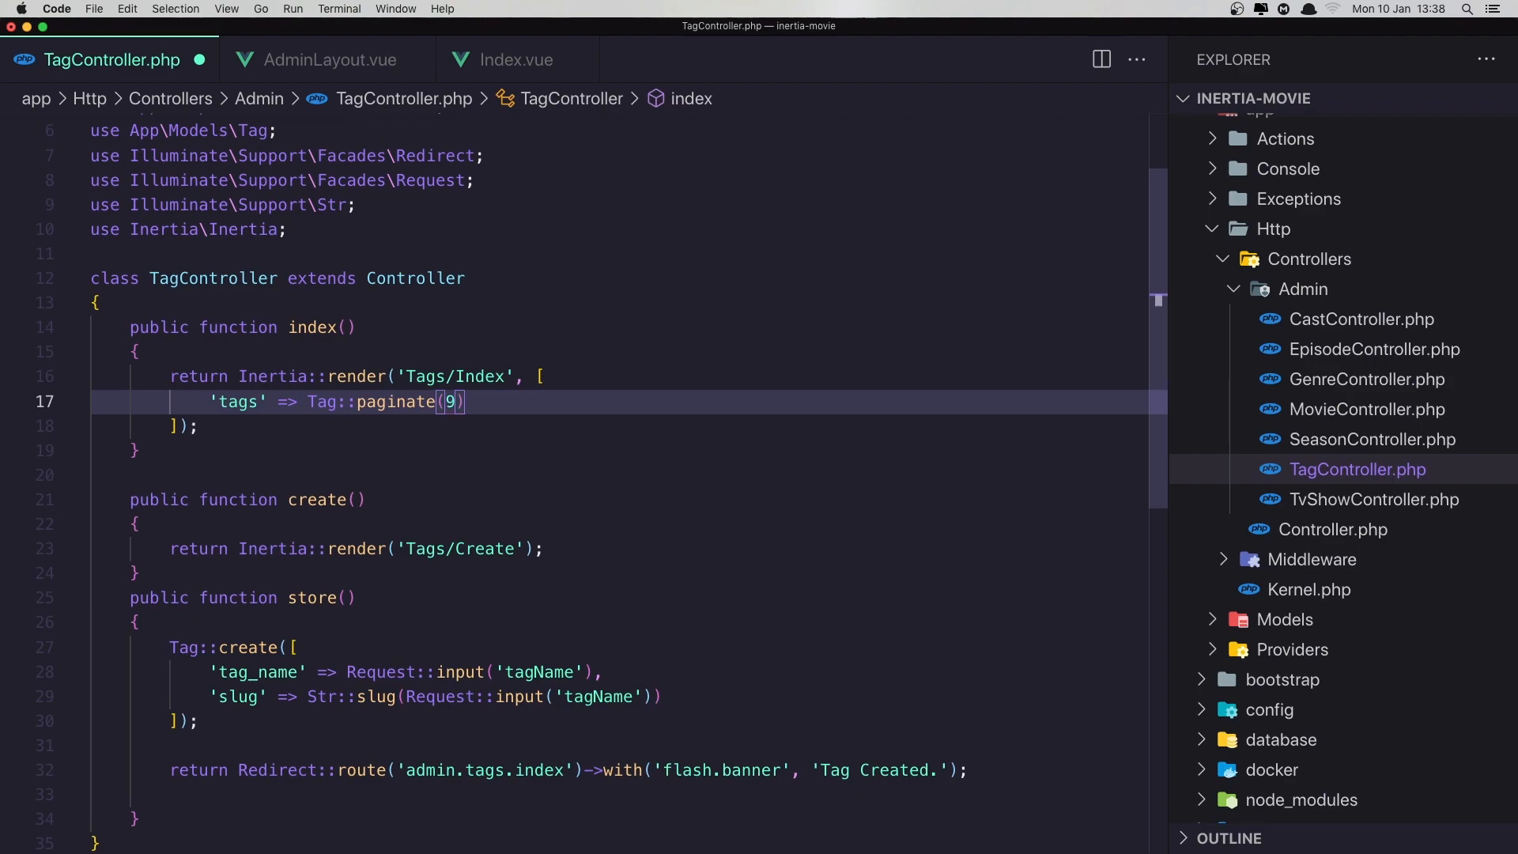
{"action": "type", "text": "5"}
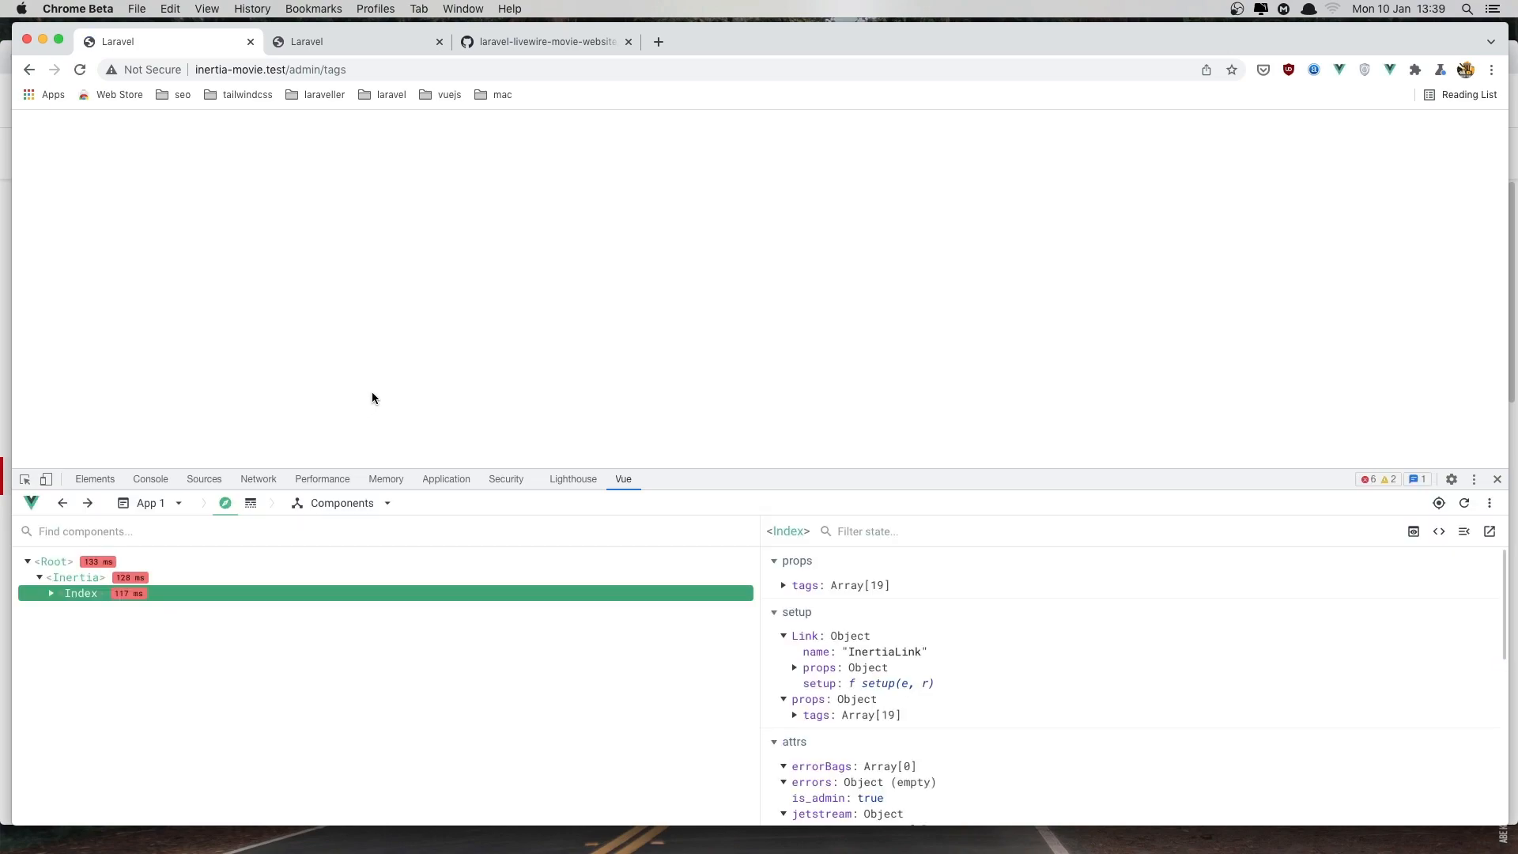
{"action": "mouse_move", "coordinate": [610, 456]}
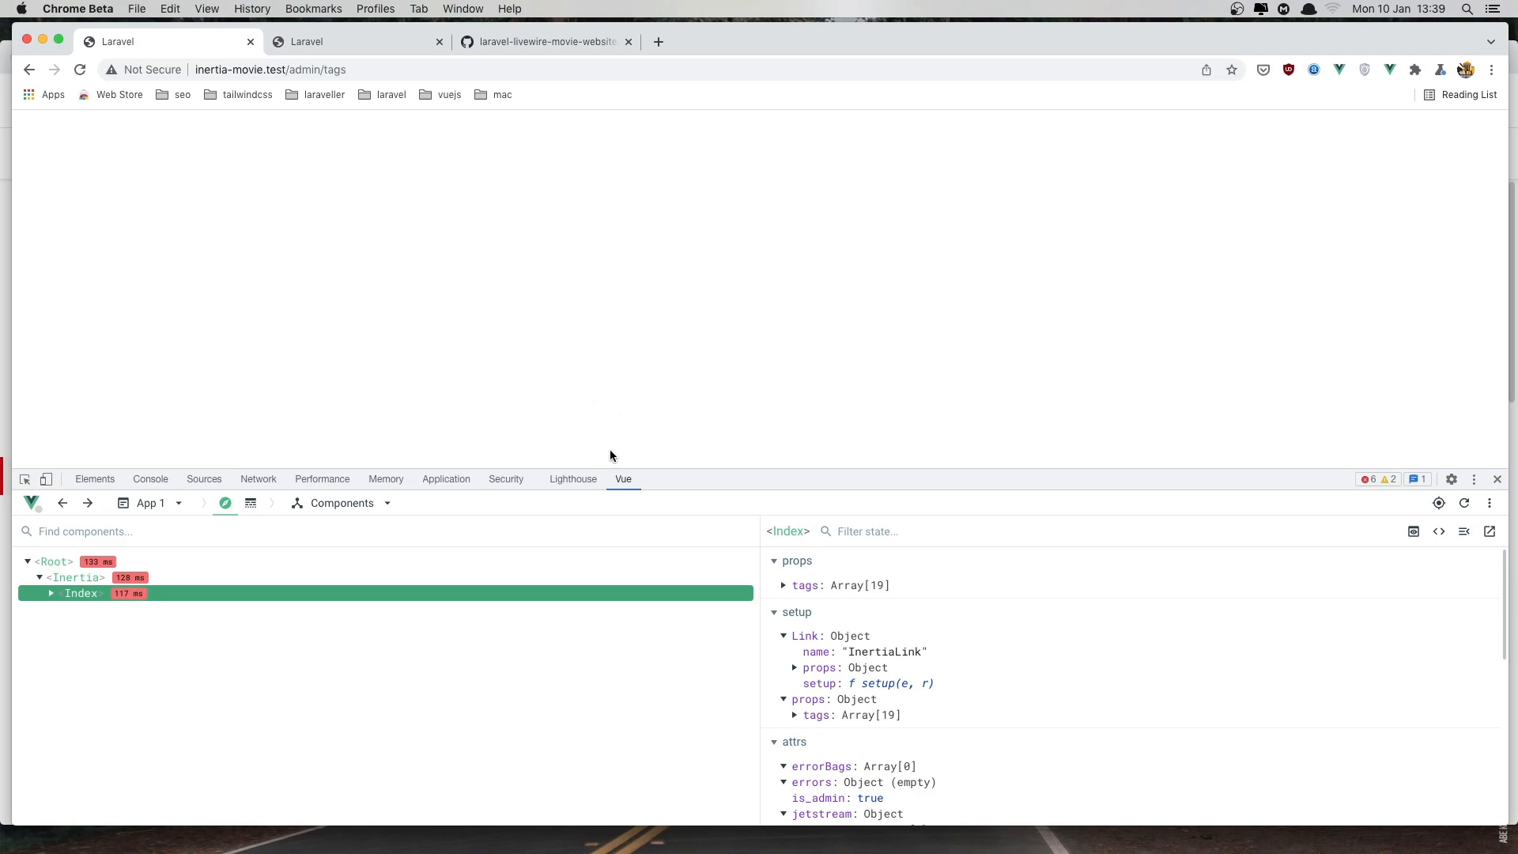
Expand the Index component's tags prop in Vue DevTools to view its 19 items
{"action": "left_click", "coordinate": [783, 585]}
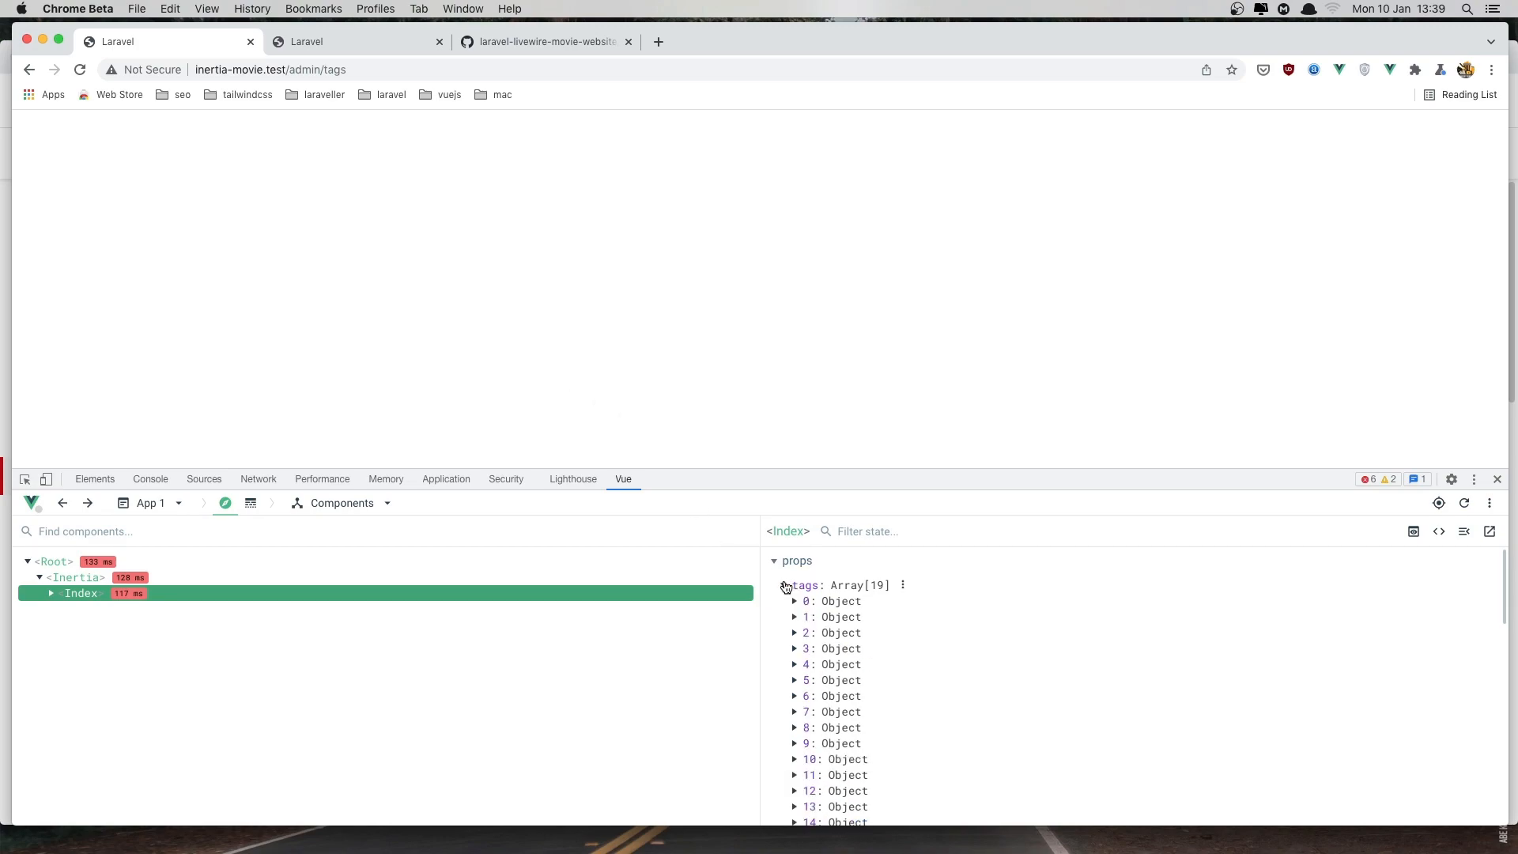
{"action": "scroll", "scroll_direction": "down", "scroll_amount": 3}
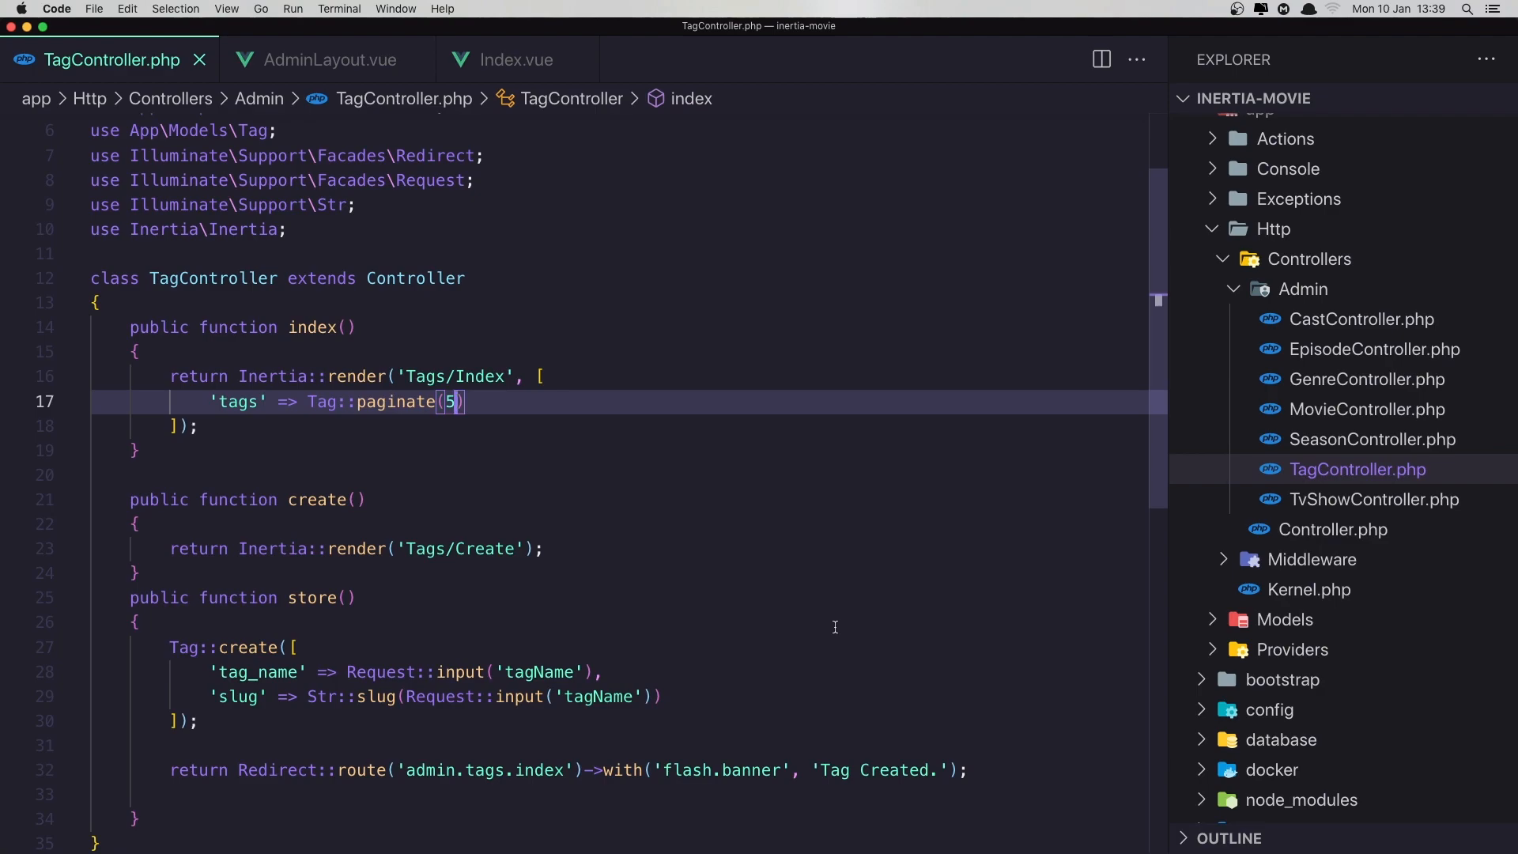
{"action": "mouse_move", "coordinate": [611, 481]}
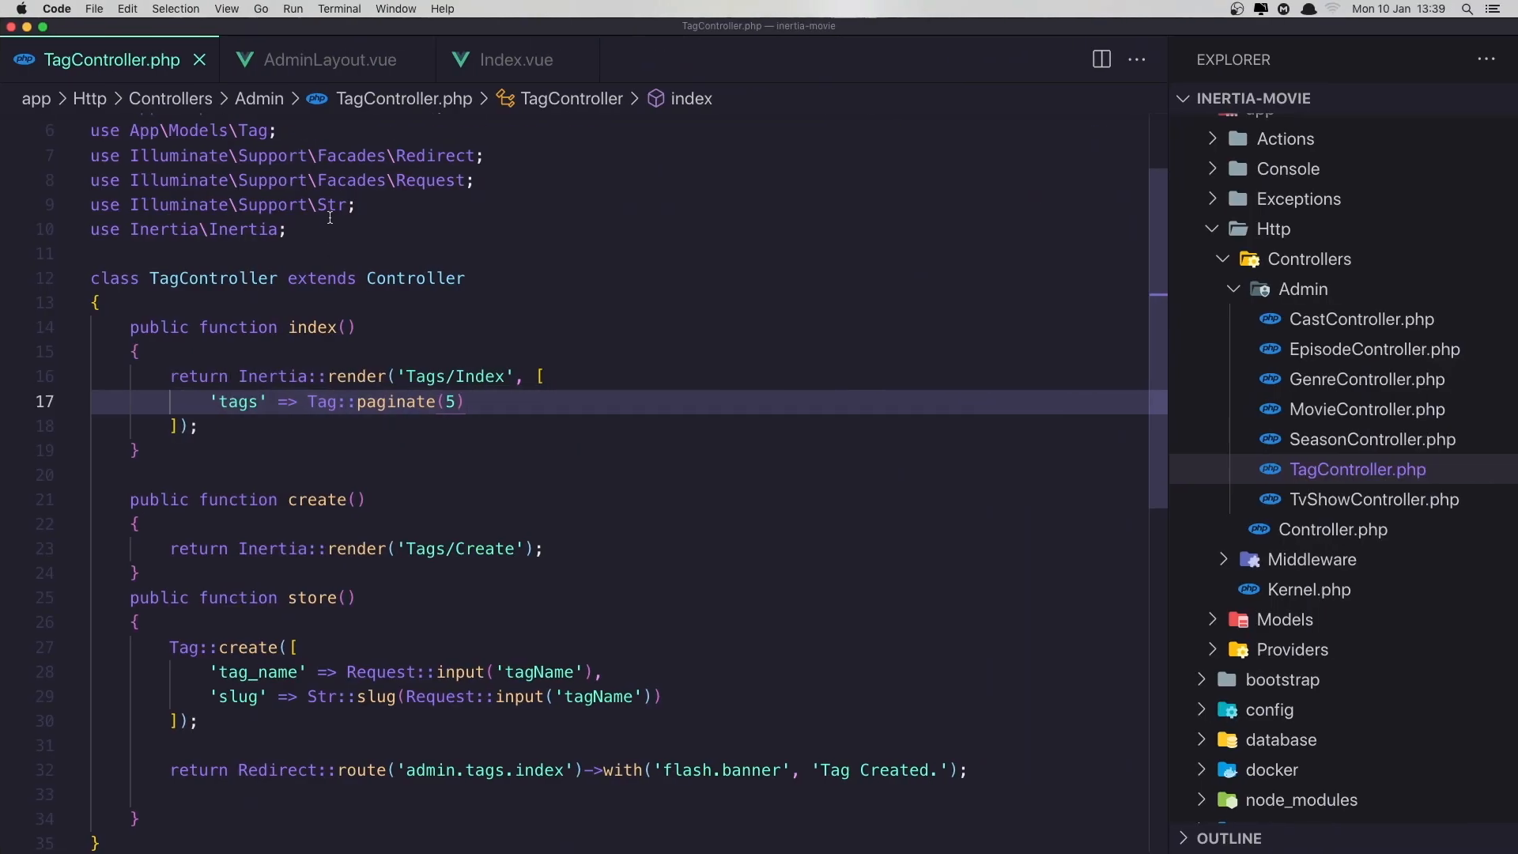
In Tags/Index.vue defineProps, change the tags prop type from Array to Object
{"action": "left_click", "coordinate": [508, 58]}
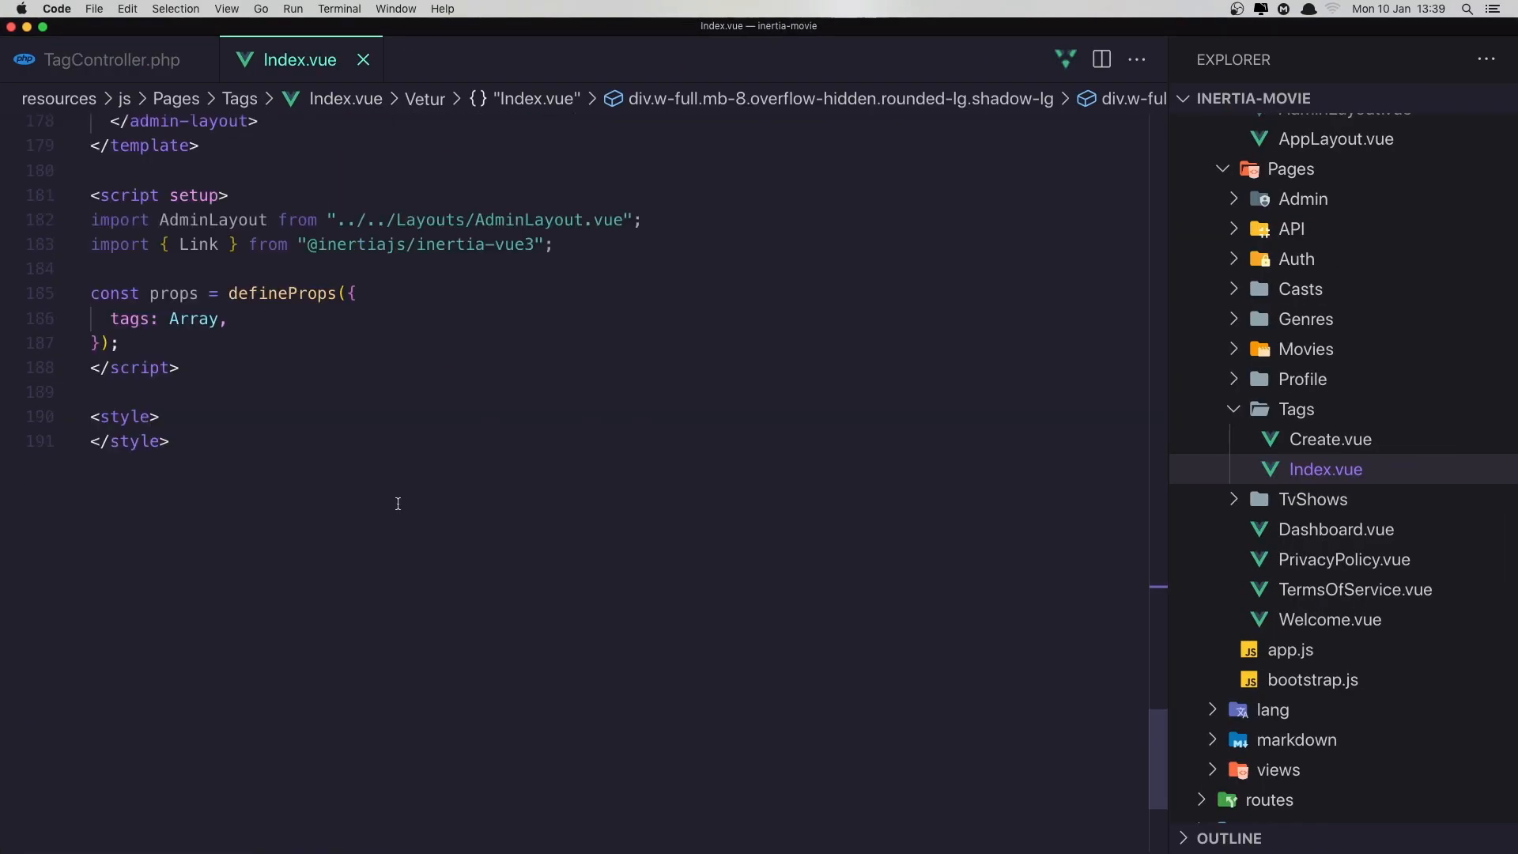
{"action": "double_click", "coordinate": [193, 386]}
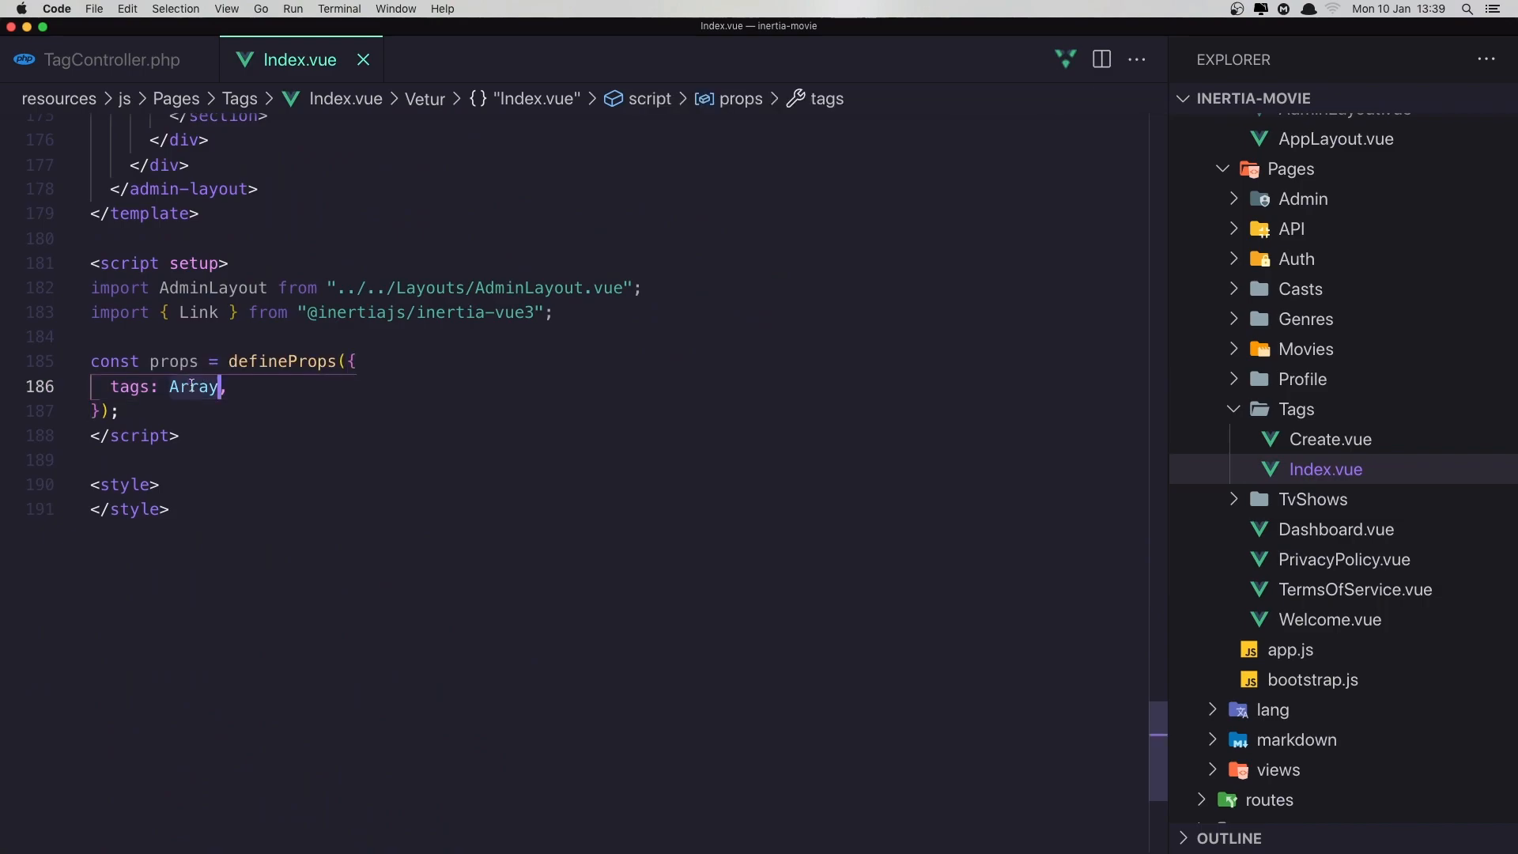
{"action": "type", "text": "Obj"}
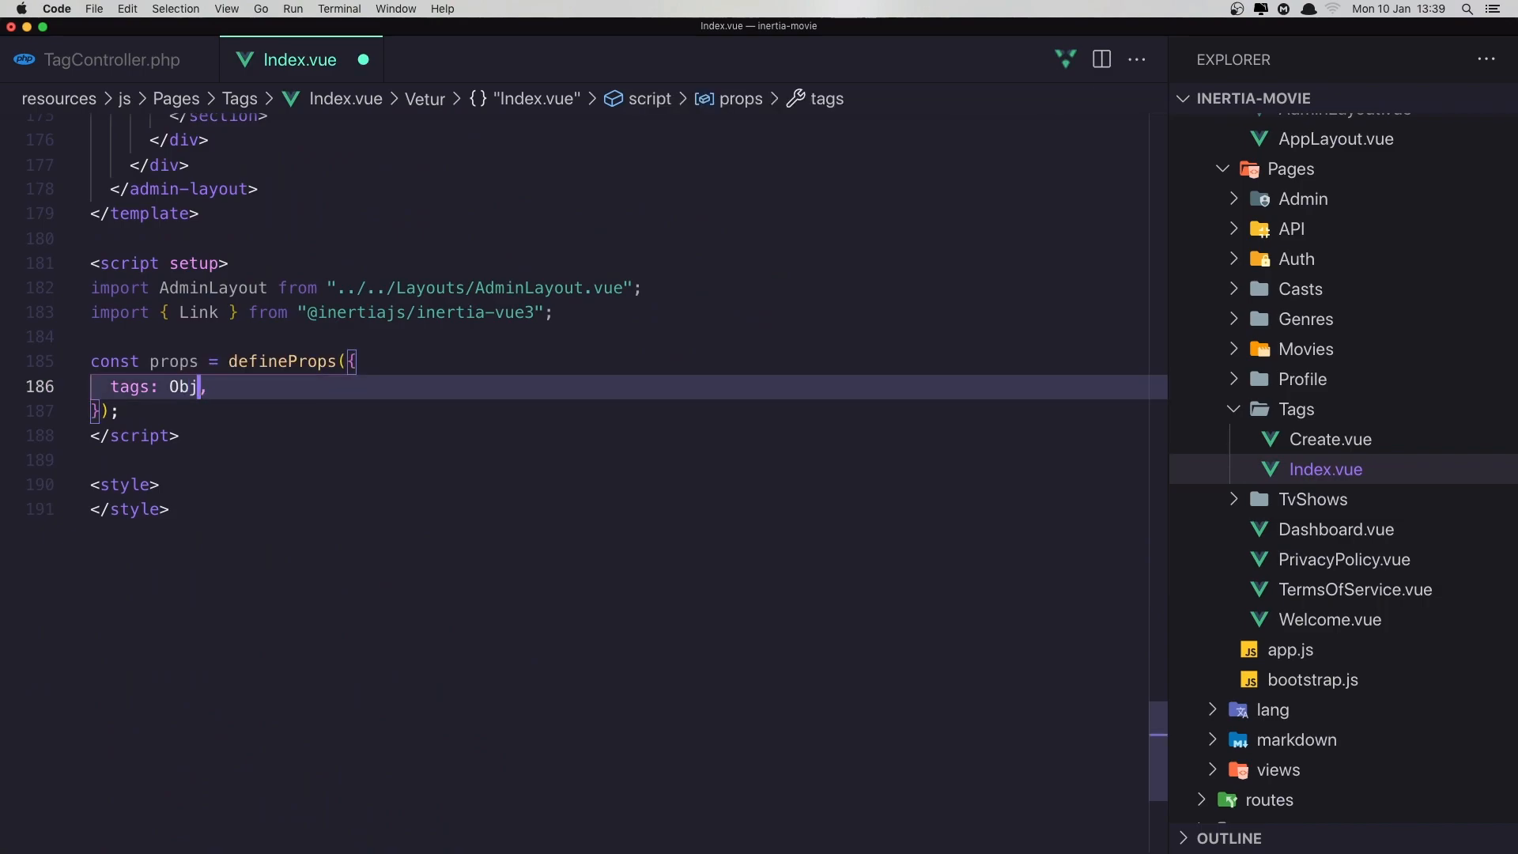
{"action": "type", "text": "ect"}
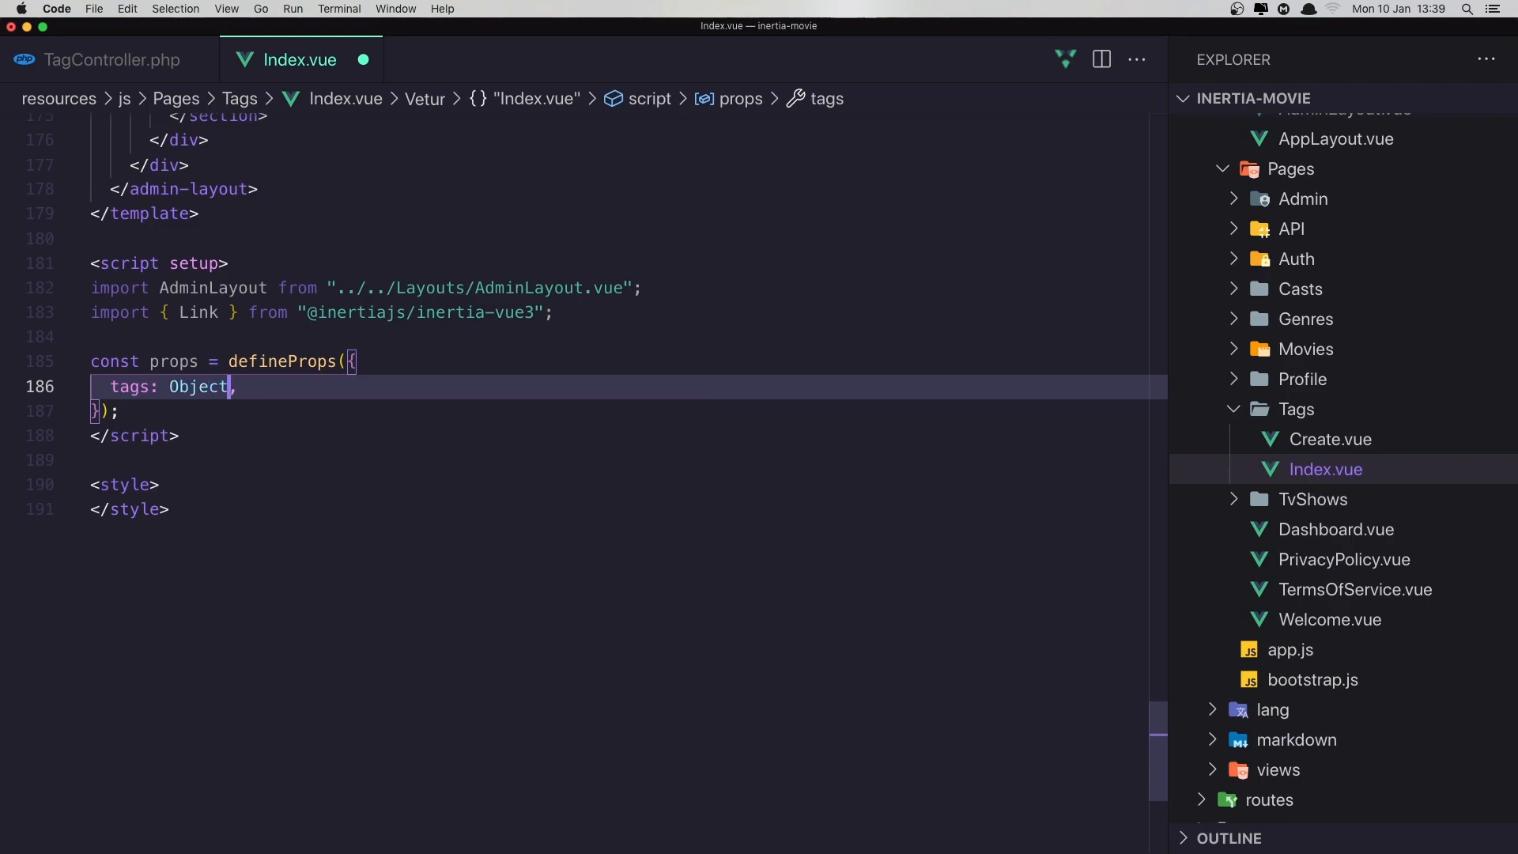
{"action": "mouse_move", "coordinate": [362, 58]}
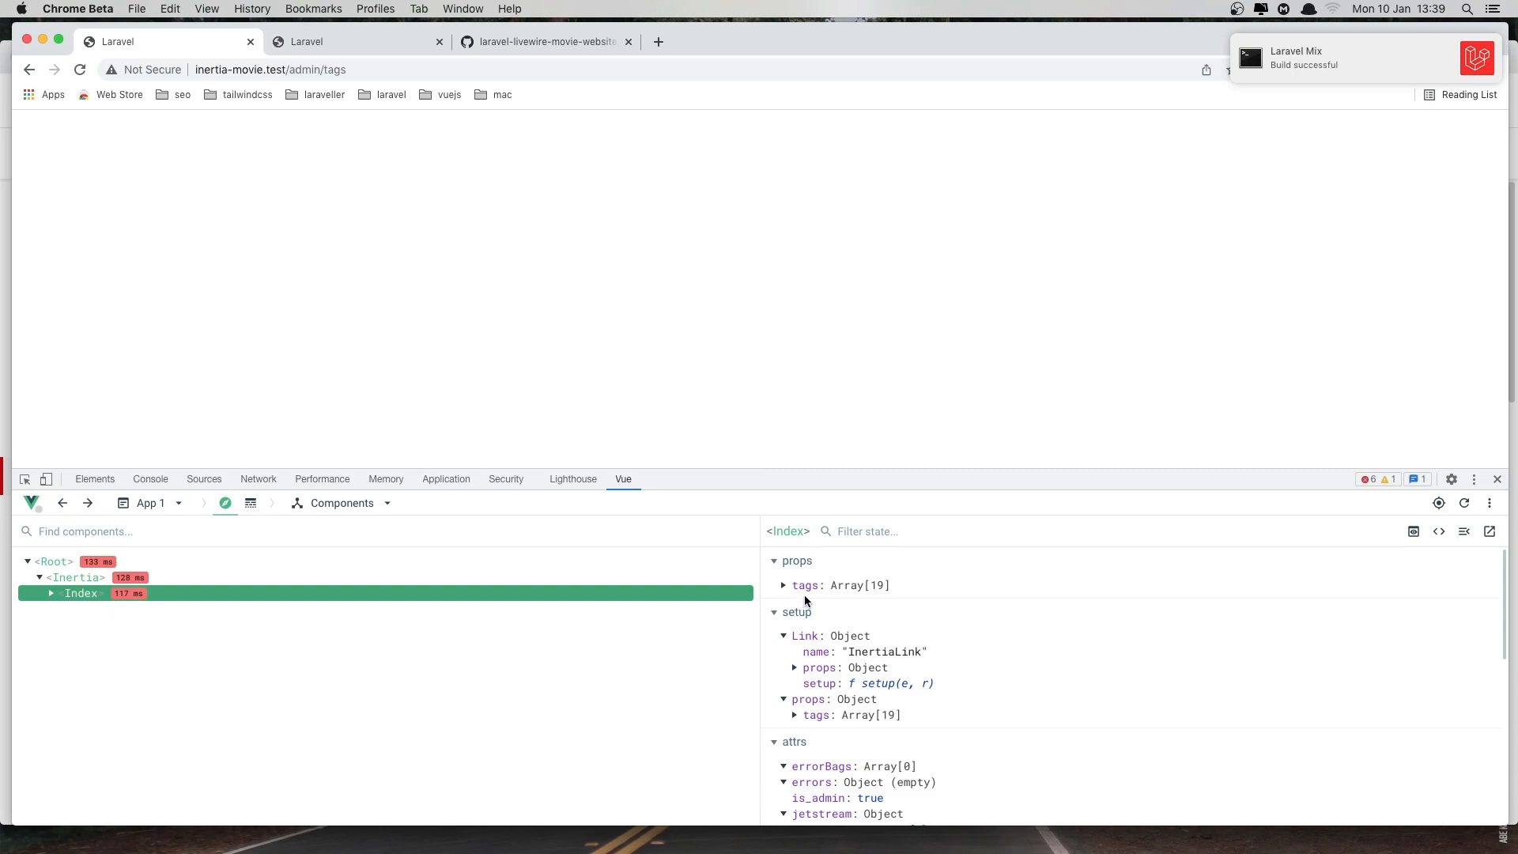
Expand tags → 0 in Vue DevTools to view the first tag's id, slug, tag_name and timestamps
{"action": "left_click", "coordinate": [786, 585]}
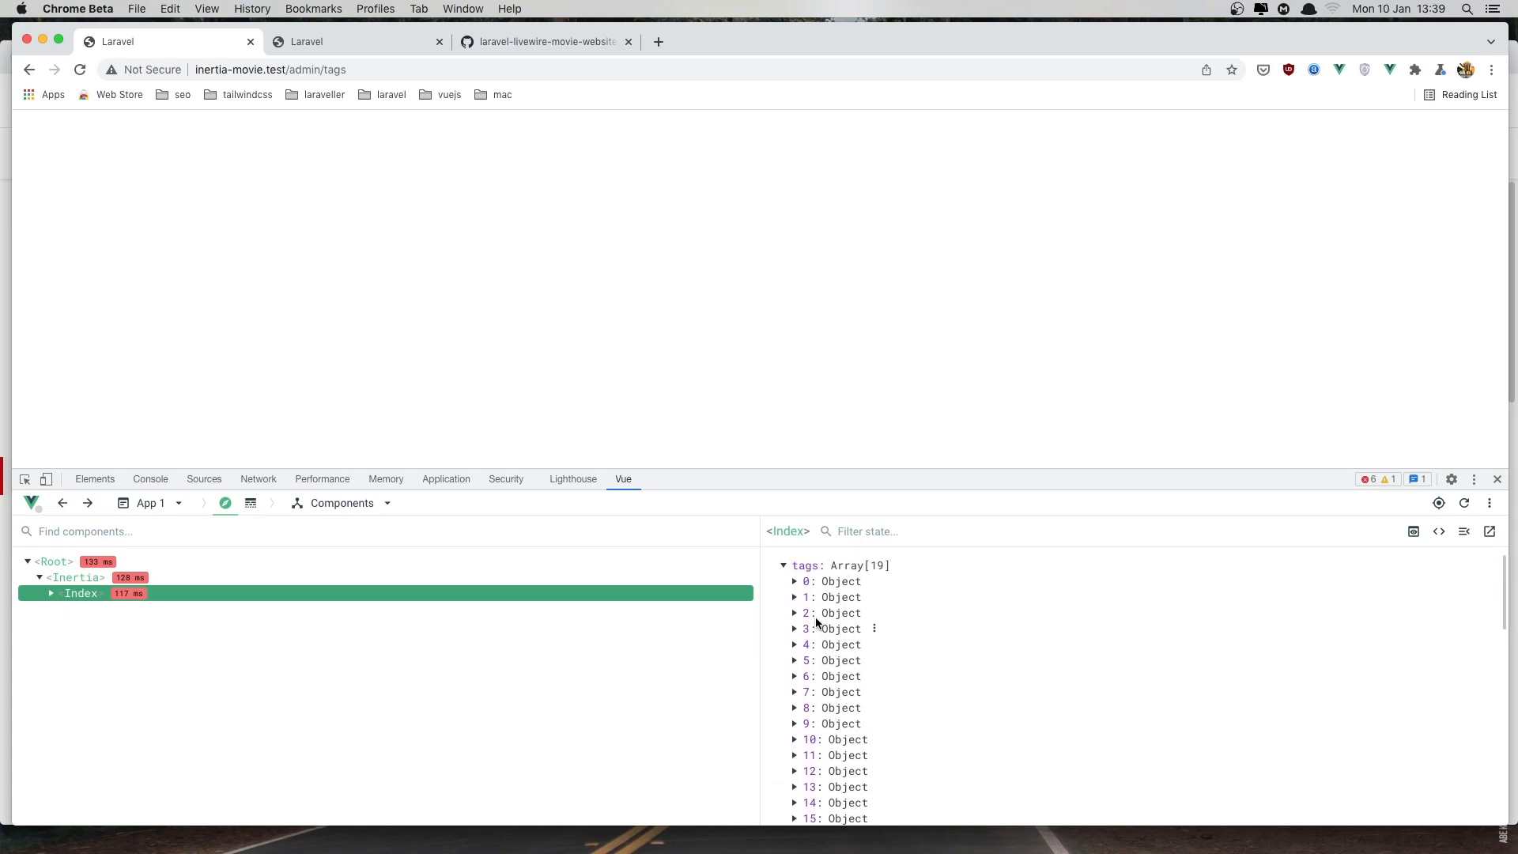
{"action": "left_click", "coordinate": [794, 580]}
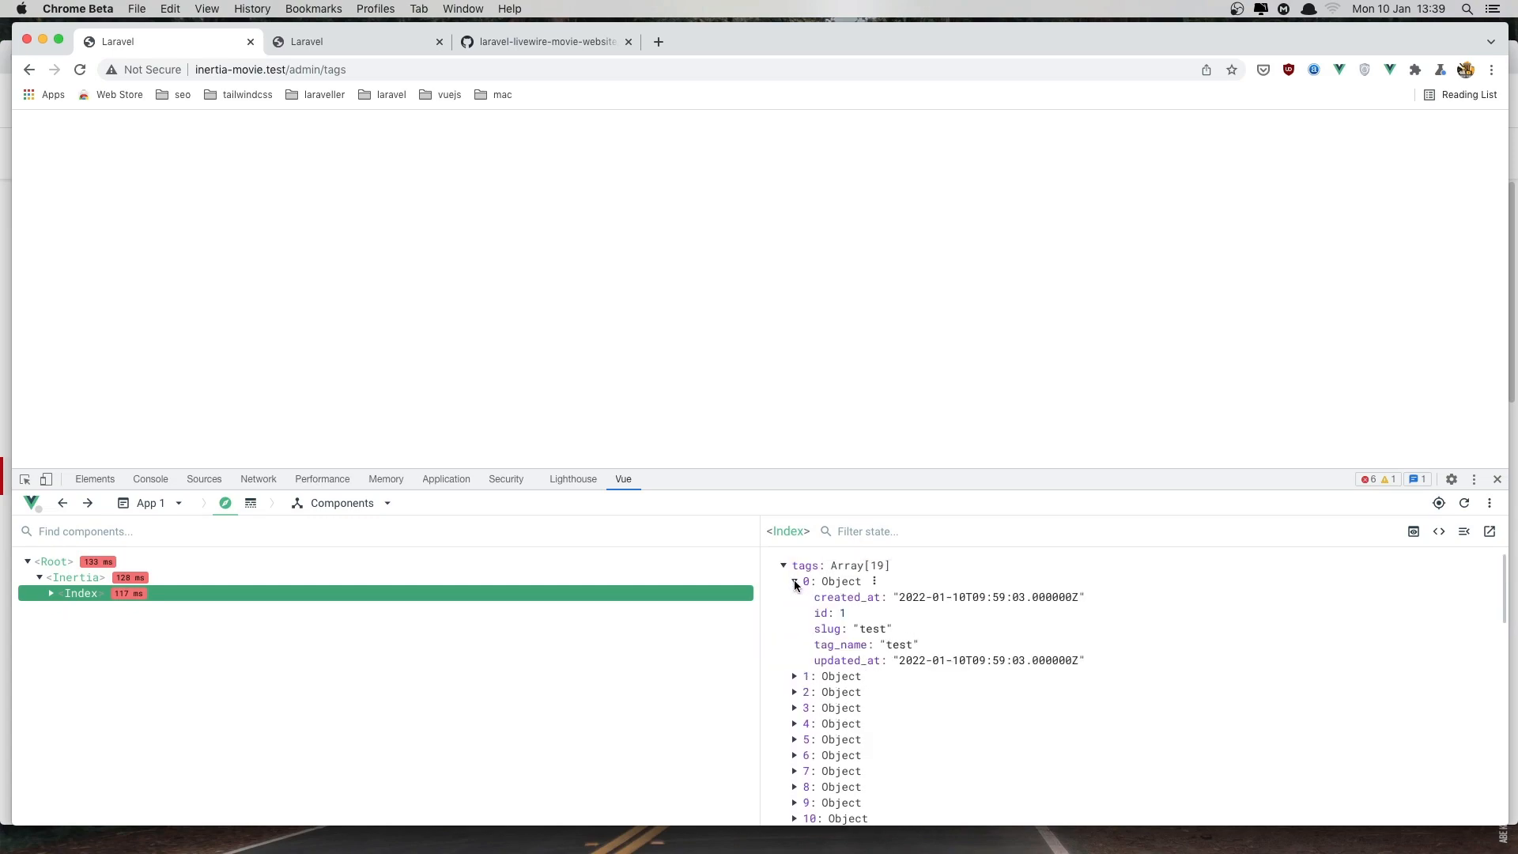
{"action": "left_click", "coordinate": [794, 580]}
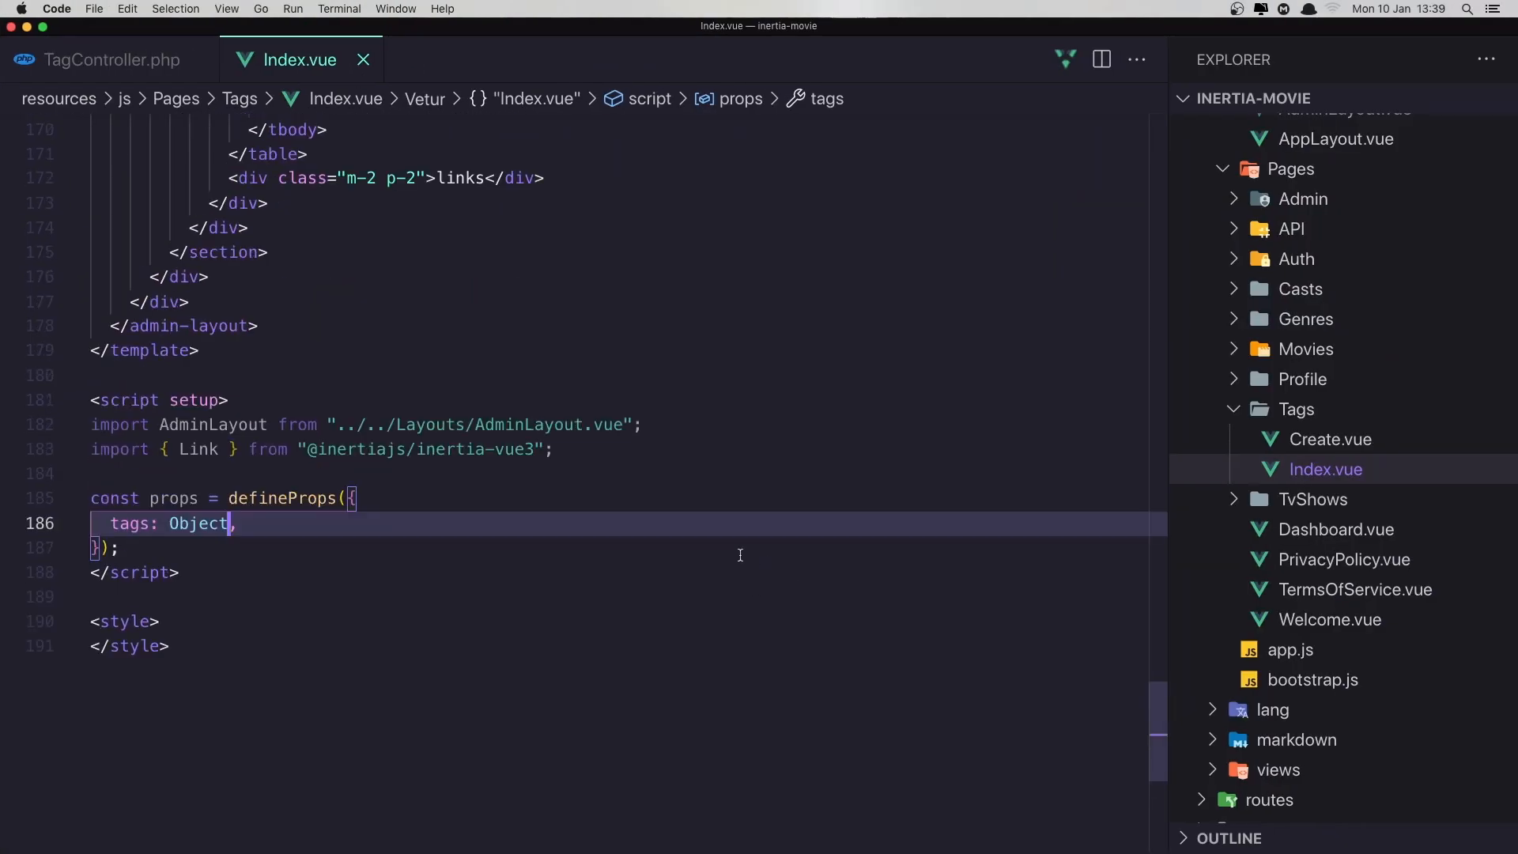
After checking paginate(5) in the controller, change the tbody row loop to "tag in tags.data"
{"action": "left_click", "coordinate": [106, 58]}
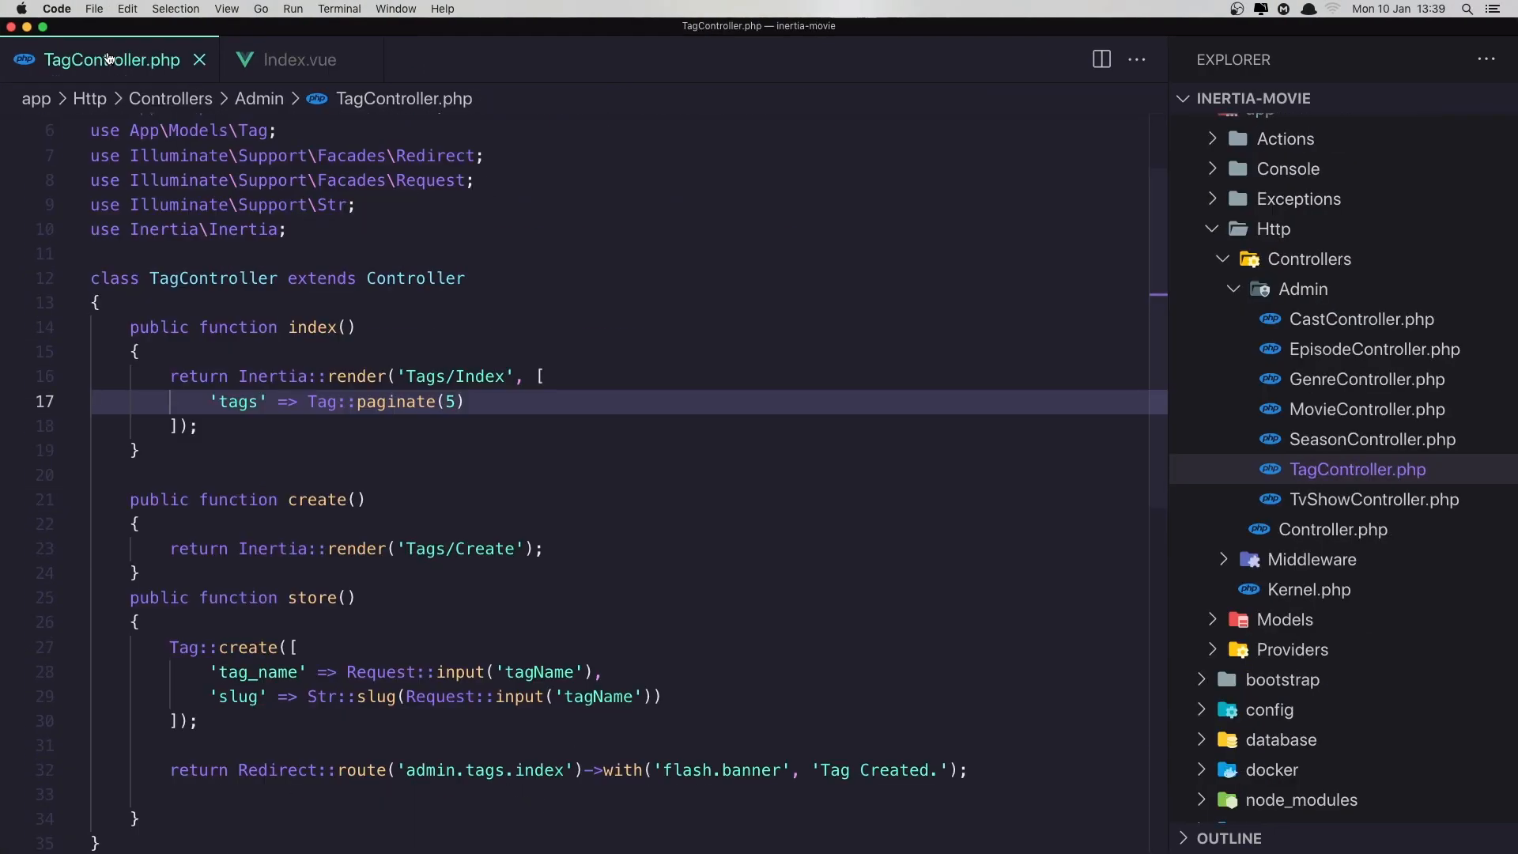
{"action": "left_click", "coordinate": [425, 401]}
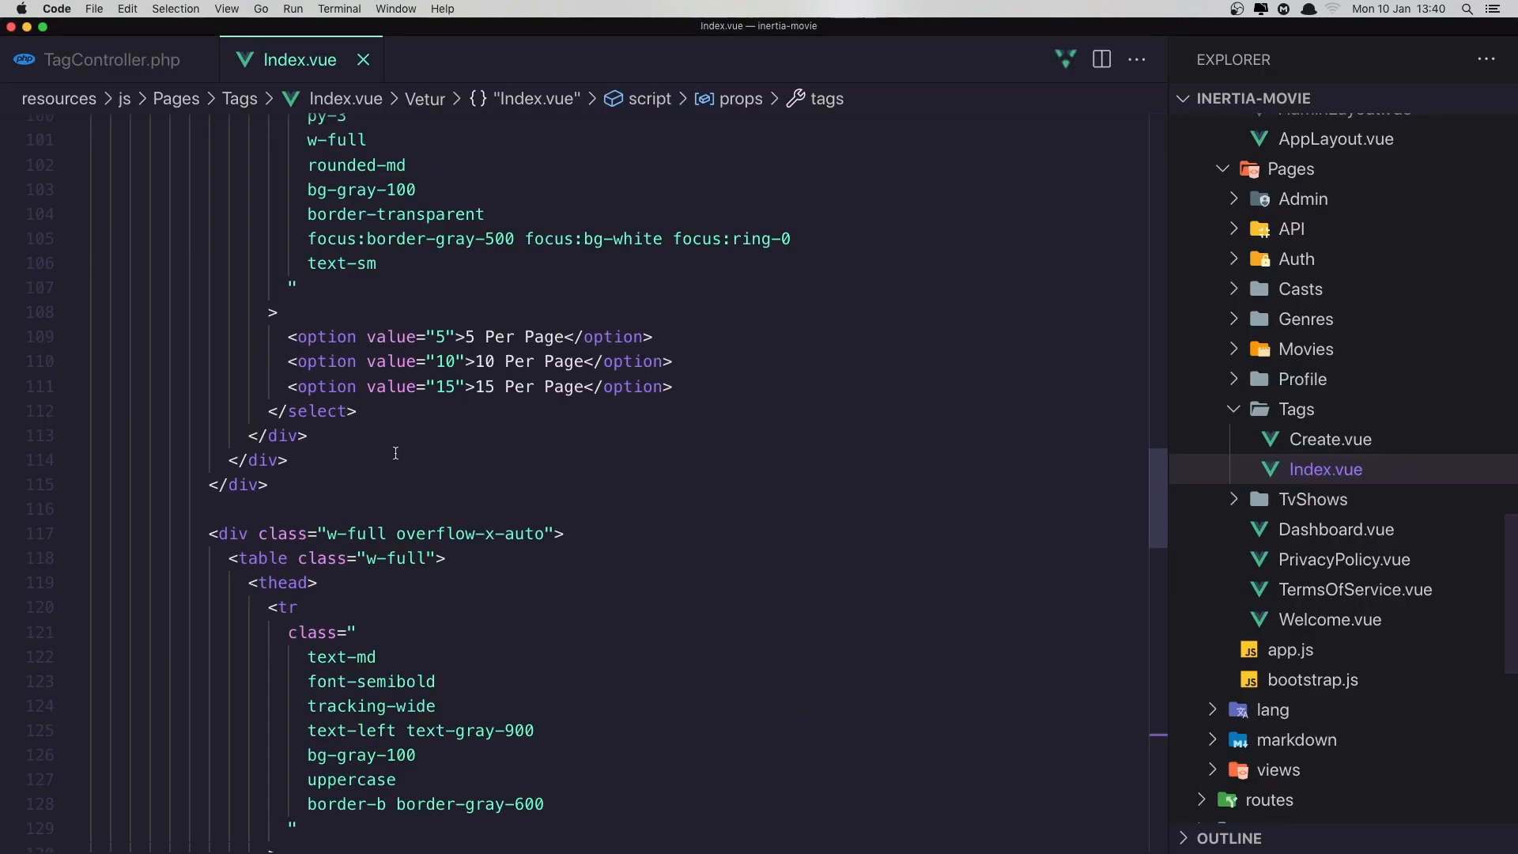
{"action": "scroll", "scroll_direction": "down", "scroll_amount": 3}
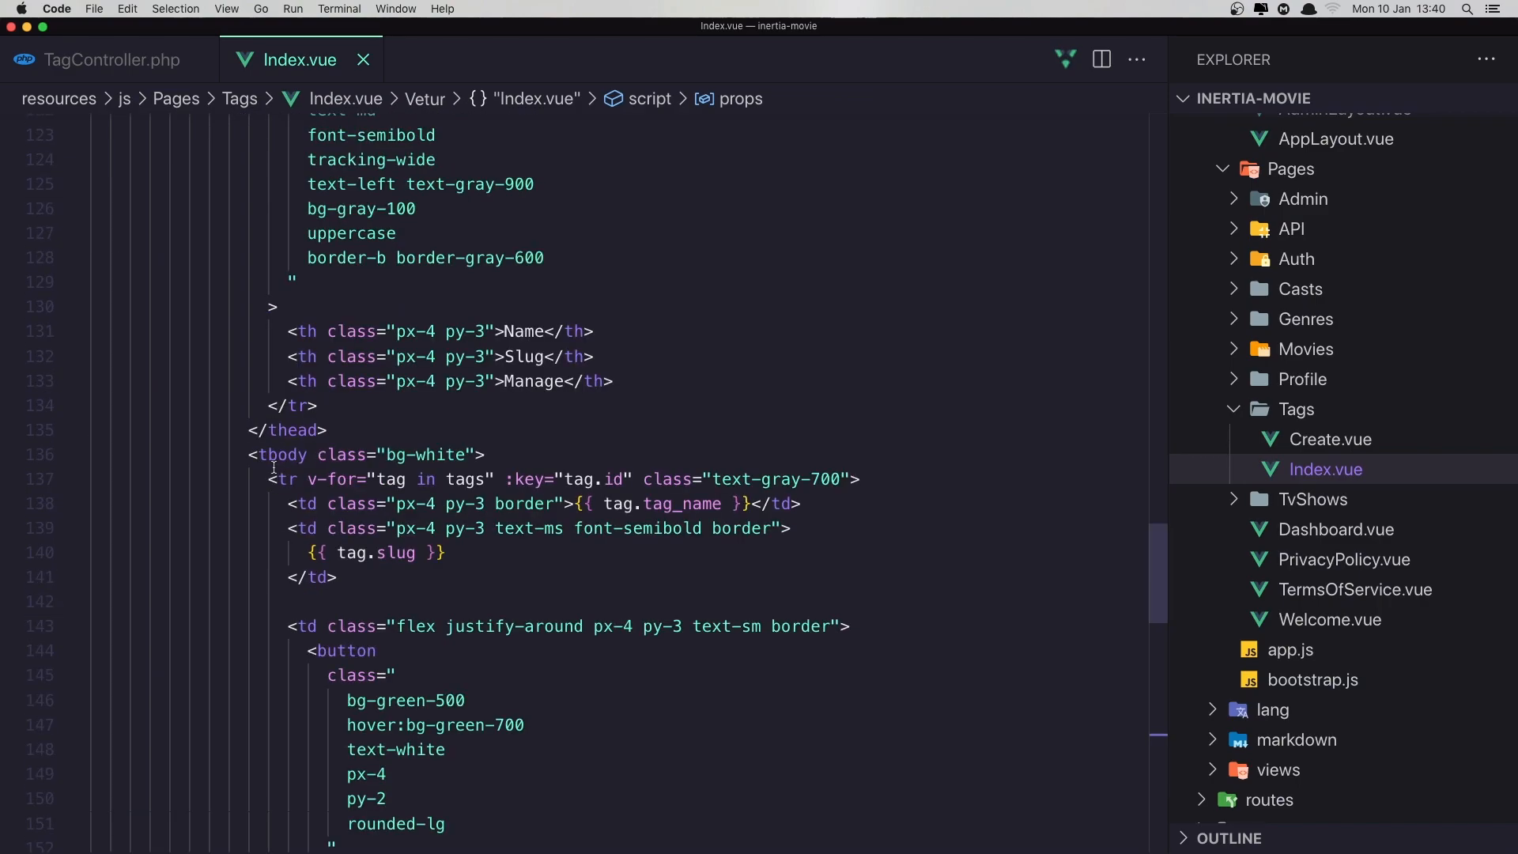
{"action": "left_click", "coordinate": [475, 478]}
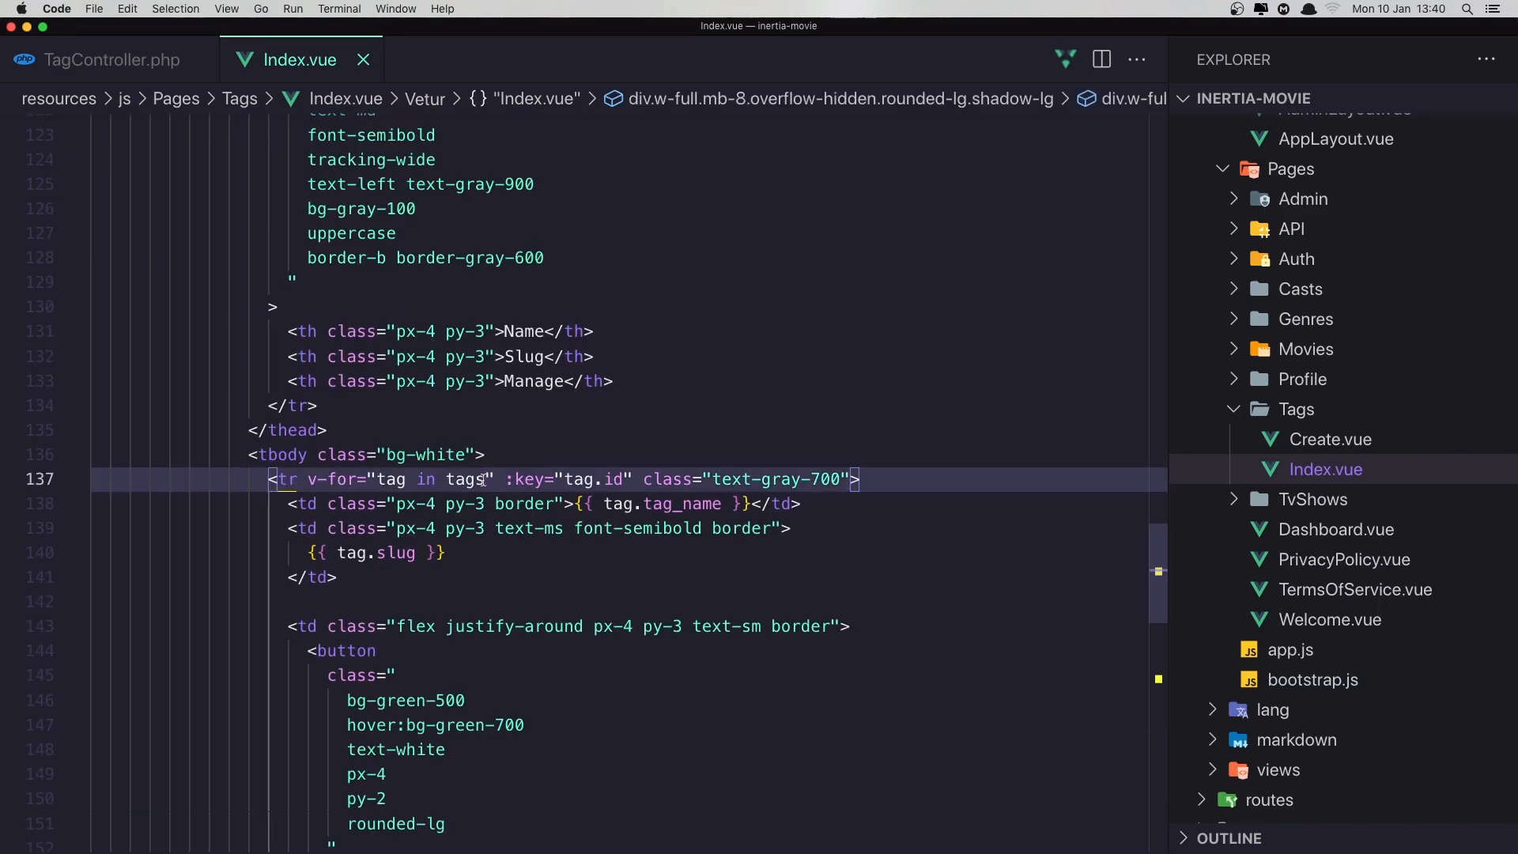
{"action": "type", "text": ".data"}
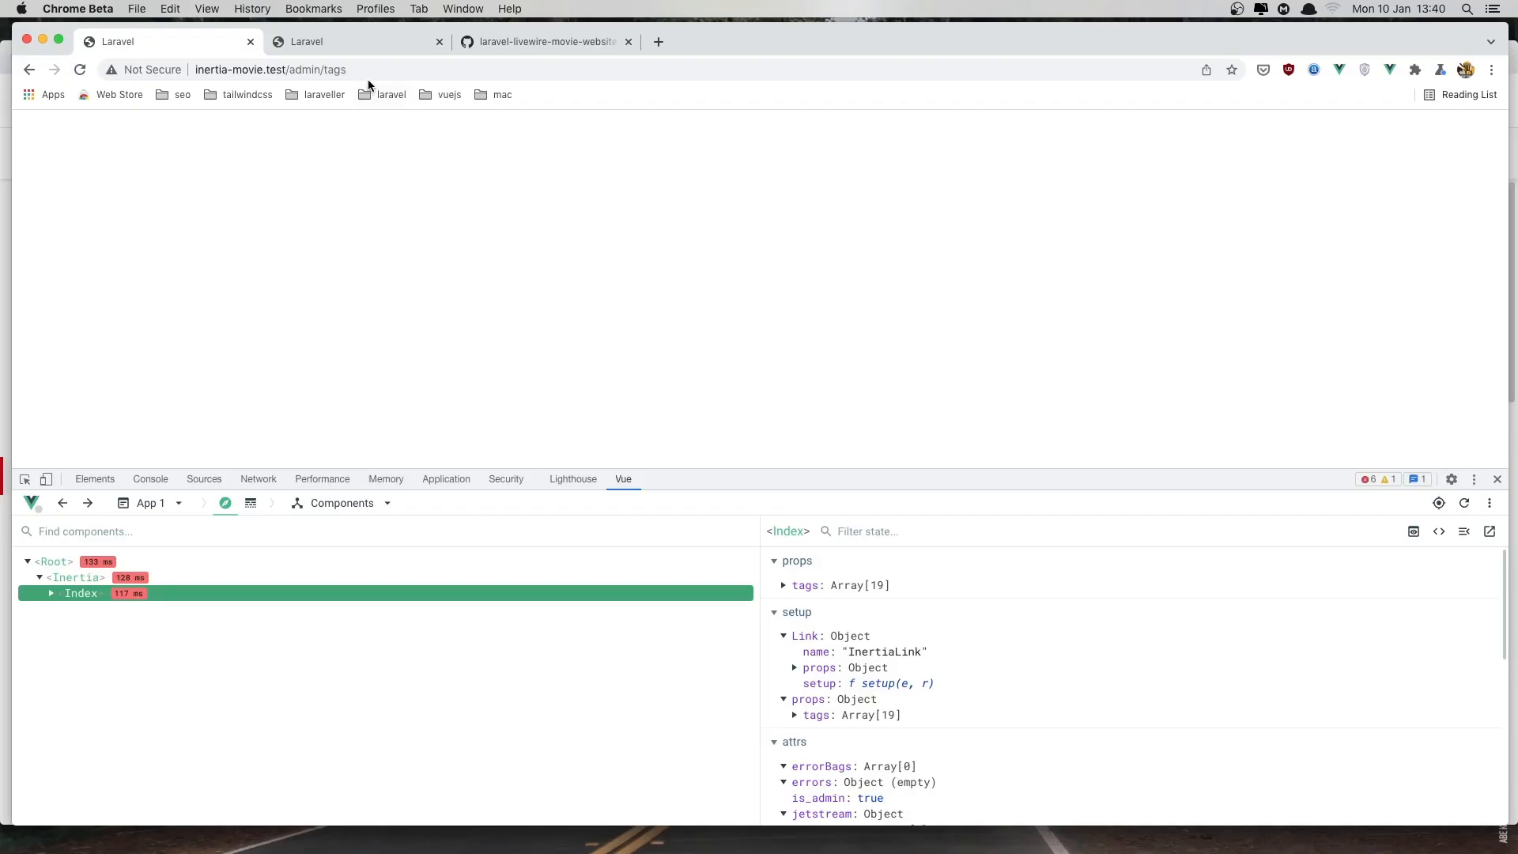
{"action": "mouse_move", "coordinate": [257, 477]}
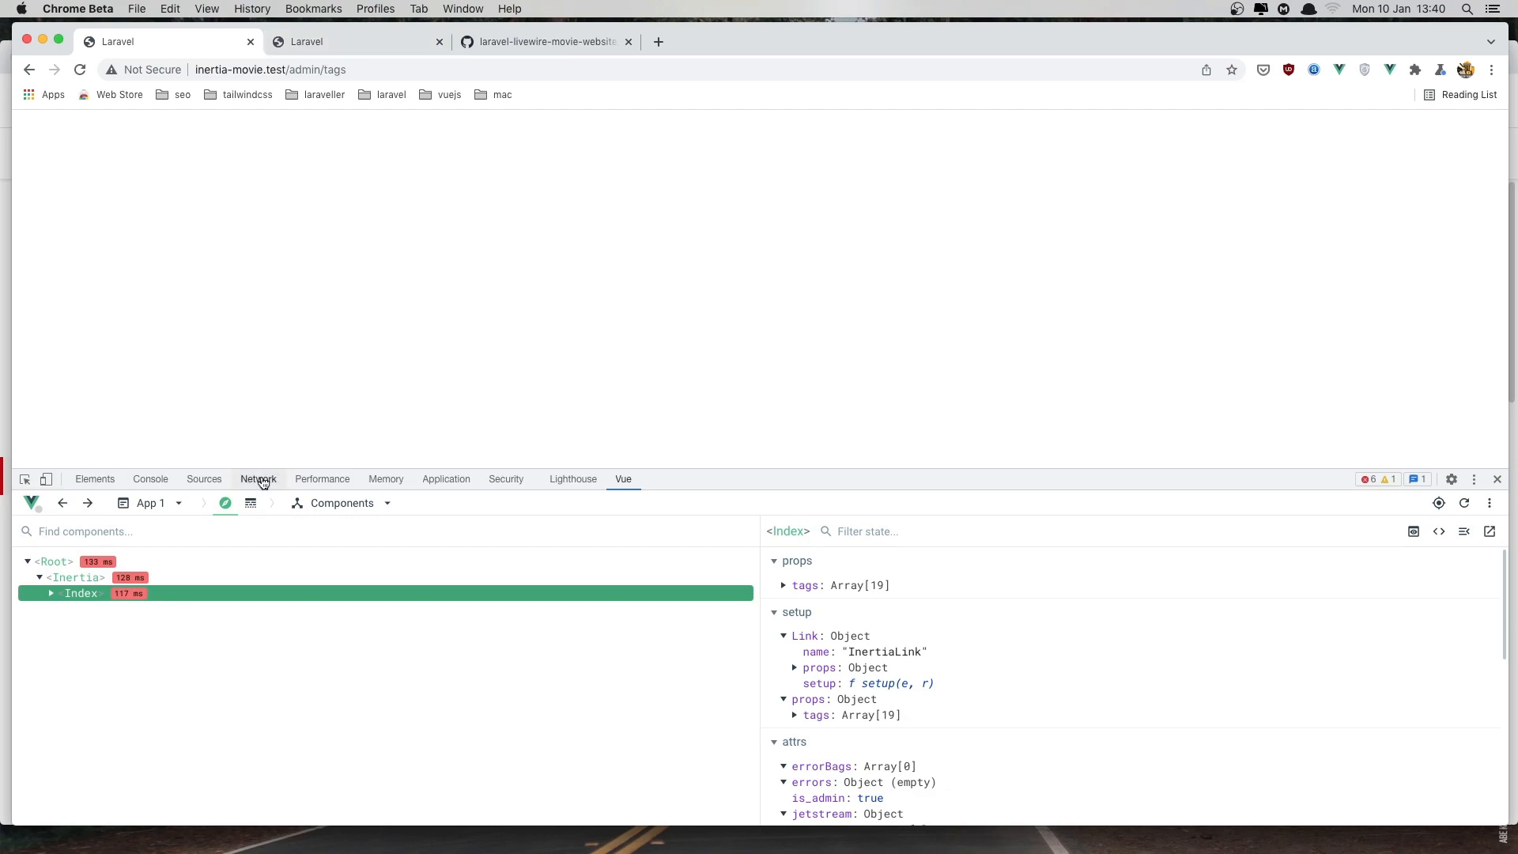
Inspect the tags page request's response in the DevTools Network panel
{"action": "left_click", "coordinate": [258, 478]}
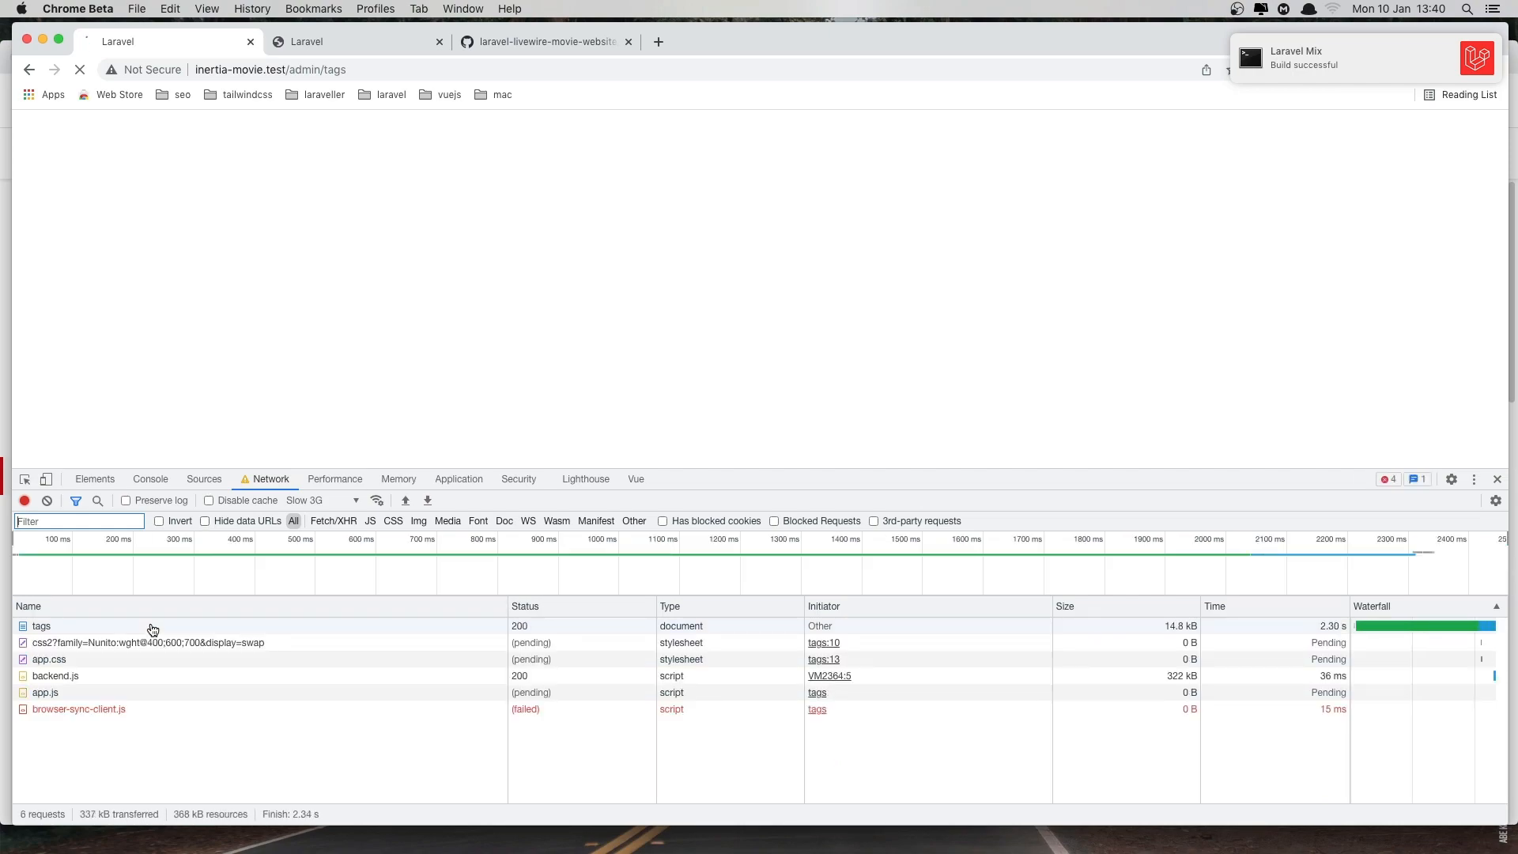
{"action": "left_click", "coordinate": [41, 626]}
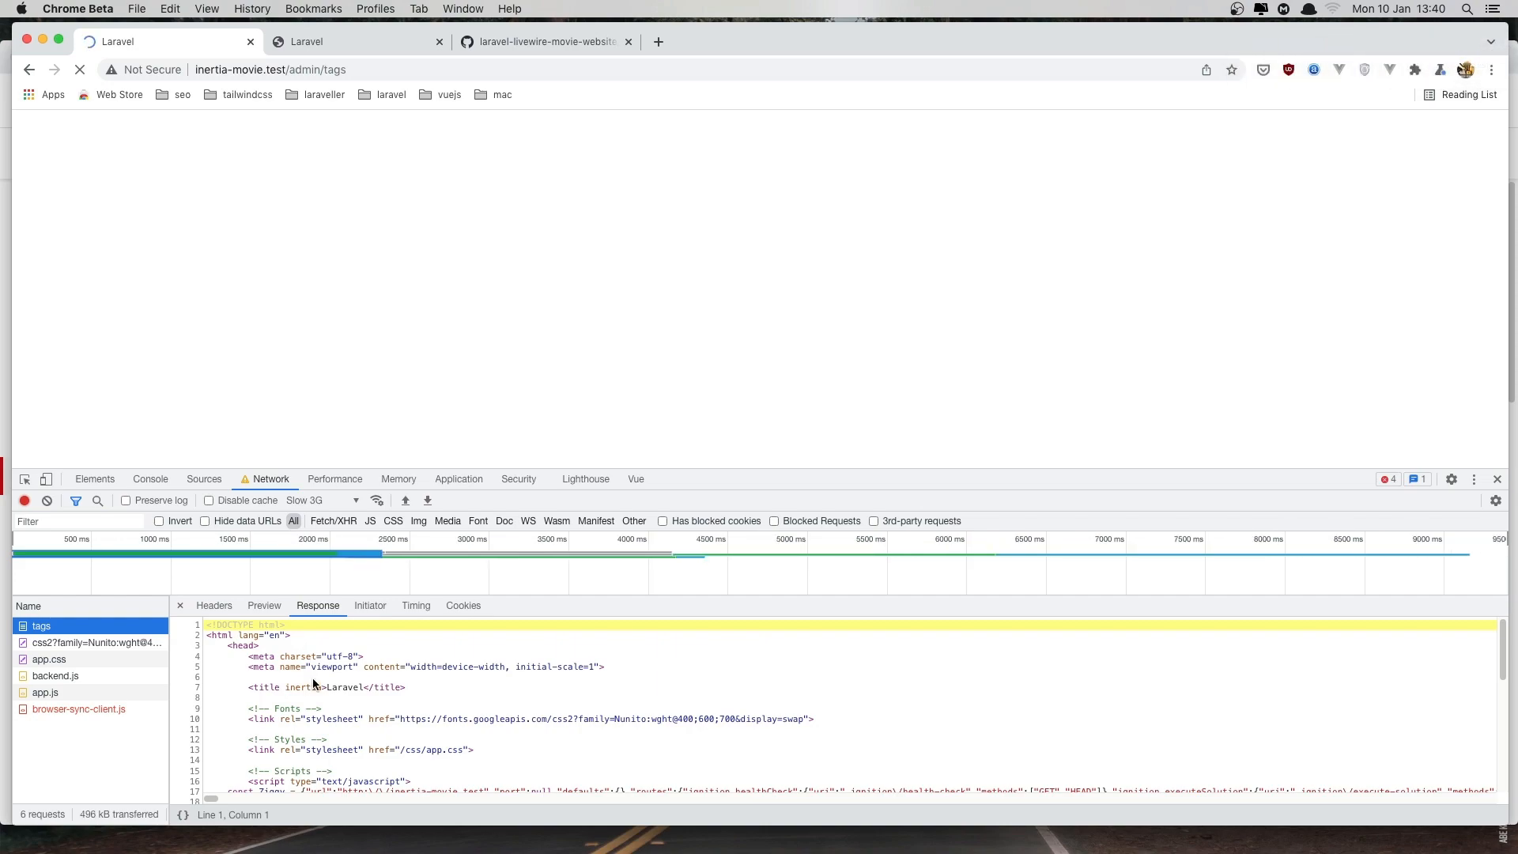
{"action": "scroll", "scroll_direction": "down", "scroll_amount": 3}
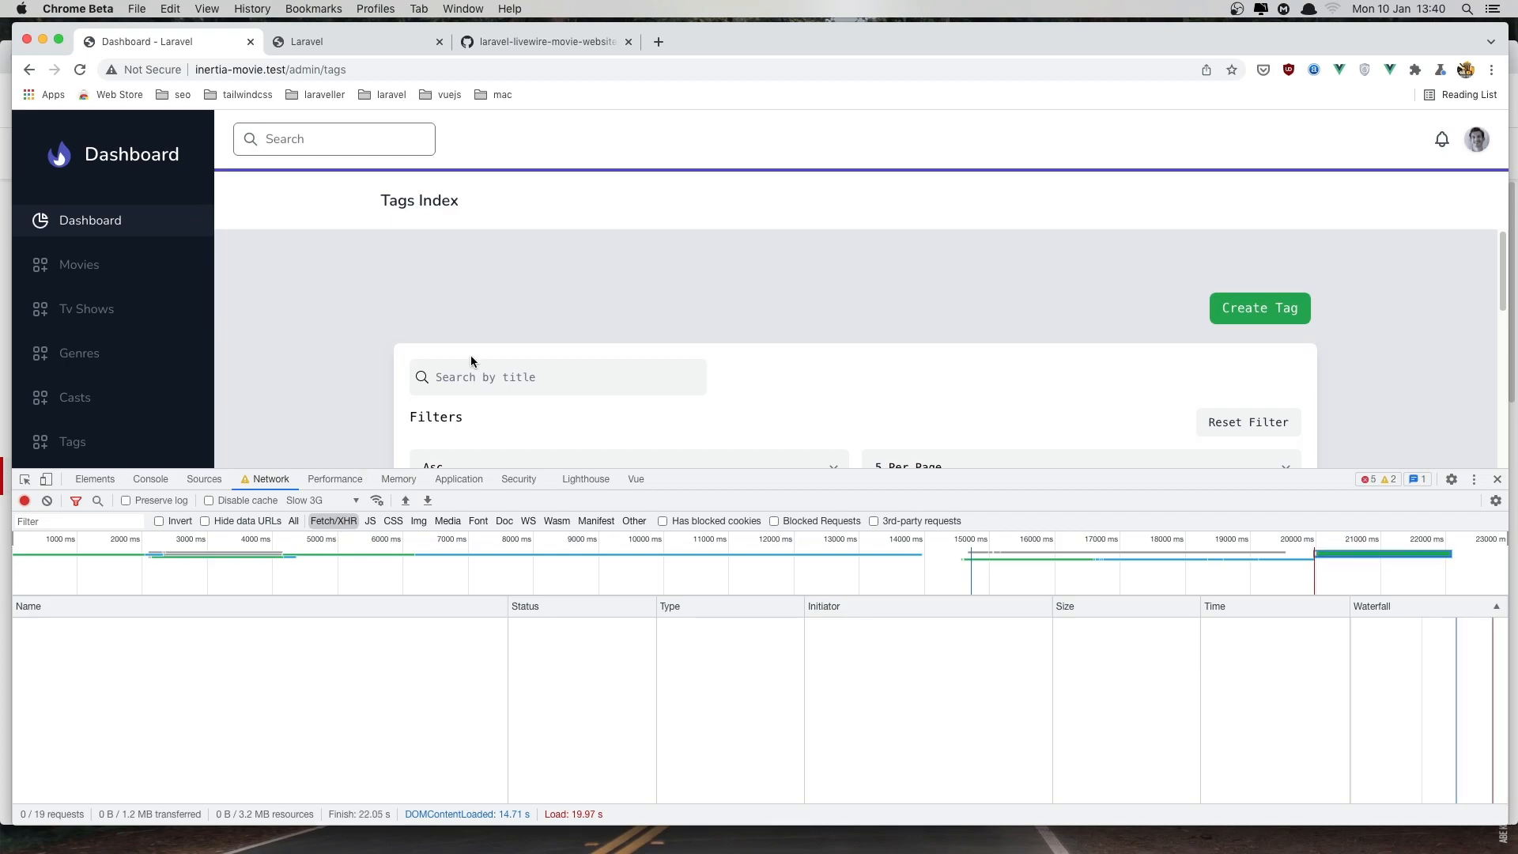
{"action": "scroll", "scroll_direction": "down", "scroll_amount": 3}
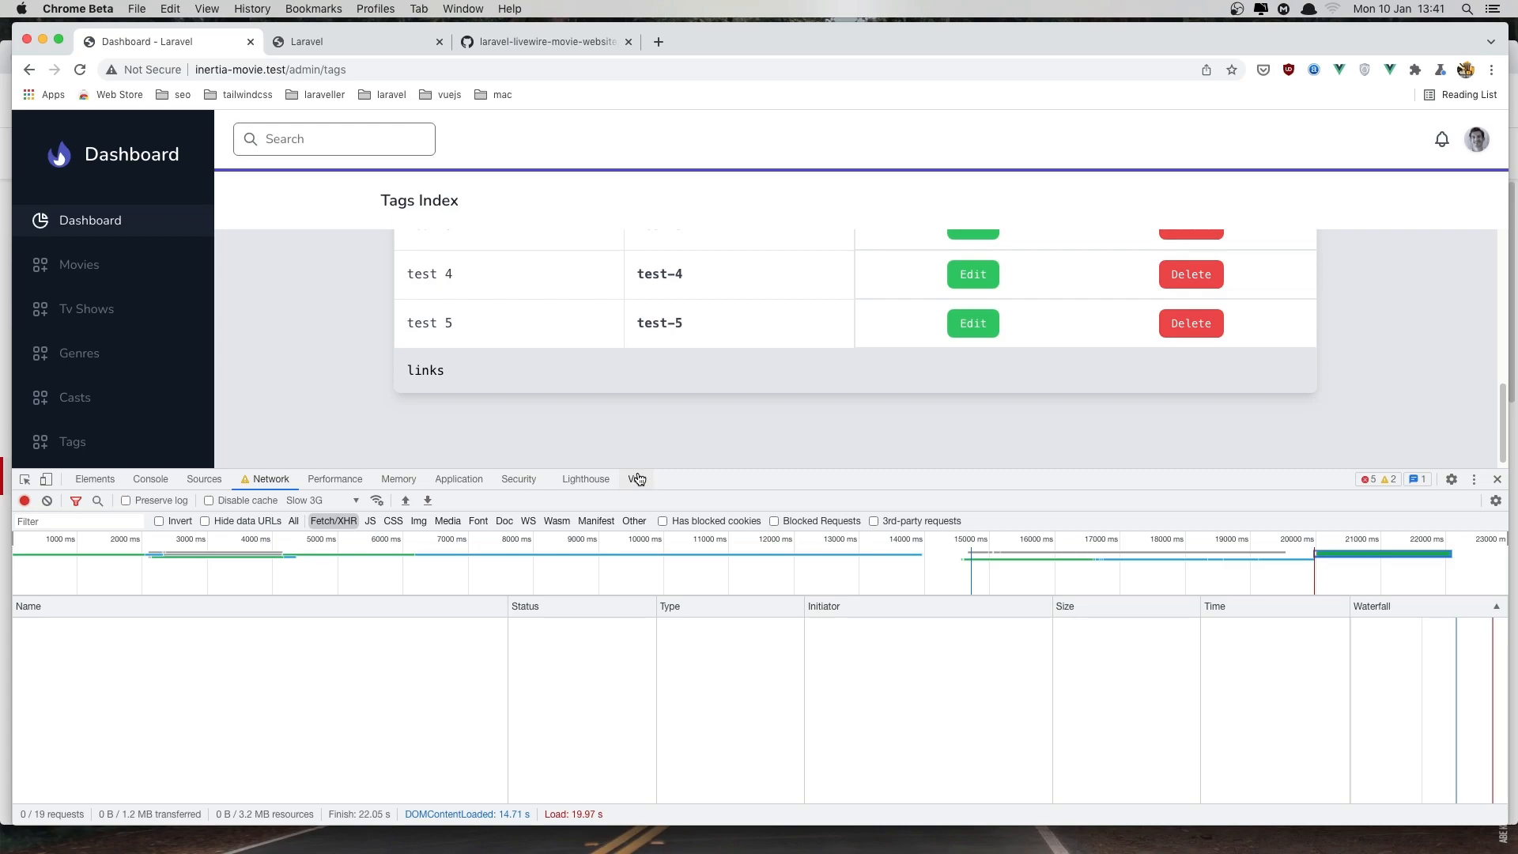
Expand the tags prop in Vue DevTools to confirm a paginated object of 19 total, then close DevTools
{"action": "left_click", "coordinate": [636, 477]}
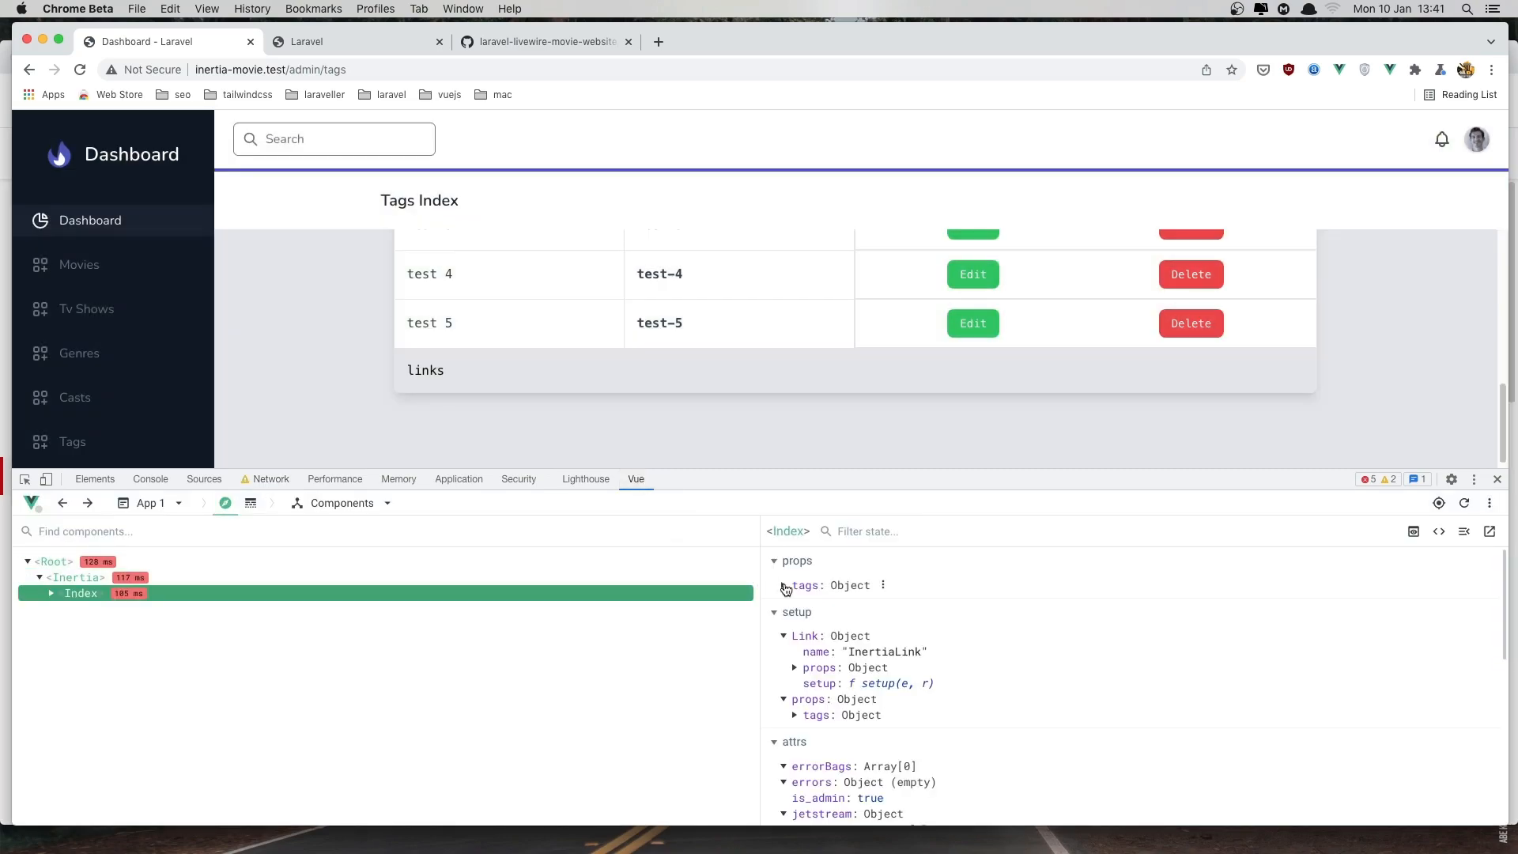
{"action": "left_click", "coordinate": [784, 585]}
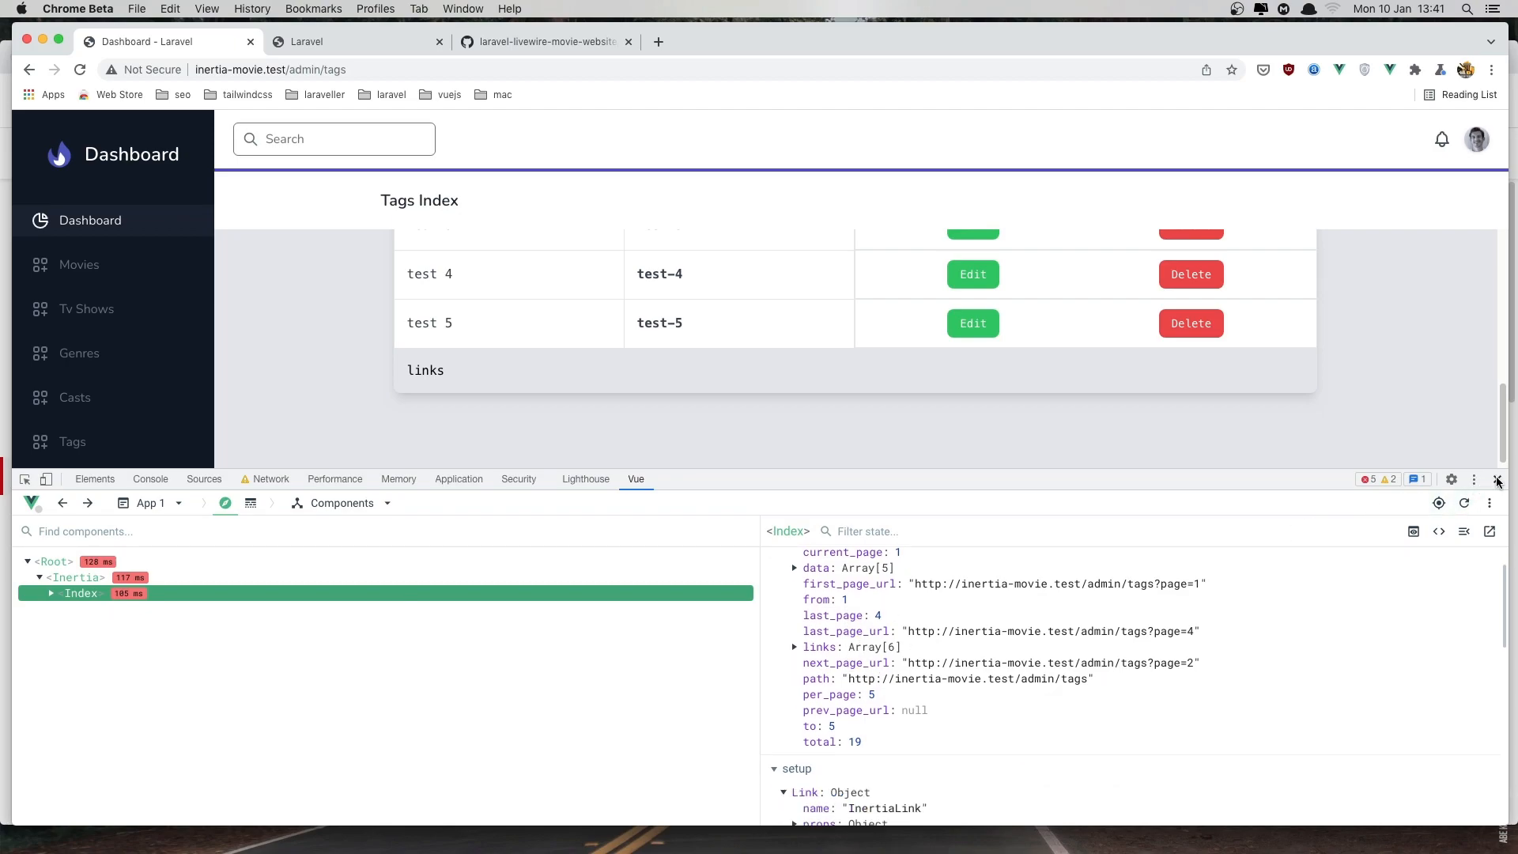
{"action": "left_click", "coordinate": [1496, 481]}
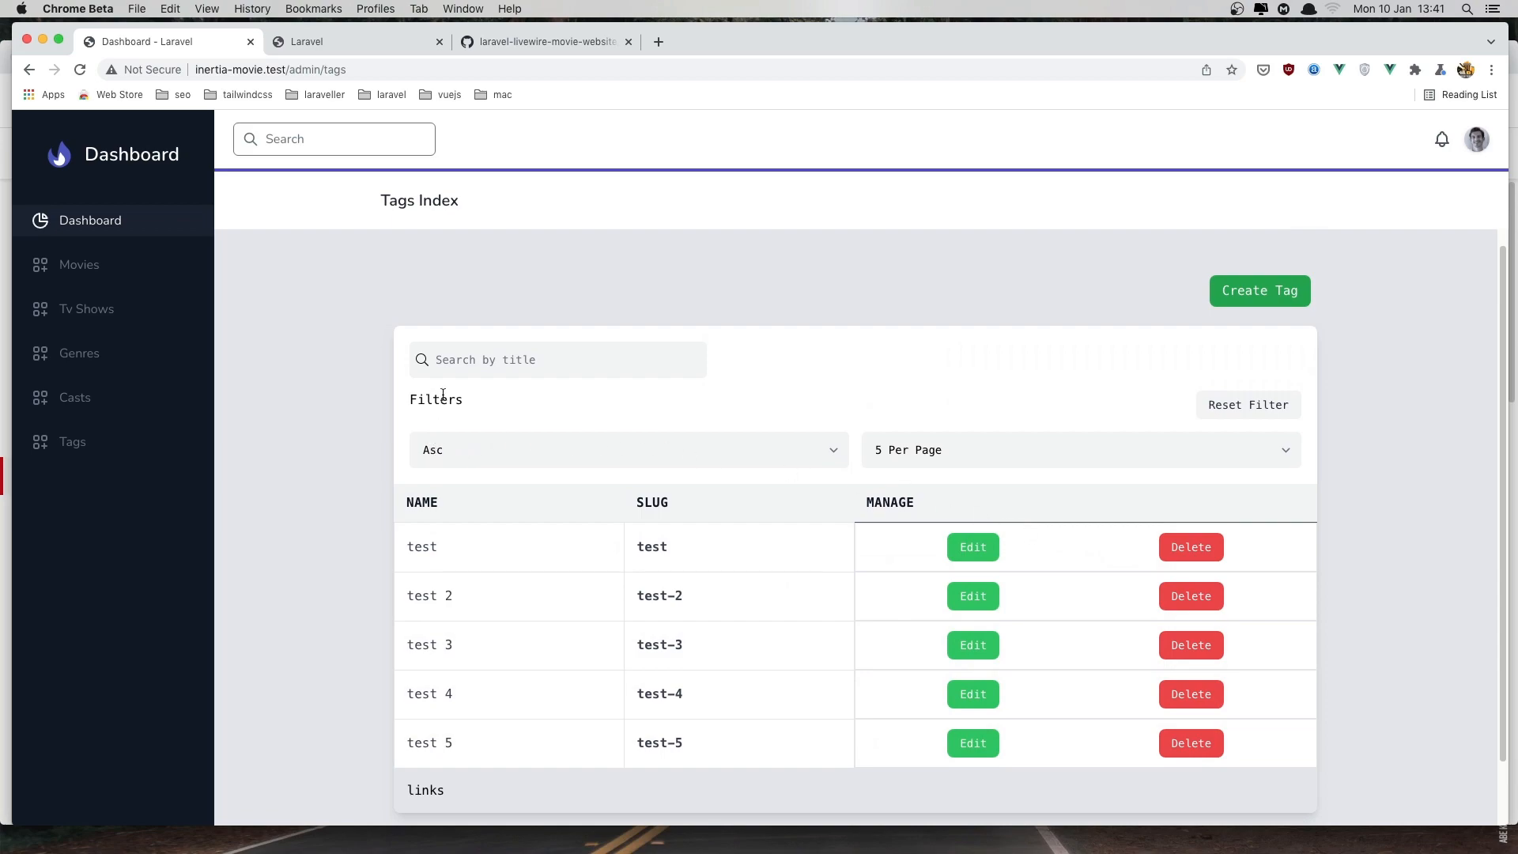
View the full Tags Index card, then switch to the movie-app.test/admin/movies reference tab
{"action": "left_click", "coordinate": [627, 450]}
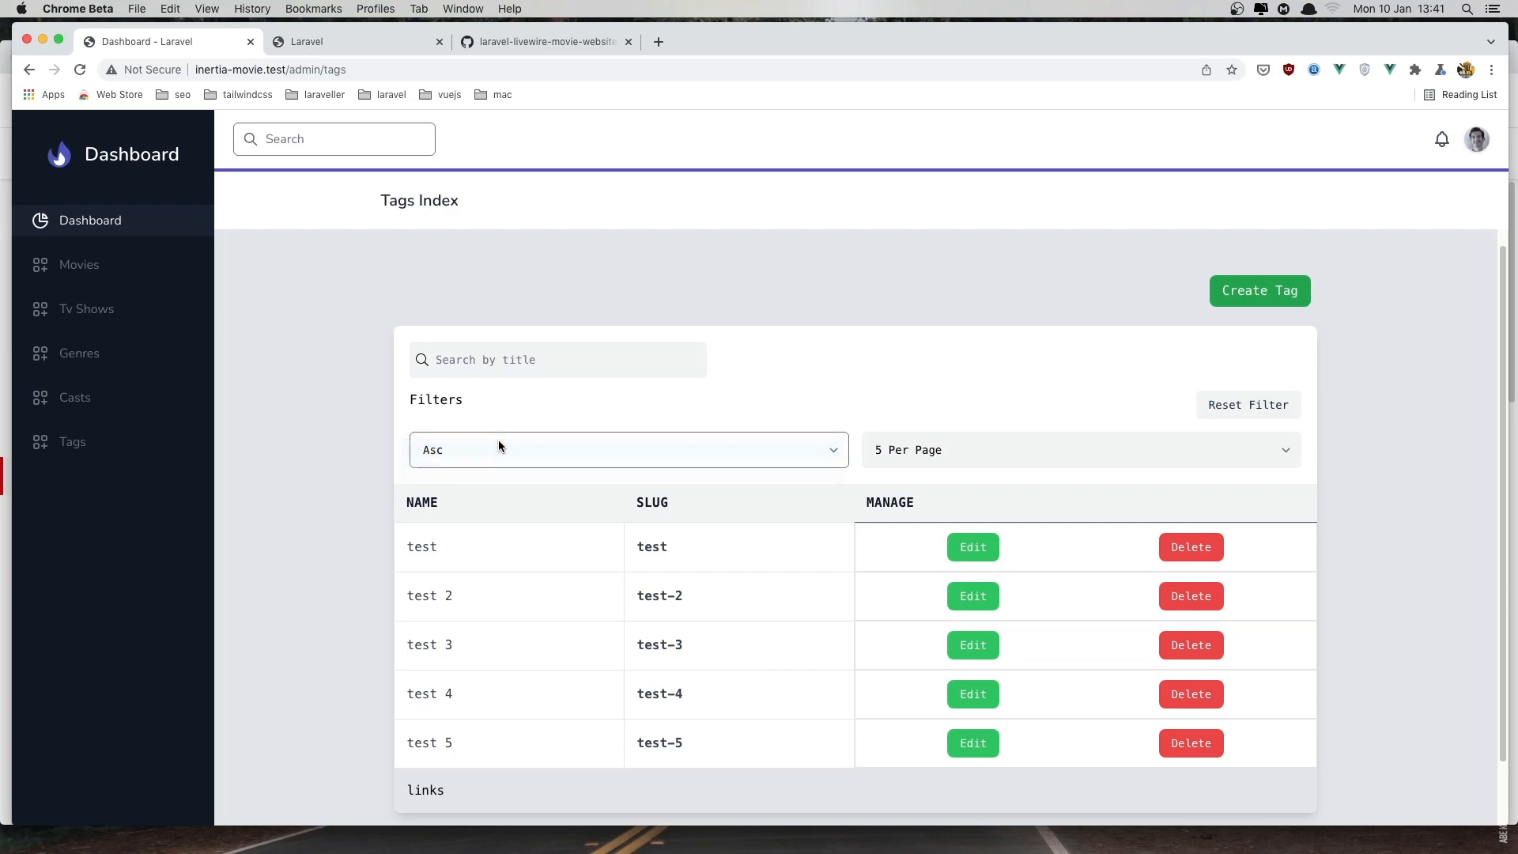
{"action": "left_click", "coordinate": [355, 41]}
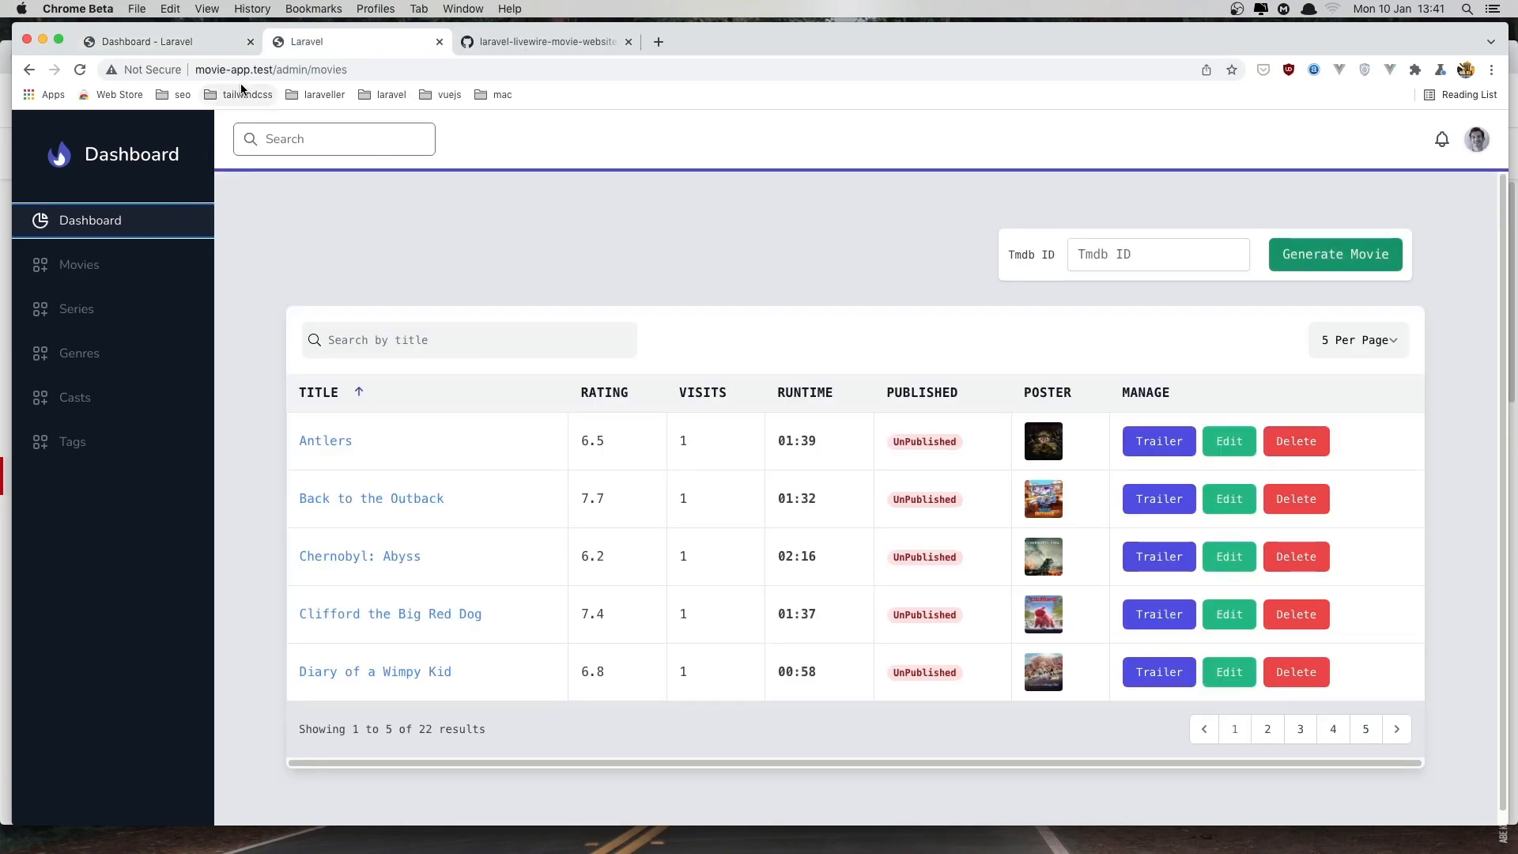
{"action": "mouse_move", "coordinate": [316, 214]}
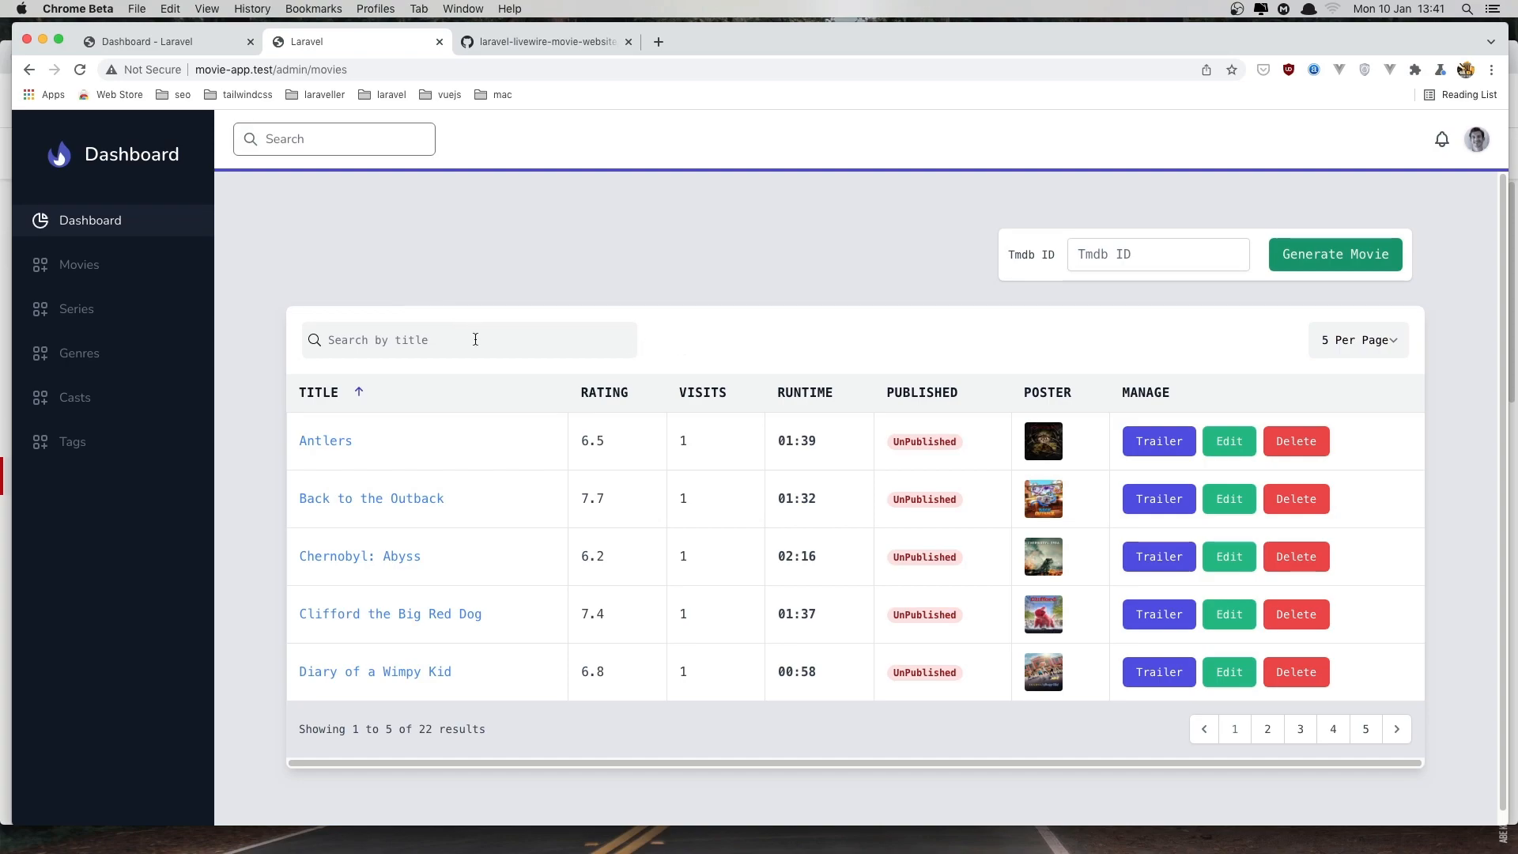
{"action": "mouse_move", "coordinate": [1046, 346]}
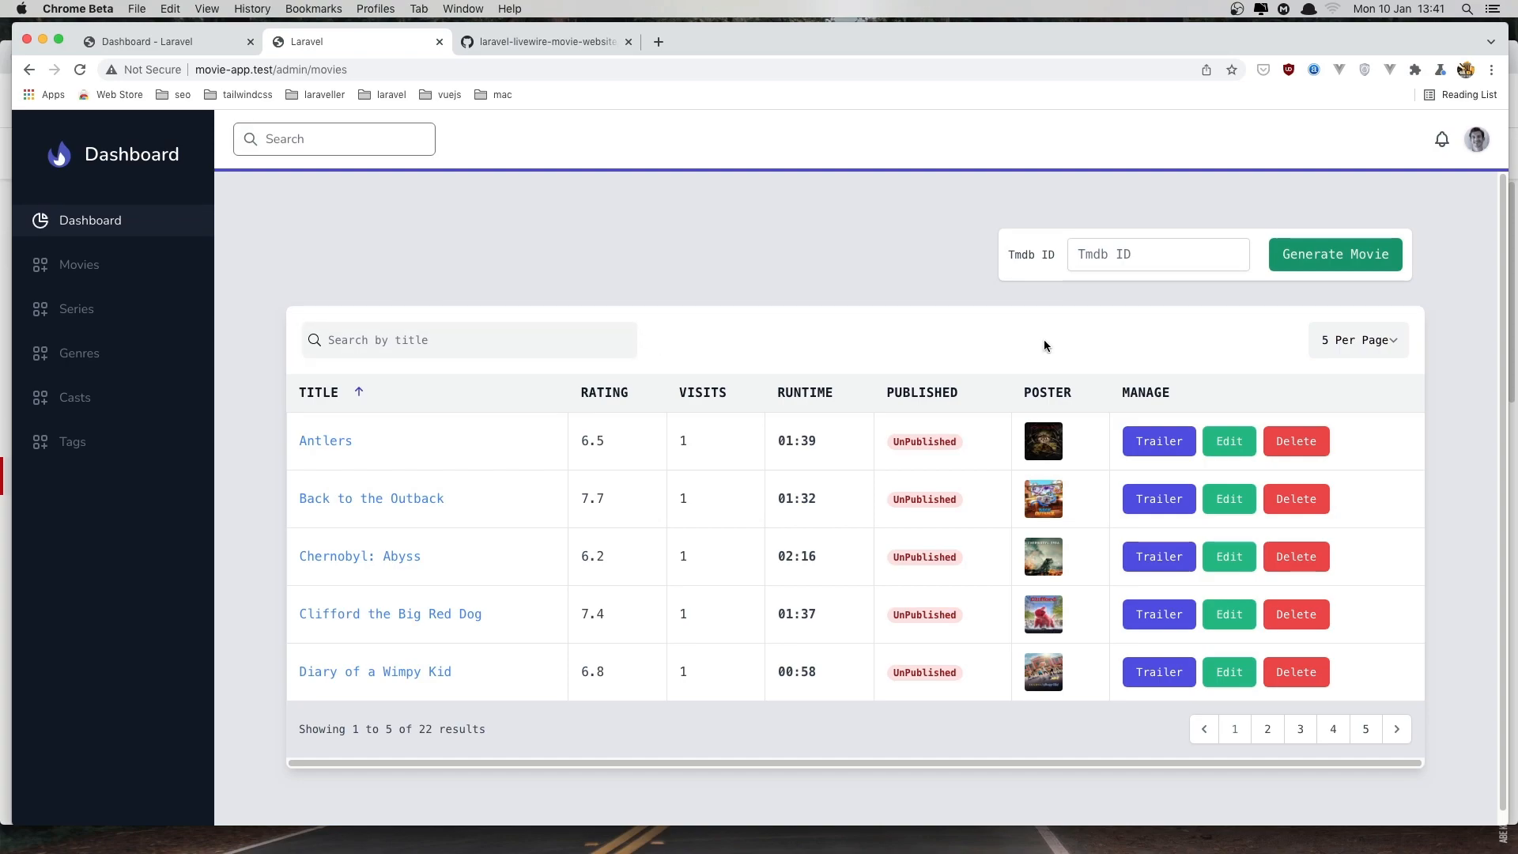
{"action": "mouse_move", "coordinate": [1124, 338]}
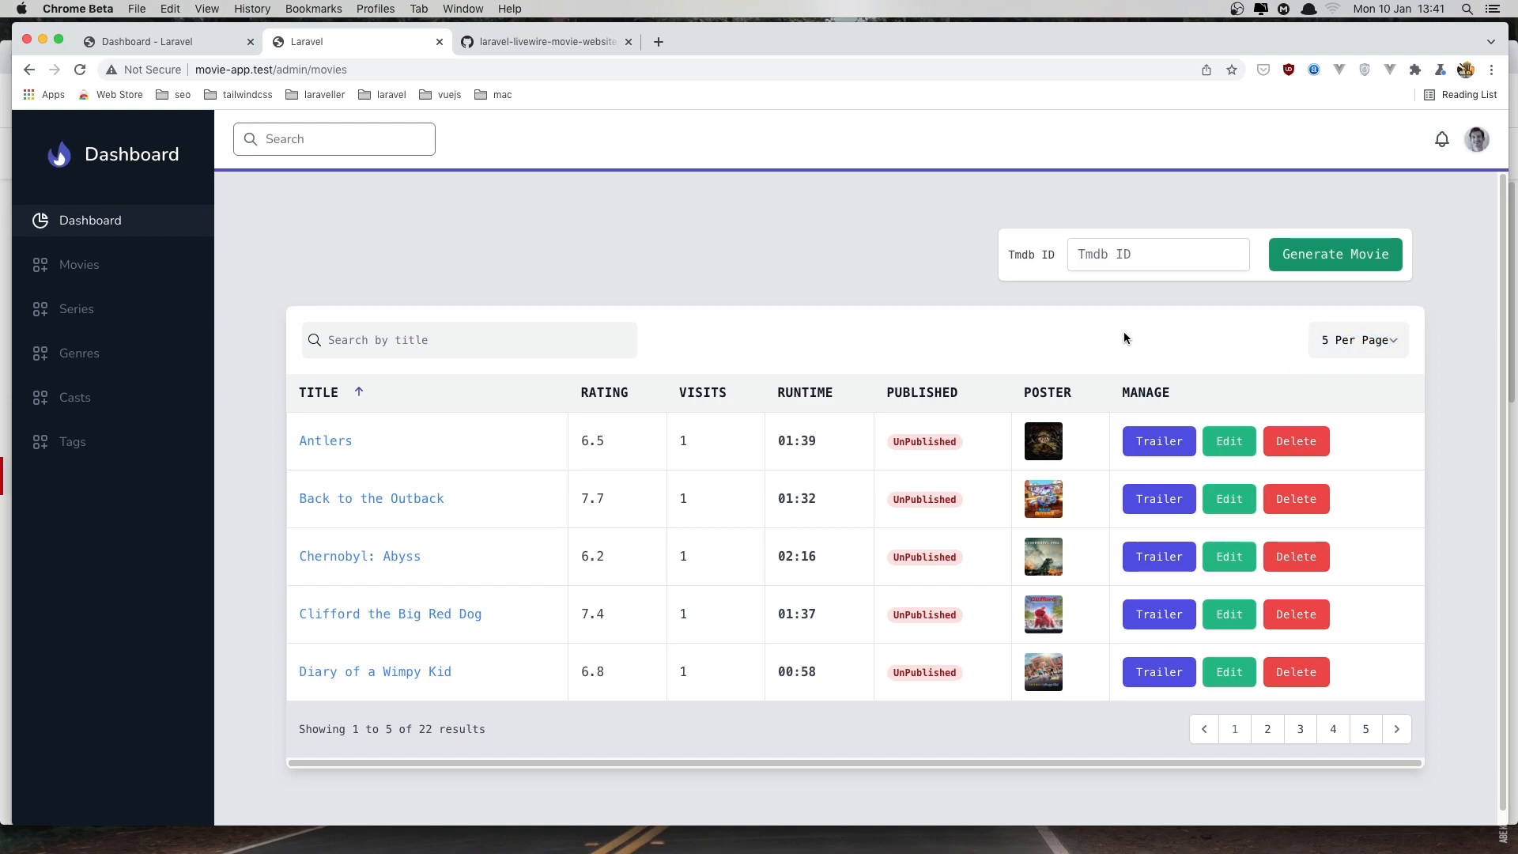
{"action": "mouse_move", "coordinate": [596, 326]}
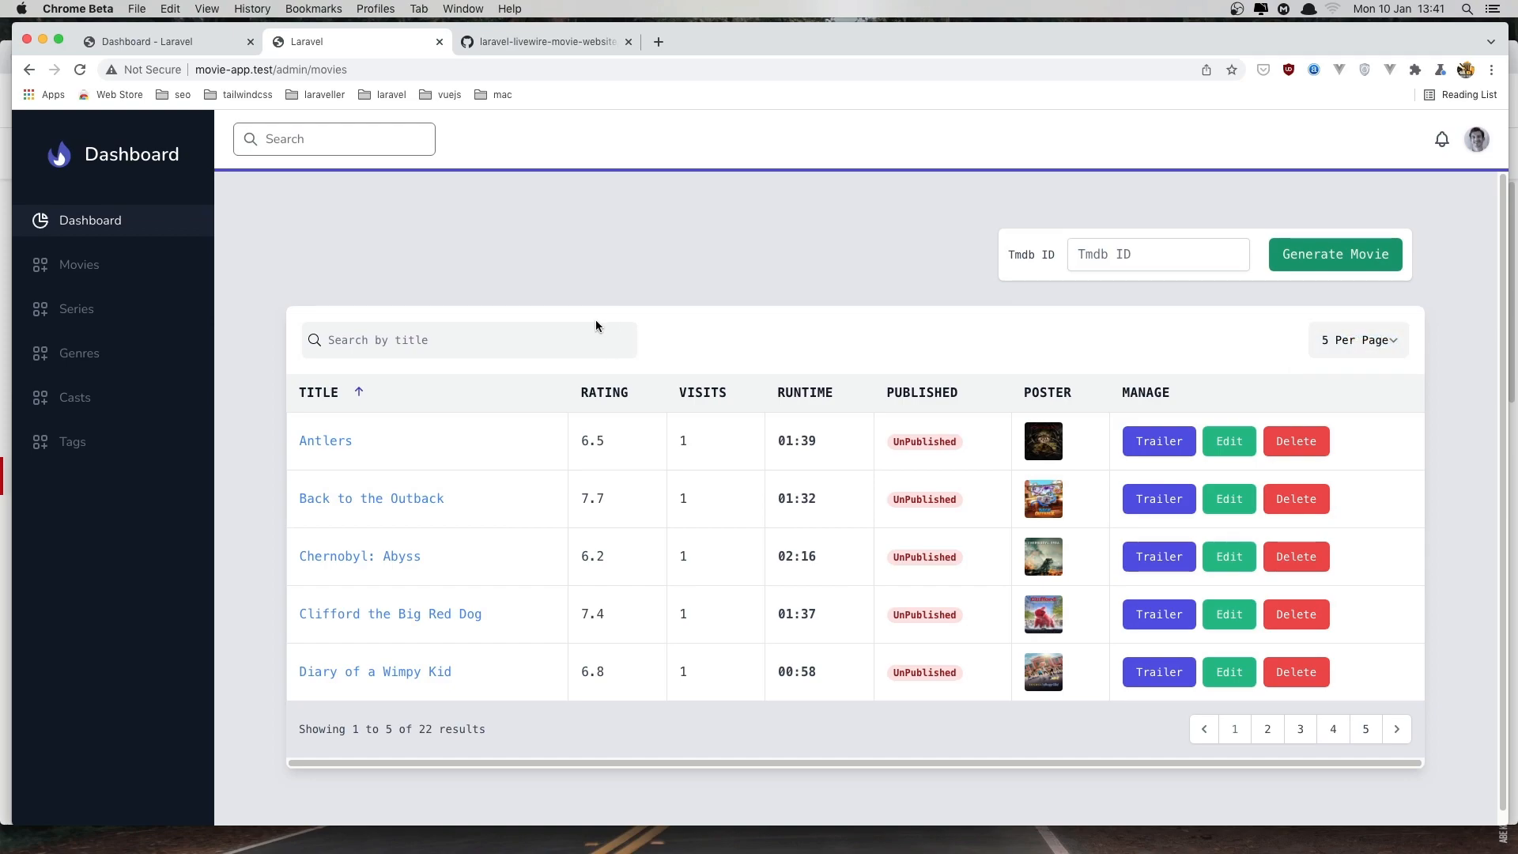
{"action": "mouse_move", "coordinate": [514, 299]}
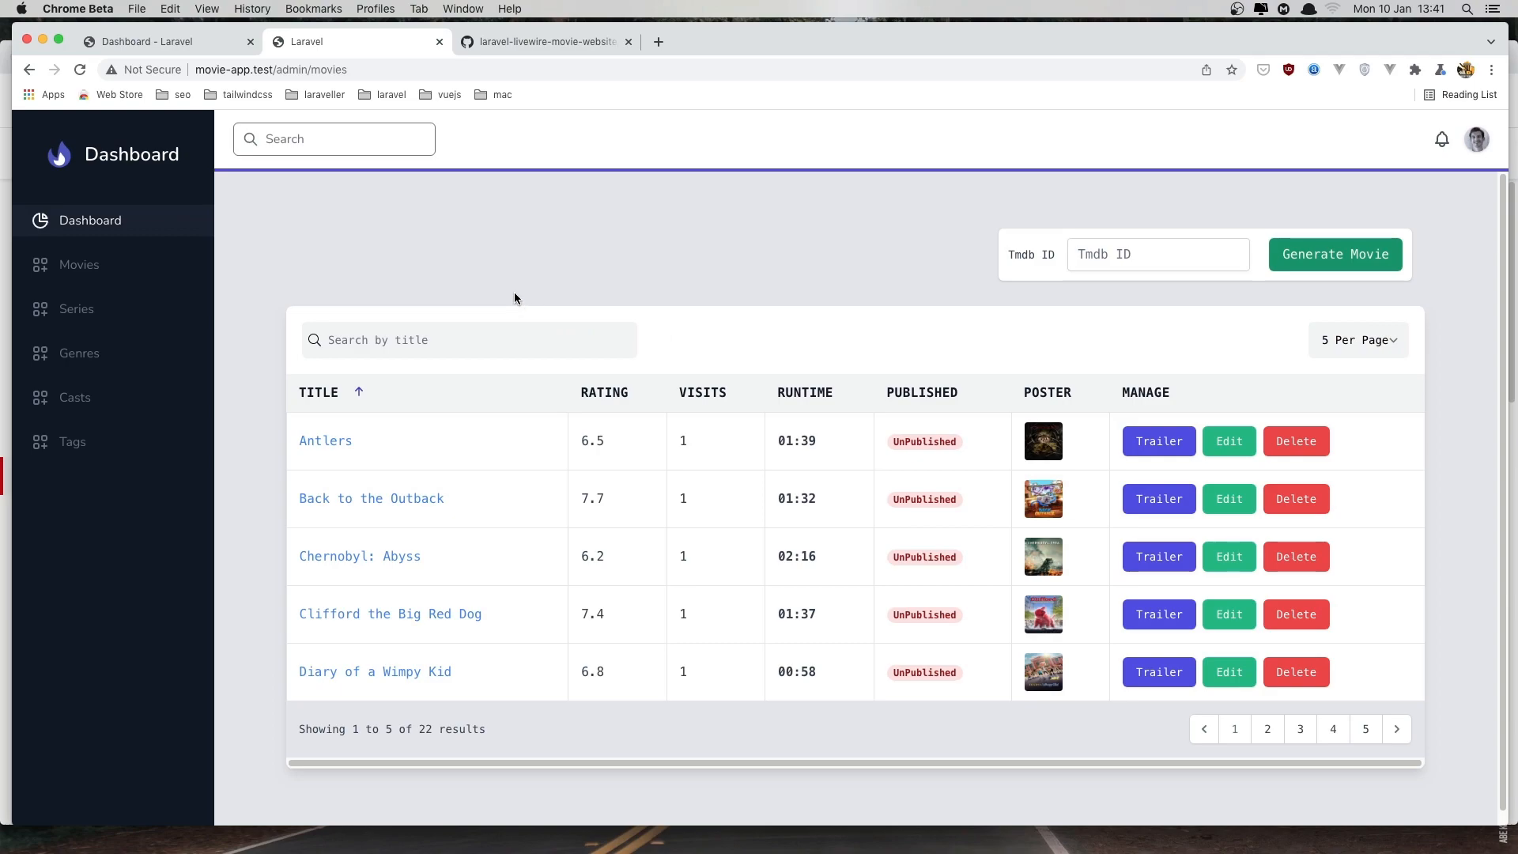
{"action": "mouse_move", "coordinate": [684, 348]}
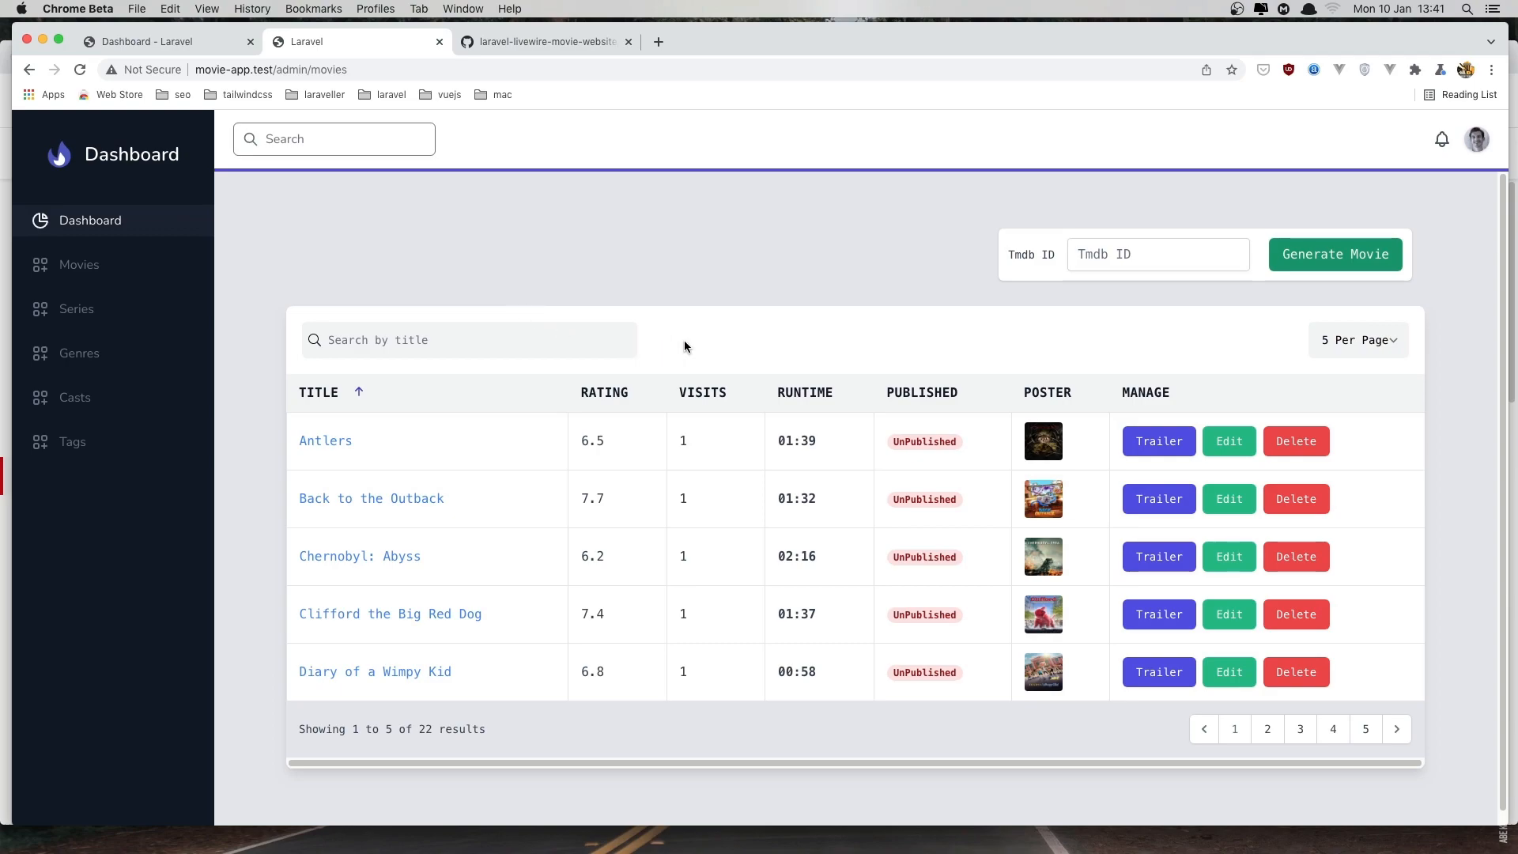
{"action": "mouse_move", "coordinate": [459, 161]}
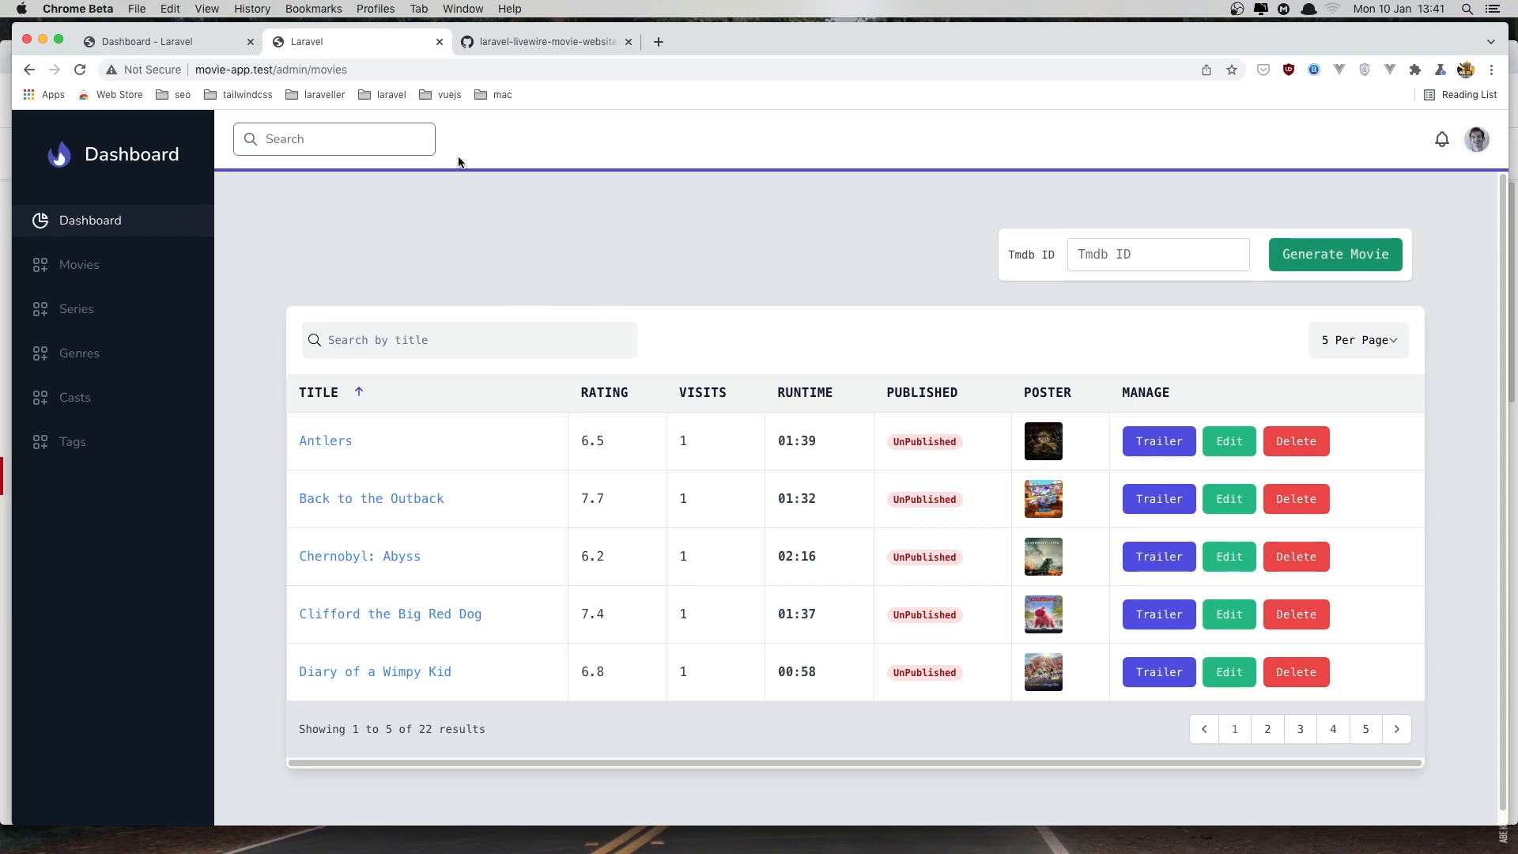
{"action": "mouse_move", "coordinate": [611, 261]}
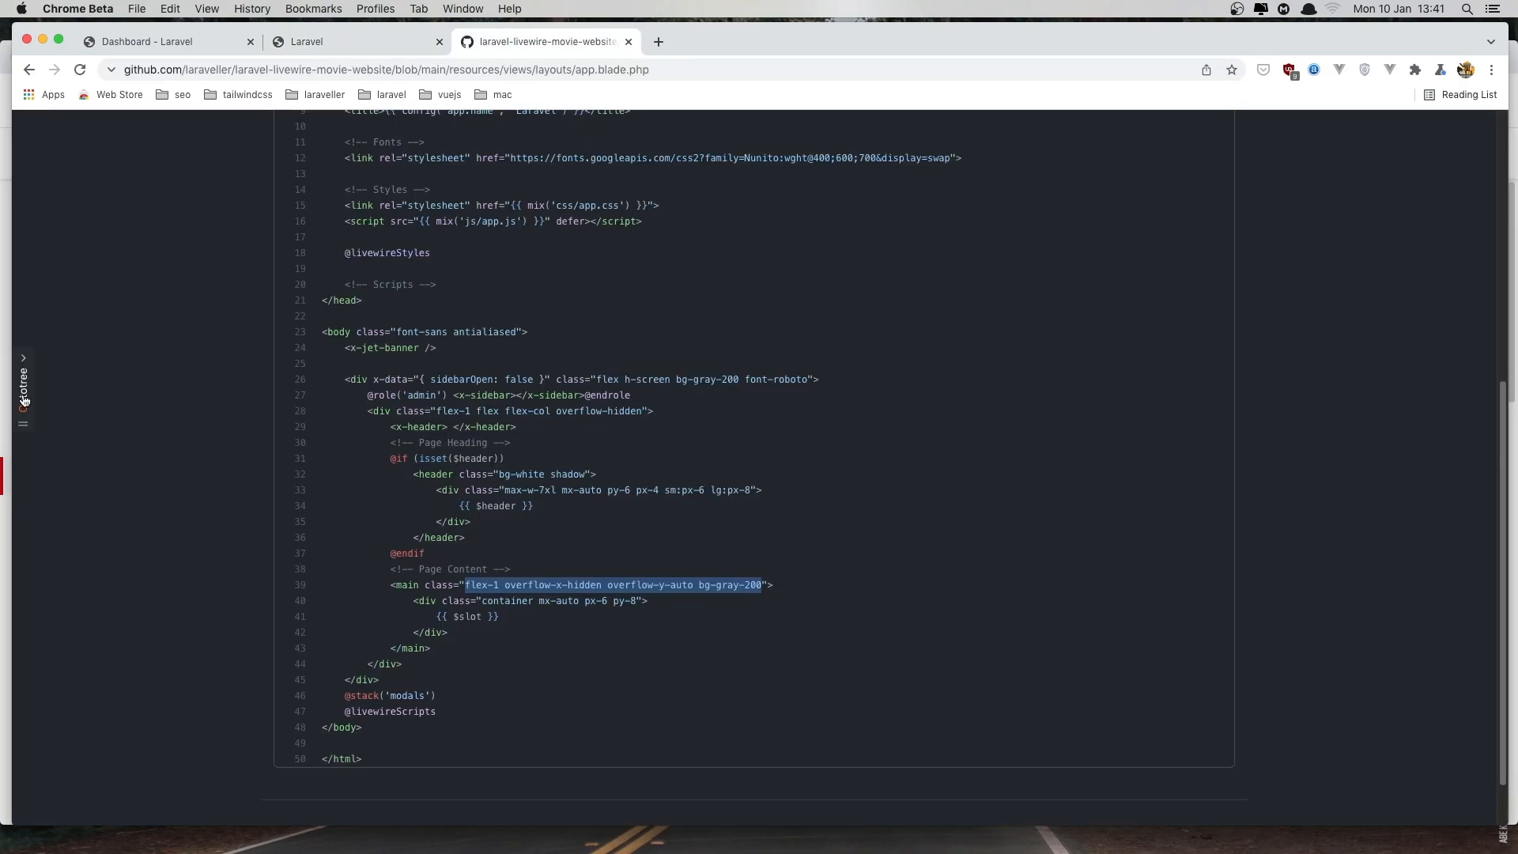
Browse the repo file tree to the Livewire movie-index.blade.php and scroll to its filter section
{"action": "left_click", "coordinate": [24, 378]}
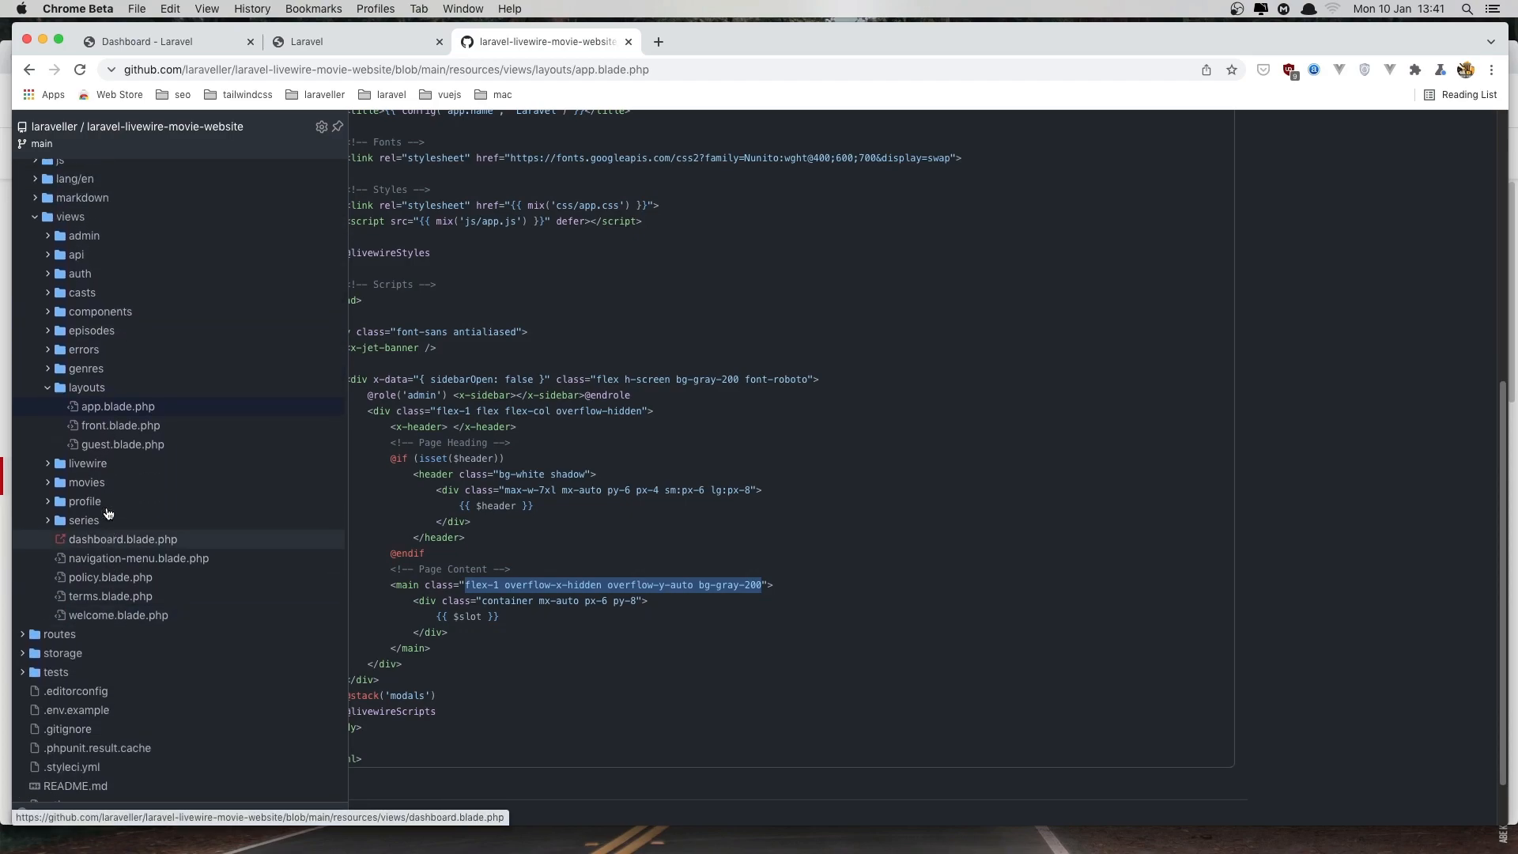
{"action": "left_click", "coordinate": [86, 463]}
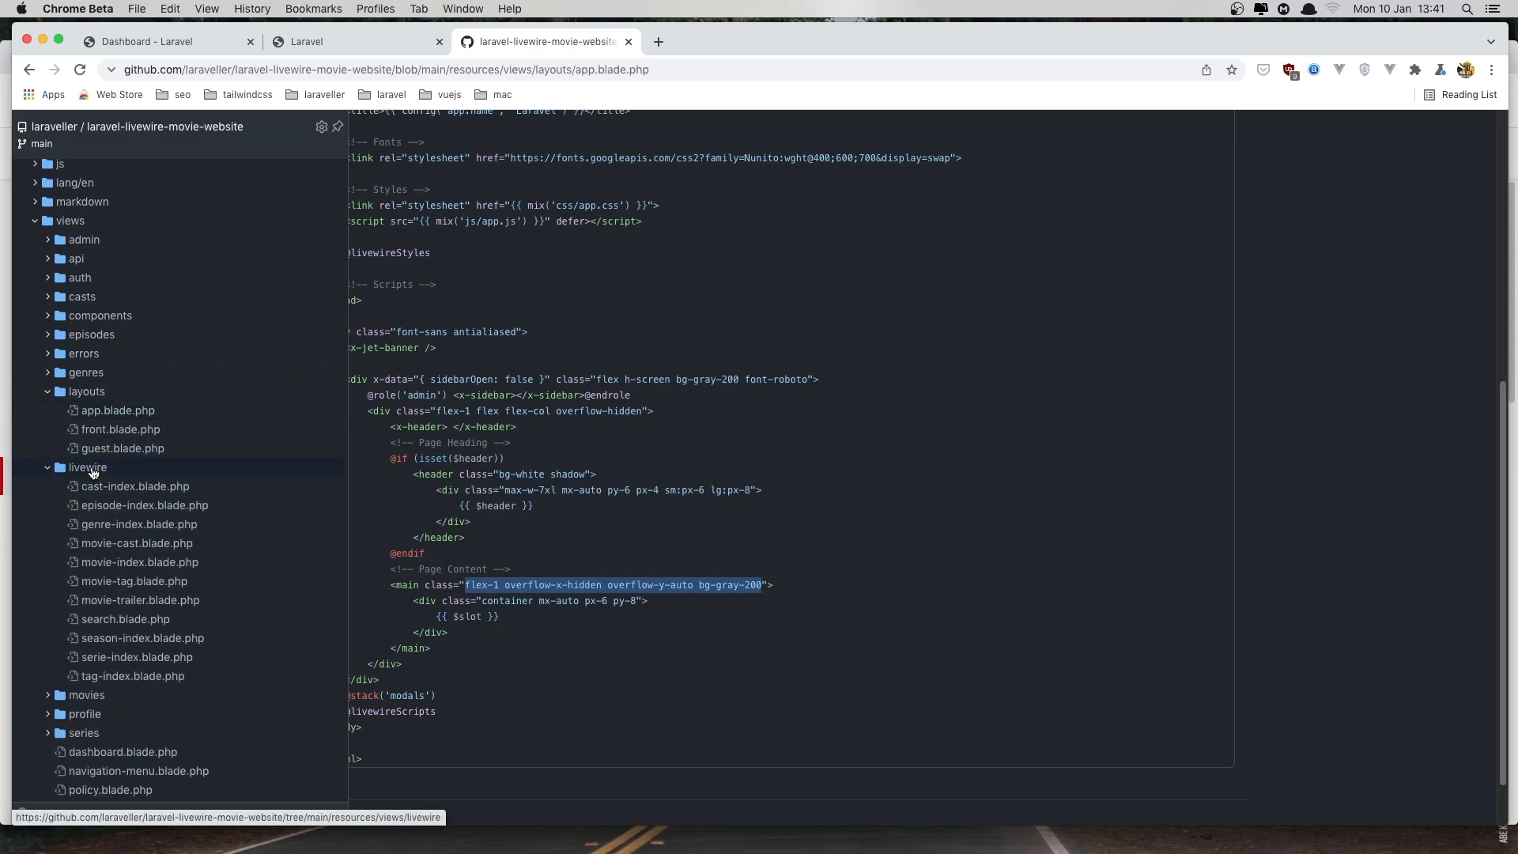
{"action": "left_click", "coordinate": [139, 561]}
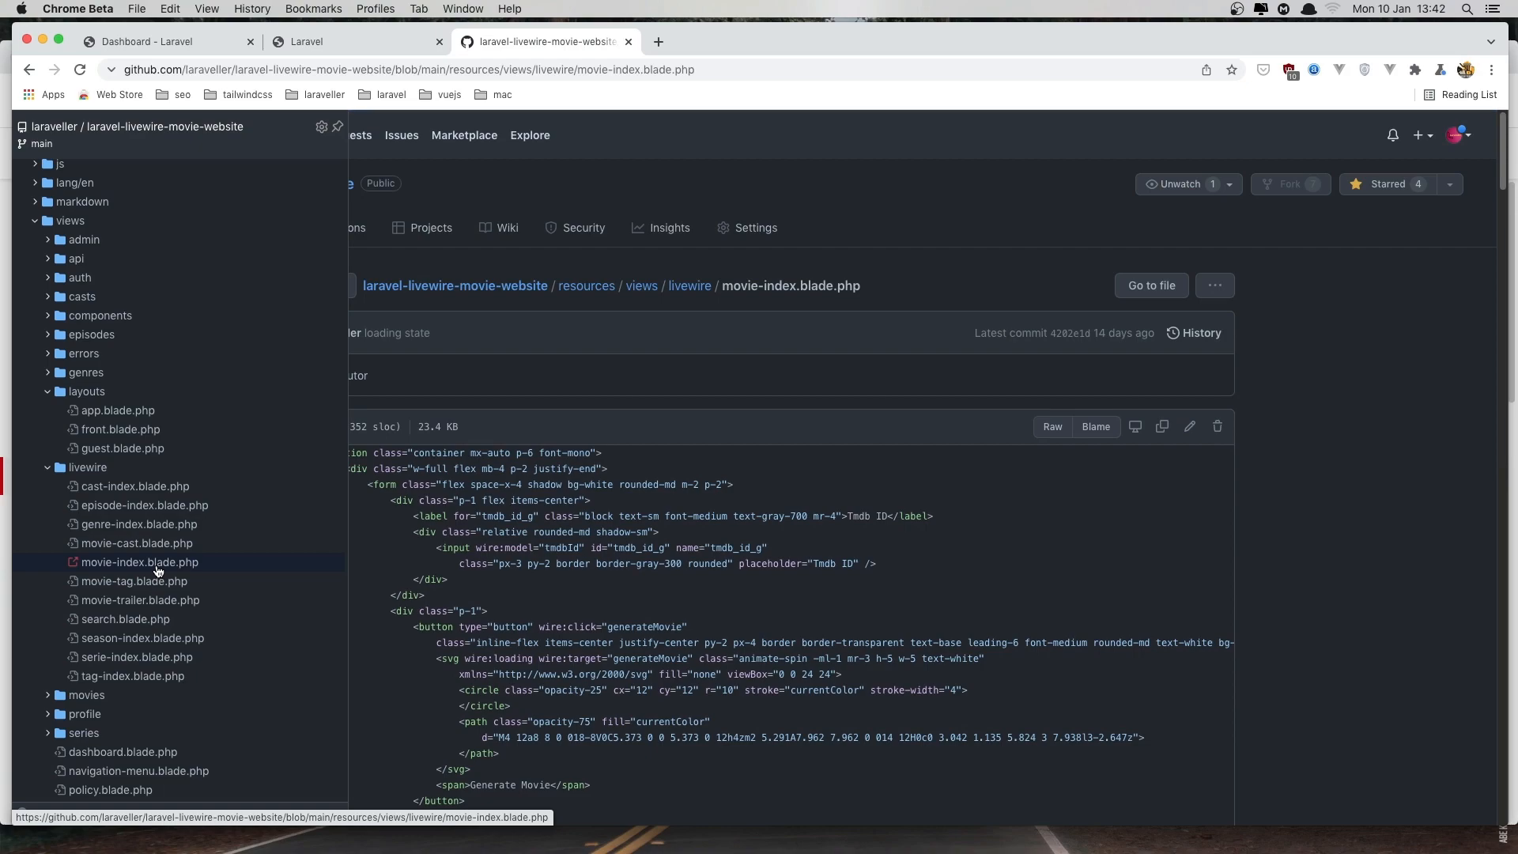
{"action": "scroll", "scroll_direction": "down", "scroll_amount": 3}
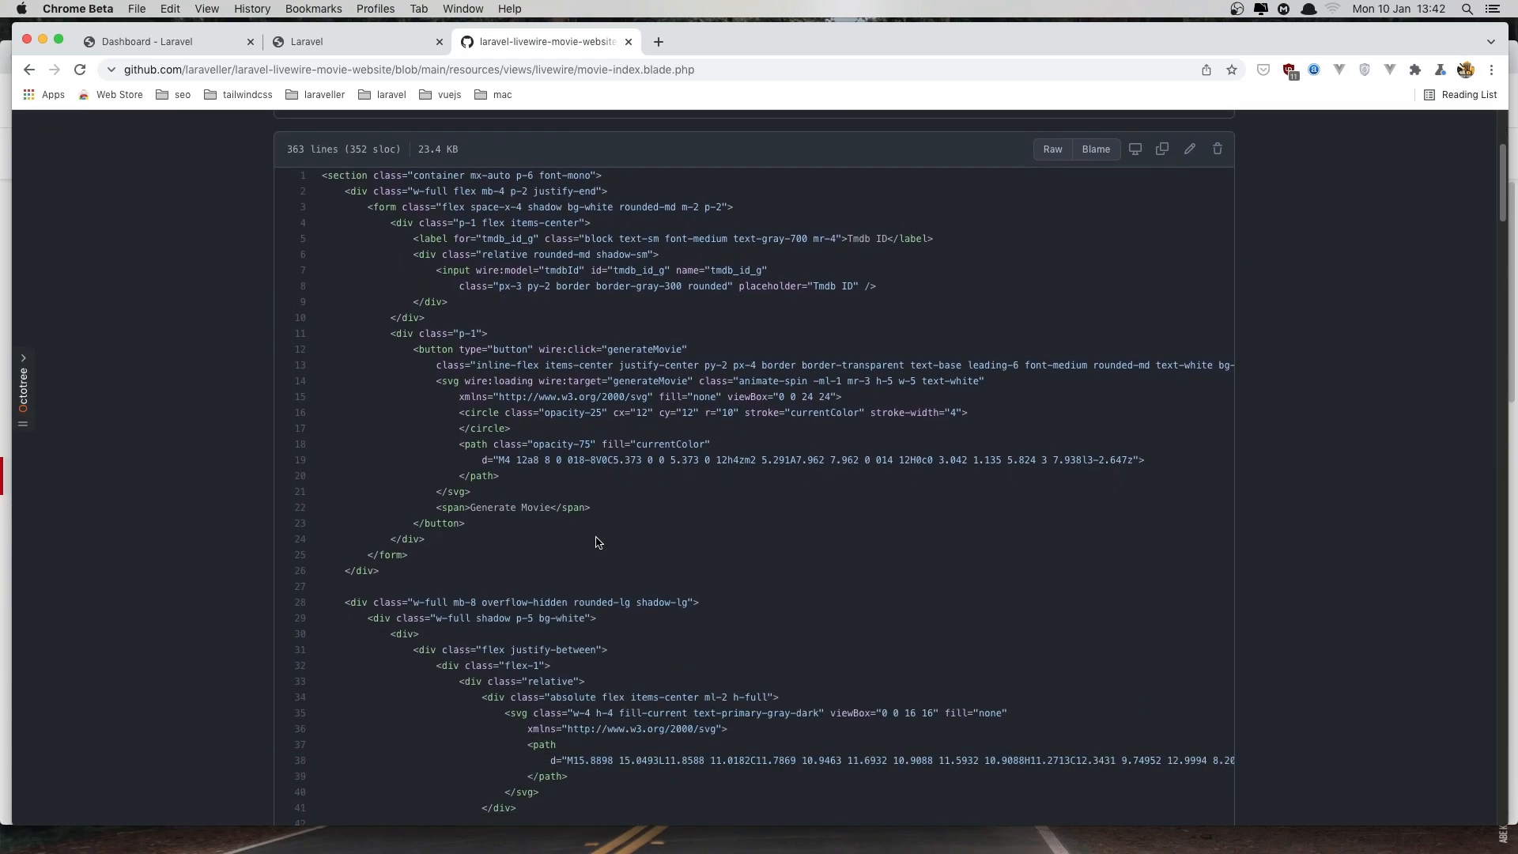
{"action": "scroll", "scroll_direction": "down", "scroll_amount": 3}
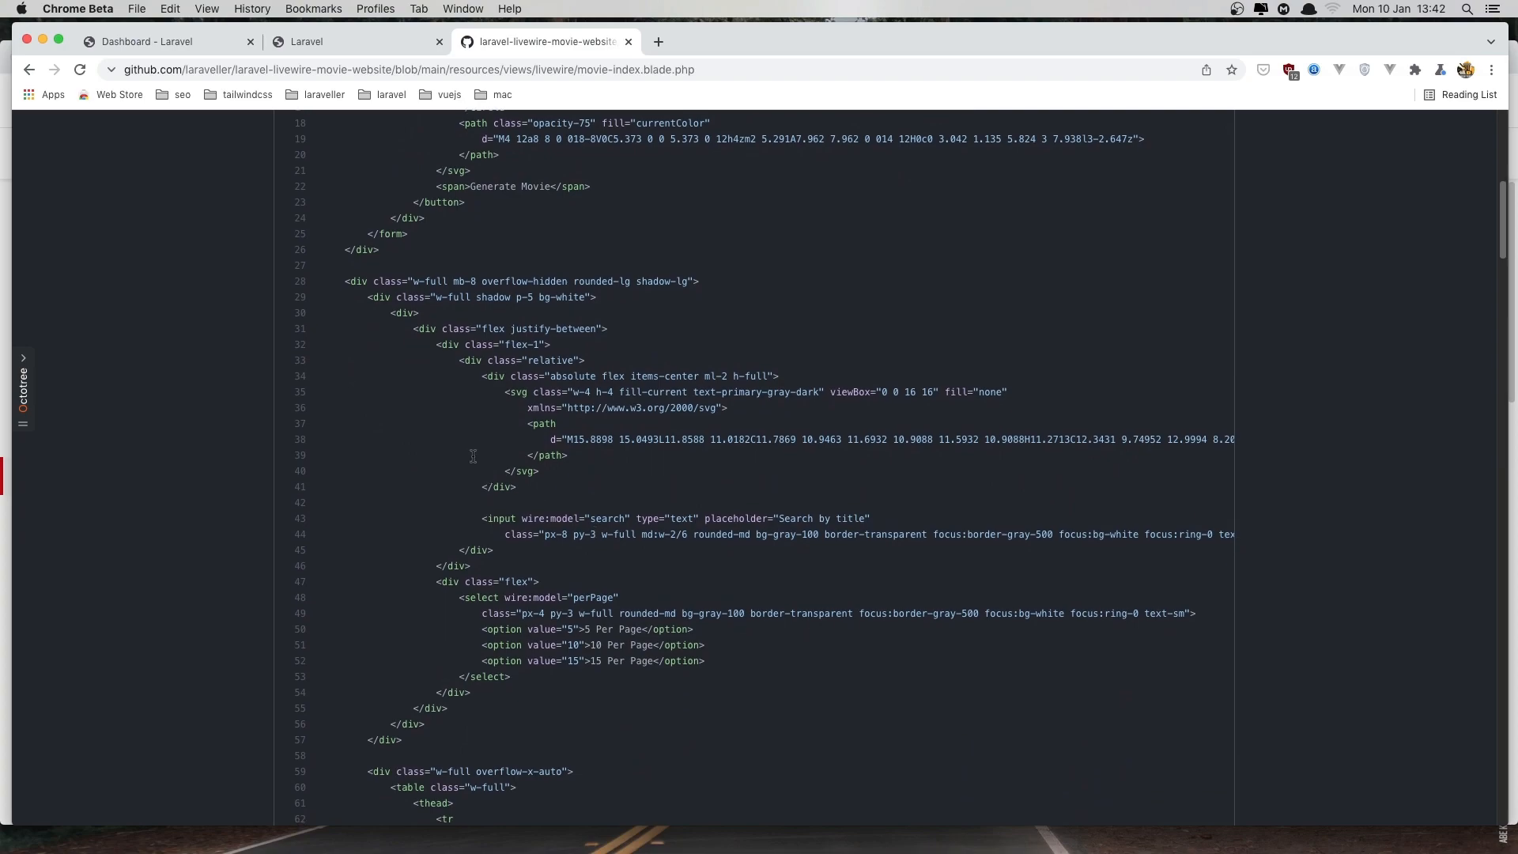
{"action": "scroll", "scroll_direction": "down", "scroll_amount": 3}
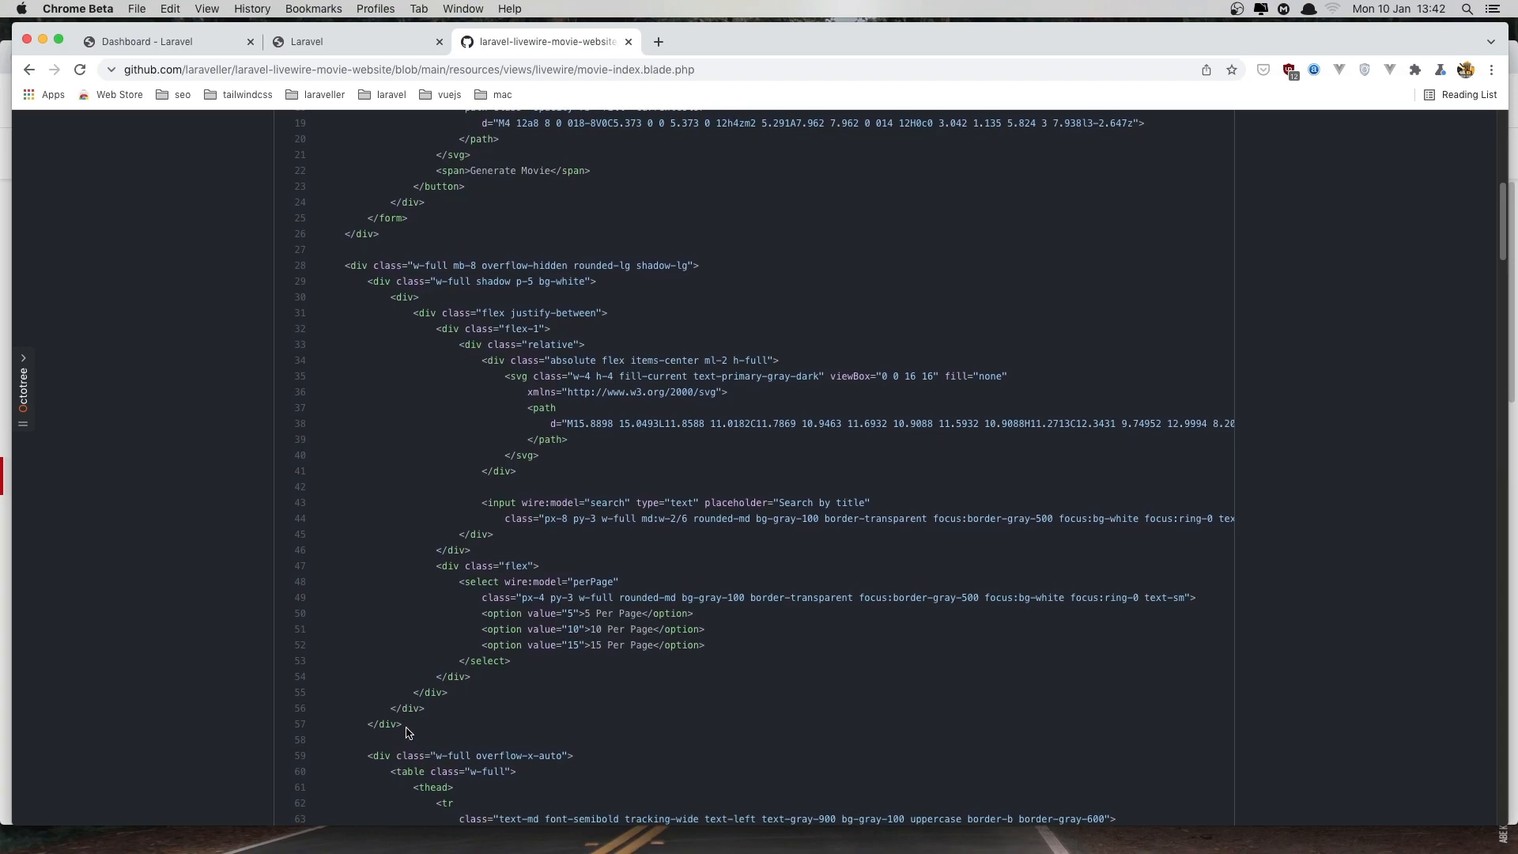
Select and copy the search and per-page filter markup (lines 30–57)
{"action": "left_click_drag", "start_coordinate": [381, 296], "coordinate": [403, 724]}
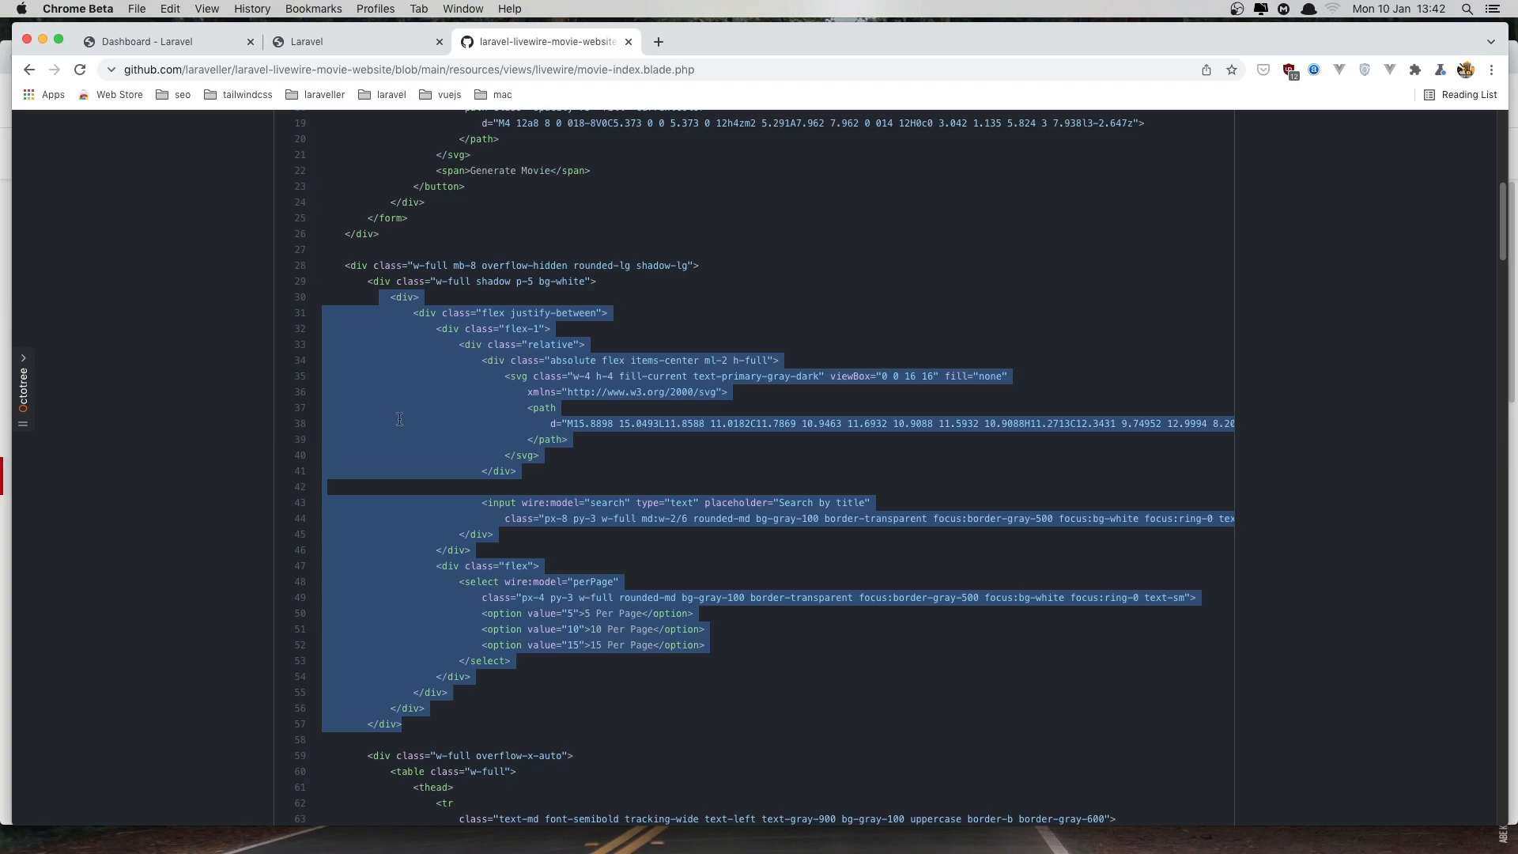
{"action": "key", "text": "cmd+tab"}
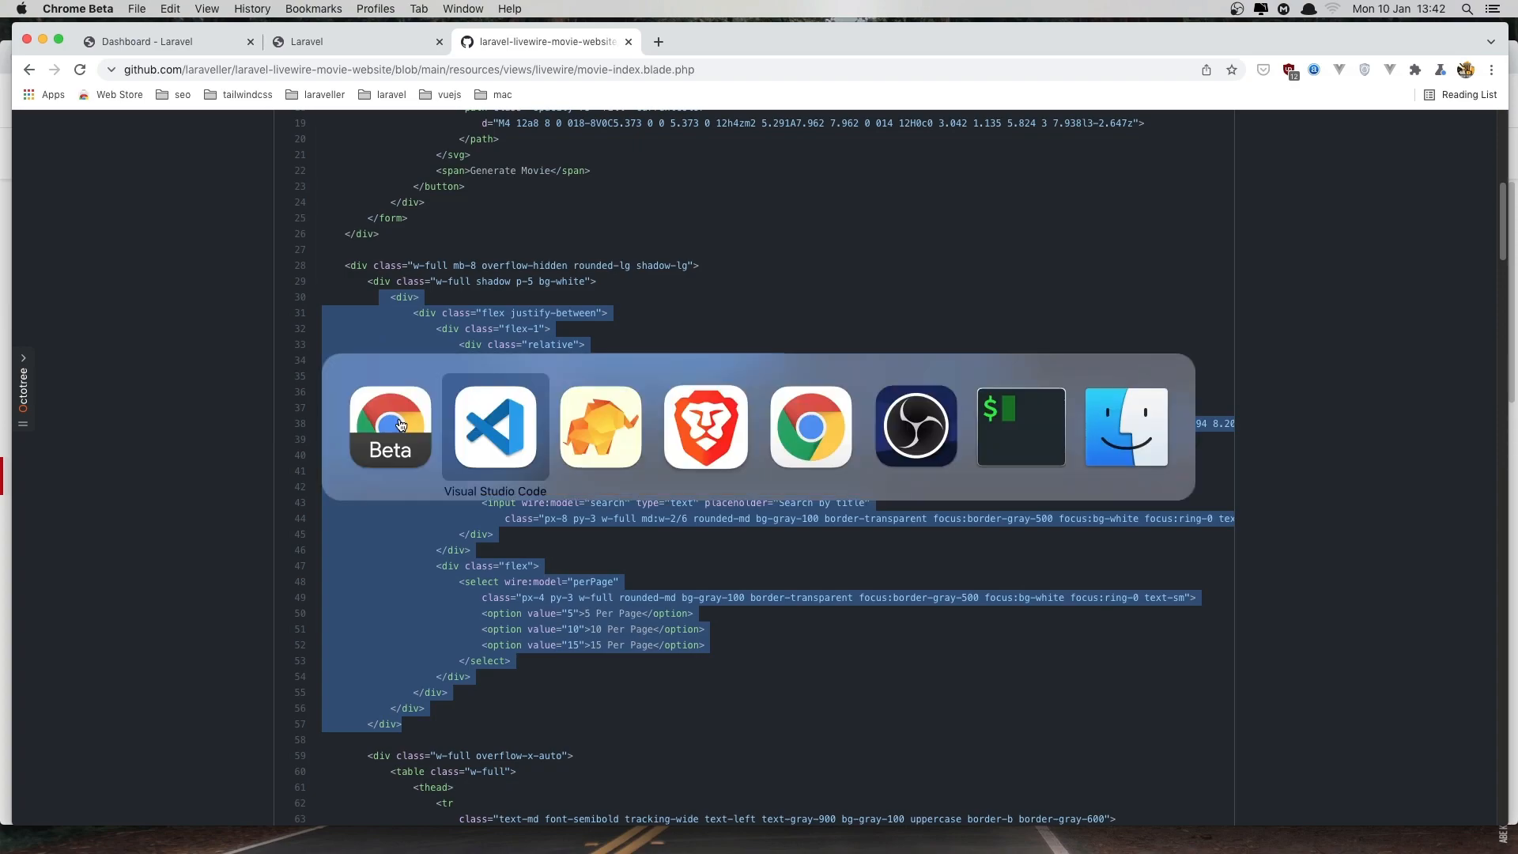
Fold the old search, Filters and reset divs in Index.vue and select them for replacement
{"action": "left_click", "coordinate": [495, 427]}
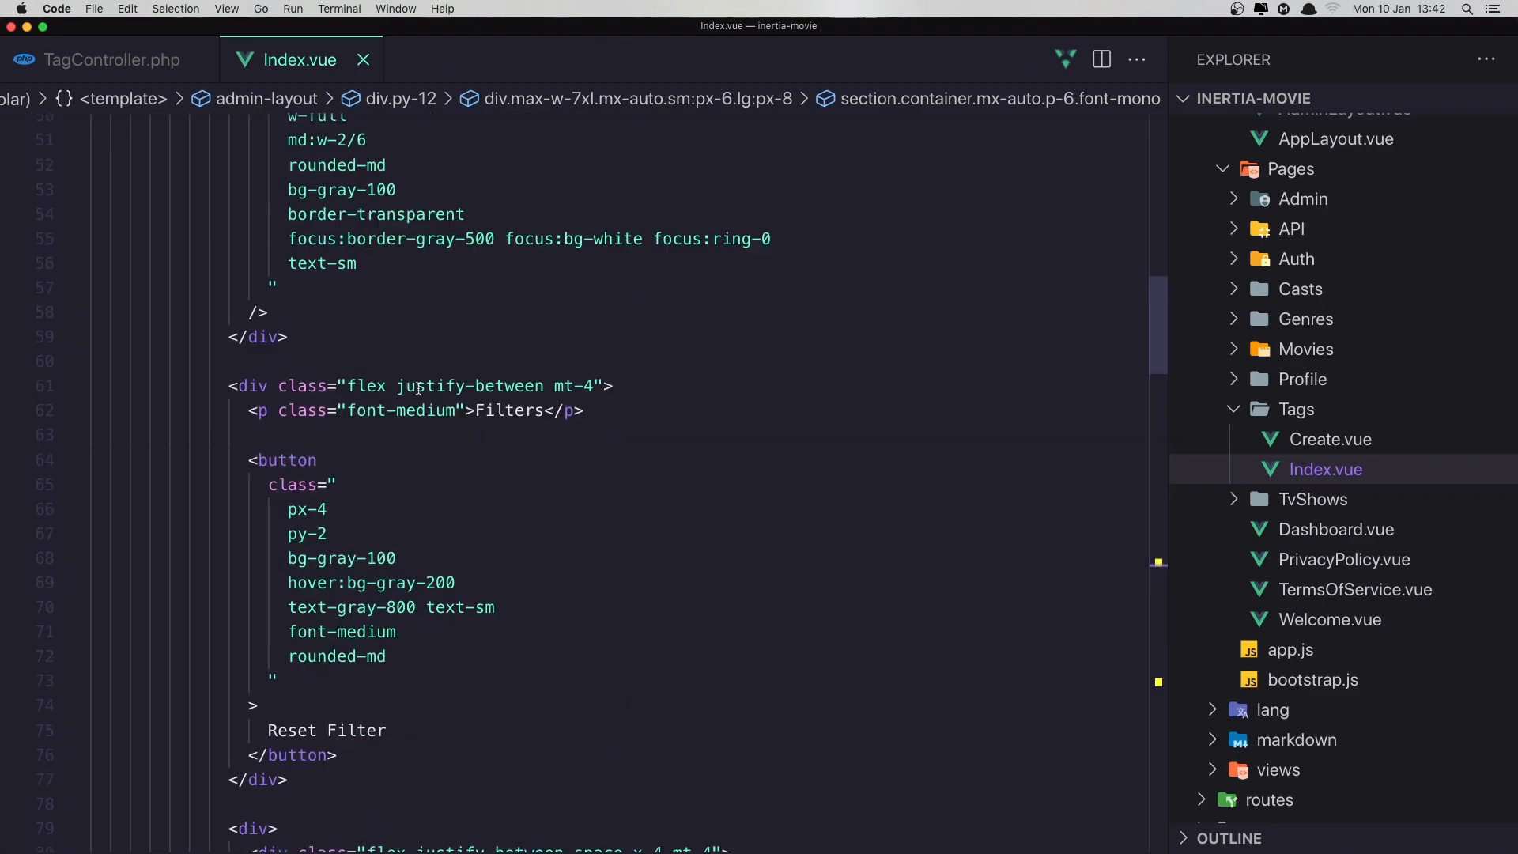
{"action": "scroll", "scroll_direction": "up", "scroll_amount": 3}
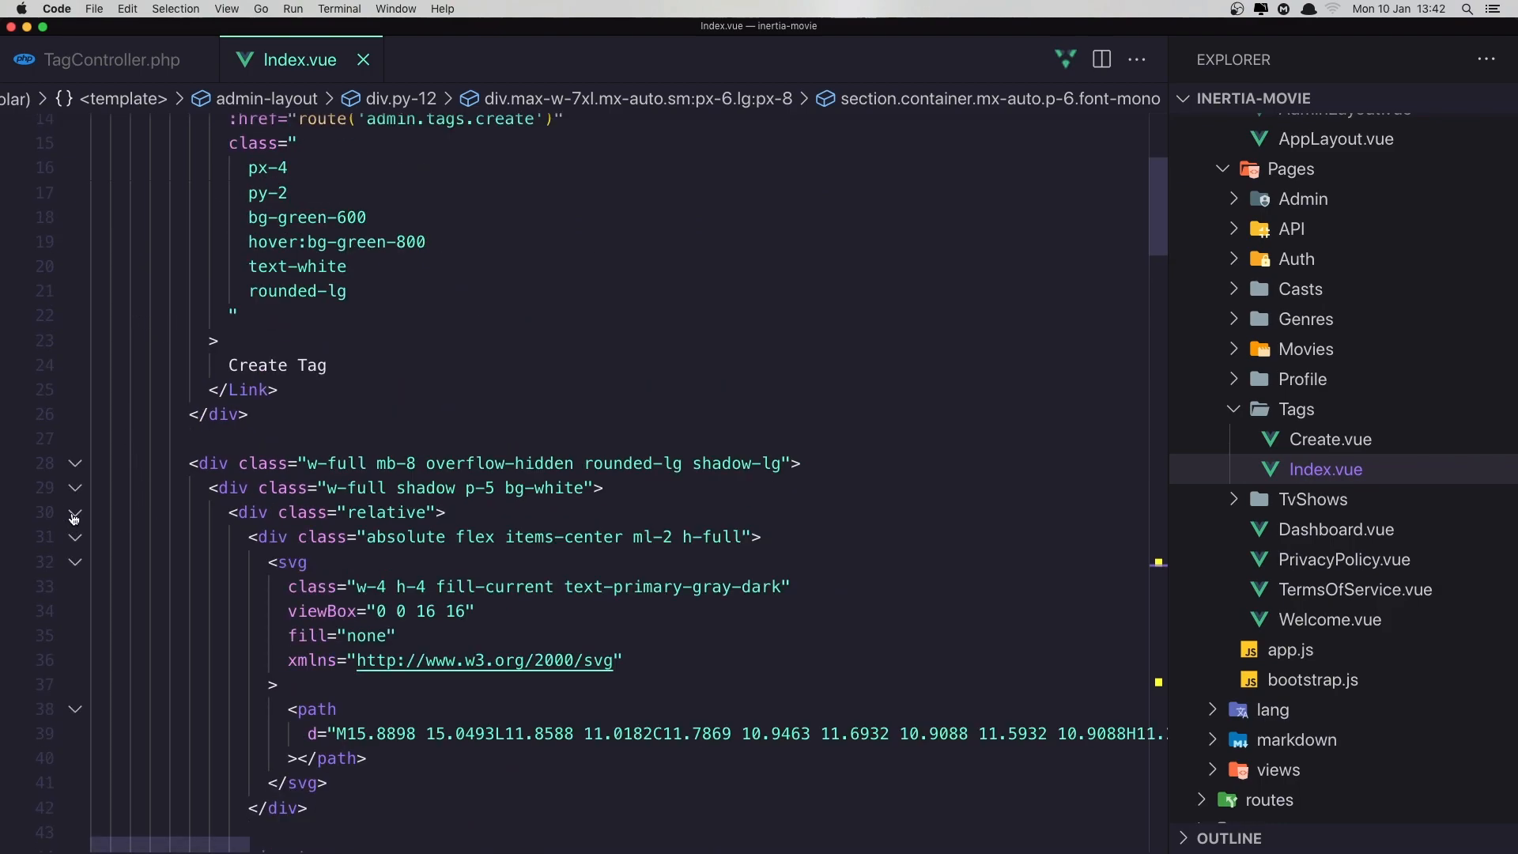
{"action": "left_click", "coordinate": [74, 512]}
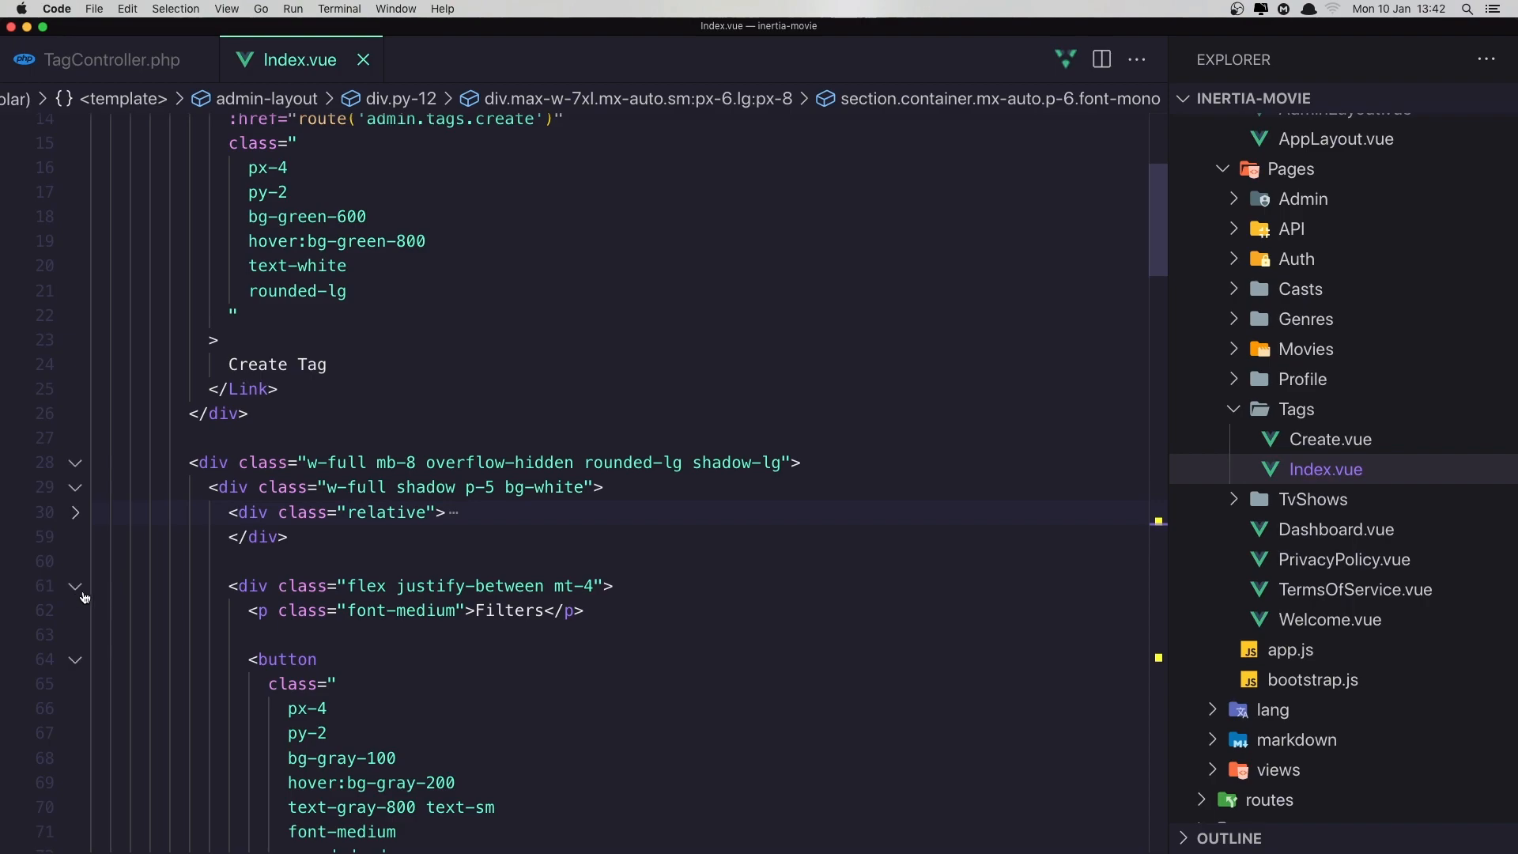
{"action": "left_click", "coordinate": [76, 587]}
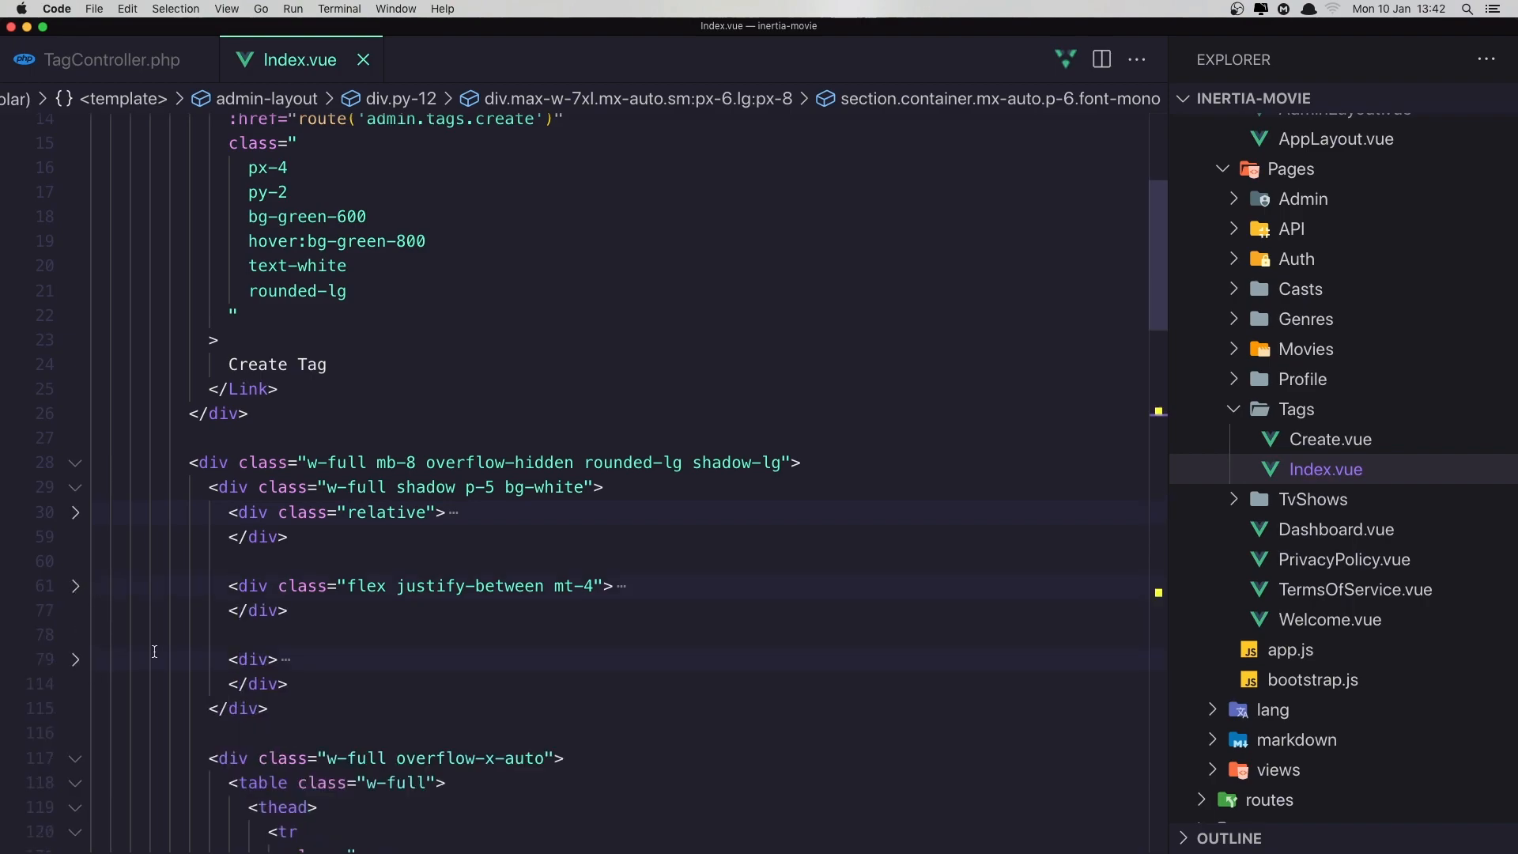
{"action": "scroll", "scroll_direction": "down", "scroll_amount": 3}
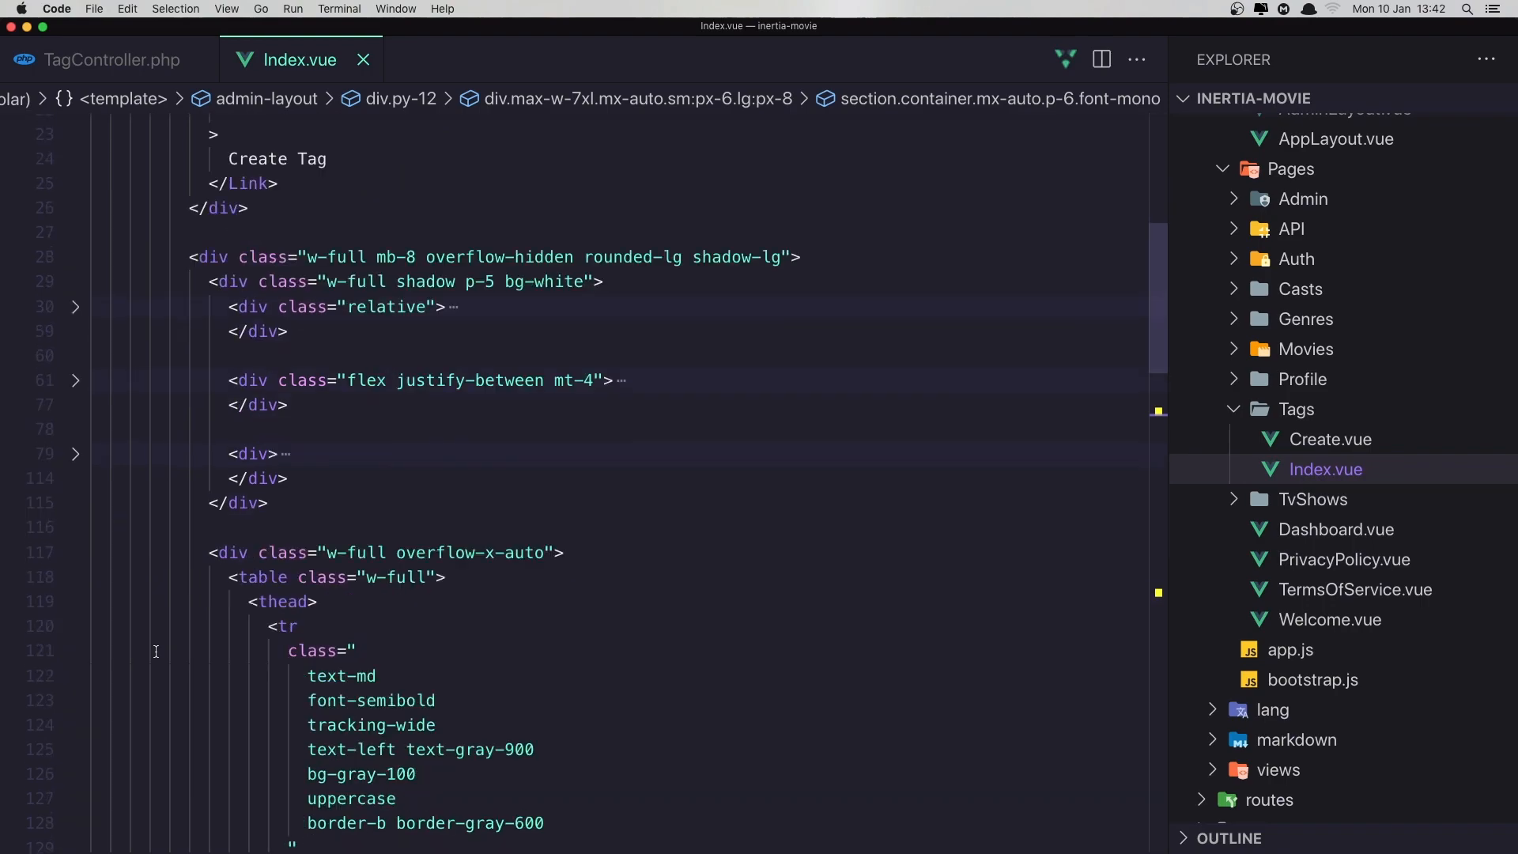
{"action": "left_click", "coordinate": [261, 639]}
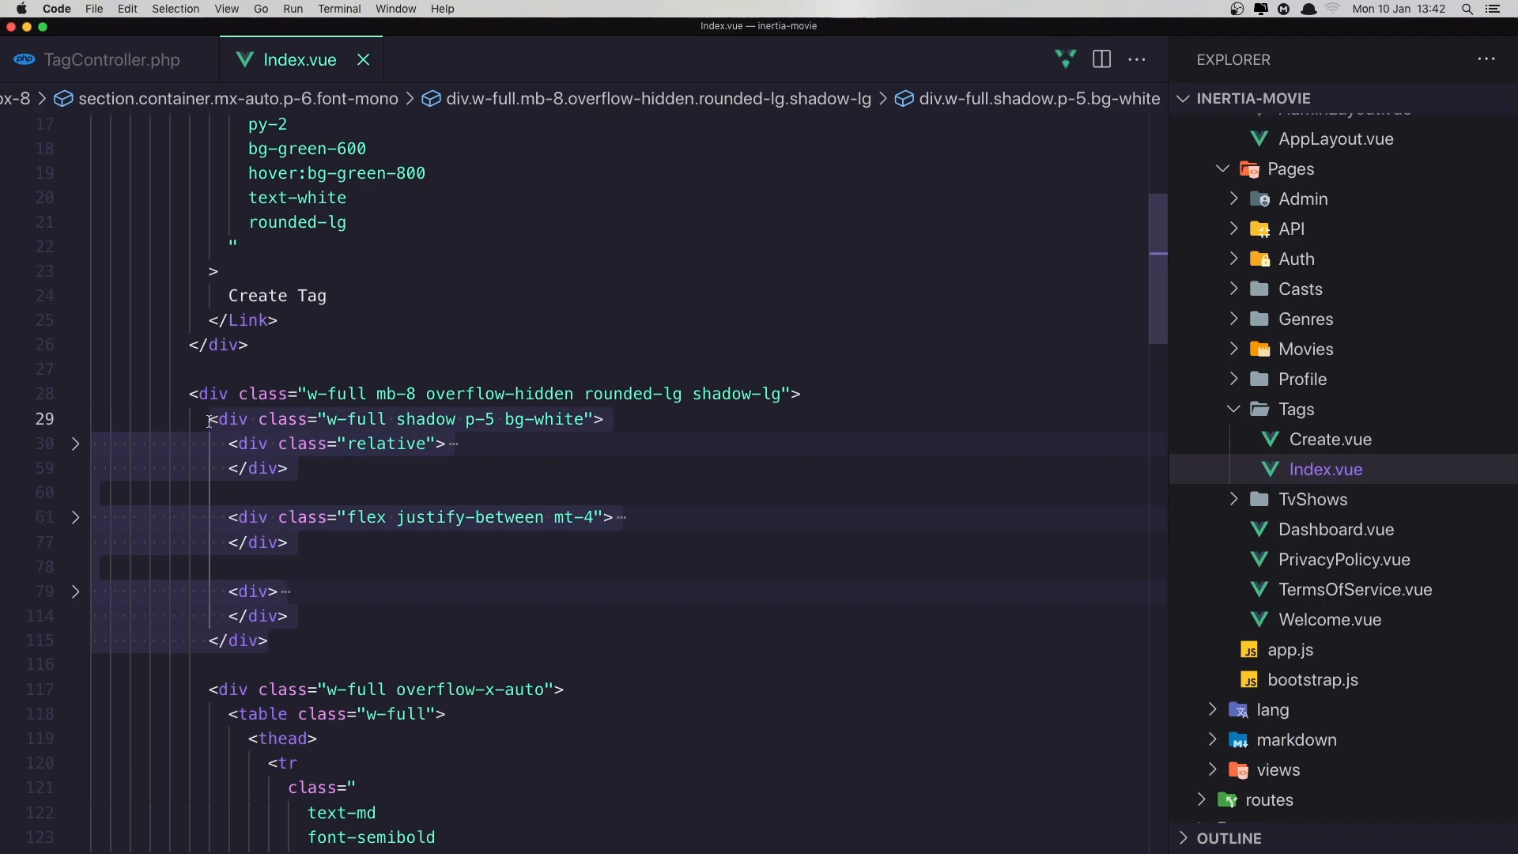
{"action": "mouse_move", "coordinate": [351, 579]}
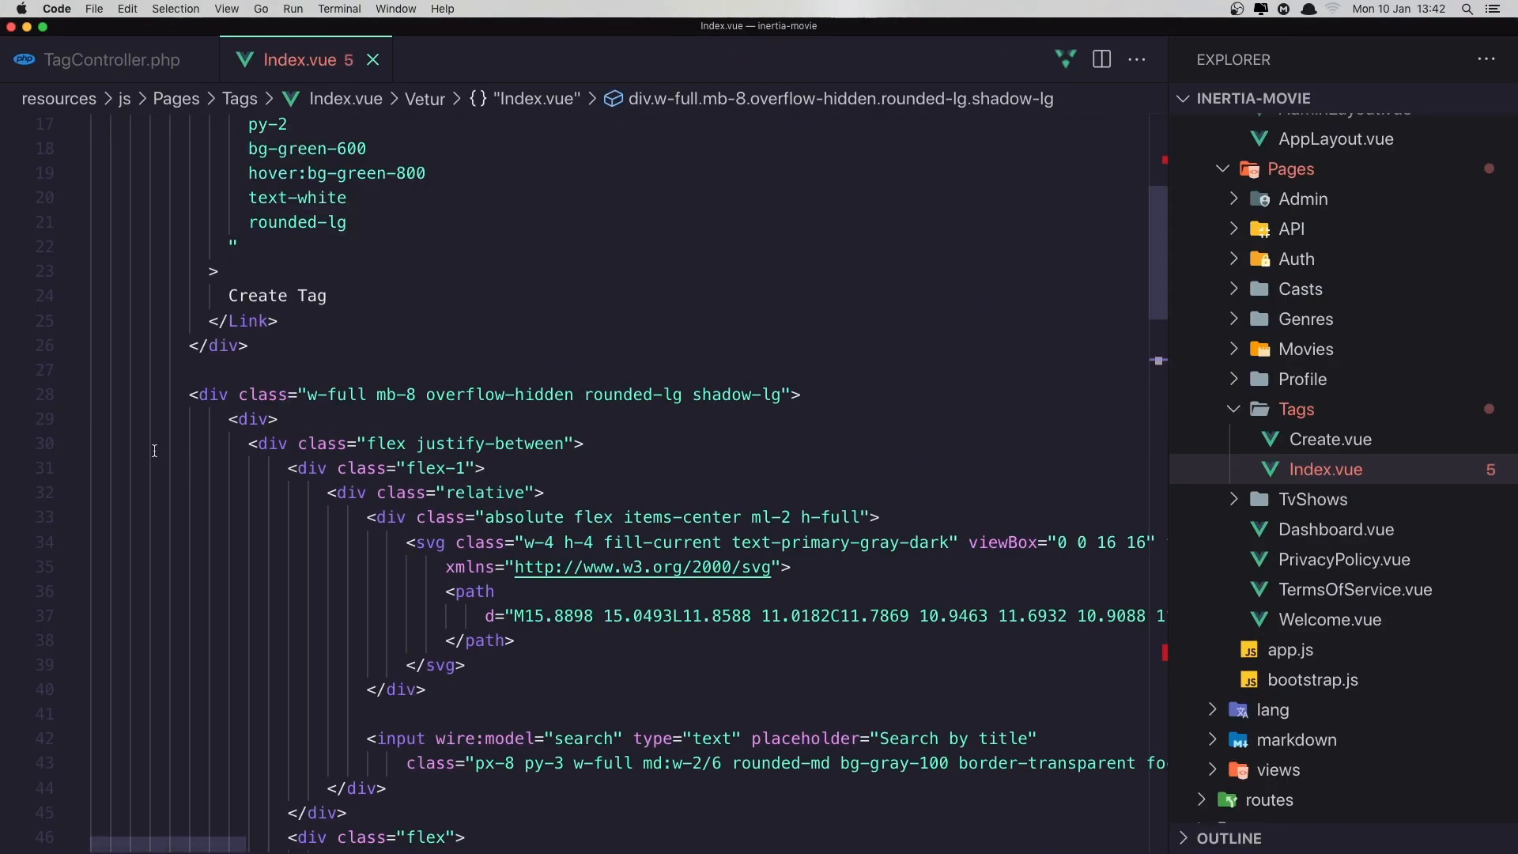
Paste the copied search and per-page markup over the old filter section
{"action": "key", "text": "cmd+tab"}
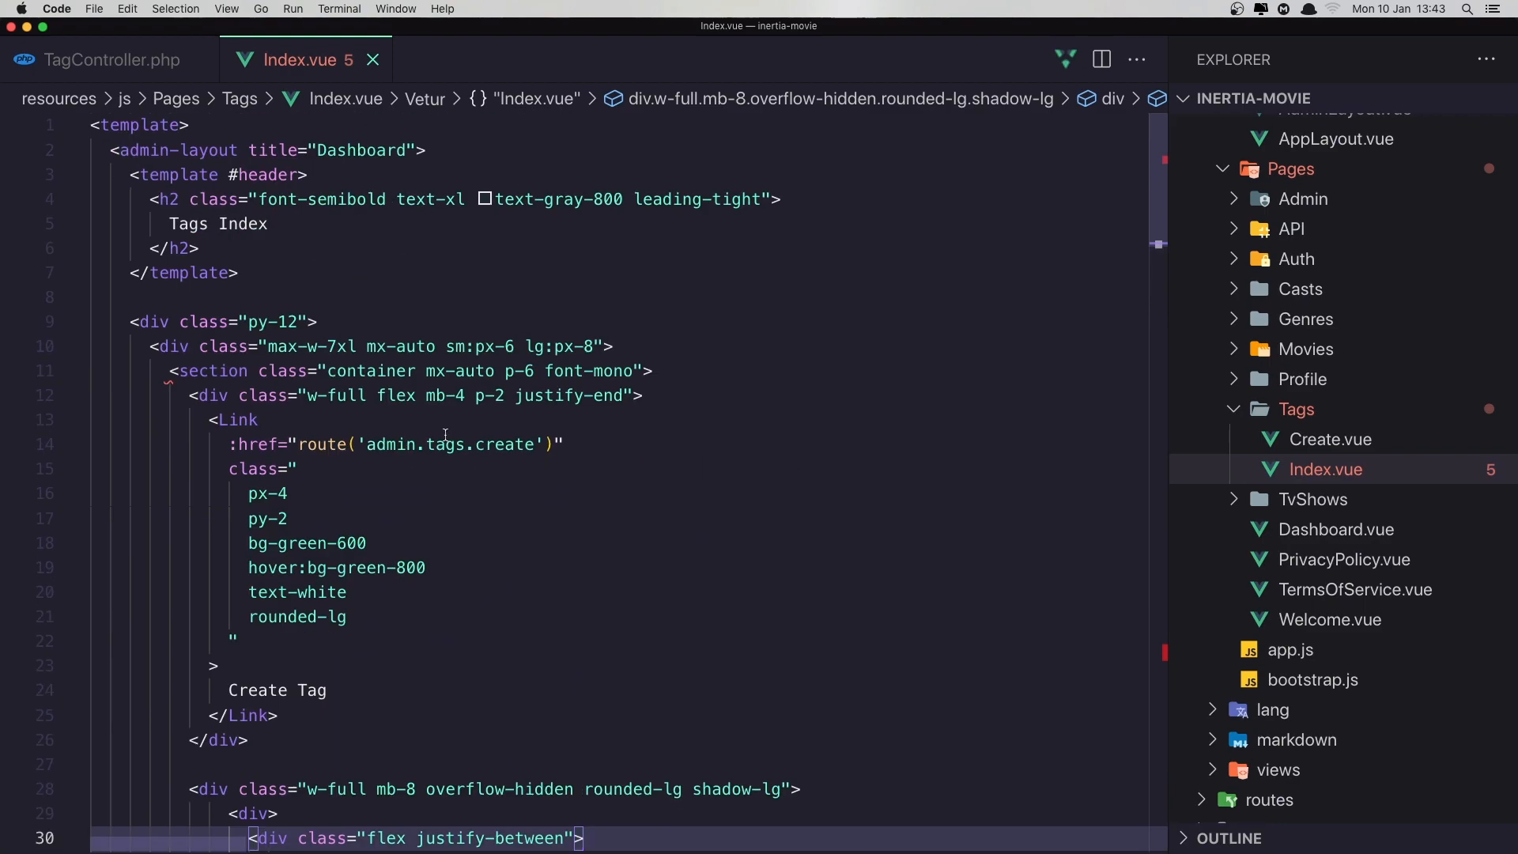
{"action": "mouse_move", "coordinate": [121, 399]}
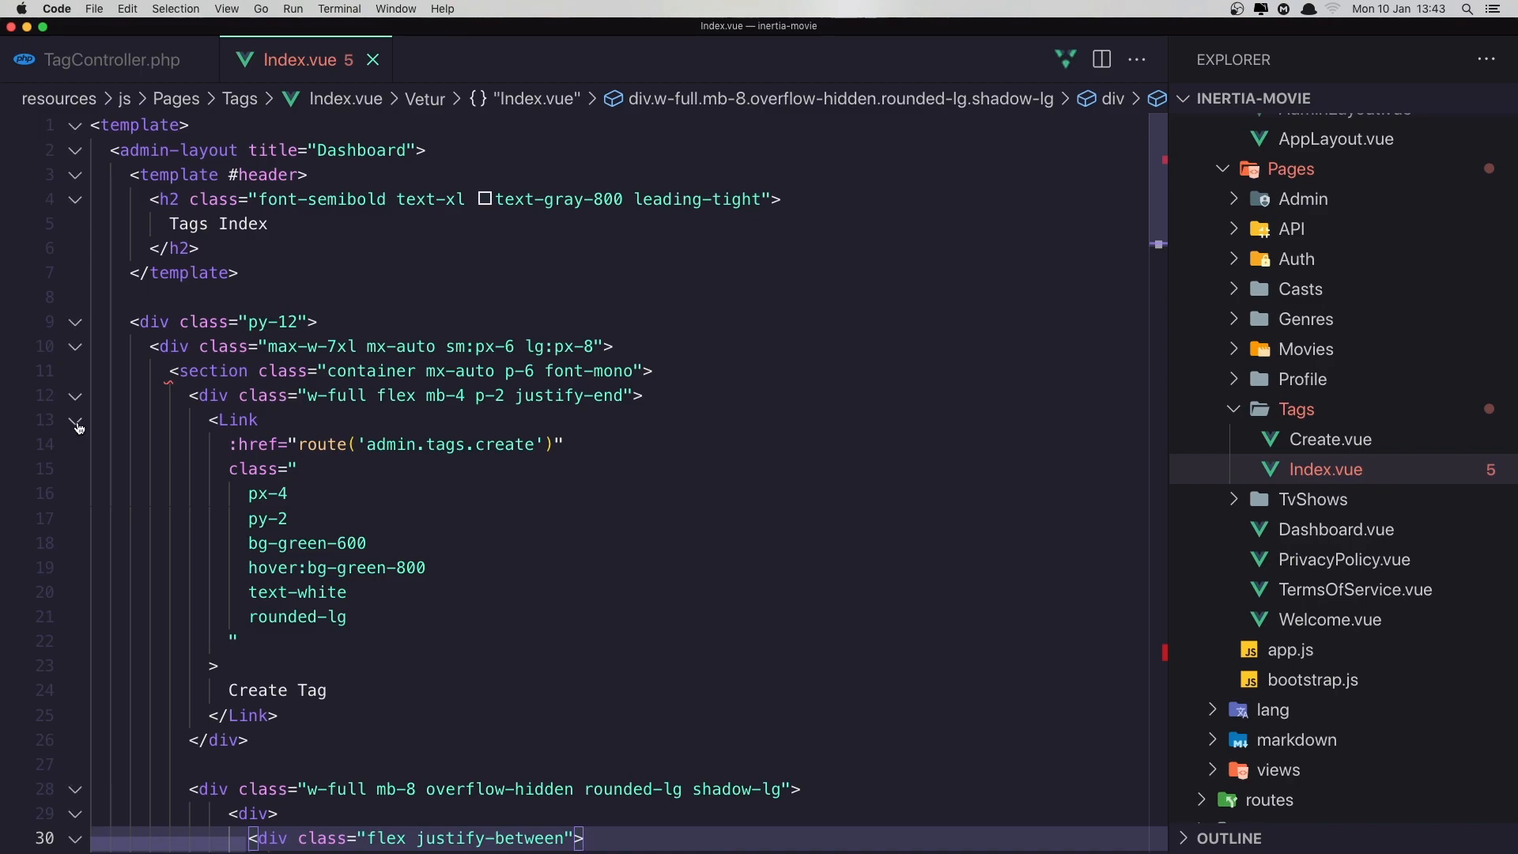
{"action": "scroll", "scroll_direction": "down", "scroll_amount": 3}
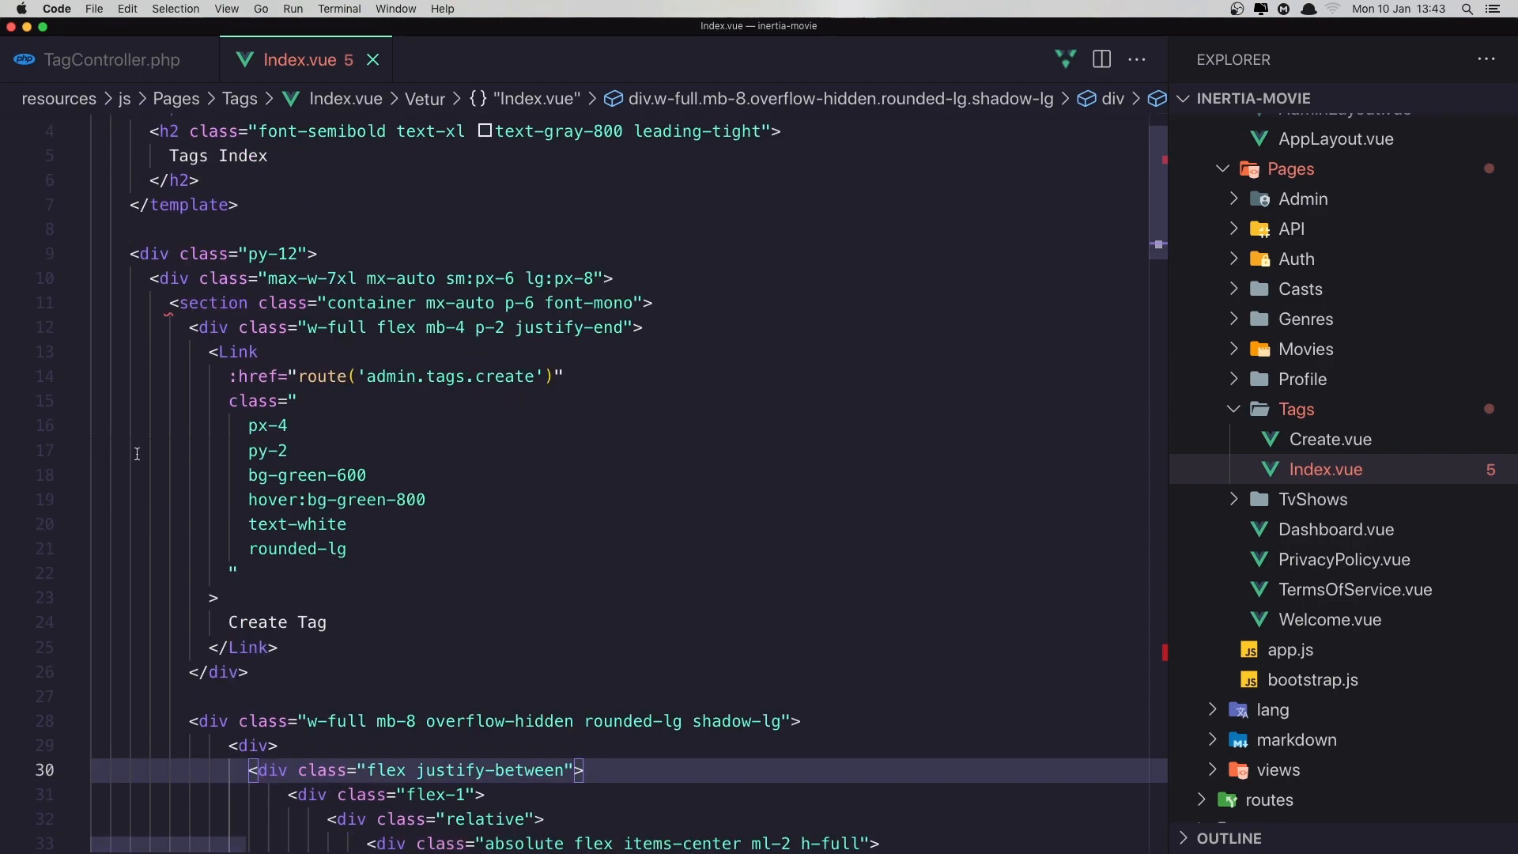
{"action": "scroll", "scroll_direction": "down", "scroll_amount": 3}
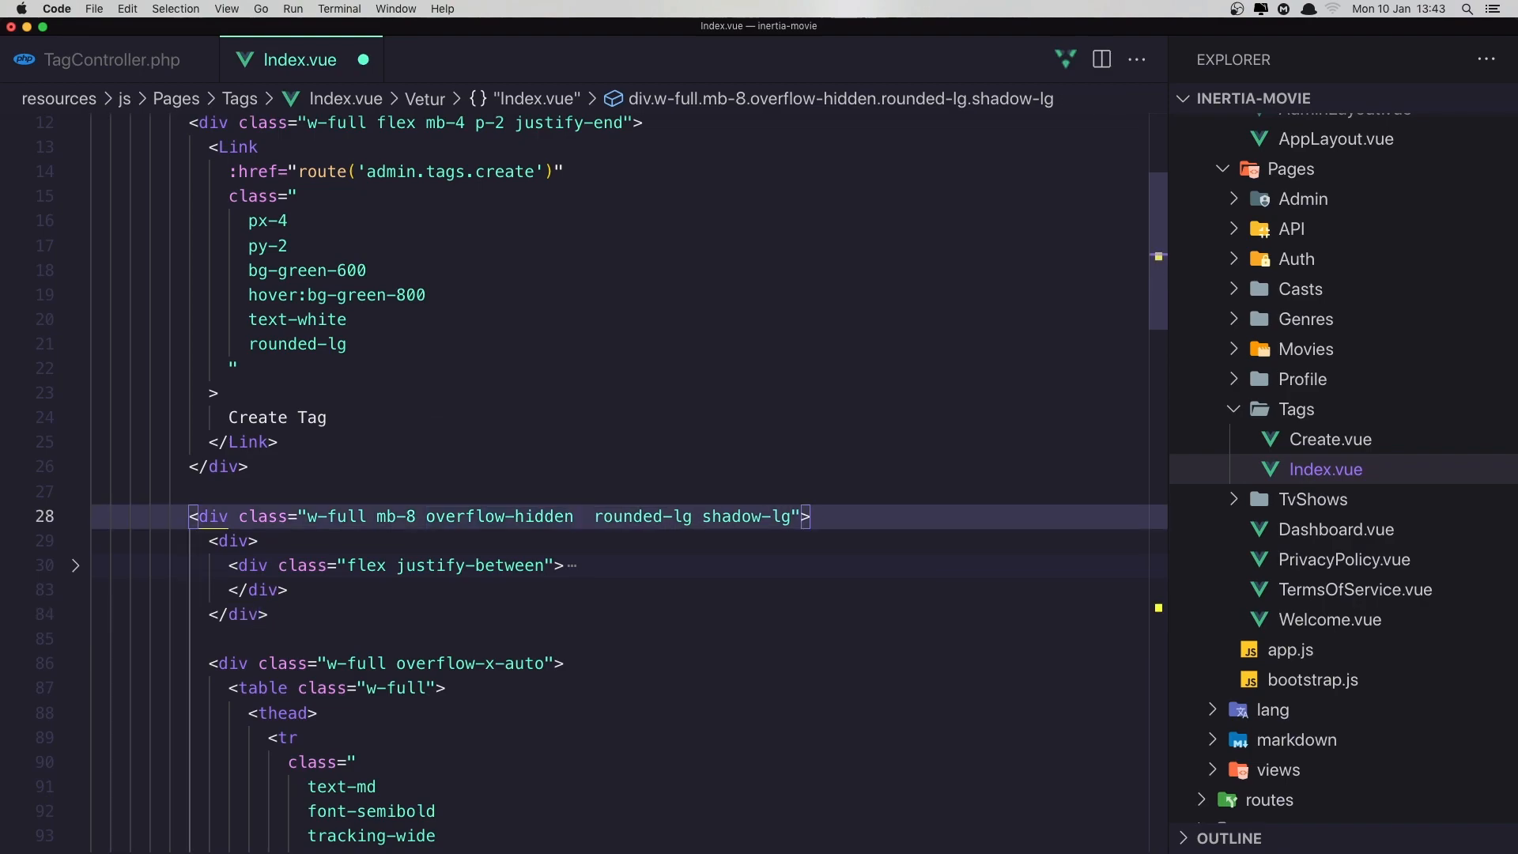
Add bg-white to the table's outer div classes and an empty class attribute to the inner wrapper div
{"action": "type", "text": "bg-"}
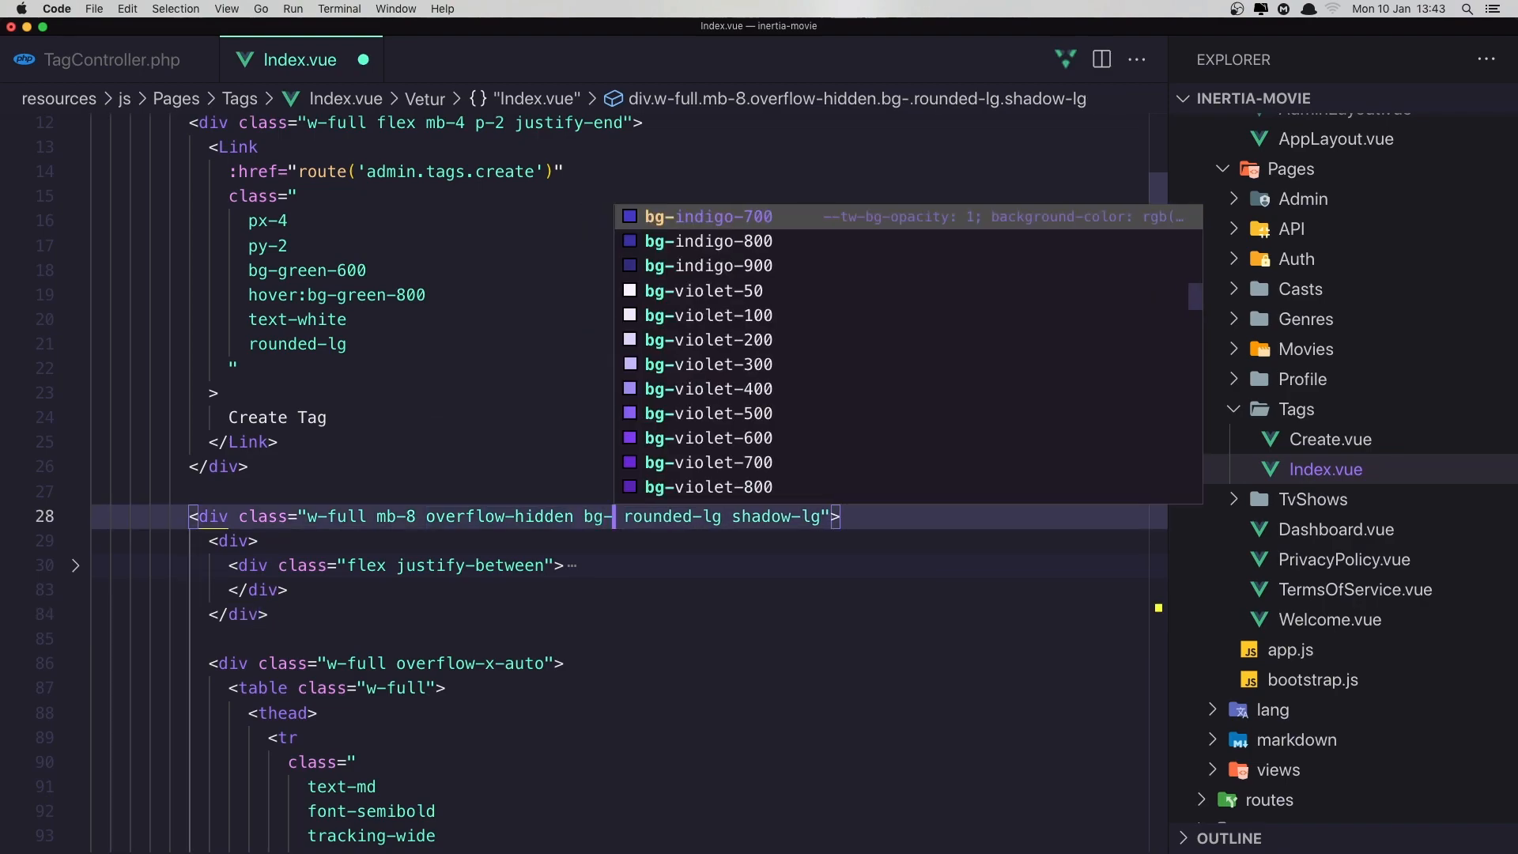
{"action": "type", "text": "white"}
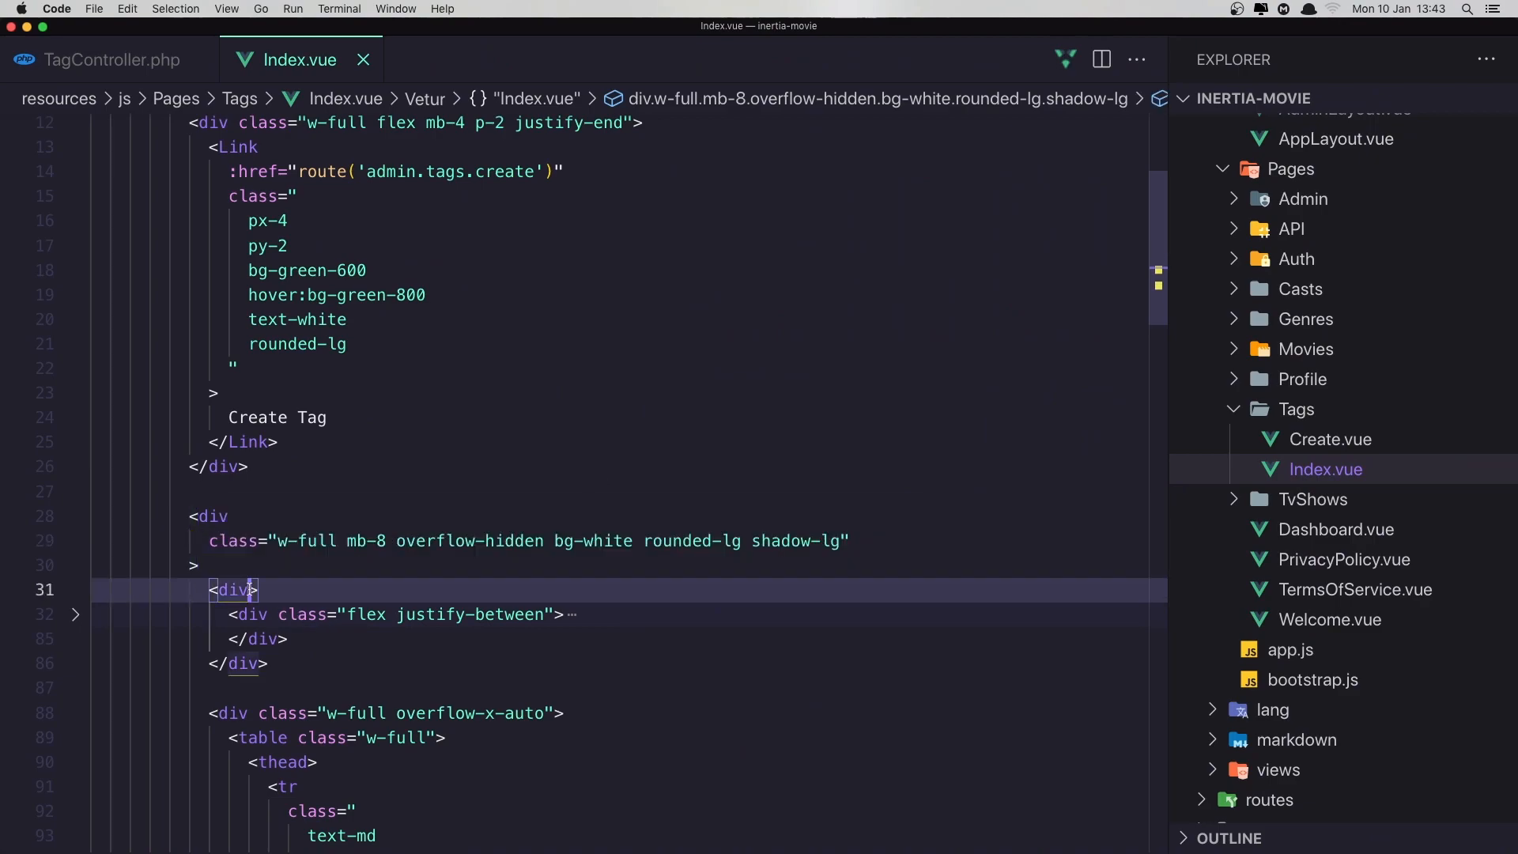
{"action": "type", "text": "v"}
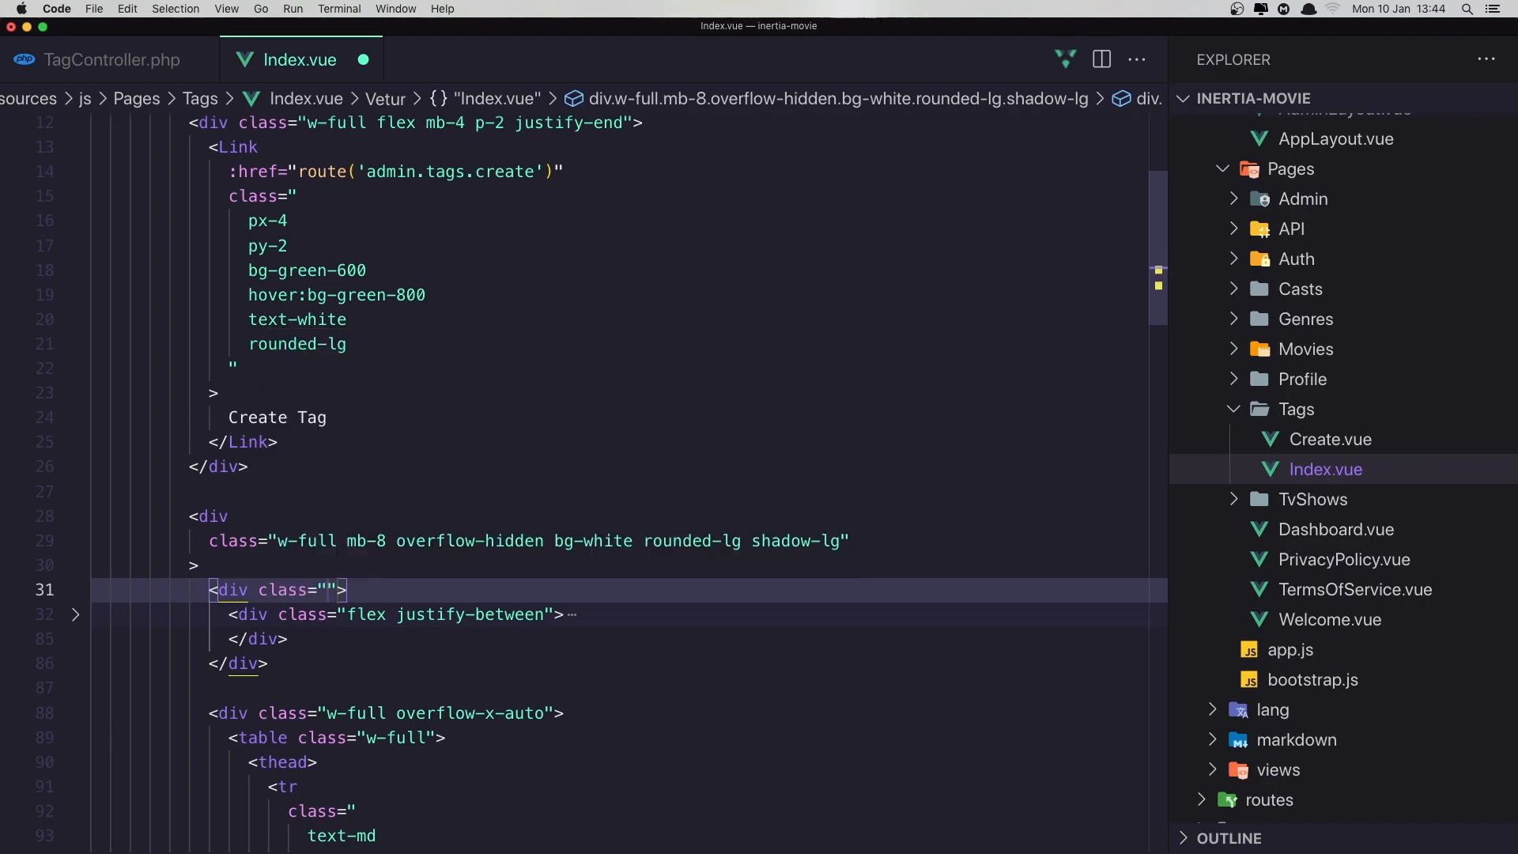
{"action": "type", "text": "p"}
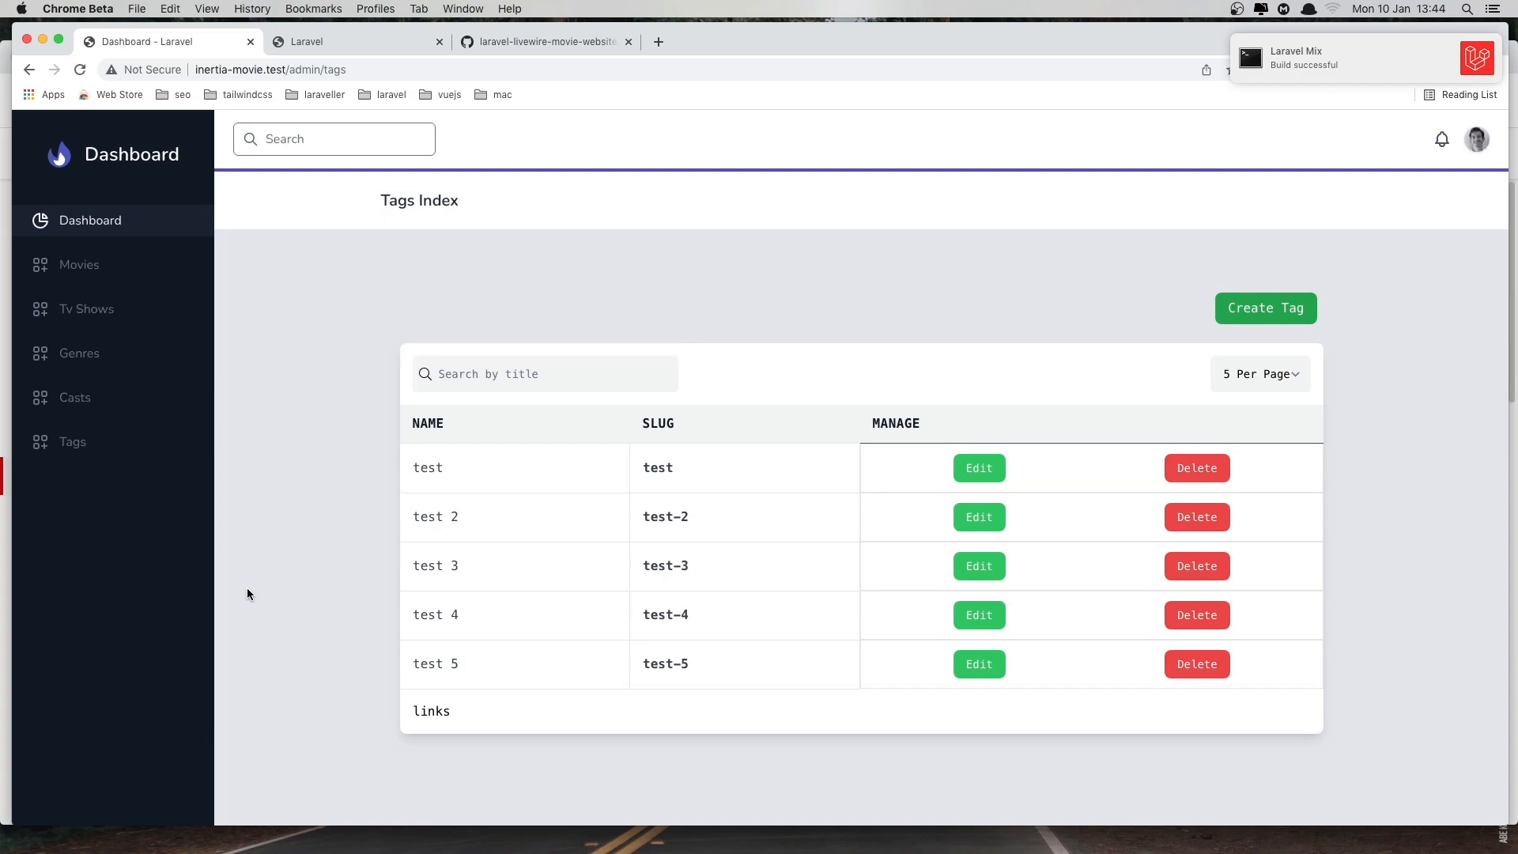
{"action": "mouse_move", "coordinate": [277, 585]}
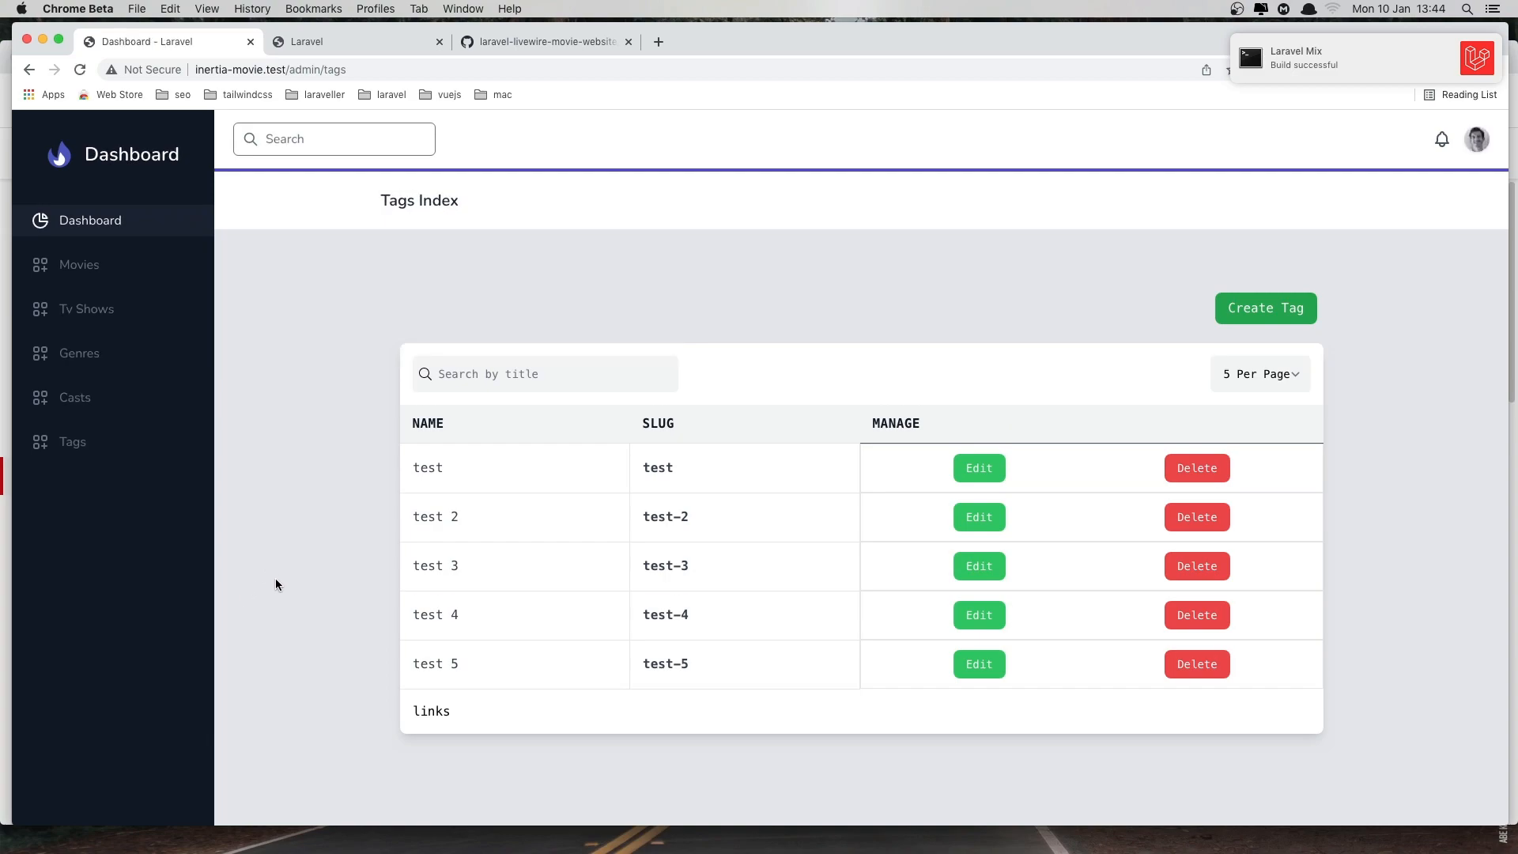
{"action": "mouse_move", "coordinate": [555, 310]}
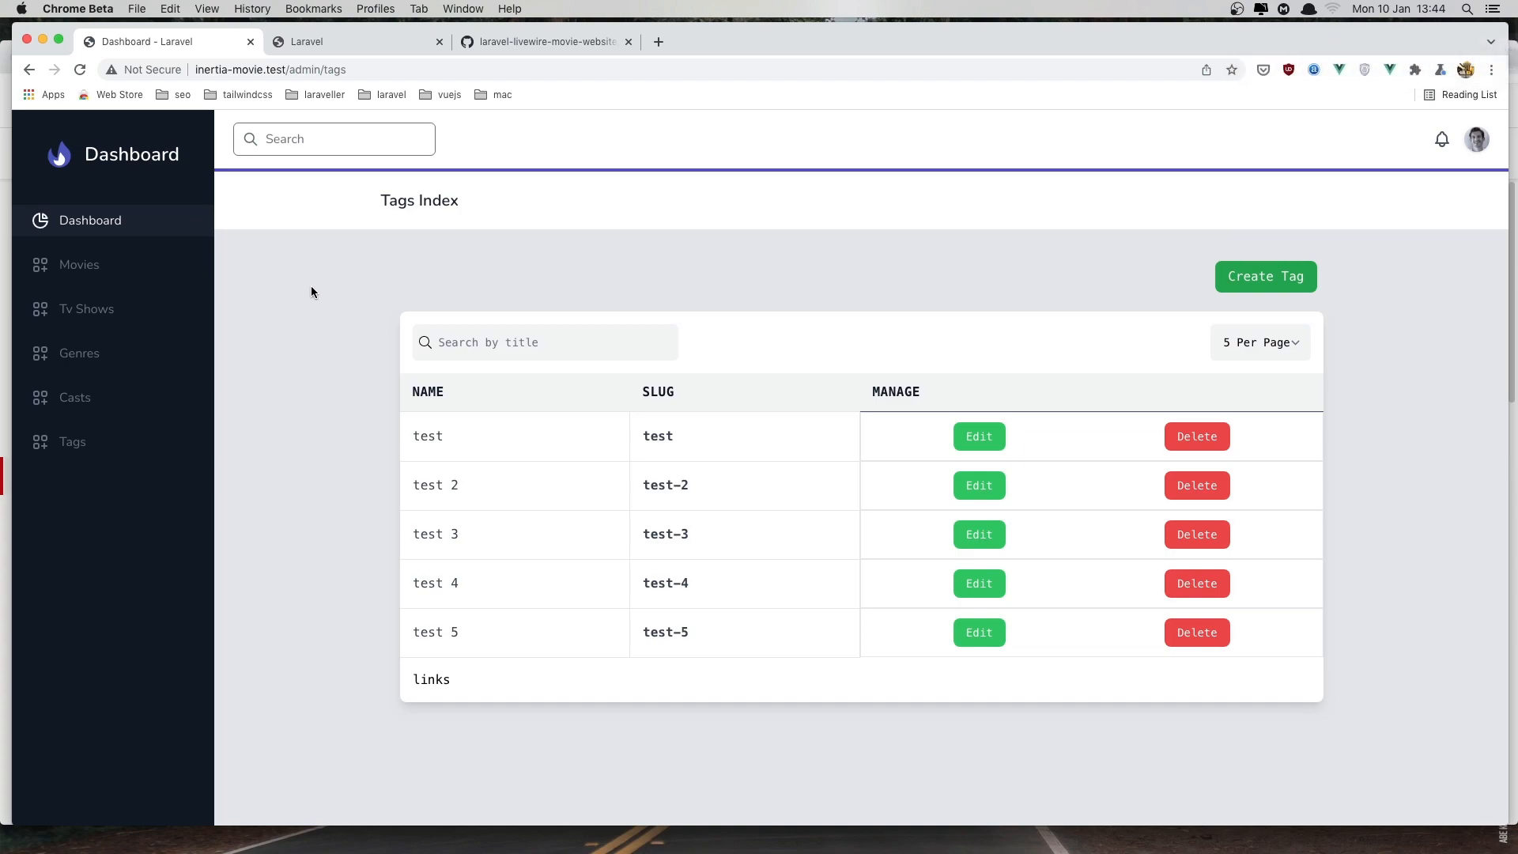
{"action": "mouse_move", "coordinate": [446, 673]}
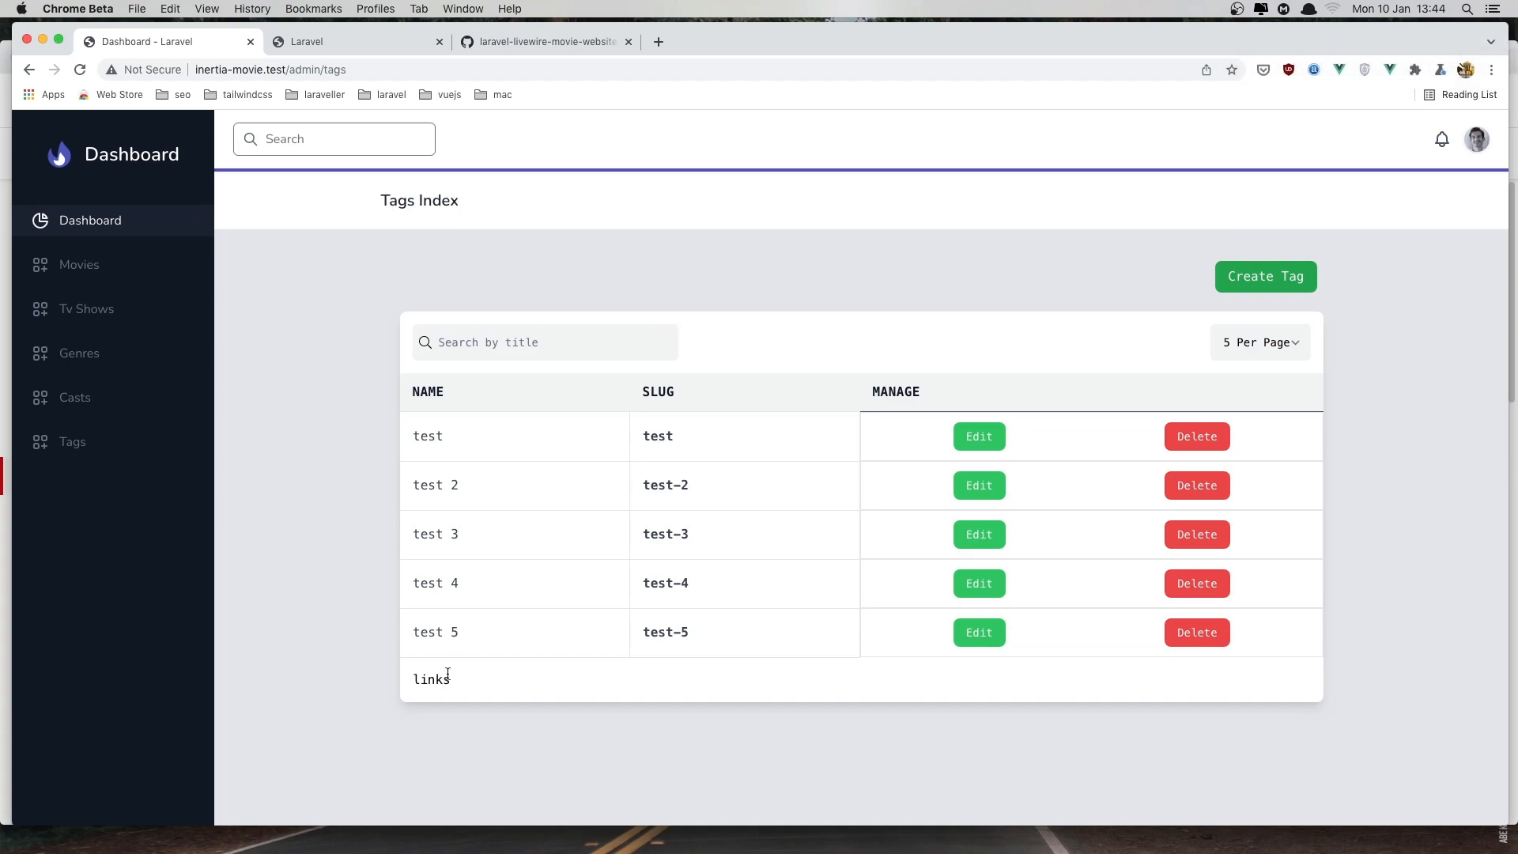